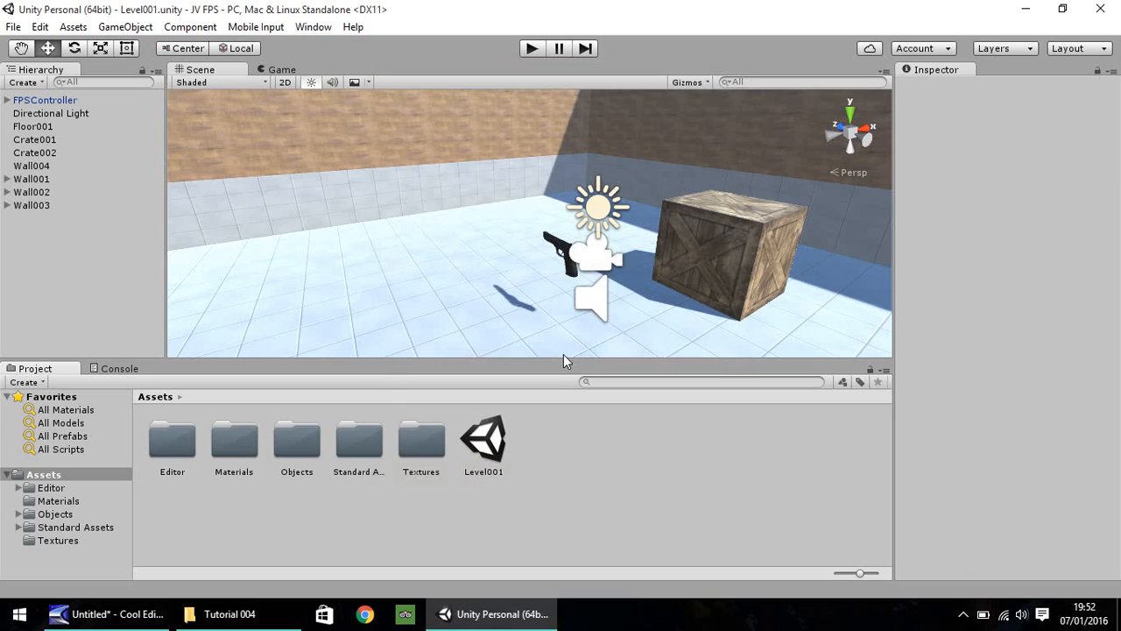
pyautogui.moveTo(552, 312)
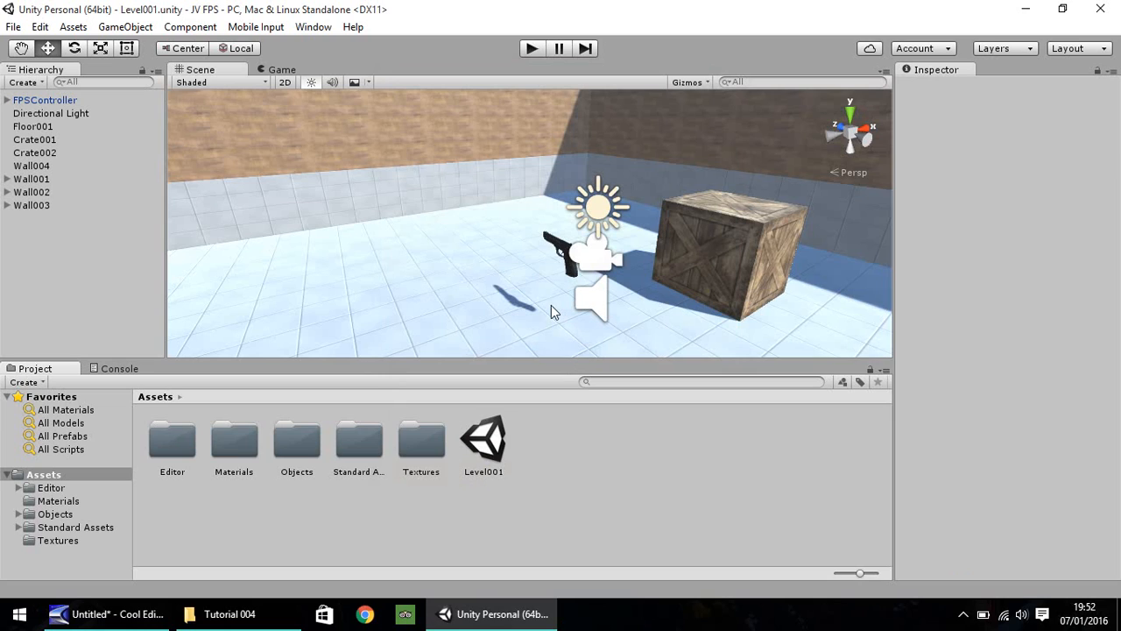
pyautogui.moveTo(565, 249)
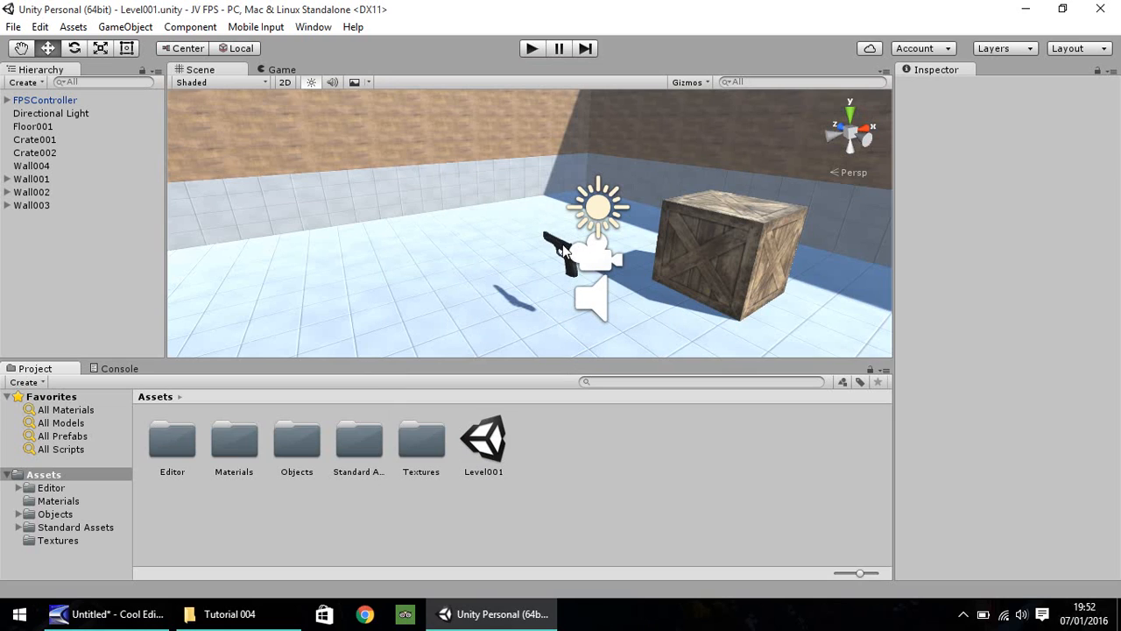
pyautogui.moveTo(554, 254)
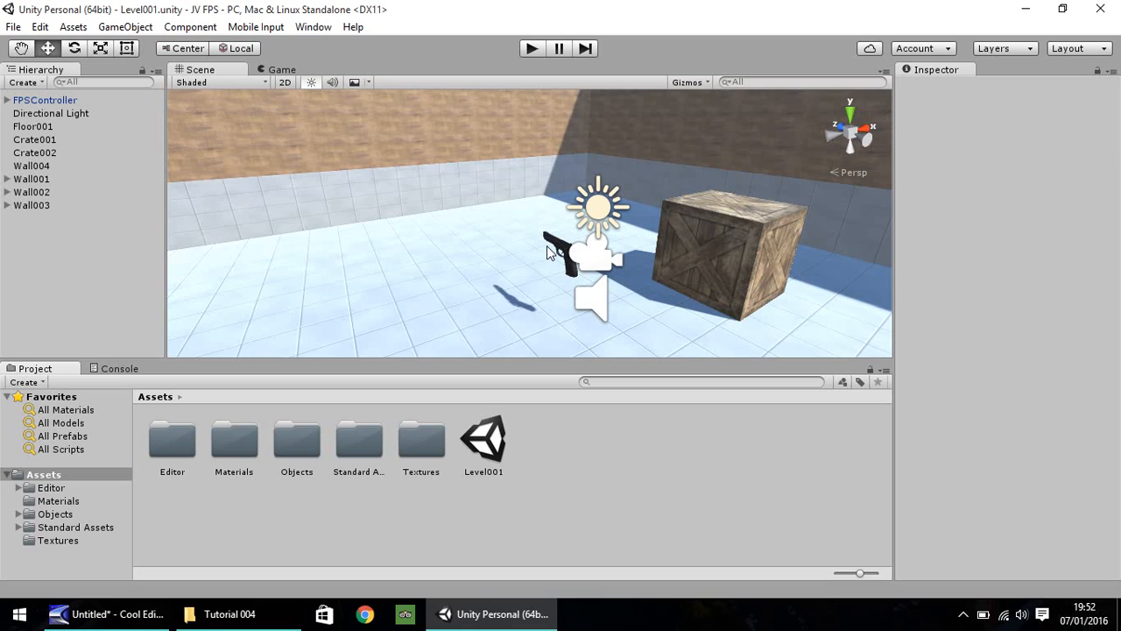
pyautogui.moveTo(534, 259)
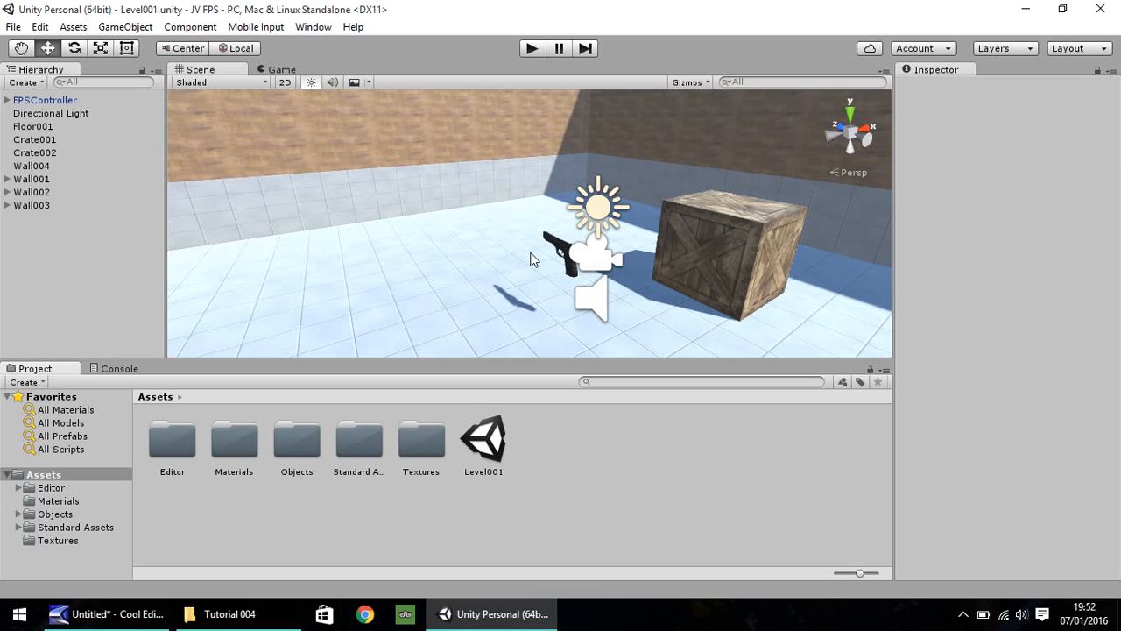
pyautogui.moveTo(515, 217)
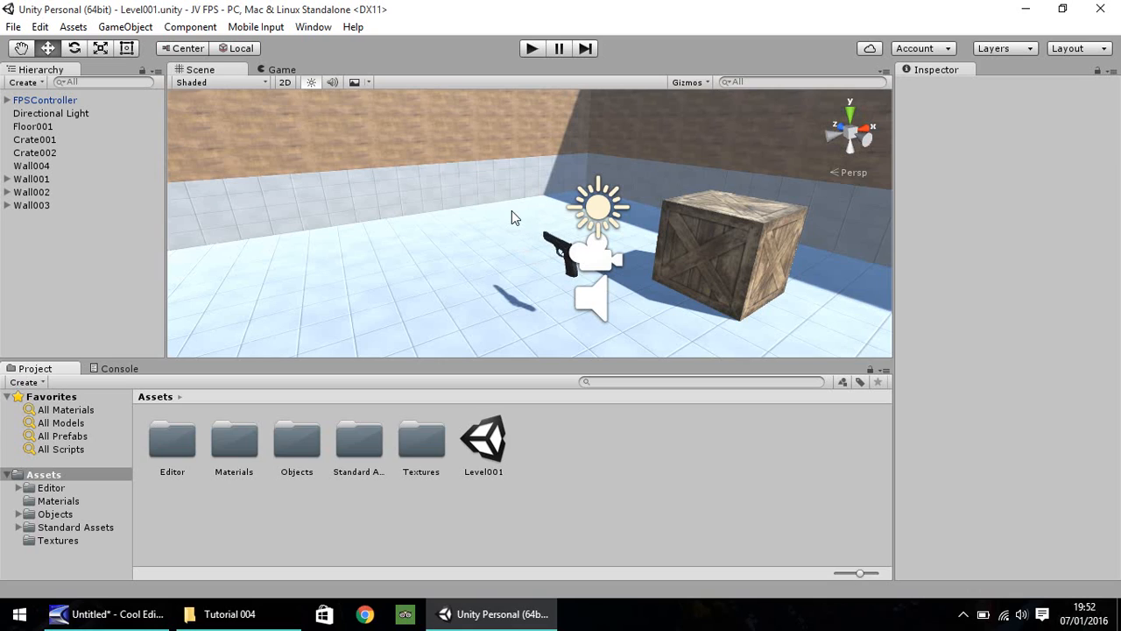
pyautogui.moveTo(515, 221)
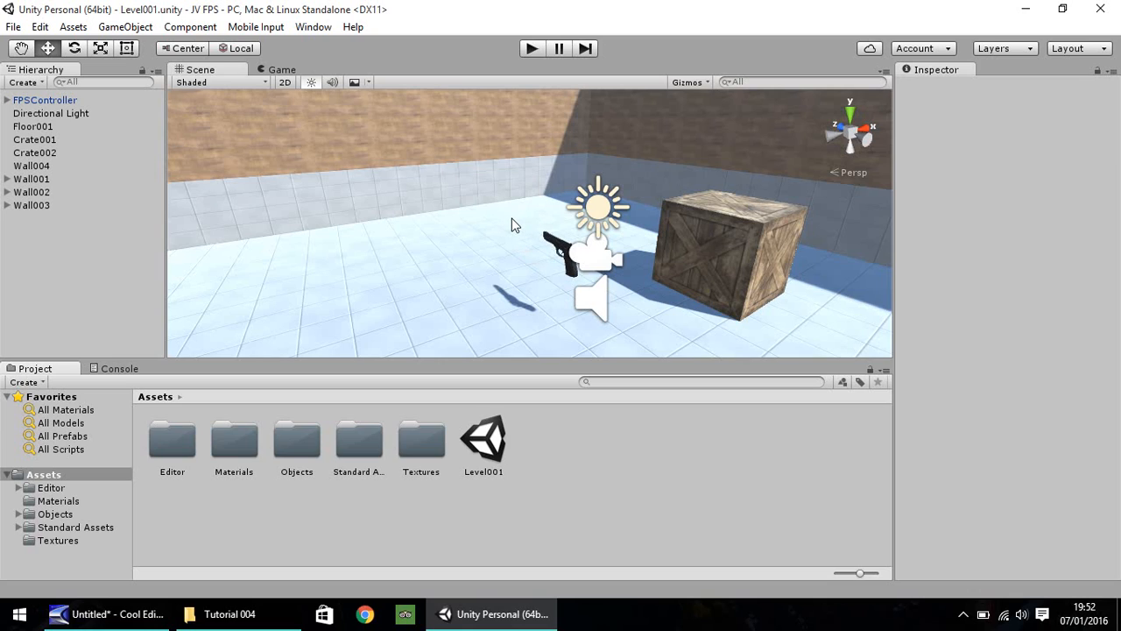
pyautogui.moveTo(516, 229)
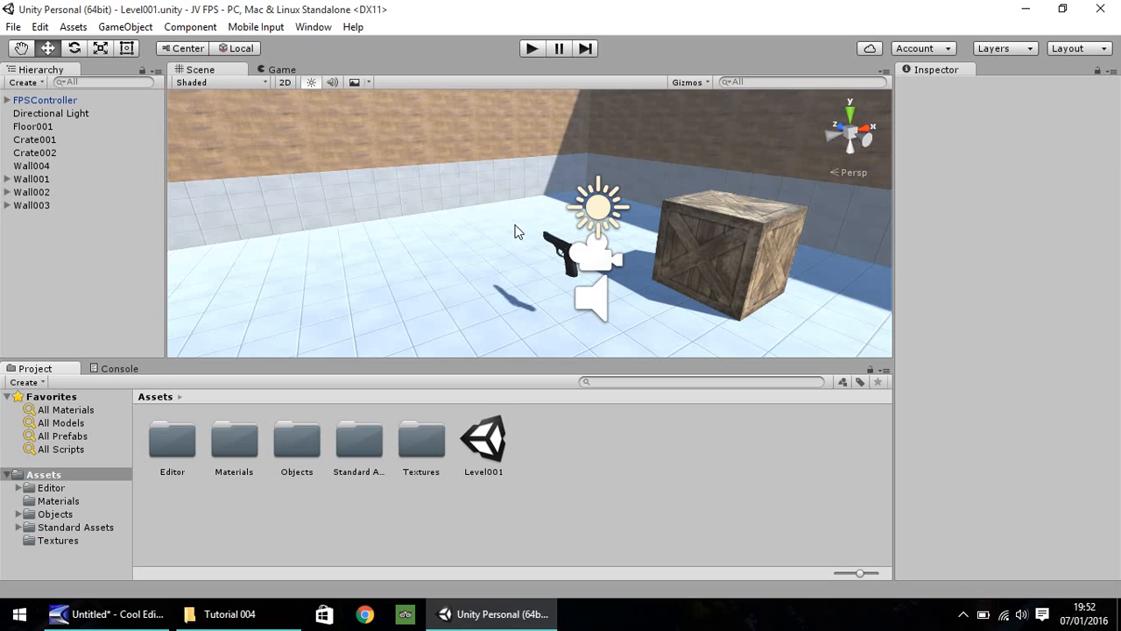
pyautogui.moveTo(517, 235)
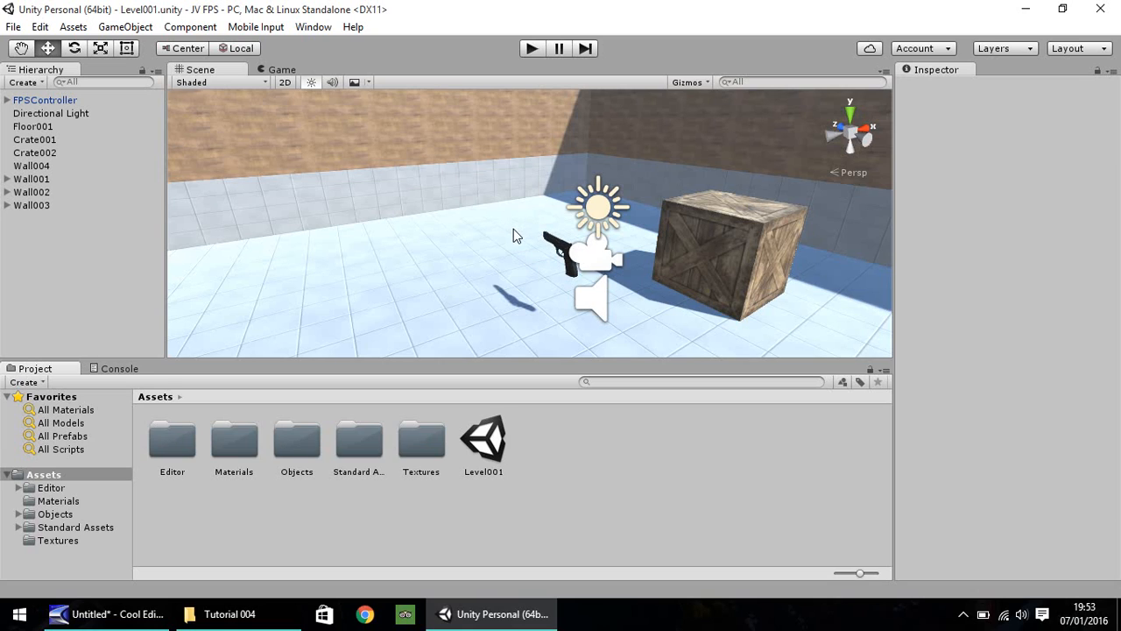
pyautogui.moveTo(505, 231)
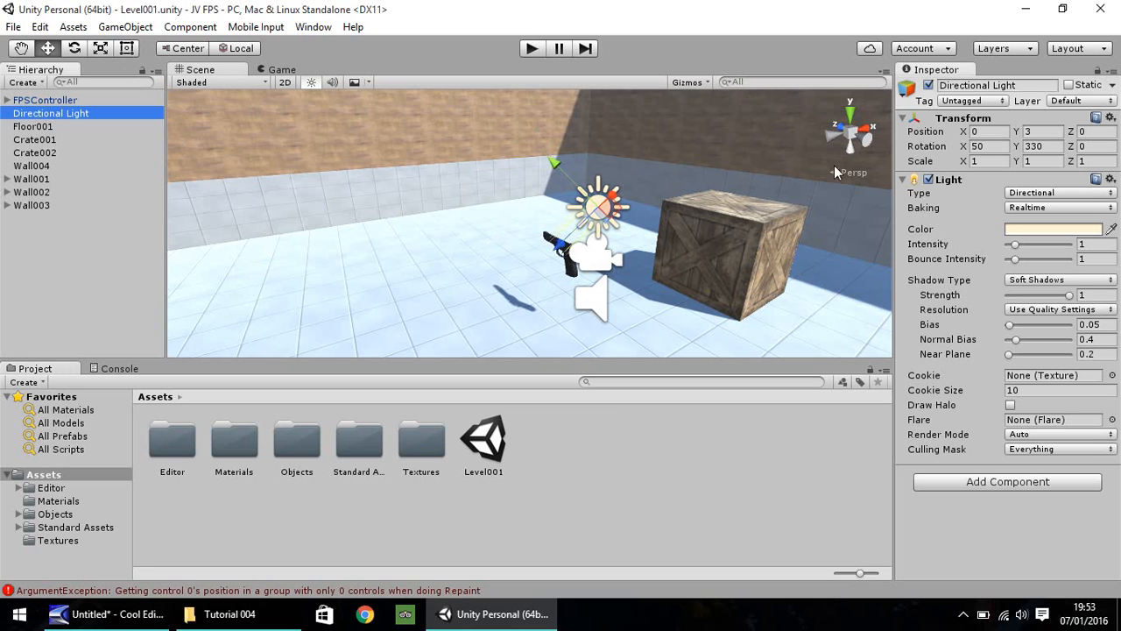
pyautogui.moveTo(1020, 253)
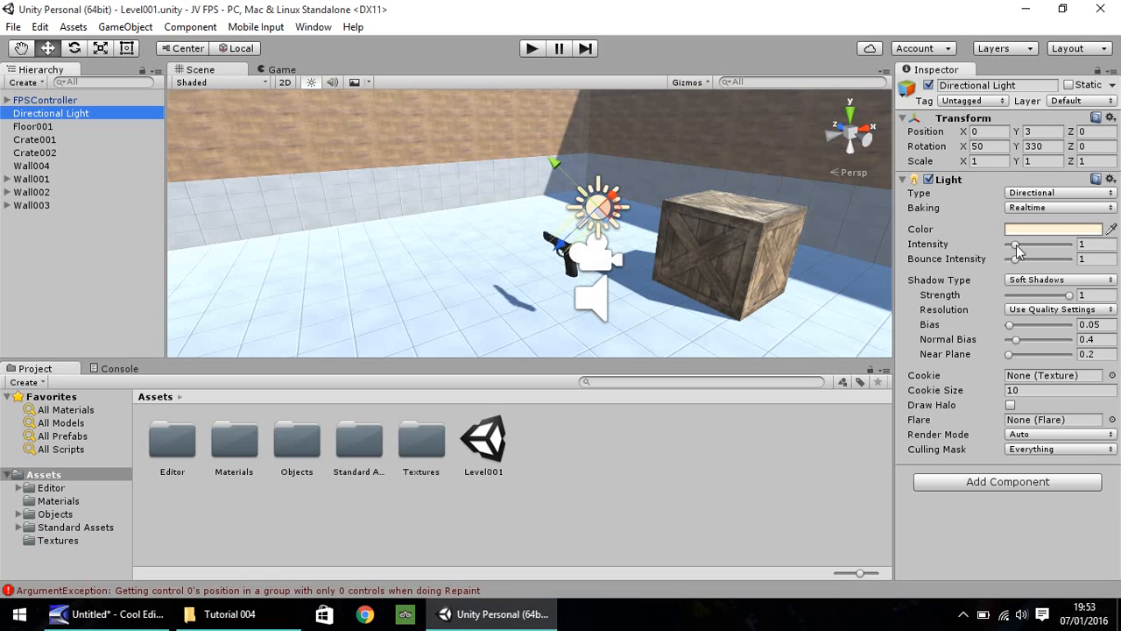
pyautogui.moveTo(511, 179)
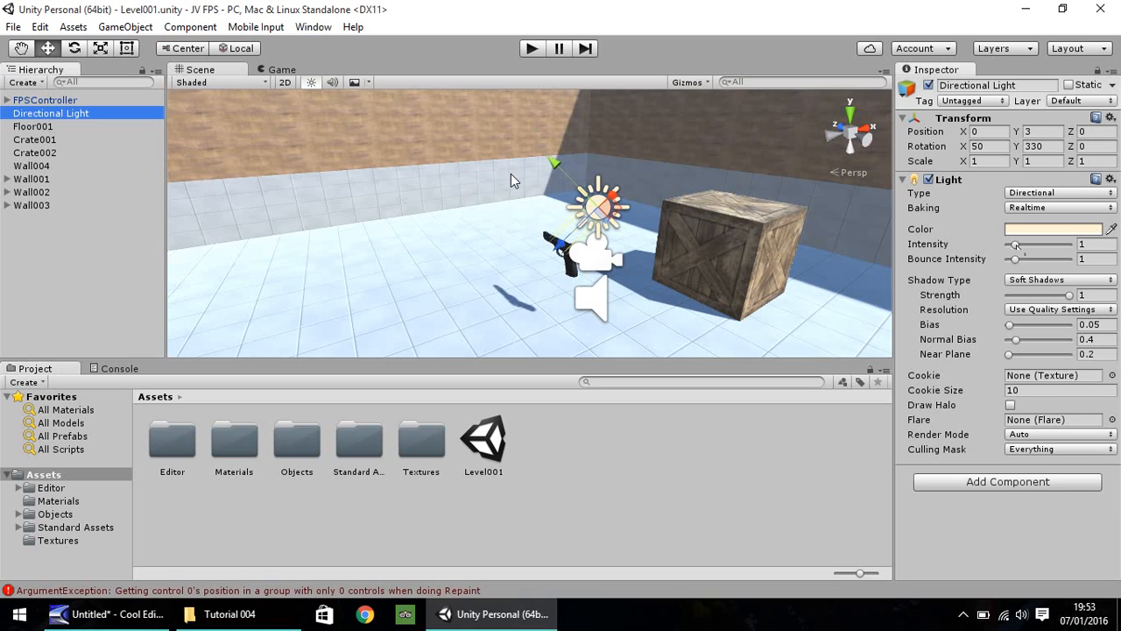
pyautogui.moveTo(629, 179)
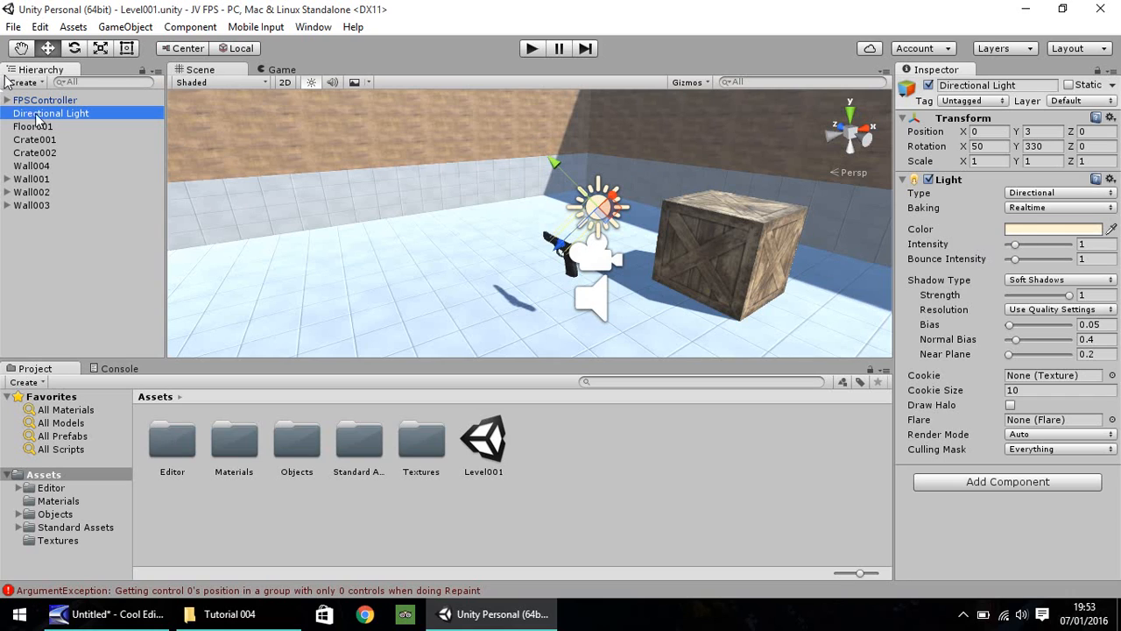
pyautogui.moveTo(1006, 249)
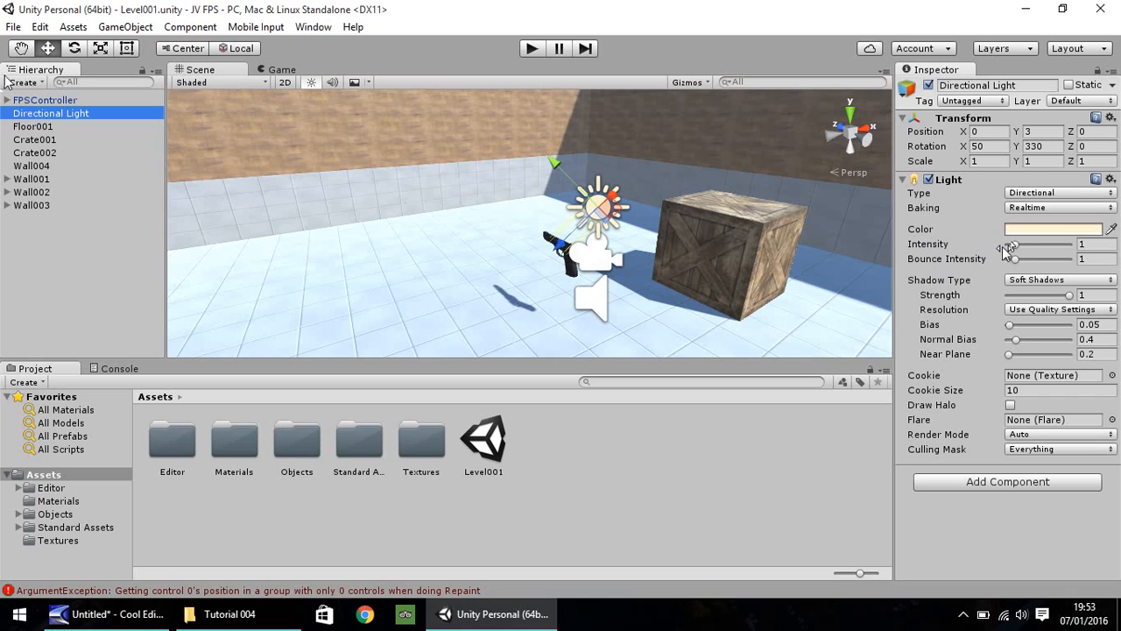
# Lower the Directional Light's intensity from 1 to 0.5.
pyautogui.moveTo(1038, 246); pyautogui.dragTo(1015, 245)
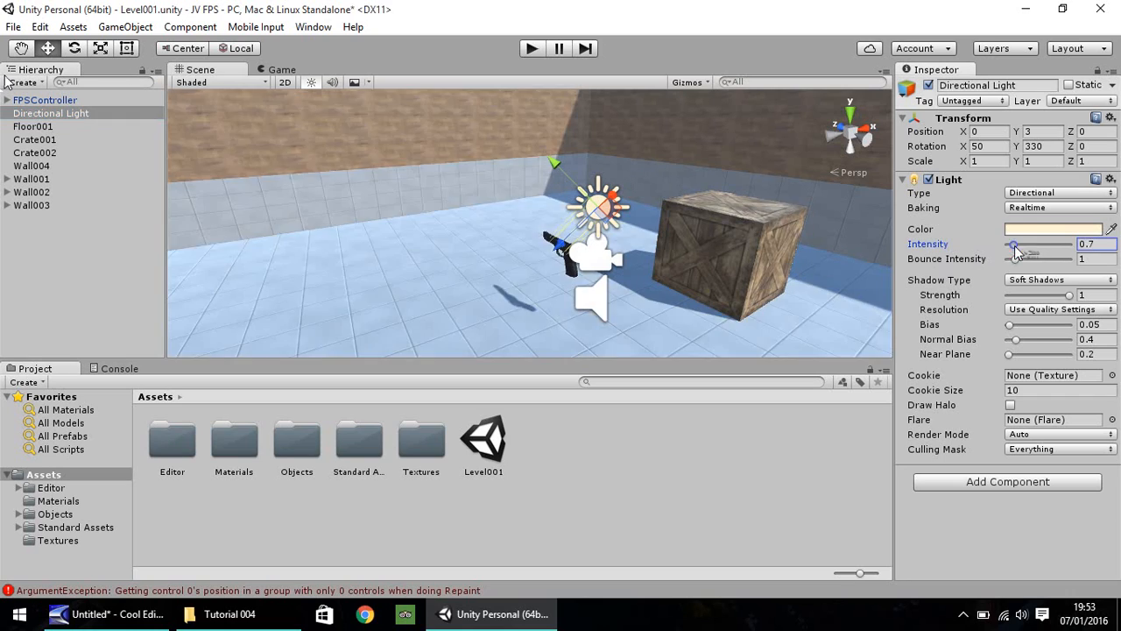
pyautogui.moveTo(1016, 243); pyautogui.dragTo(1008, 244)
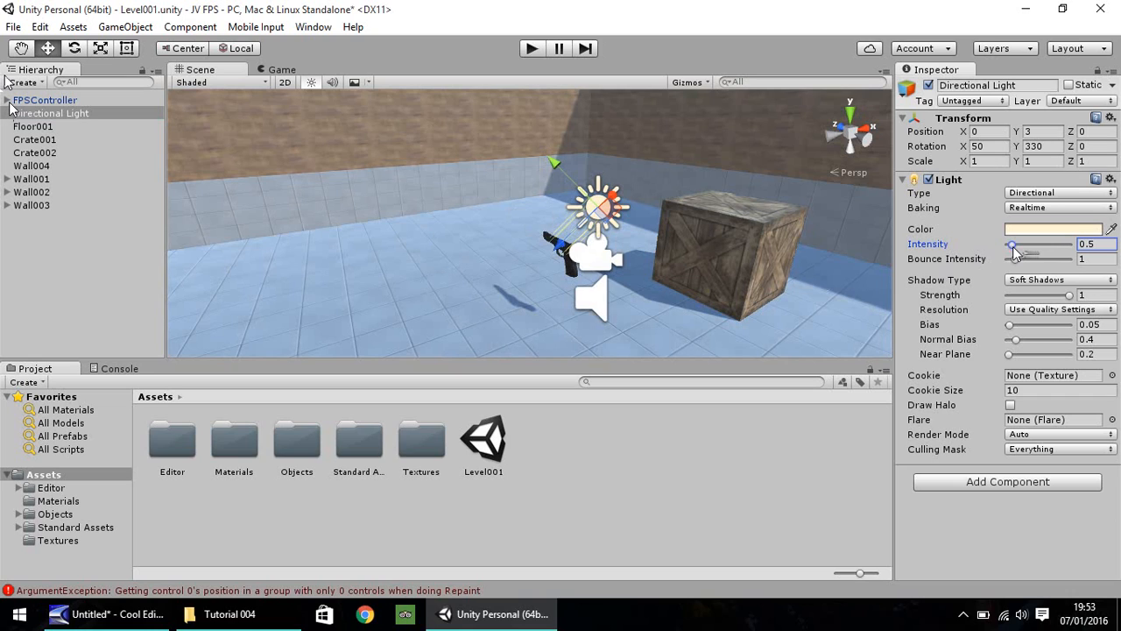
# Select the M9 gun under FPSController and show it in the Animation window, glancing at the Console.
pyautogui.click(7, 100)
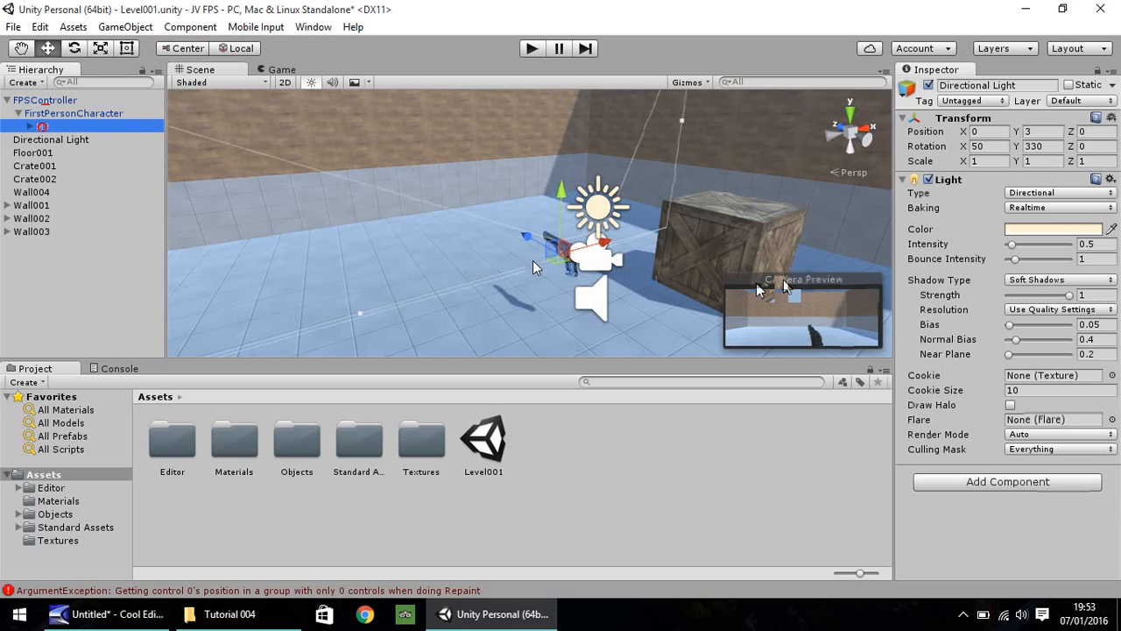
pyautogui.moveTo(442, 256)
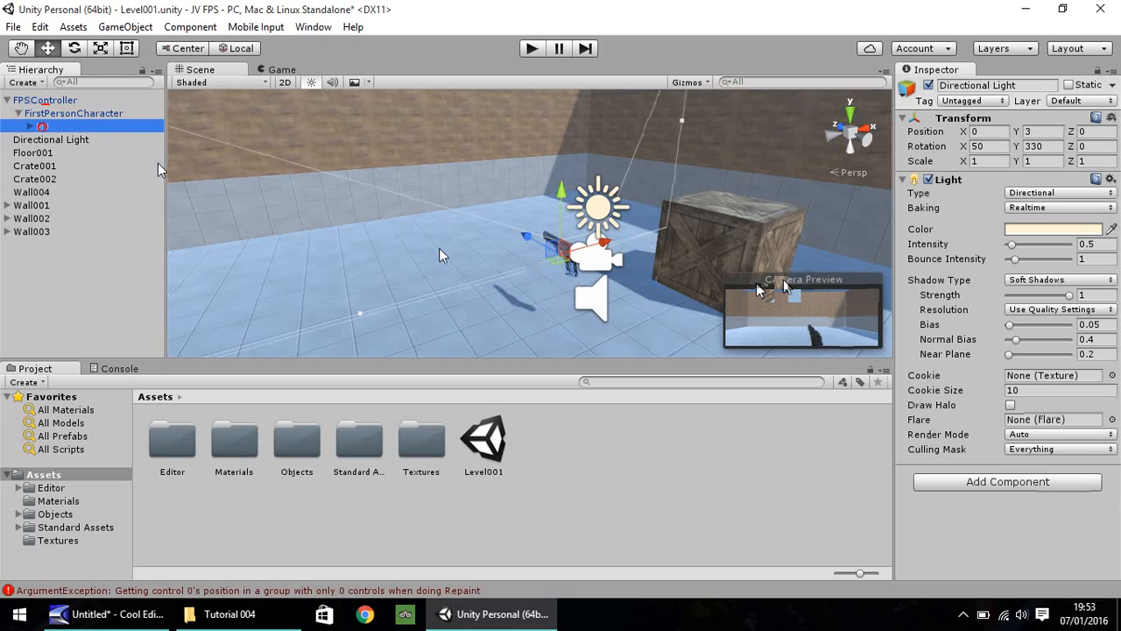
pyautogui.moveTo(226, 329)
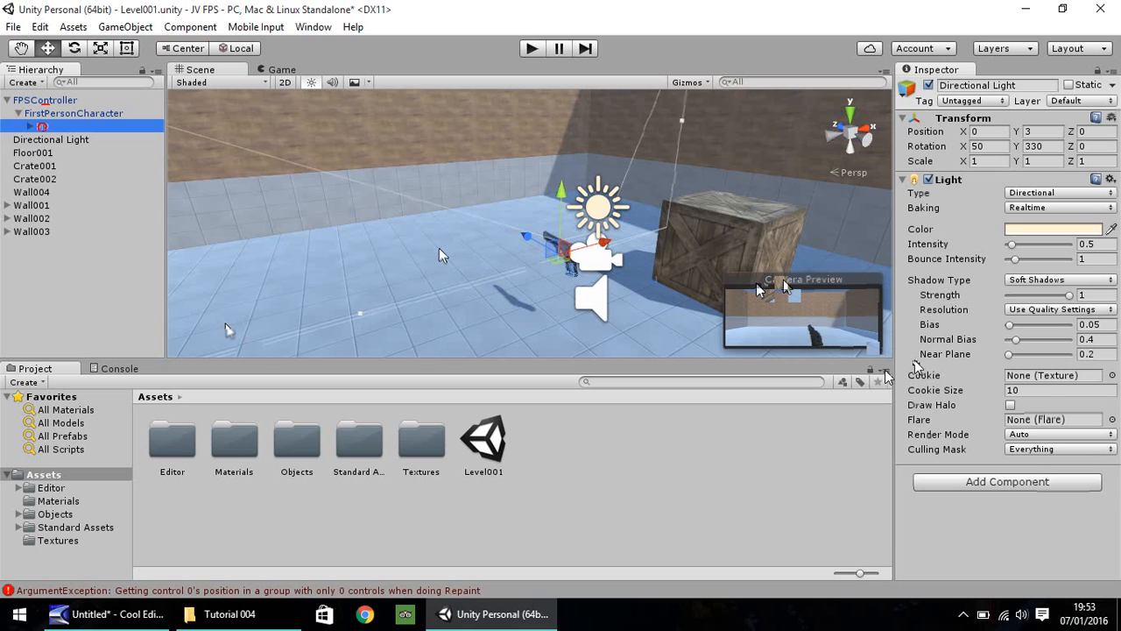
pyautogui.click(884, 368)
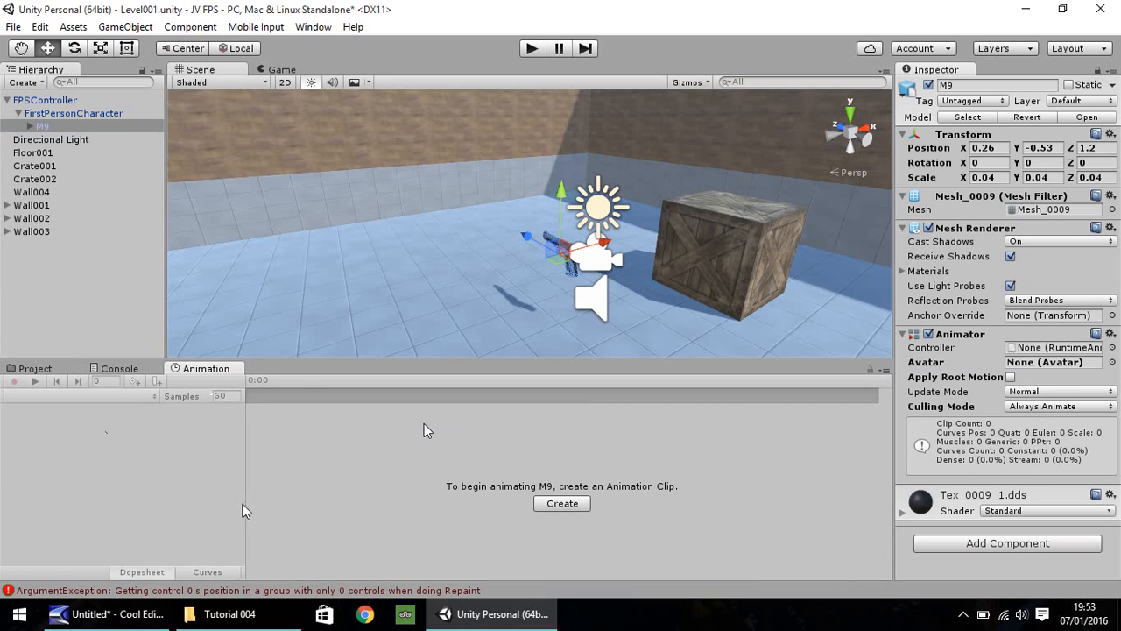
pyautogui.click(120, 368)
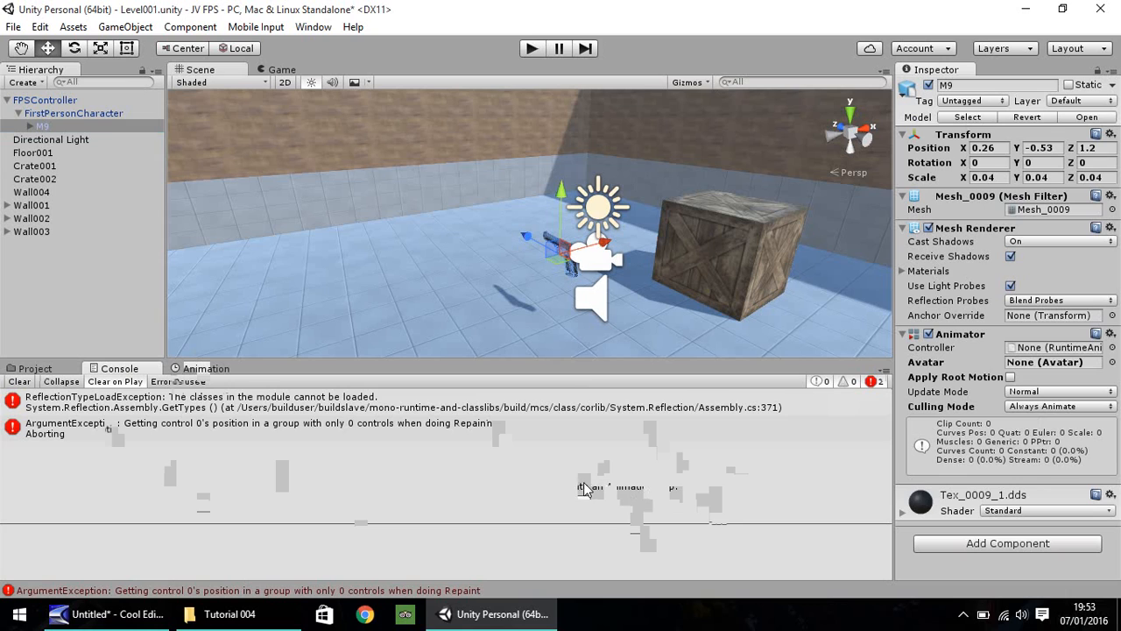
pyautogui.click(205, 368)
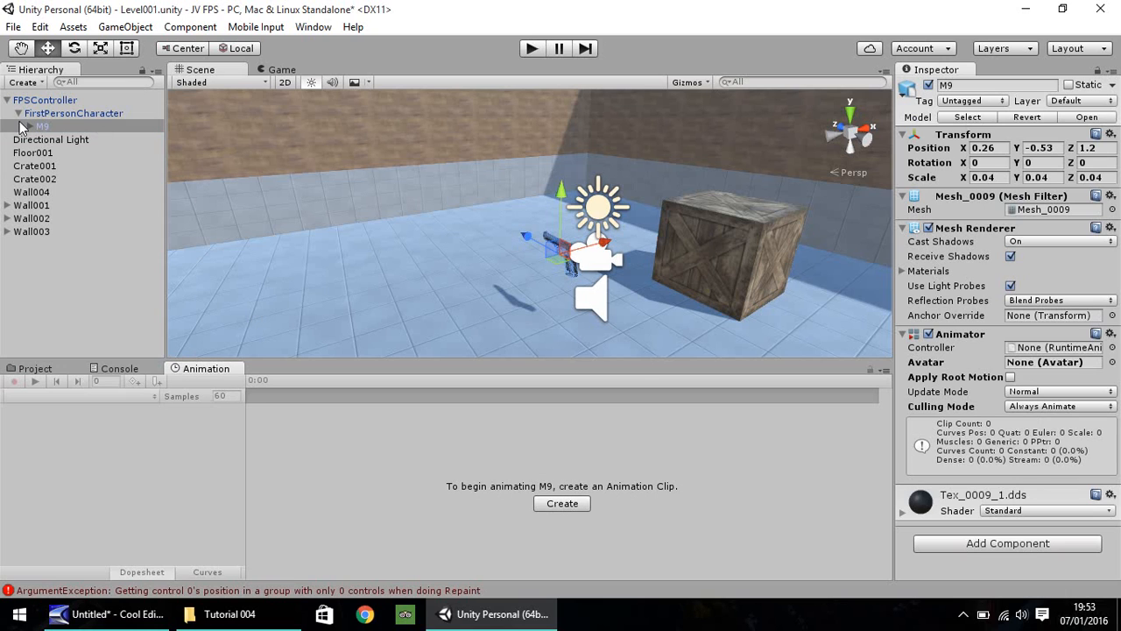
# Create a new animation clip for M9 named GunShot and save it in Assets.
pyautogui.click(561, 503)
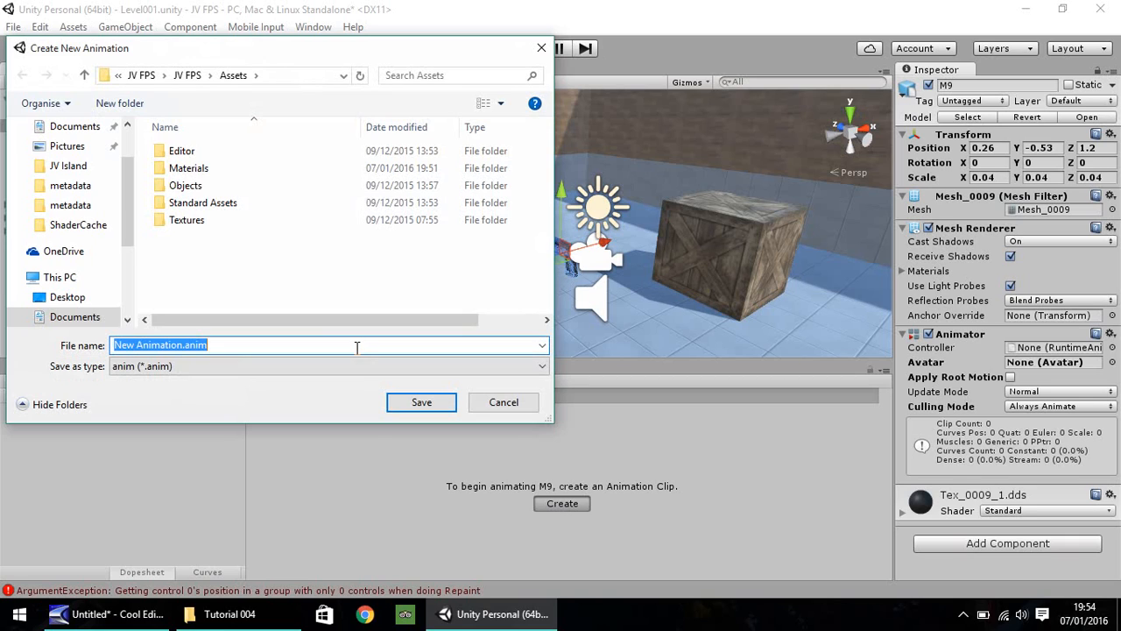
pyautogui.write('GunShot')
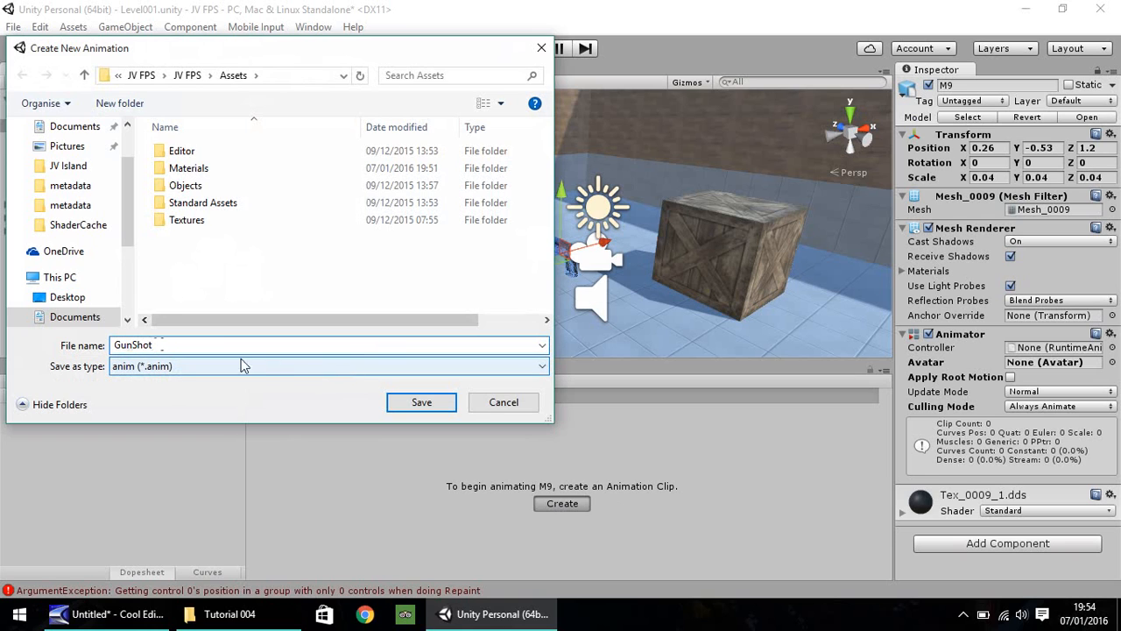
pyautogui.click(421, 401)
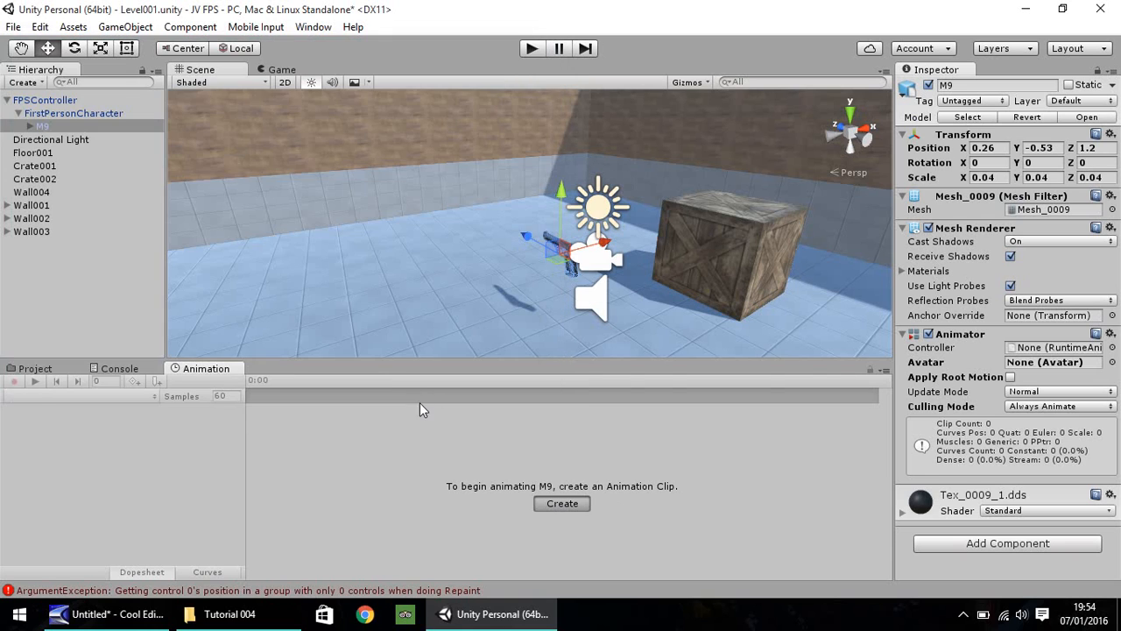
# Begin keying the M9 rotation into the GunShot clip timeline.
pyautogui.click(561, 503)
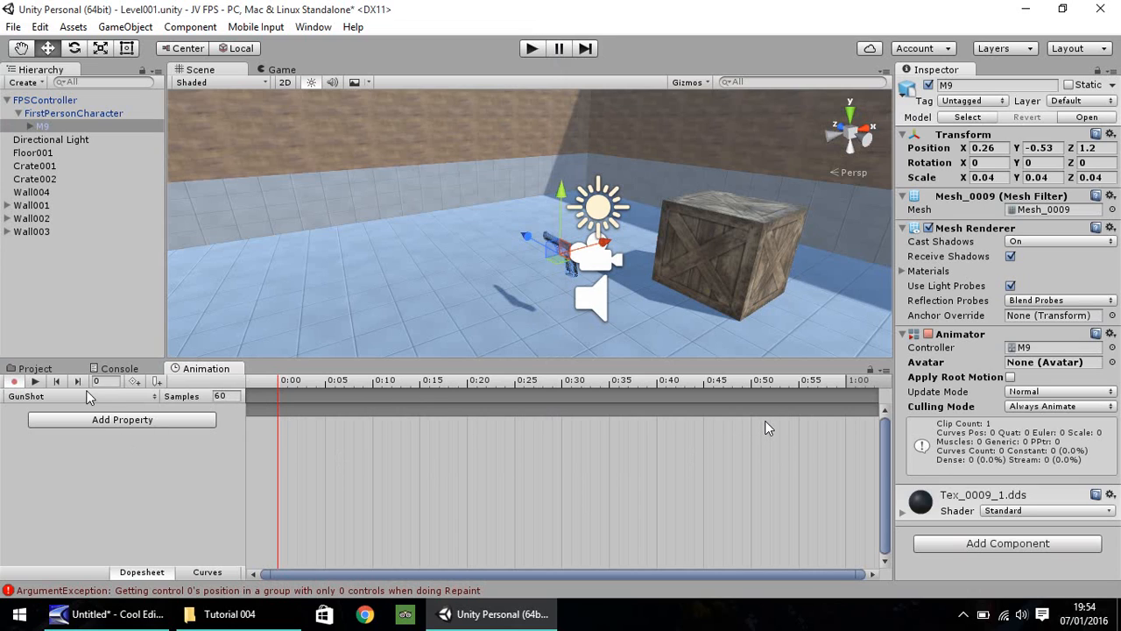
pyautogui.moveTo(196, 403)
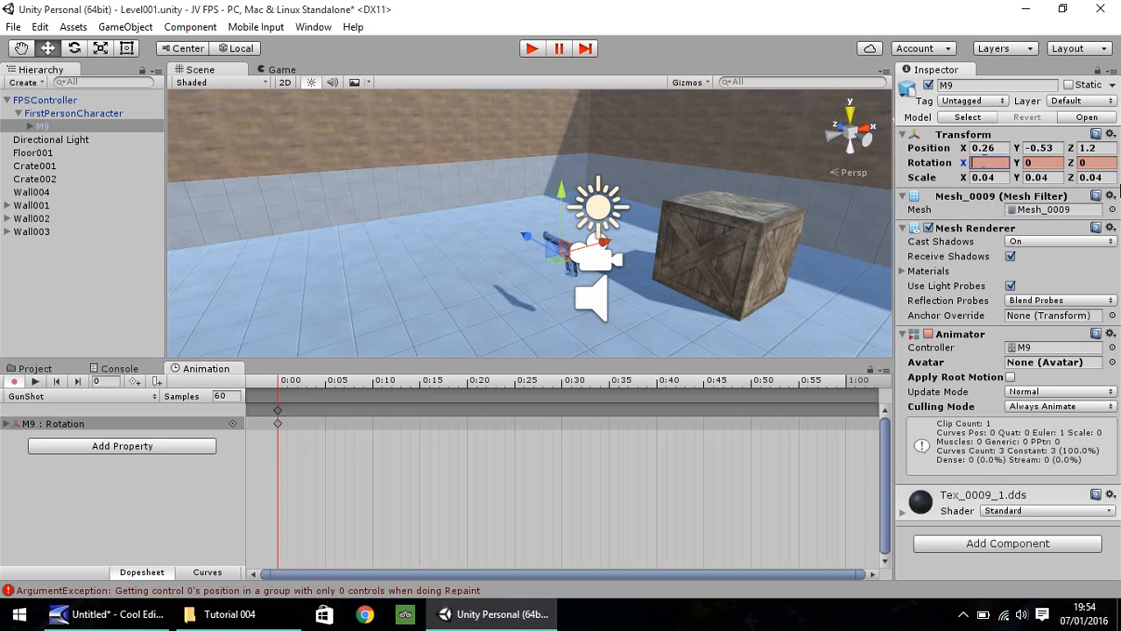
pyautogui.moveTo(1067, 144)
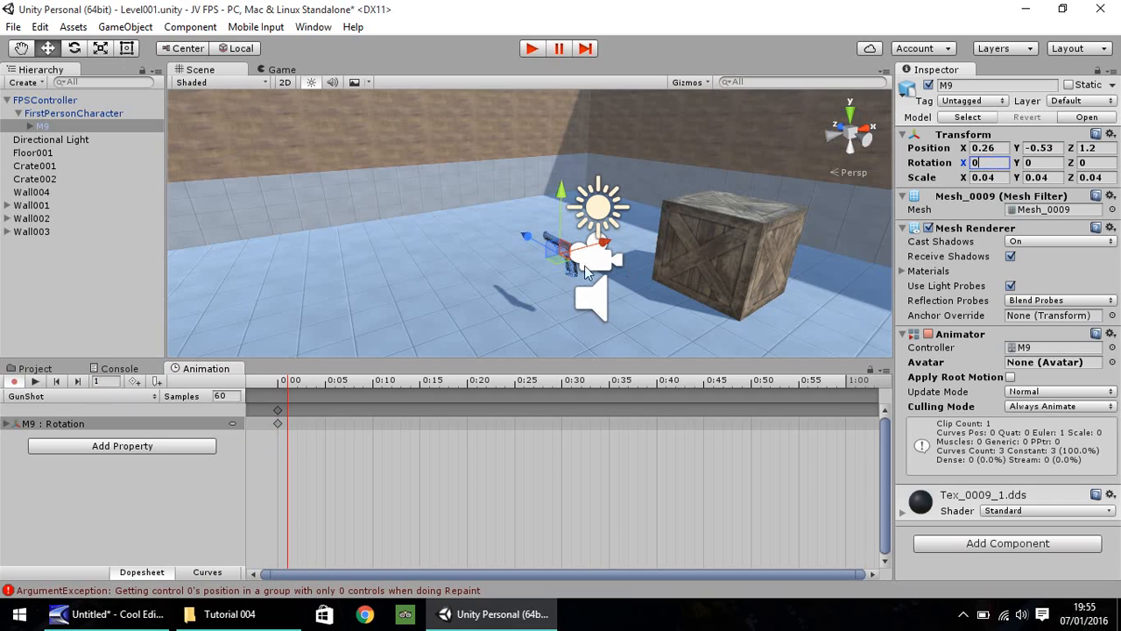
pyautogui.moveTo(526, 245)
pyautogui.write('-5')
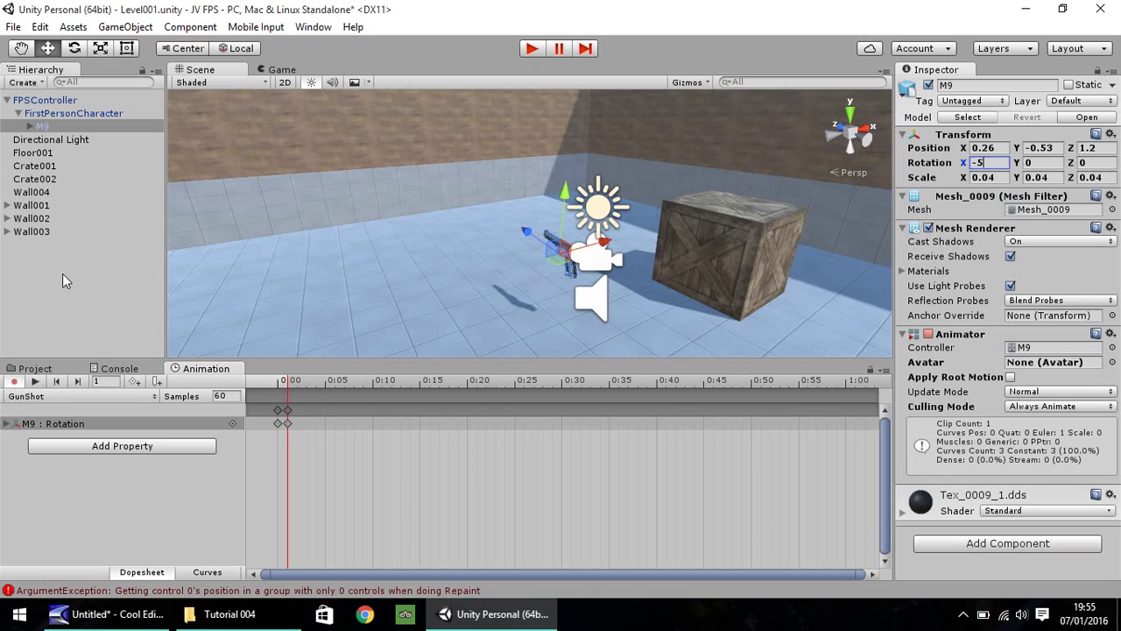
pyautogui.moveTo(92, 350)
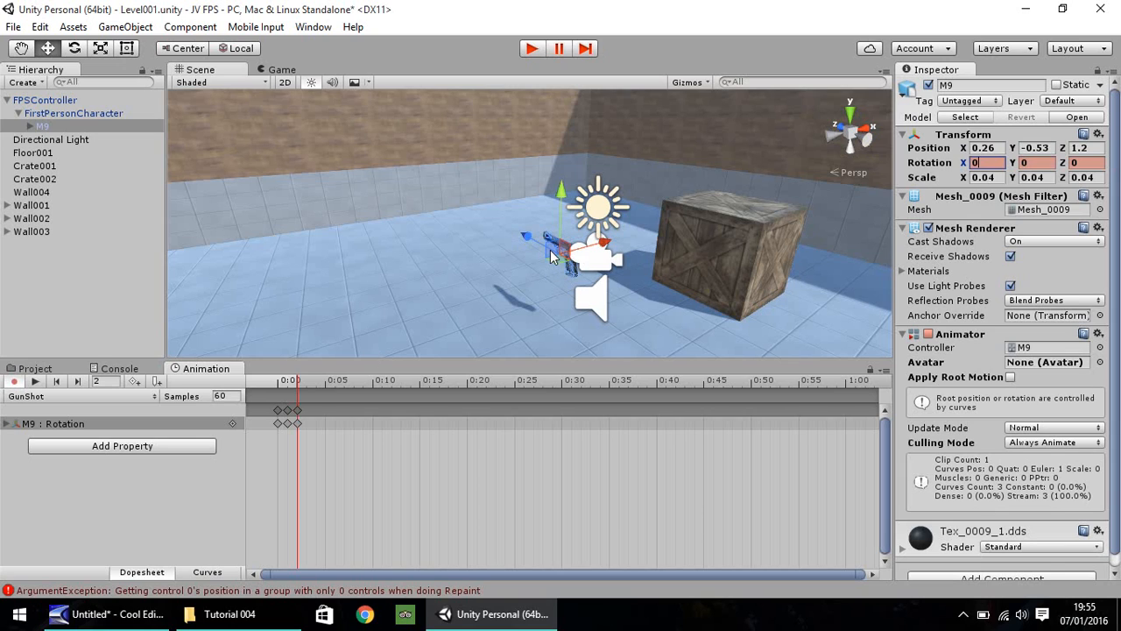
pyautogui.moveTo(554, 231)
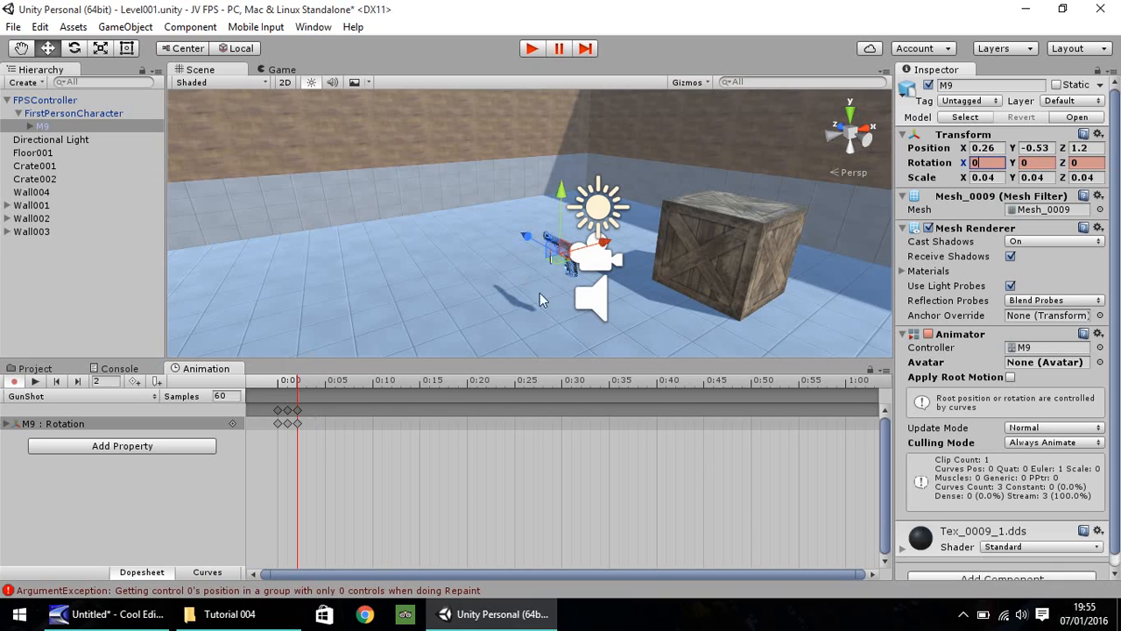
pyautogui.moveTo(21, 517)
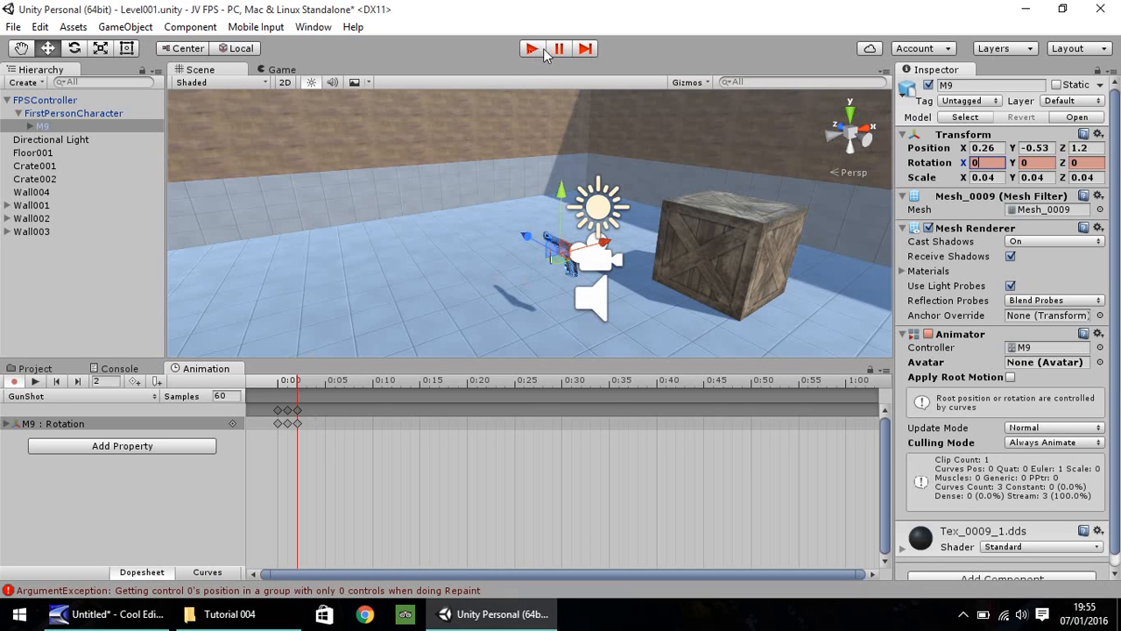
# Briefly enter and exit play mode to leave animation recording.
pyautogui.click(531, 49)
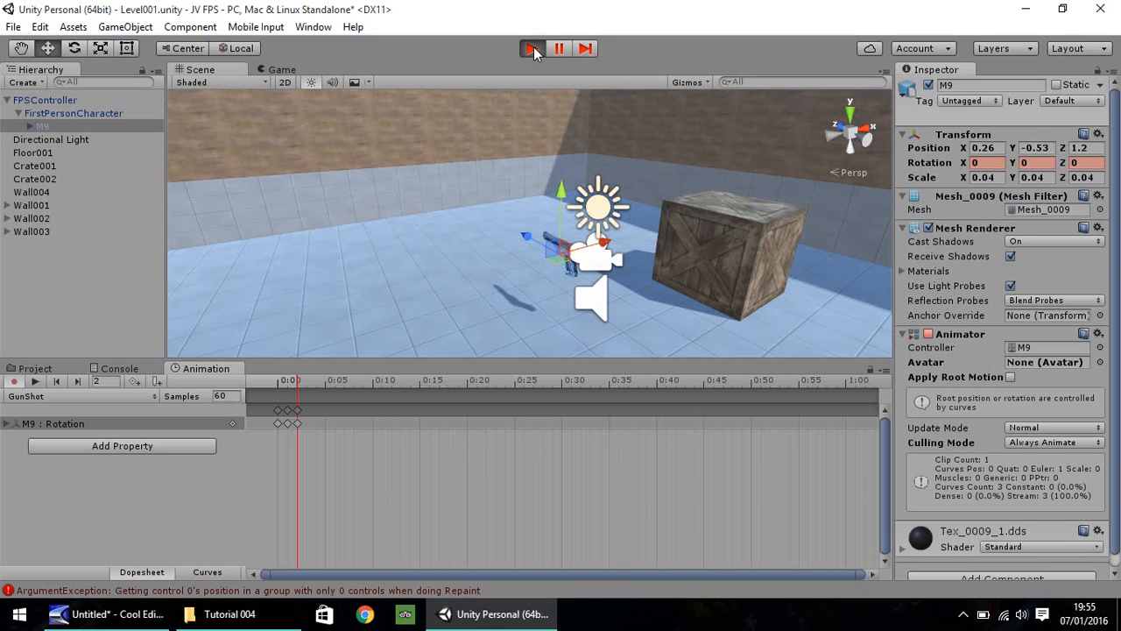
pyautogui.click(533, 49)
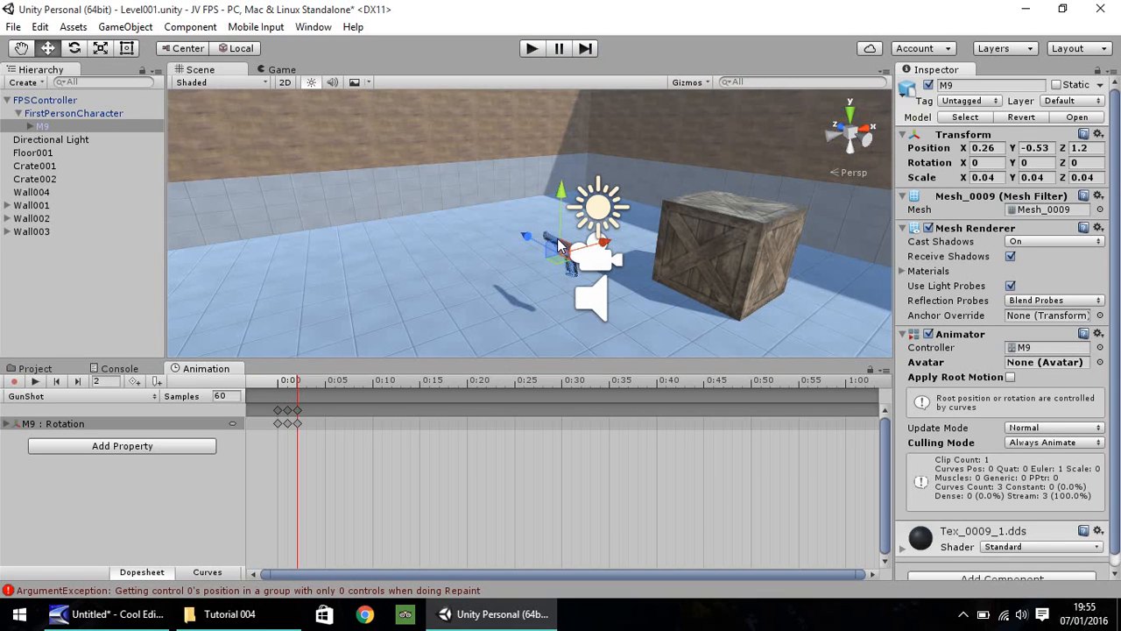
pyautogui.moveTo(552, 273)
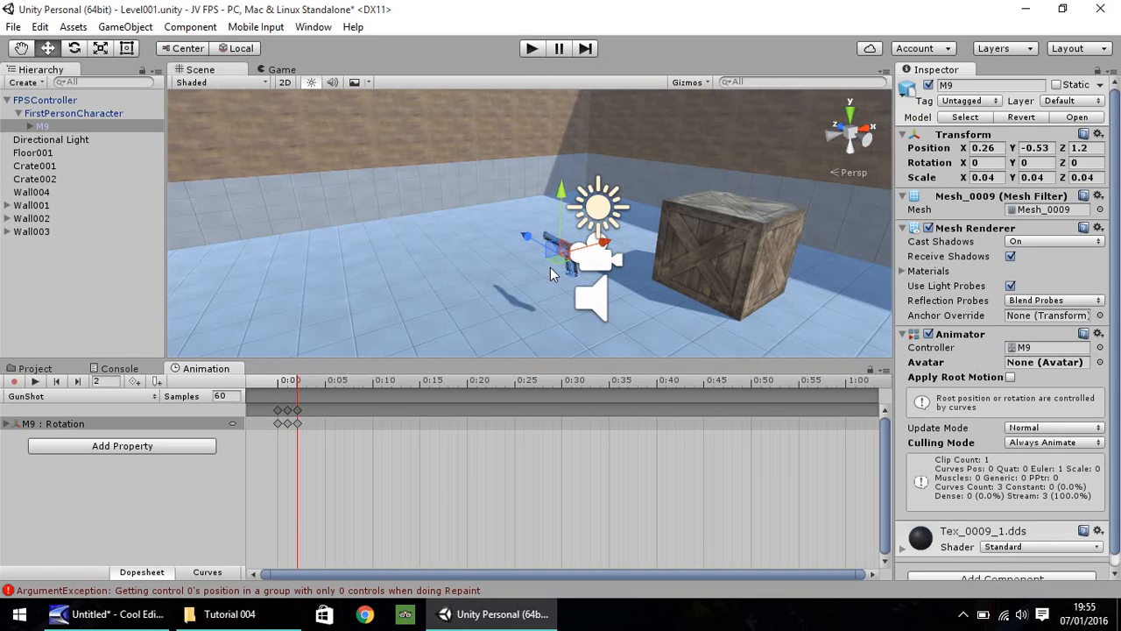
pyautogui.moveTo(592, 375)
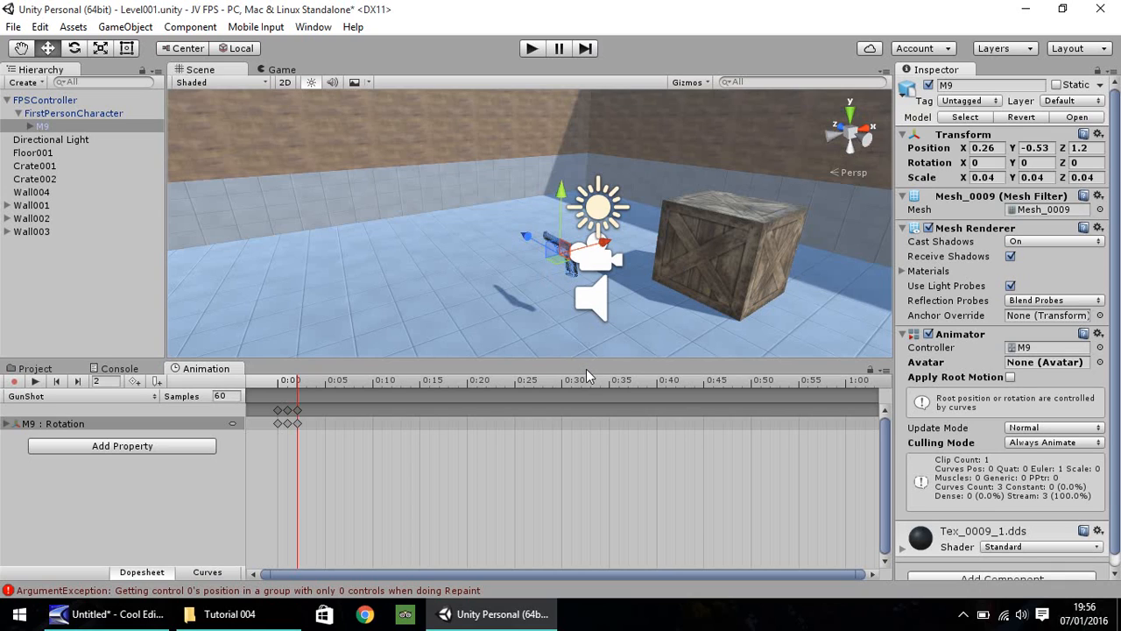
pyautogui.moveTo(781, 298)
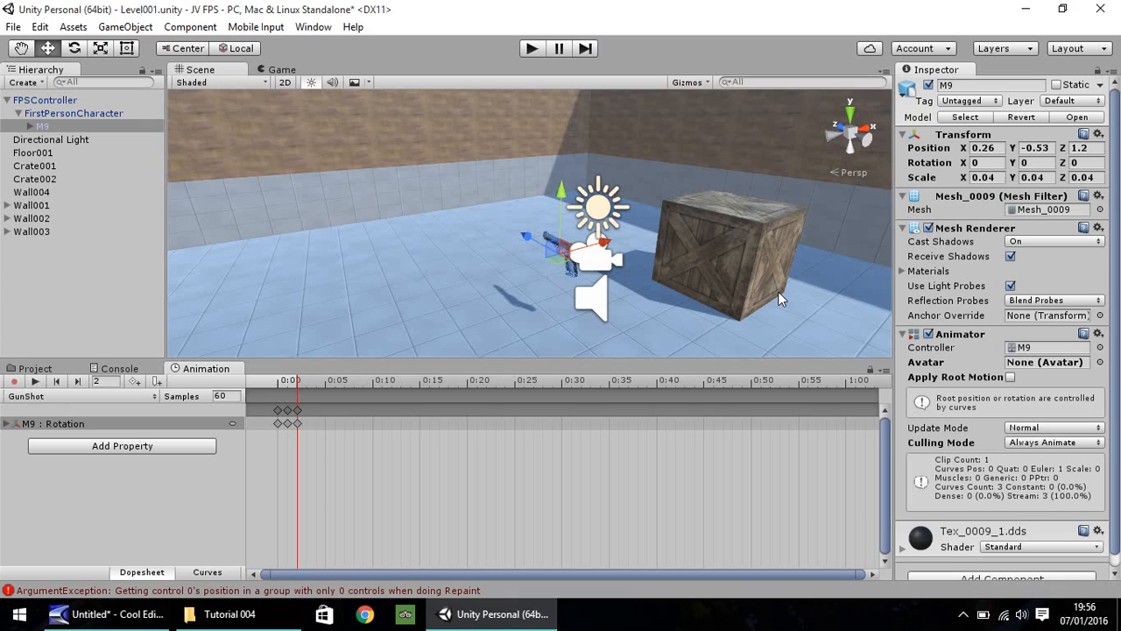
pyautogui.moveTo(260, 359)
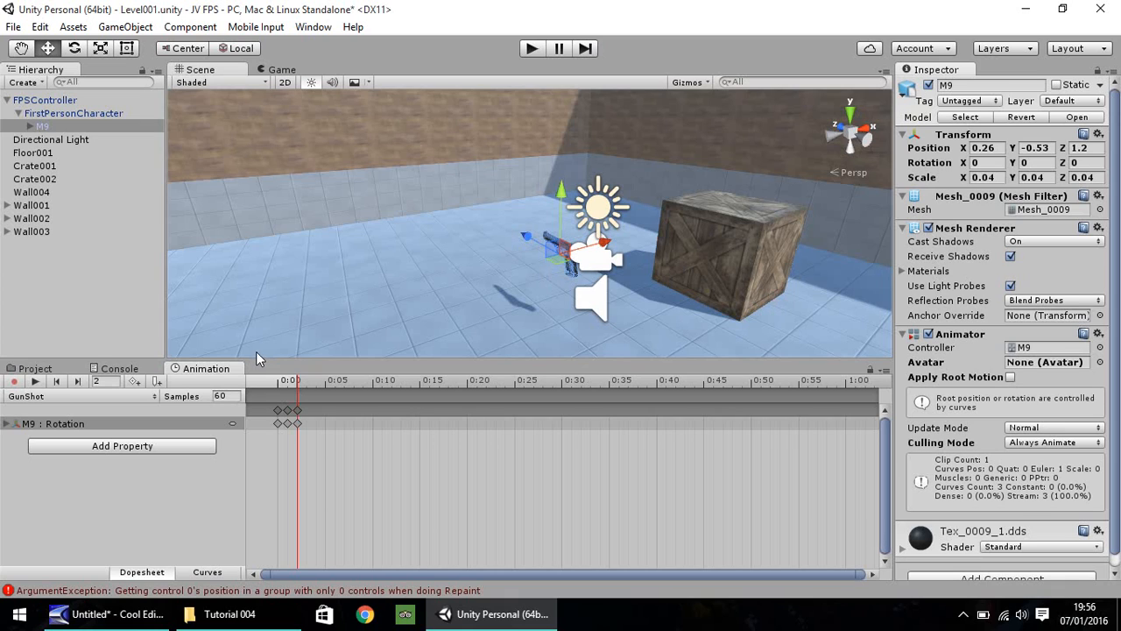
# Create an Audio folder in Assets and select gunfire.wav in the tutorial files folder.
pyautogui.click(35, 368)
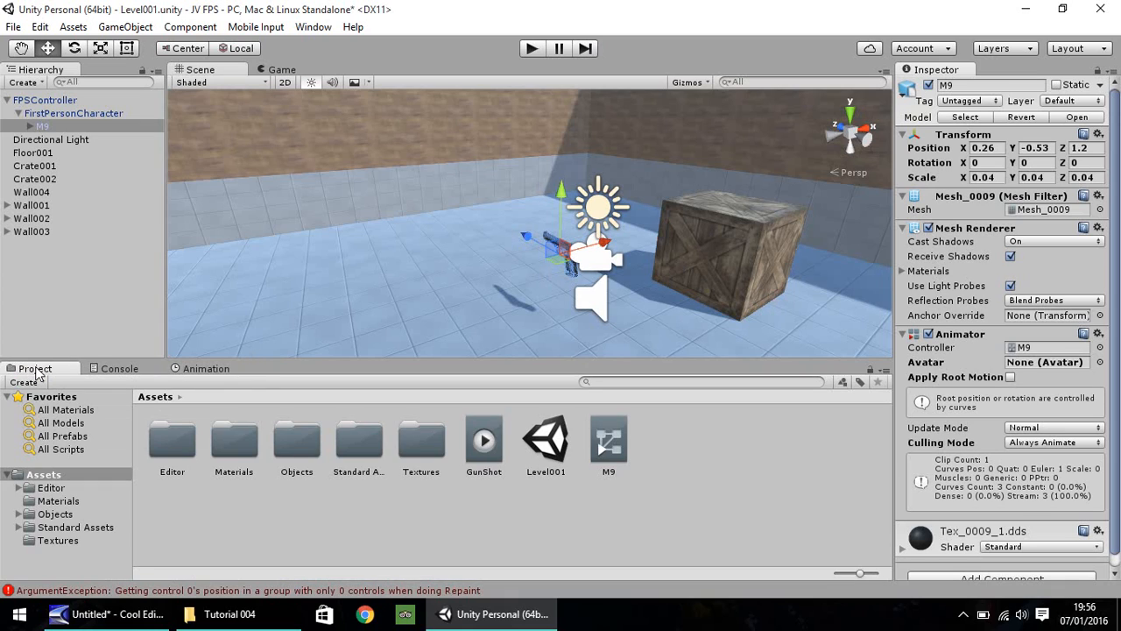
pyautogui.moveTo(32, 464)
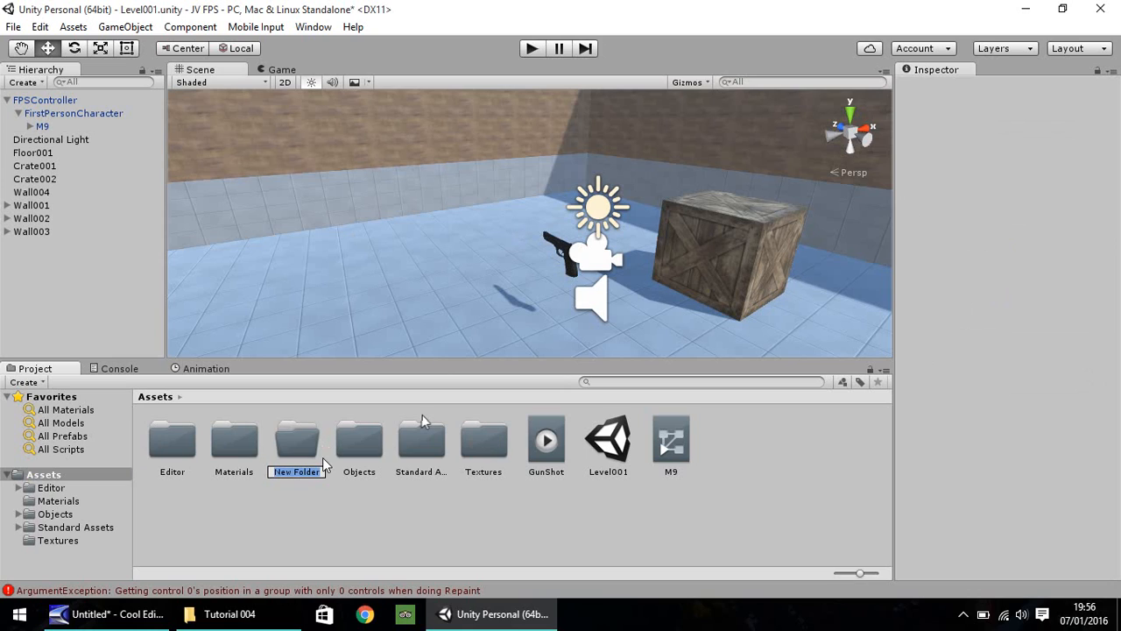
pyautogui.write('Audio')
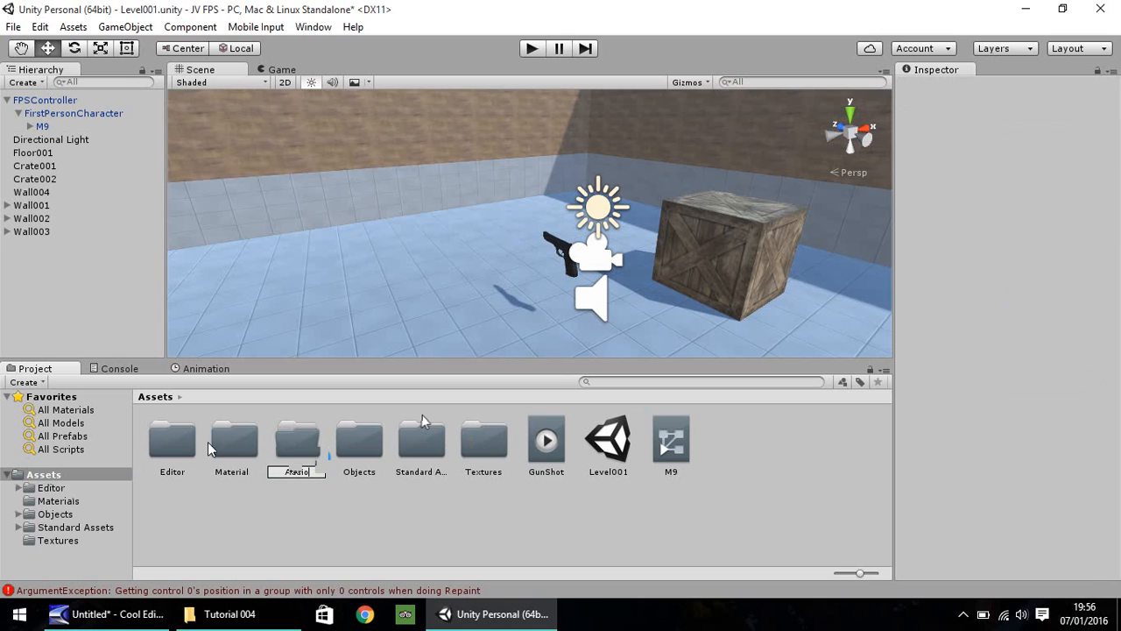
pyautogui.click(230, 613)
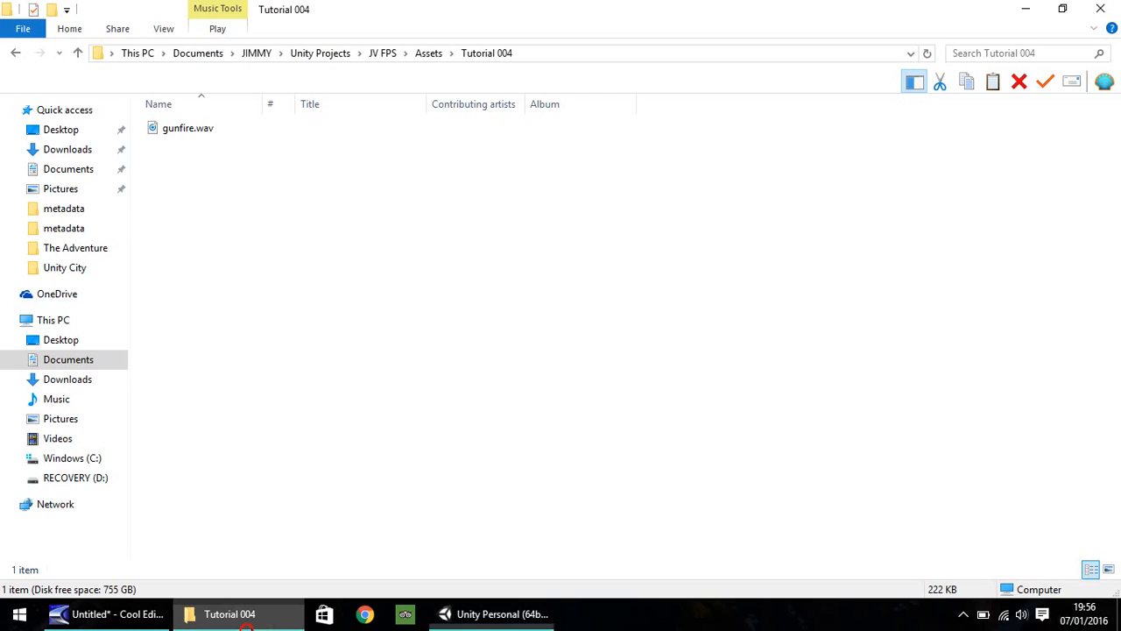
pyautogui.click(188, 128)
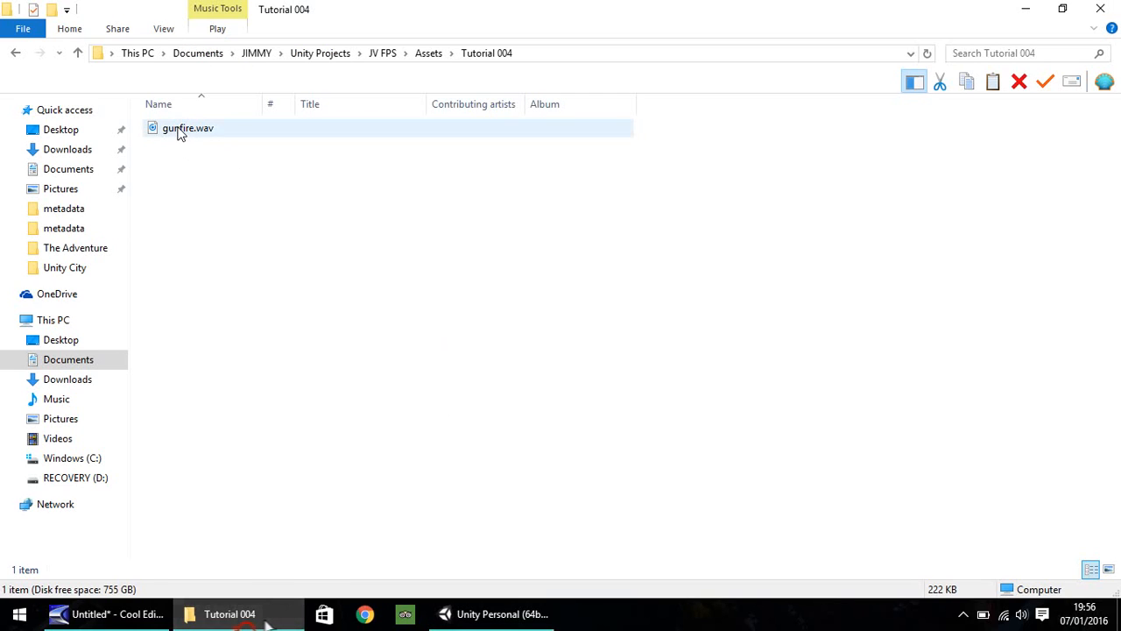
pyautogui.click(490, 613)
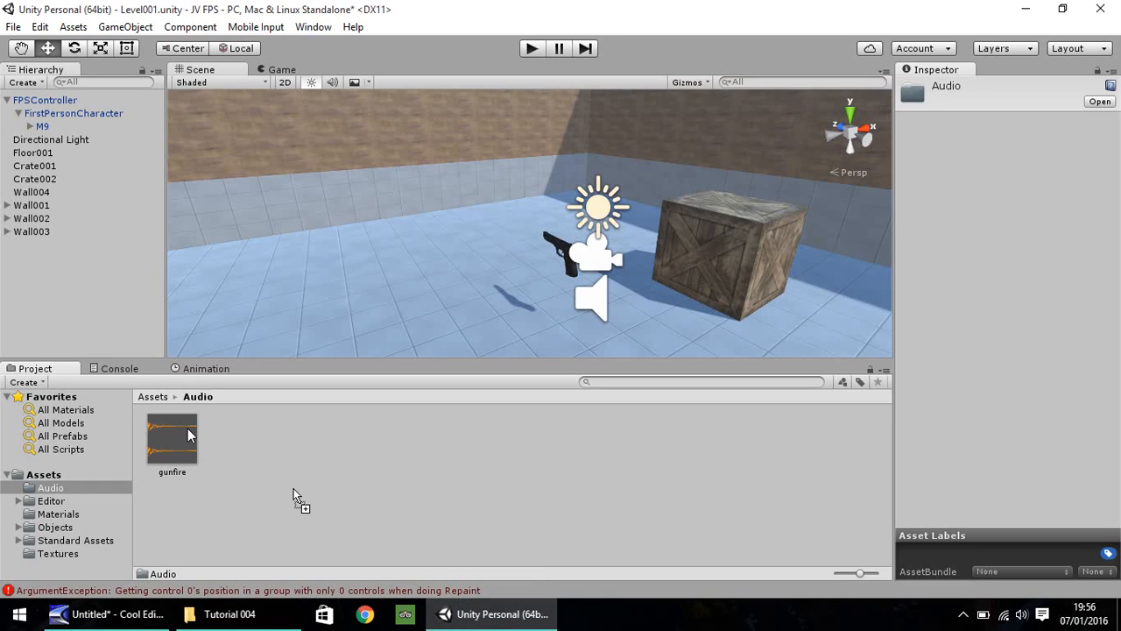
pyautogui.moveTo(217, 442)
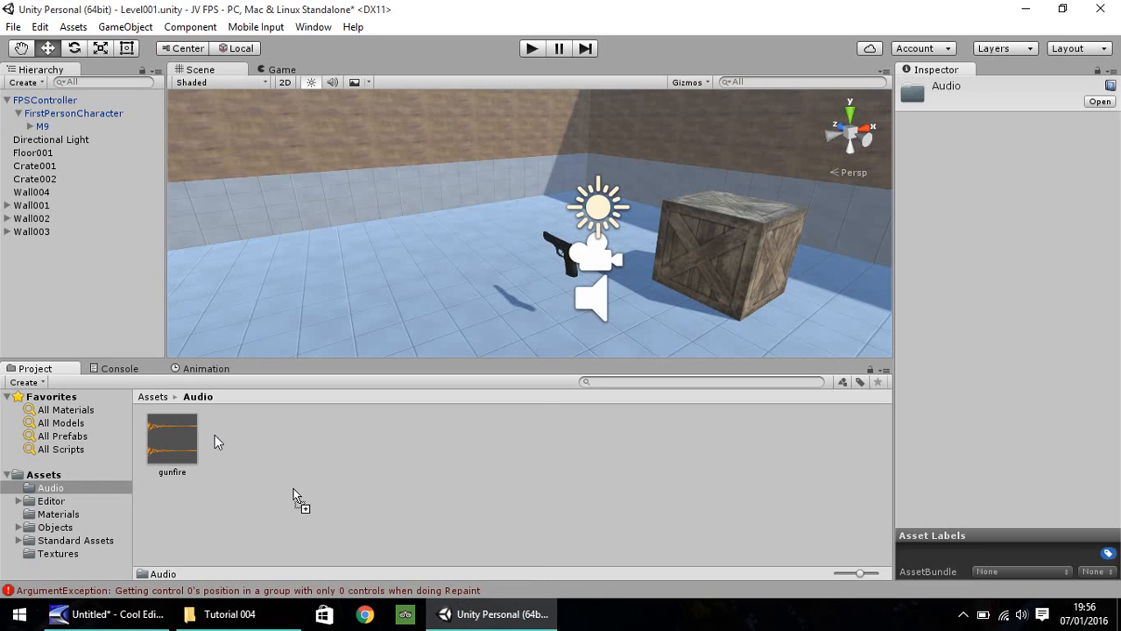
pyautogui.moveTo(235, 447)
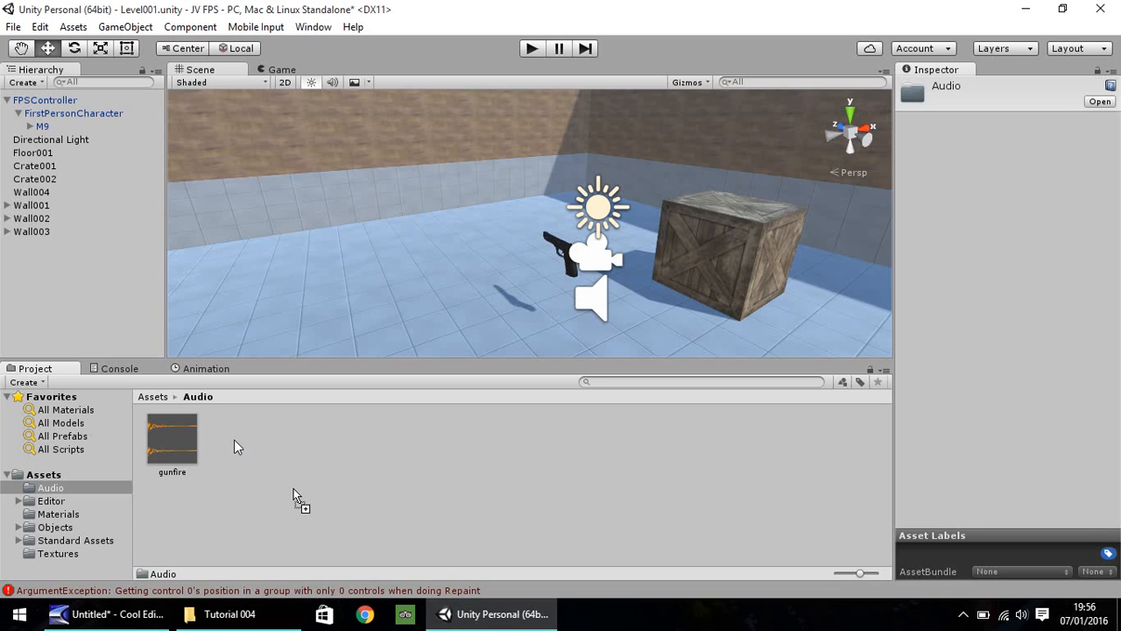
pyautogui.moveTo(260, 459)
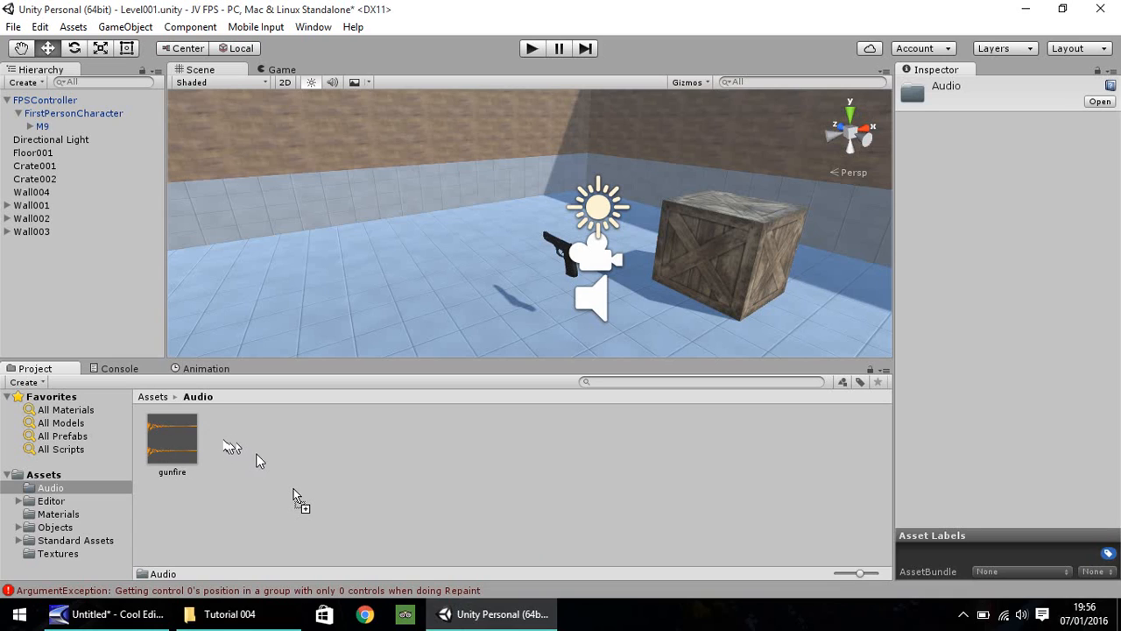
pyautogui.moveTo(298, 431)
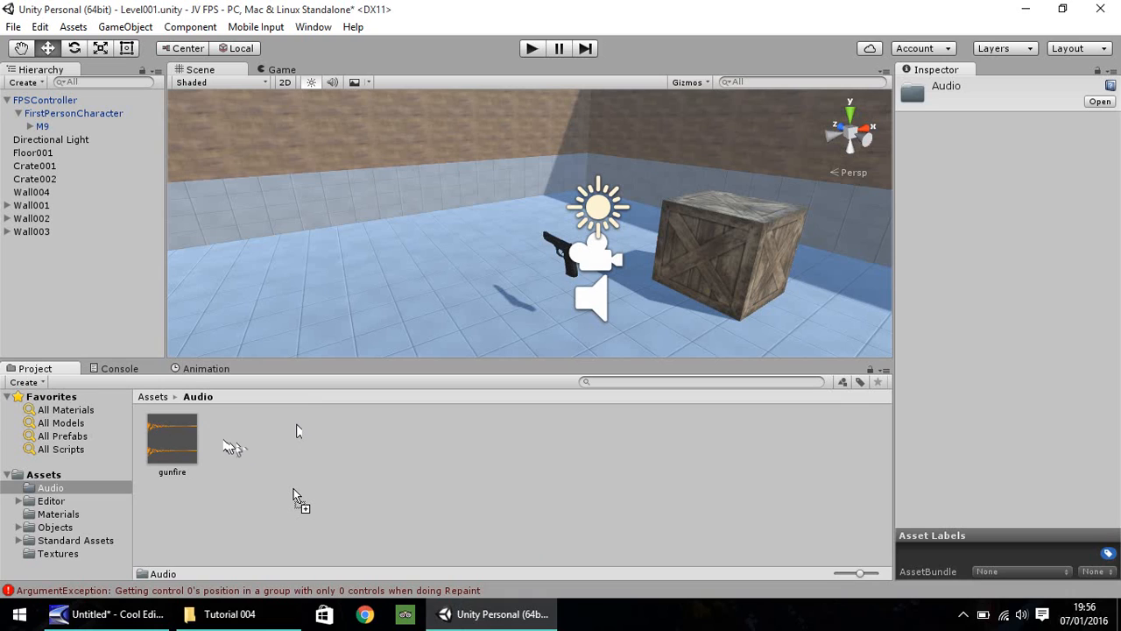
# Set the M9 Rotation track in the GunShot clip to Quaternion interpolation.
pyautogui.click(205, 368)
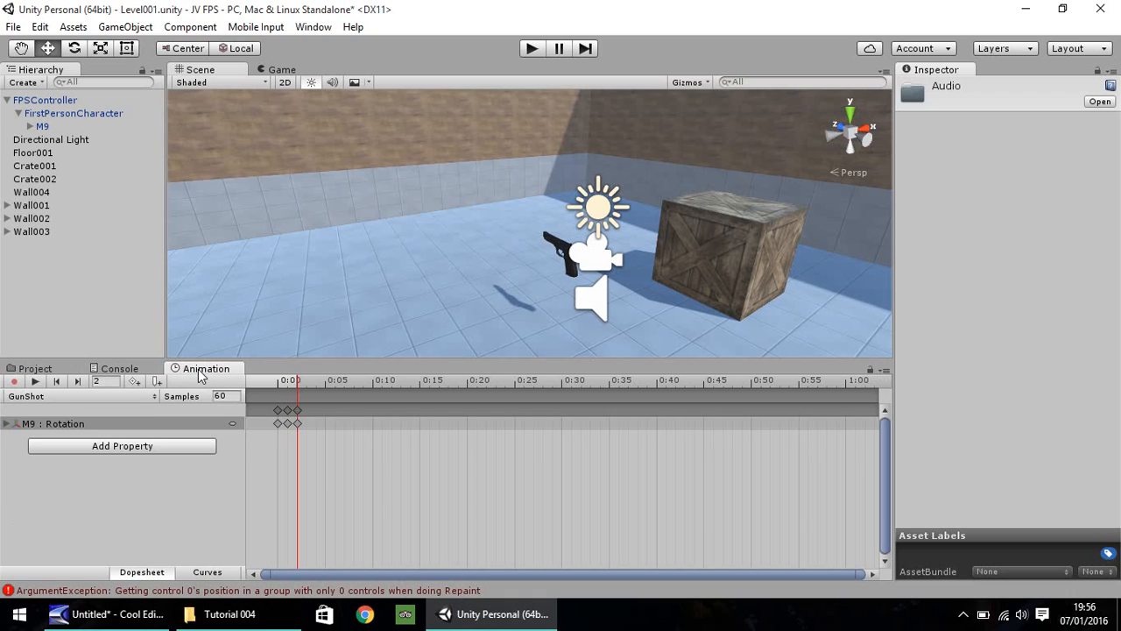
pyautogui.moveTo(200, 420)
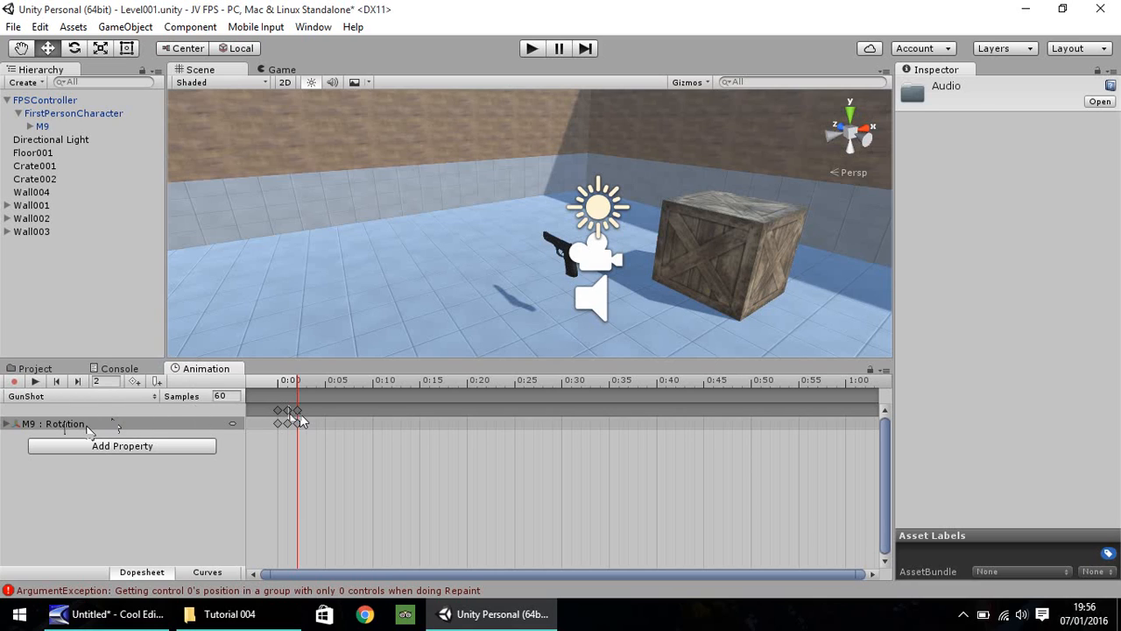
pyautogui.moveTo(184, 429)
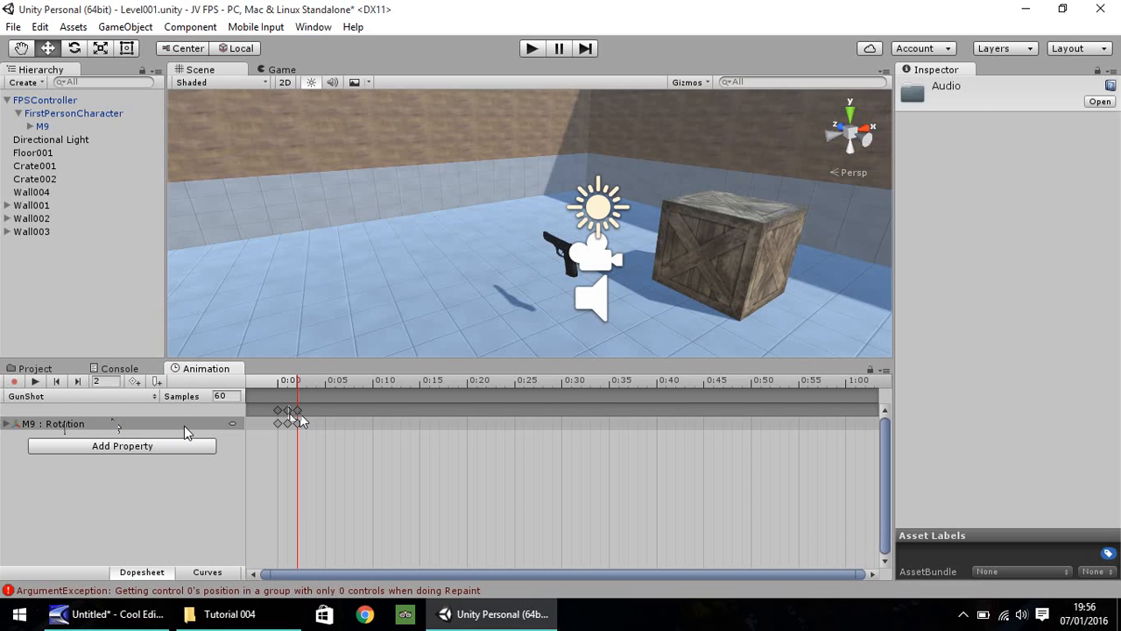
pyautogui.moveTo(207, 419)
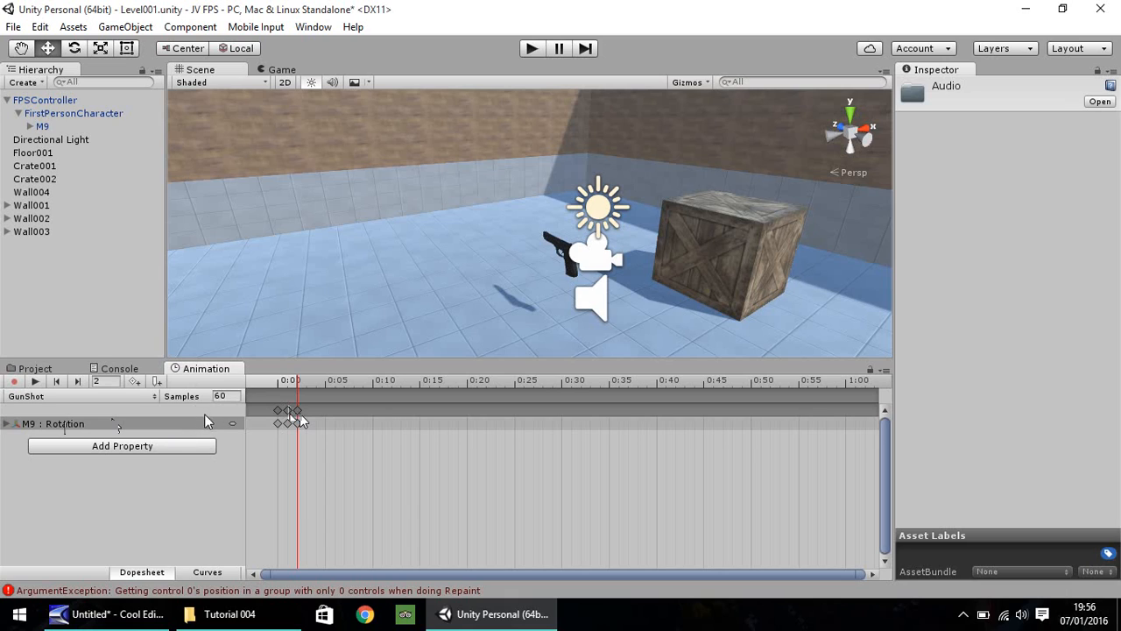
pyautogui.moveTo(237, 429)
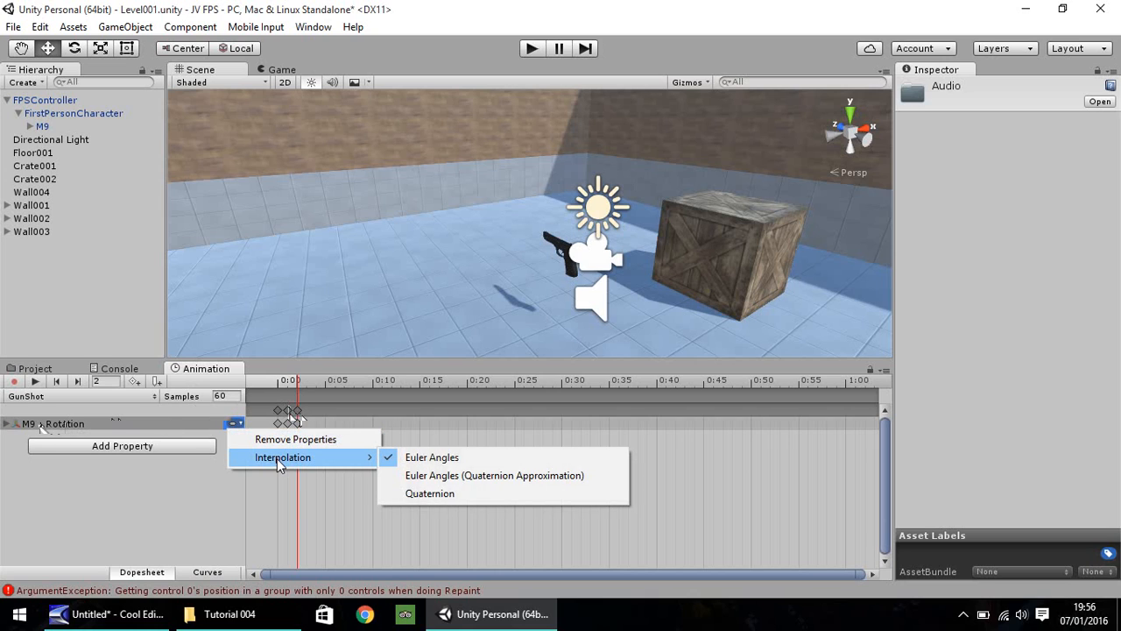
pyautogui.moveTo(456, 495)
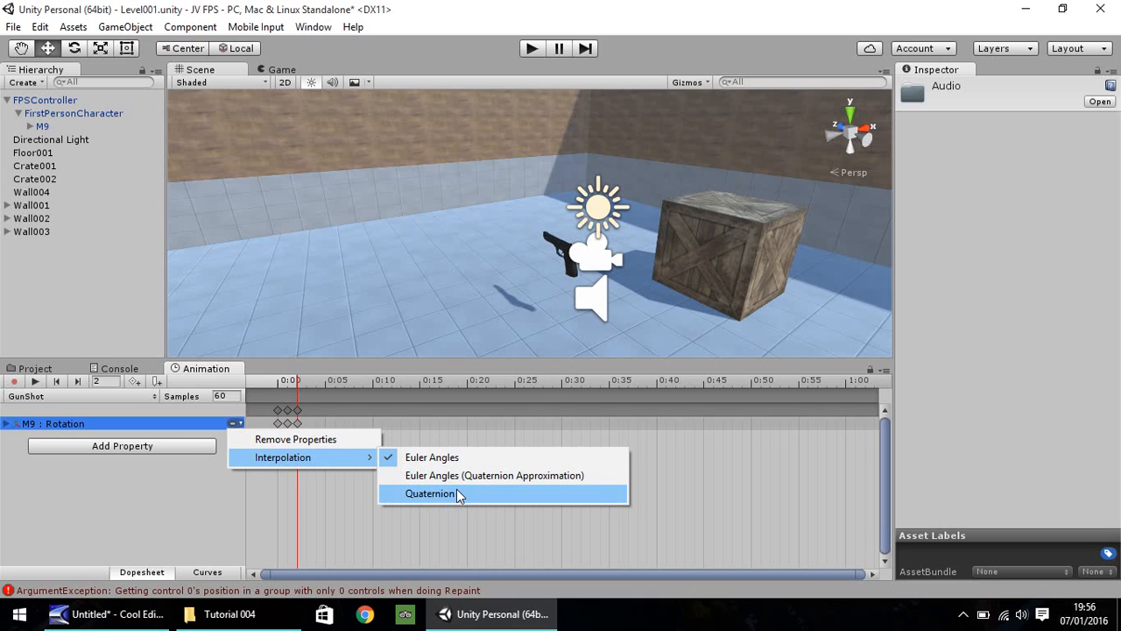
pyautogui.moveTo(431, 456)
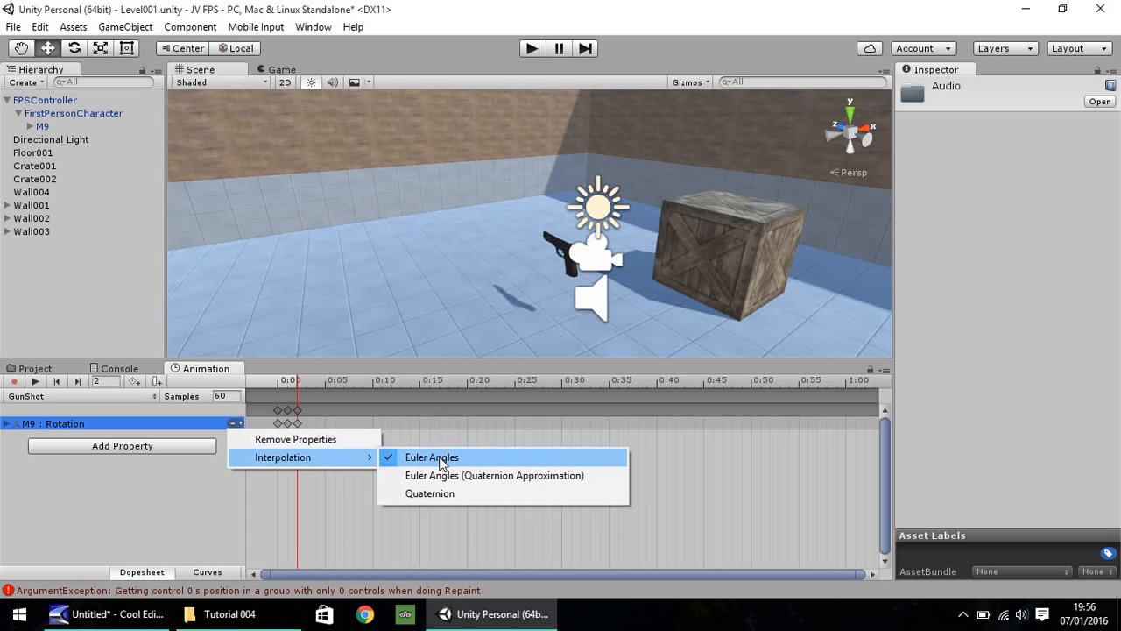
pyautogui.moveTo(464, 496)
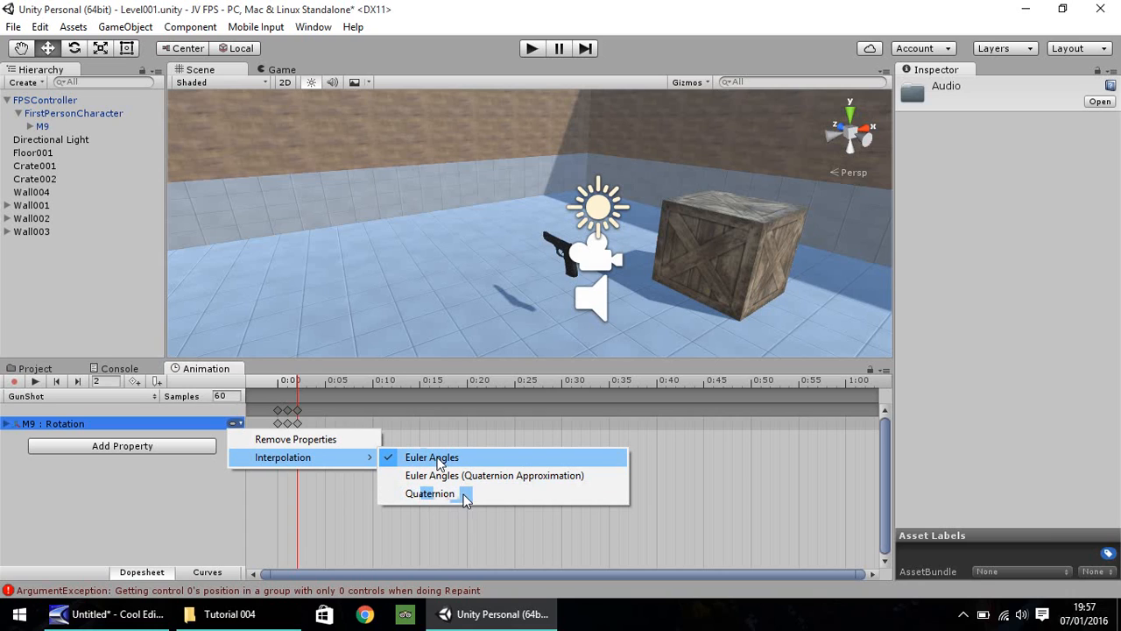
pyautogui.click(431, 456)
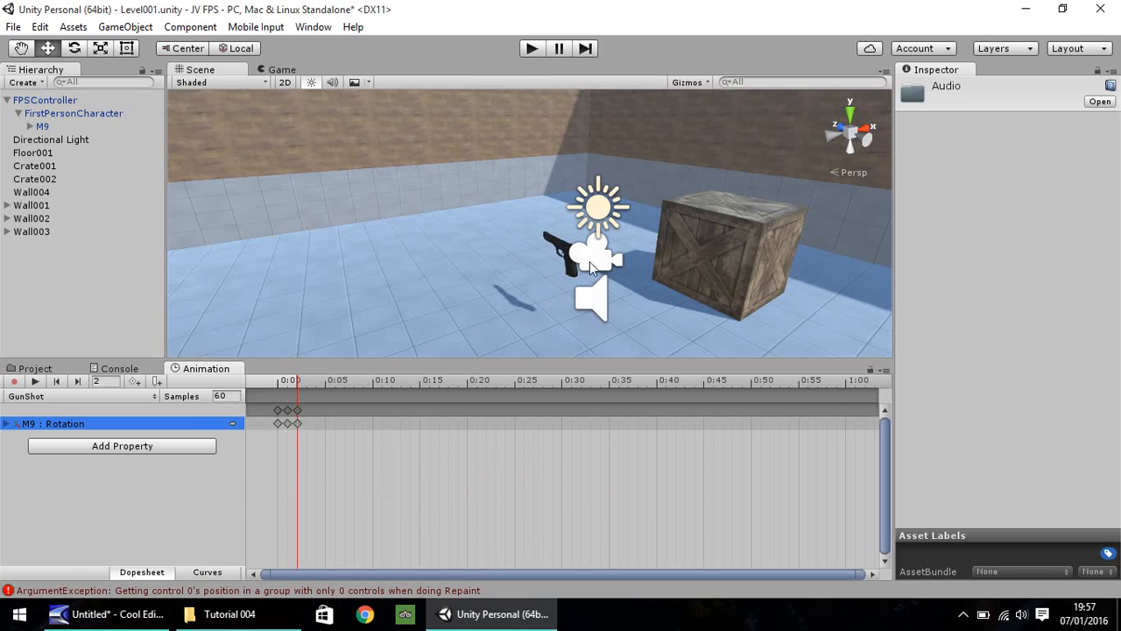
# Add an Audio Source to M9 with the gunfire clip and Play On Awake unchecked.
pyautogui.click(35, 368)
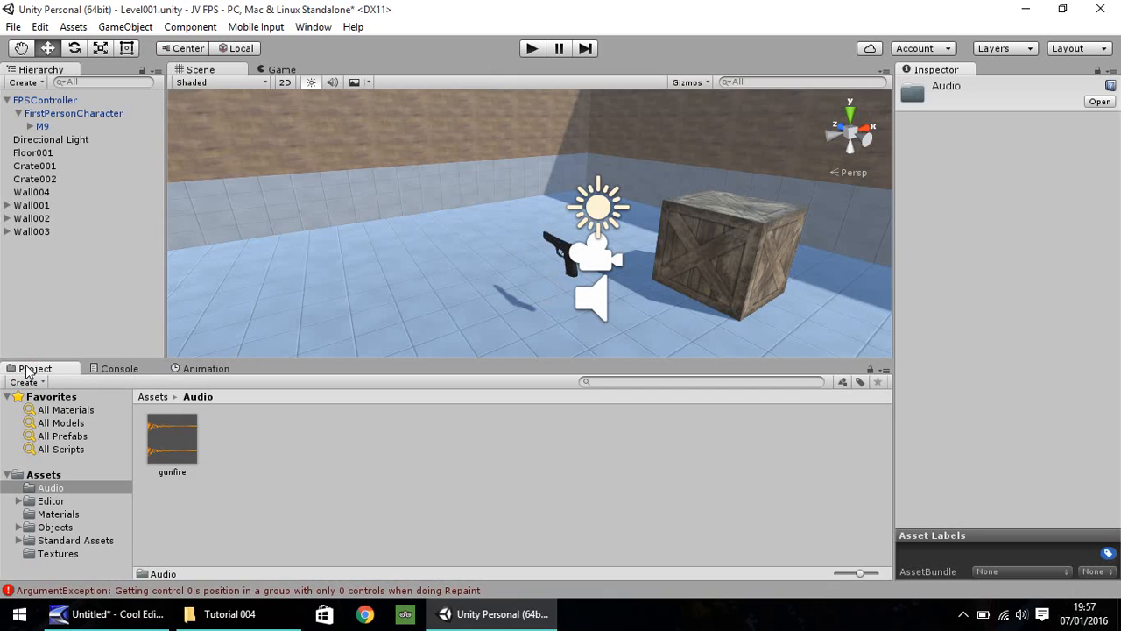
pyautogui.moveTo(266, 342)
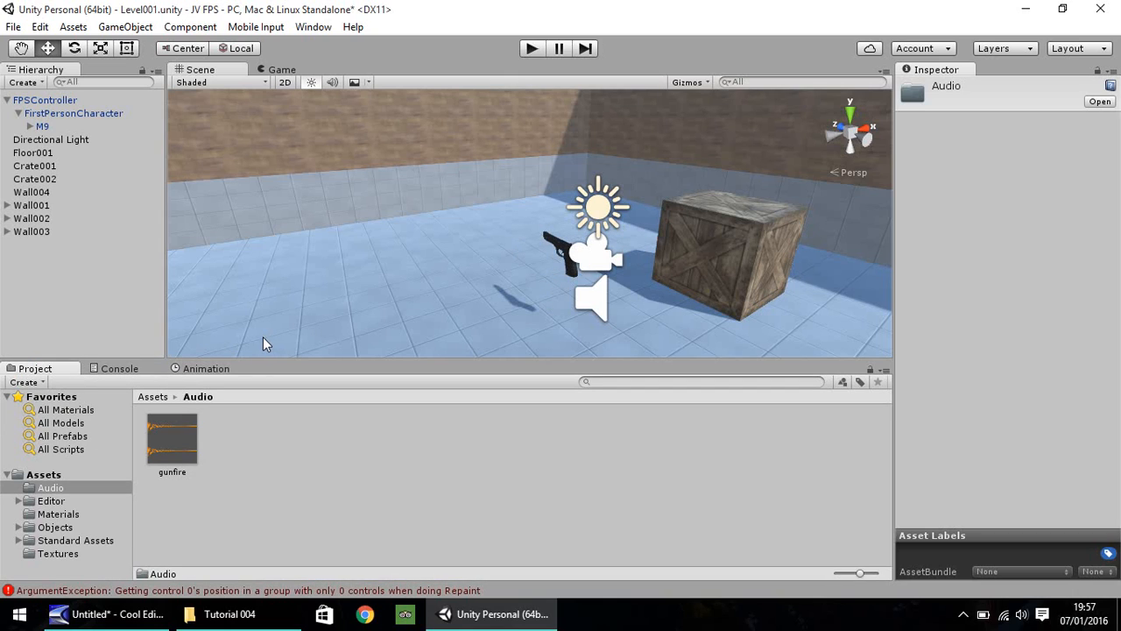
pyautogui.moveTo(85, 241)
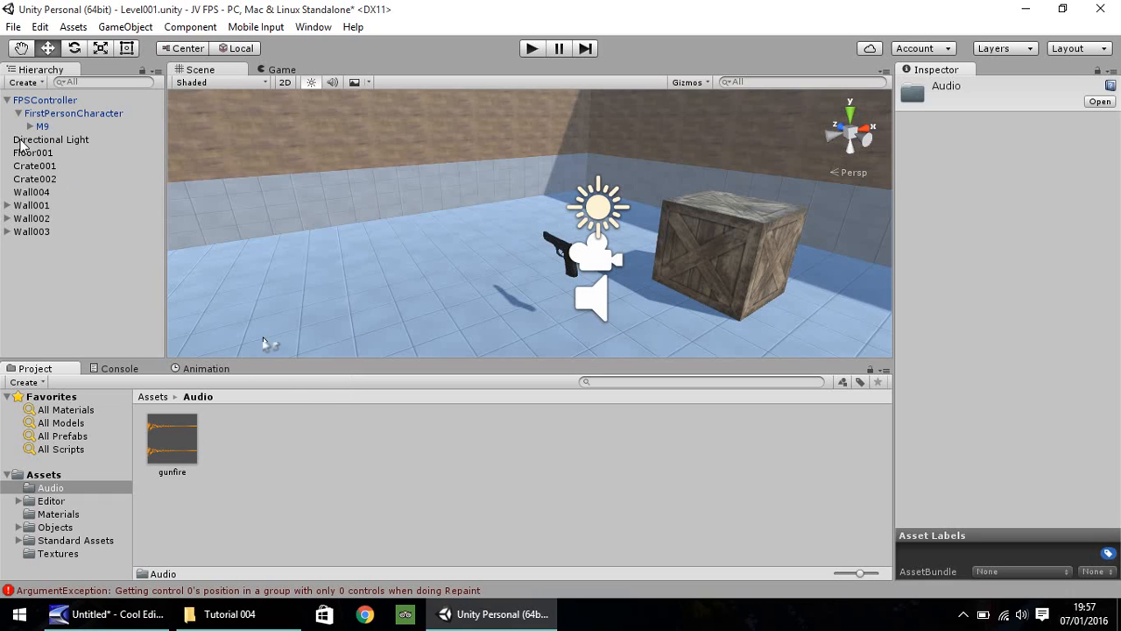
pyautogui.click(42, 126)
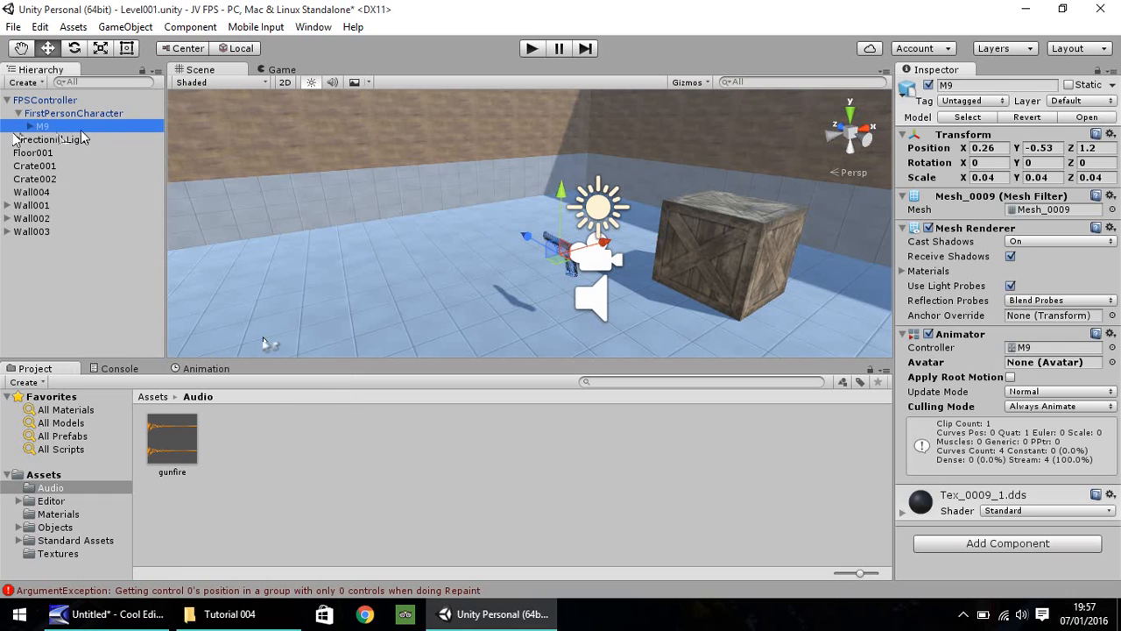
pyautogui.click(1047, 510)
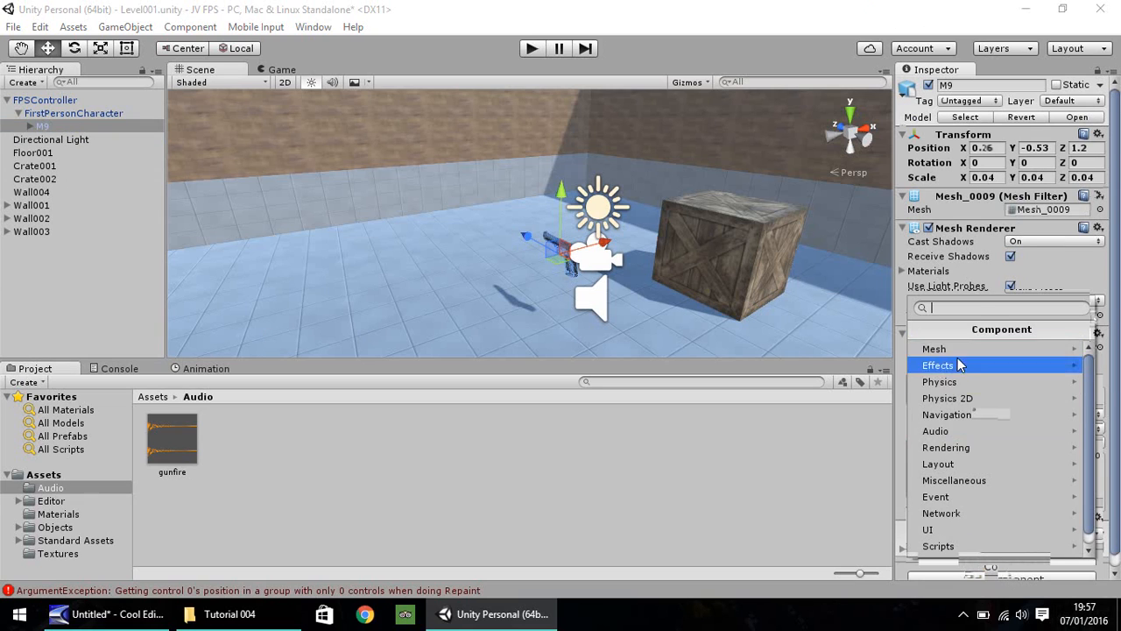
pyautogui.click(936, 431)
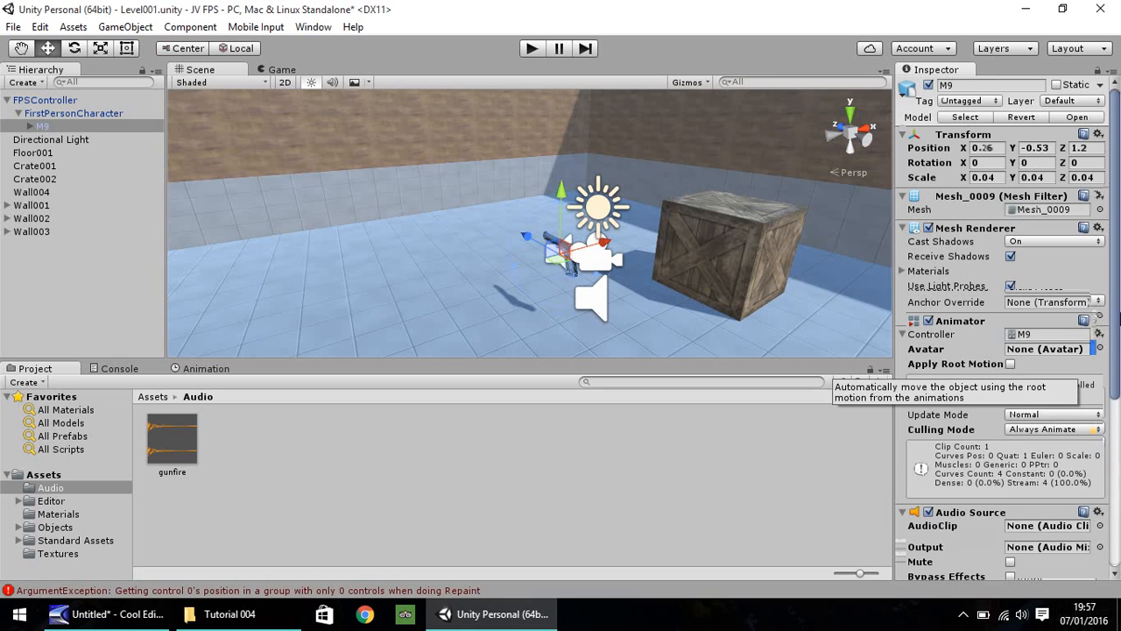
pyautogui.scroll(-3)
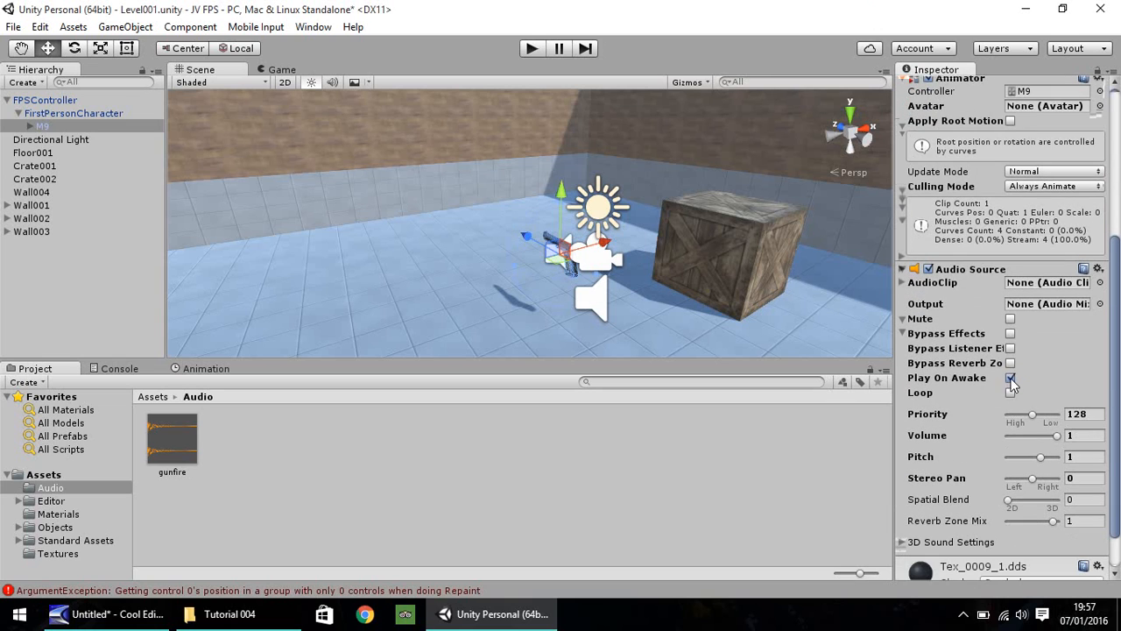
pyautogui.click(1011, 378)
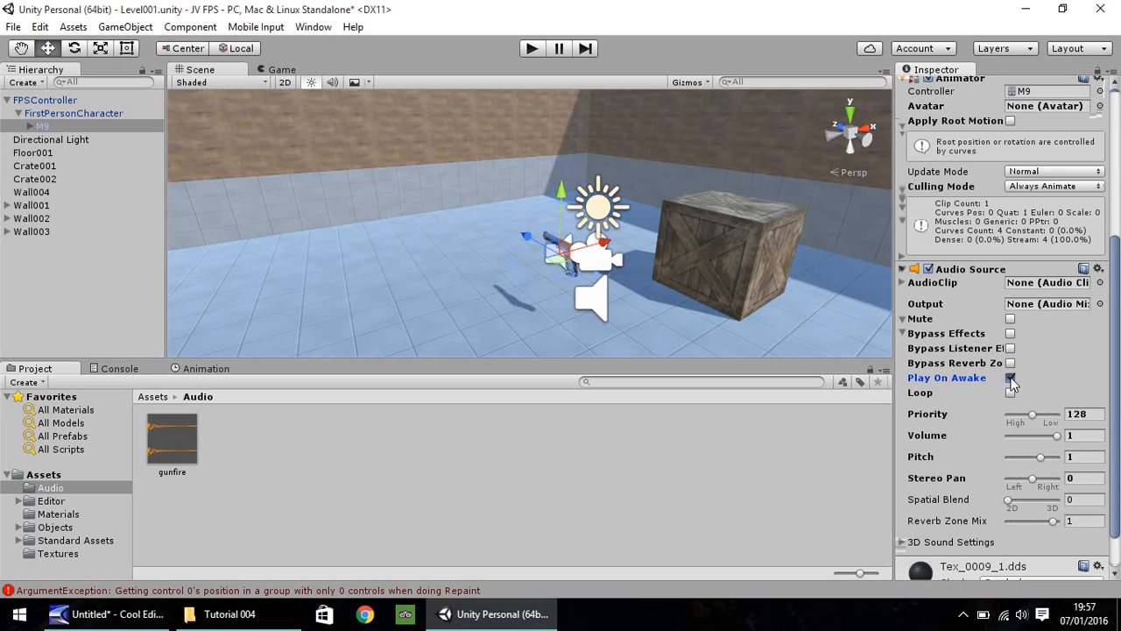
pyautogui.click(1009, 379)
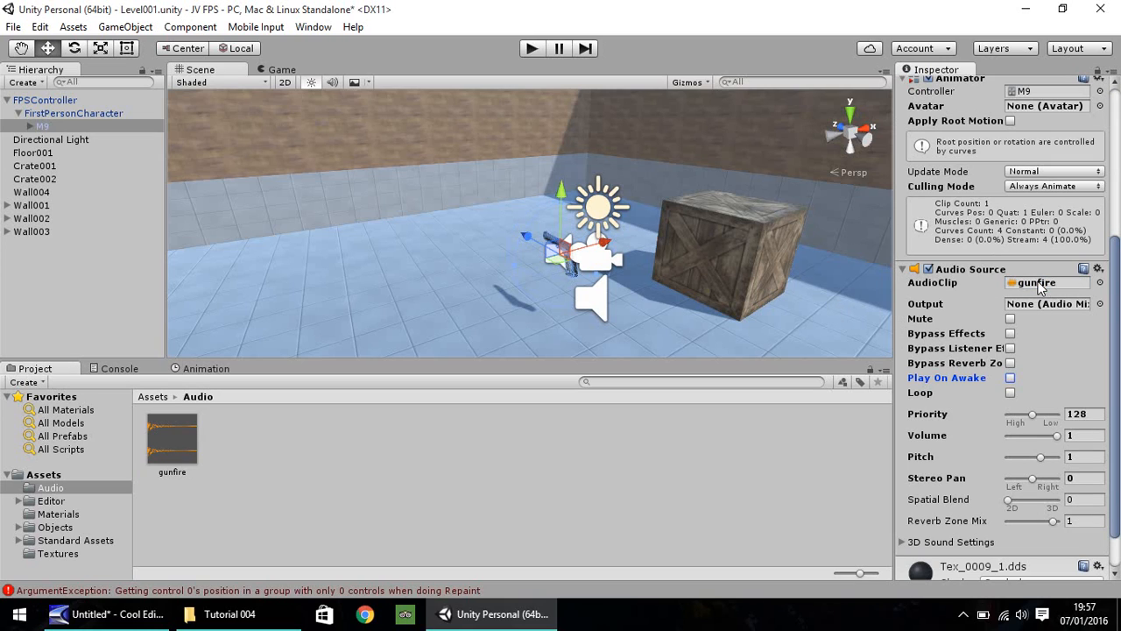
pyautogui.moveTo(1100, 219)
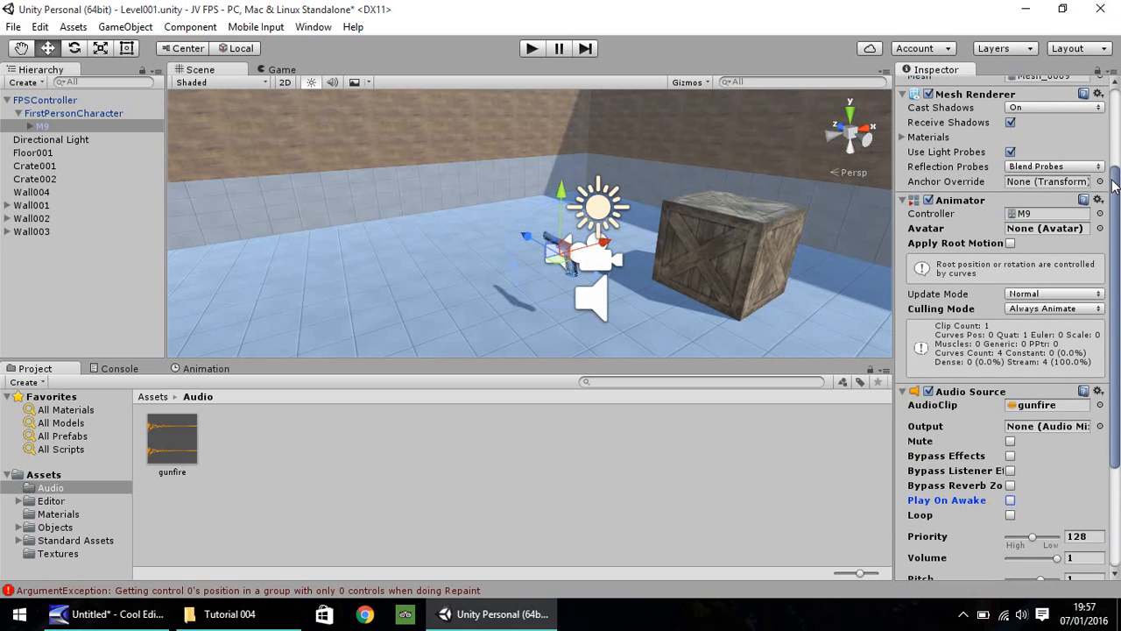
pyautogui.moveTo(983, 200)
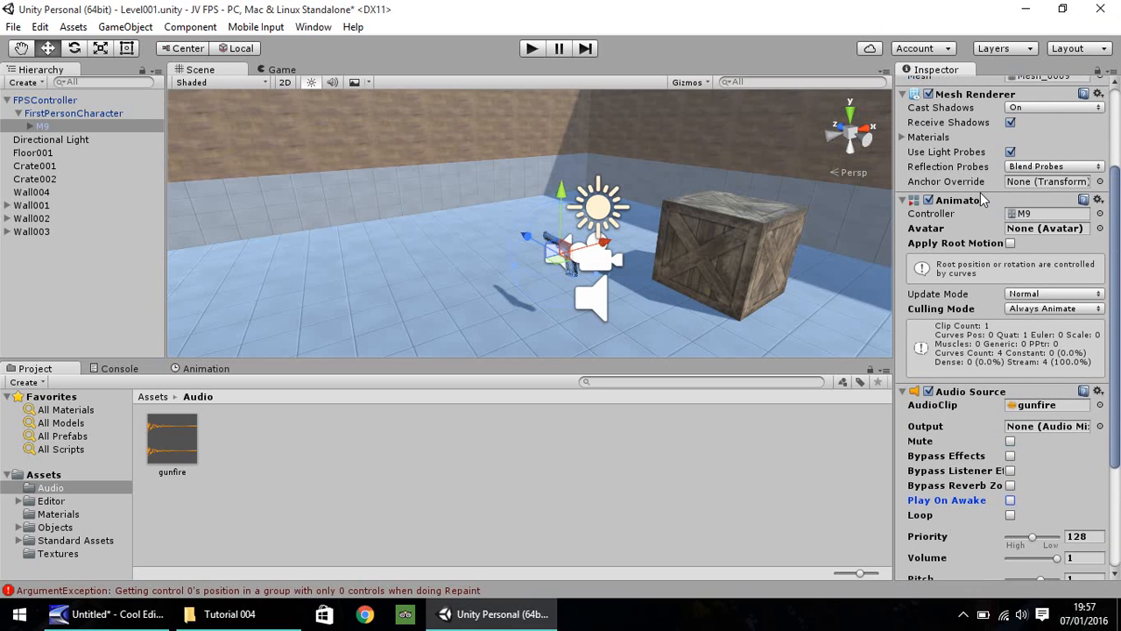
pyautogui.moveTo(964, 203)
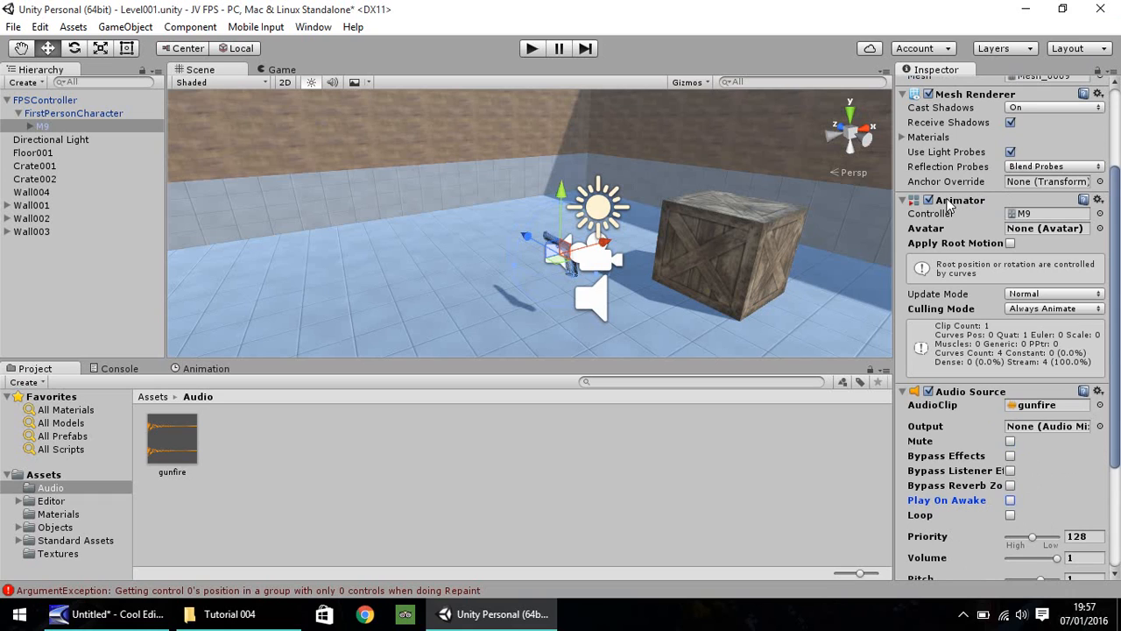
# Remove the Animator from M9 and add an Animation component instead.
pyautogui.click(1098, 199)
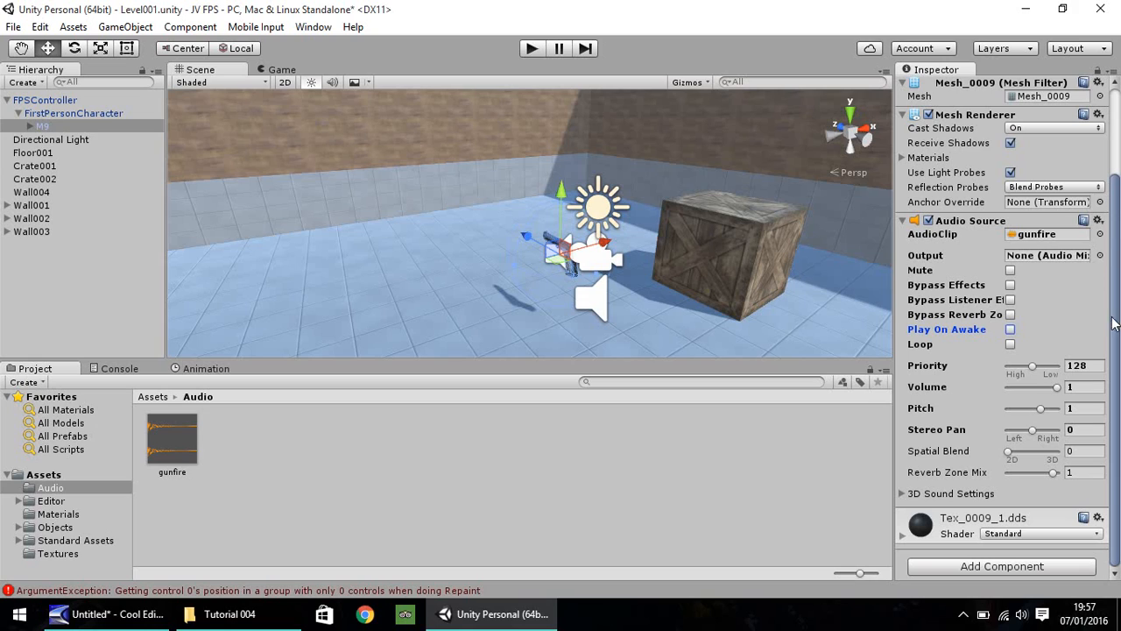
pyautogui.click(1002, 566)
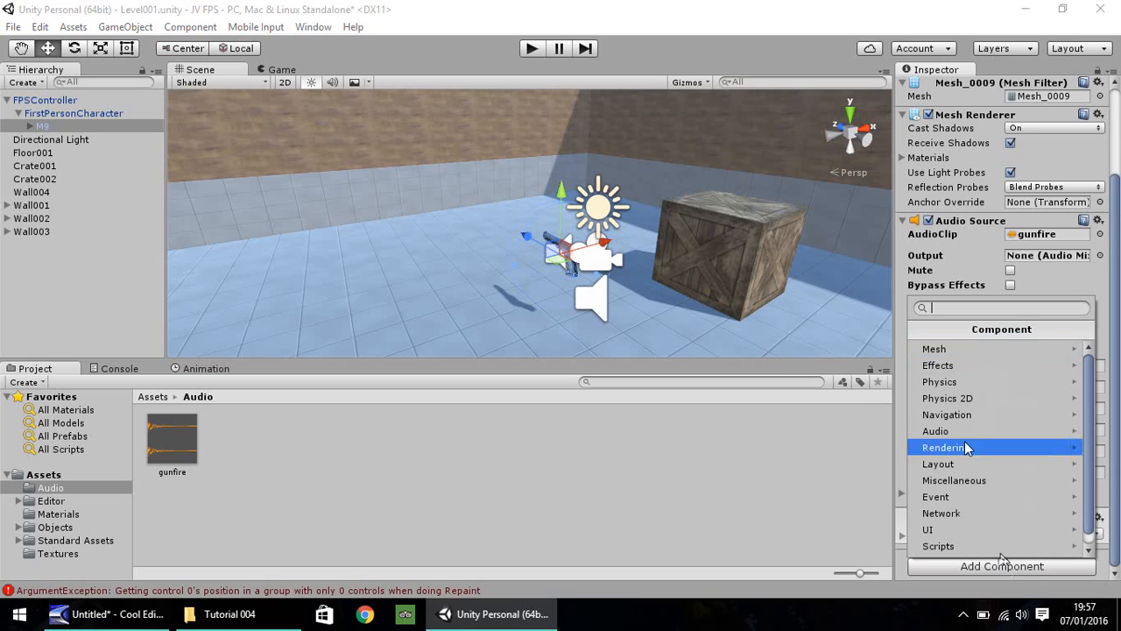
pyautogui.moveTo(934, 349)
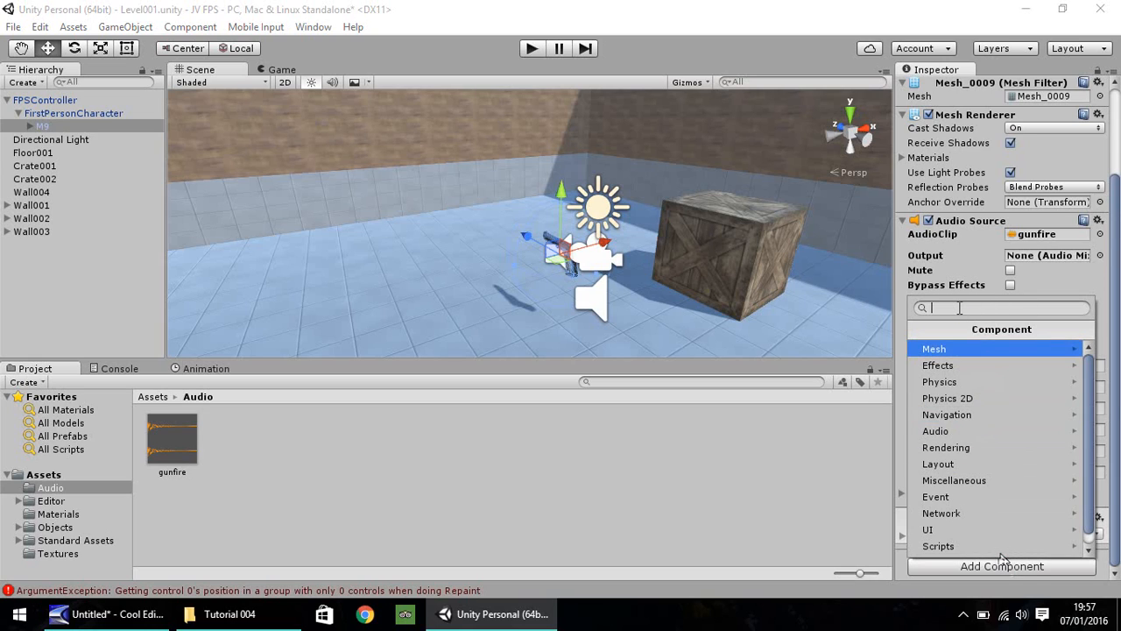
pyautogui.write('ani')
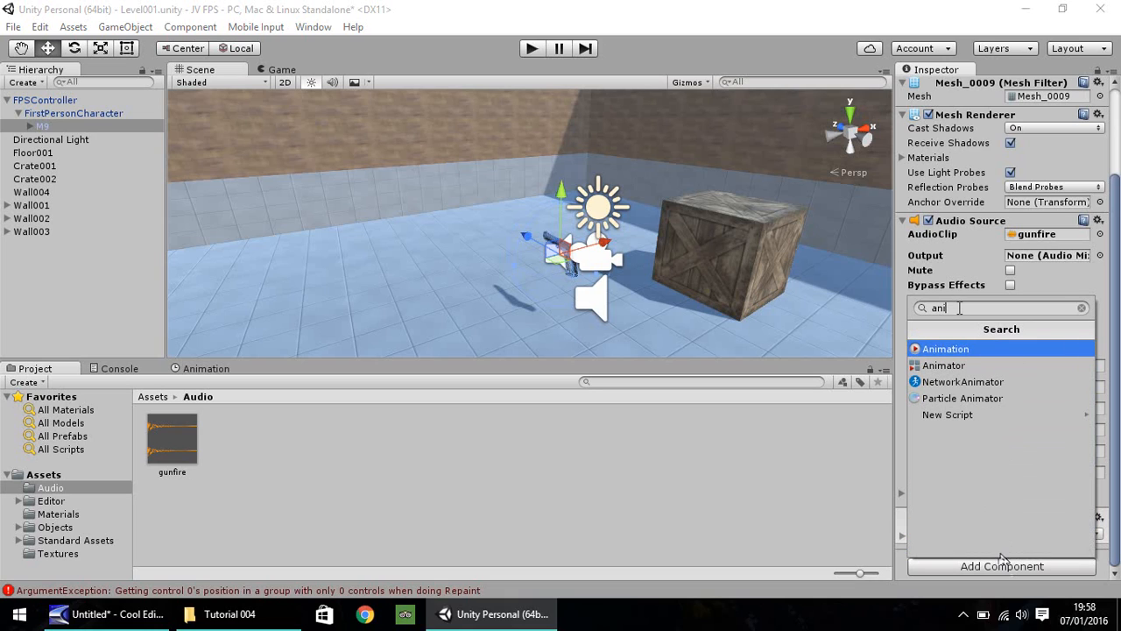
pyautogui.write('m')
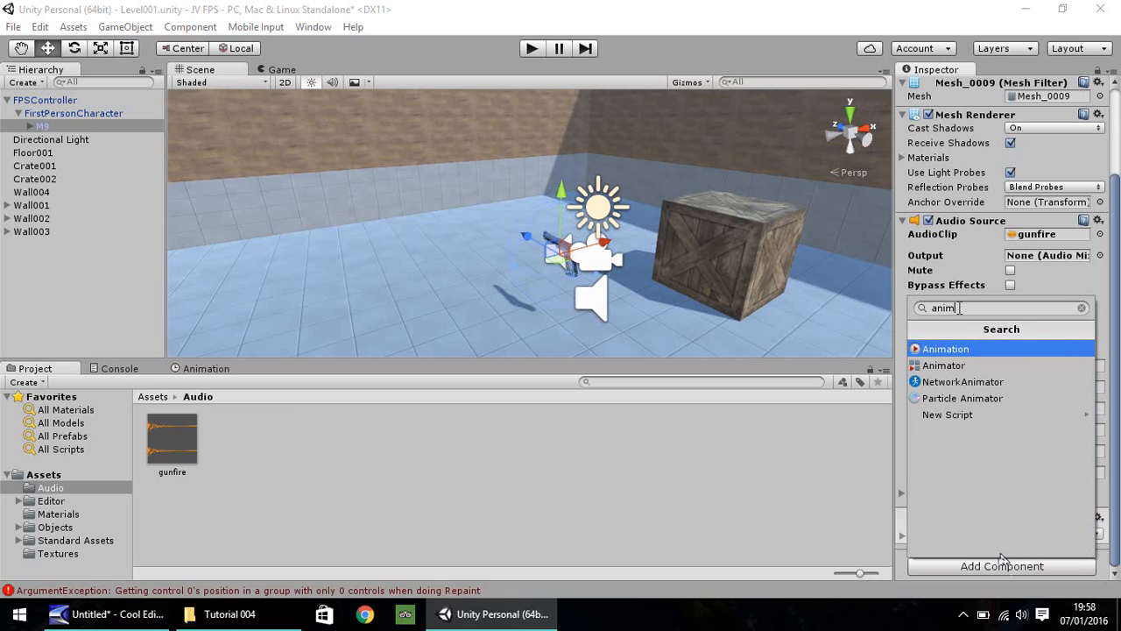
pyautogui.moveTo(949, 357)
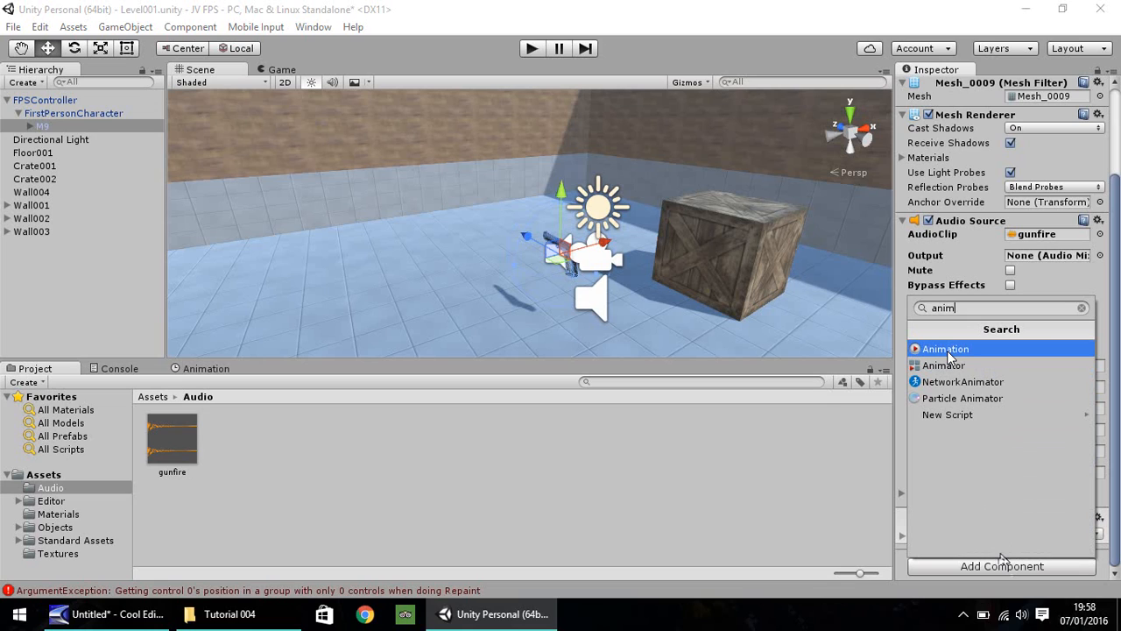
pyautogui.click(946, 349)
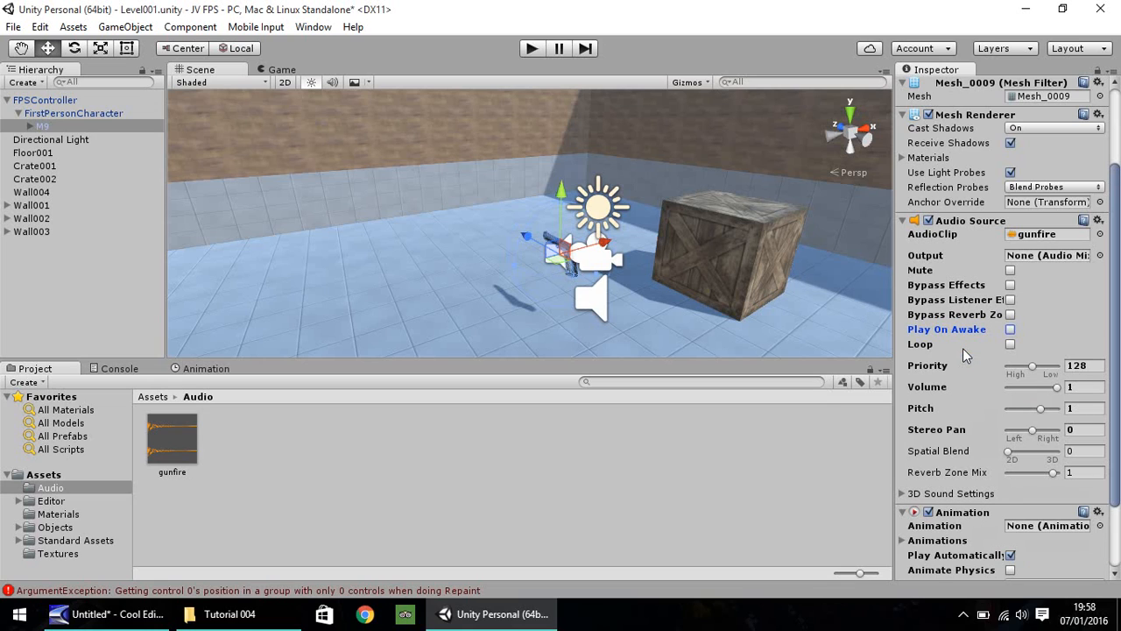
# Uncheck Play Automatically and show the Assets folder to assign the GunShot clip.
pyautogui.scroll(-3)
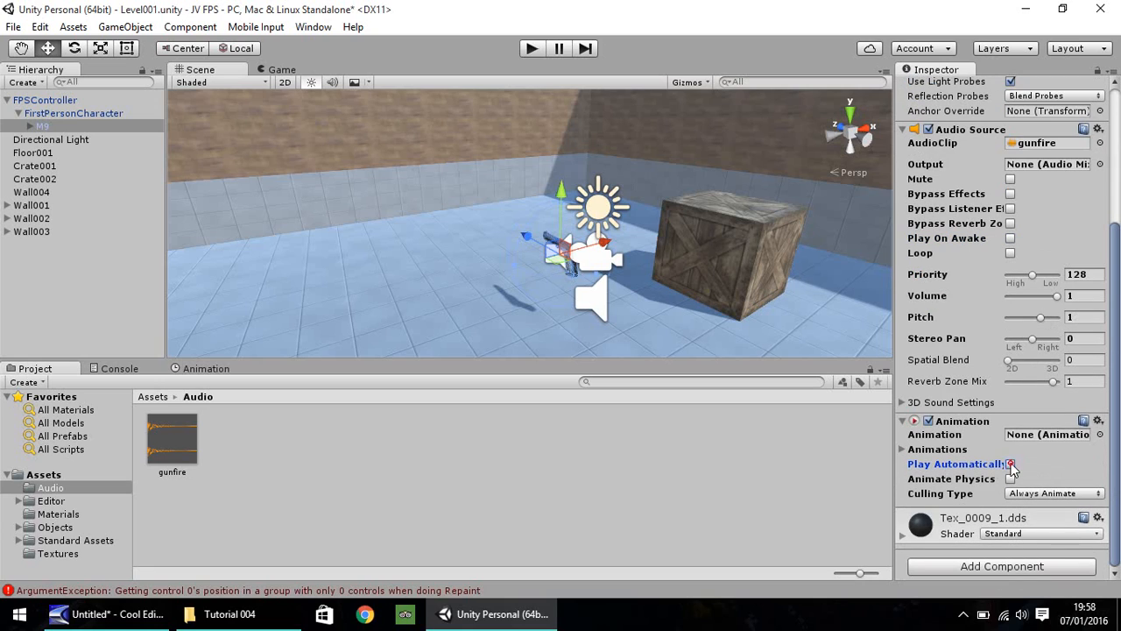
pyautogui.click(1010, 462)
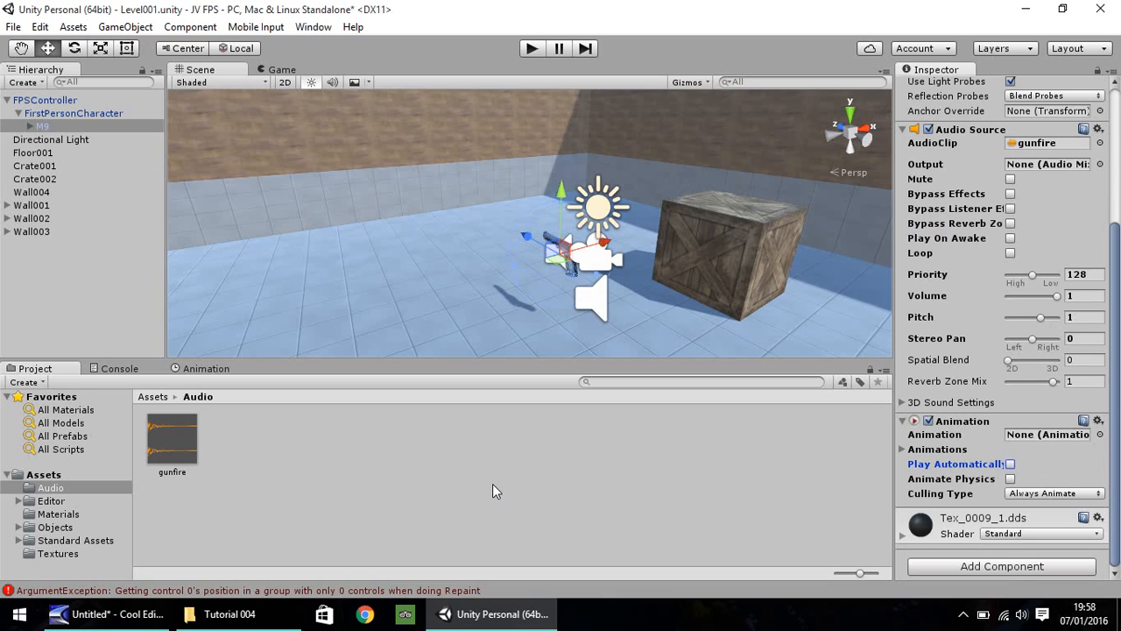
pyautogui.moveTo(396, 477)
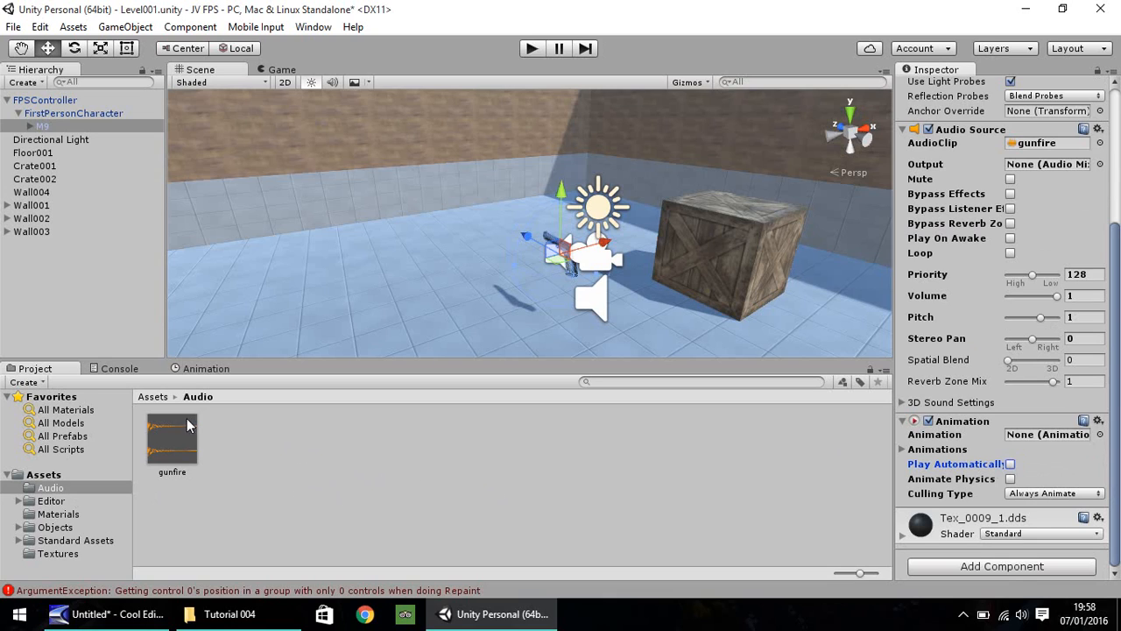
pyautogui.click(44, 473)
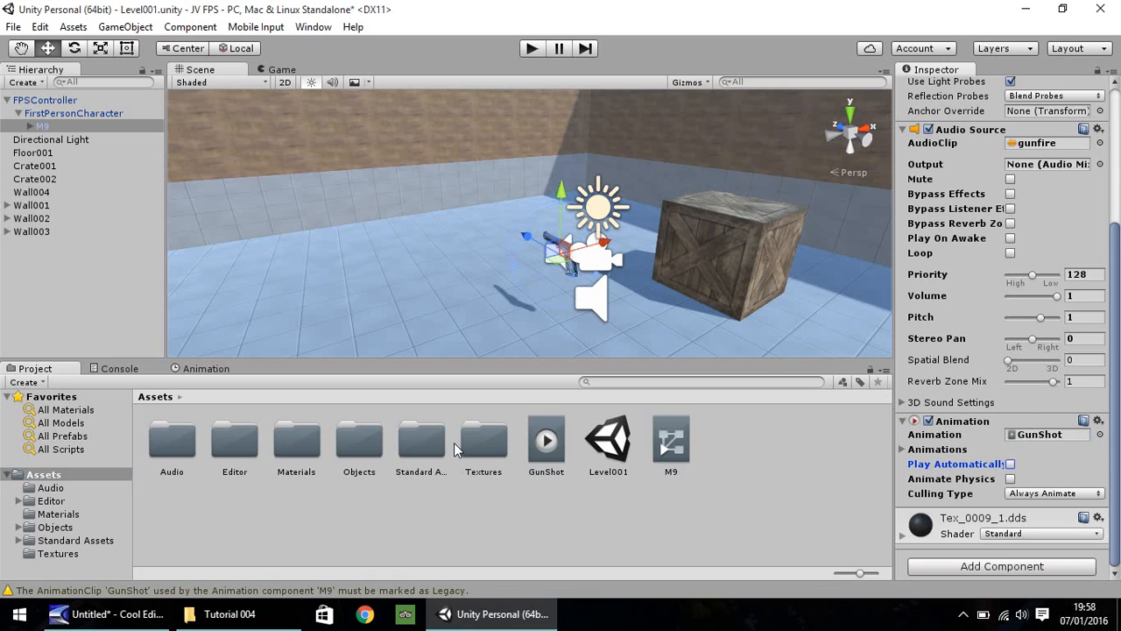
pyautogui.moveTo(148, 585)
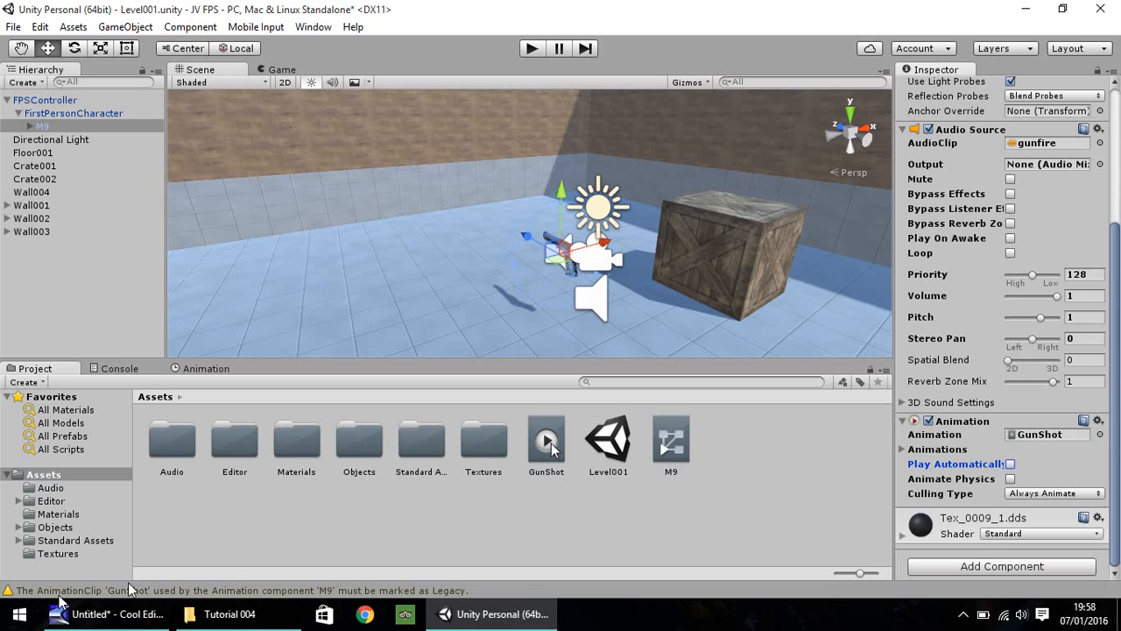
# In Debug inspector mode, tick Legacy on the GunShot animation clip.
pyautogui.click(547, 438)
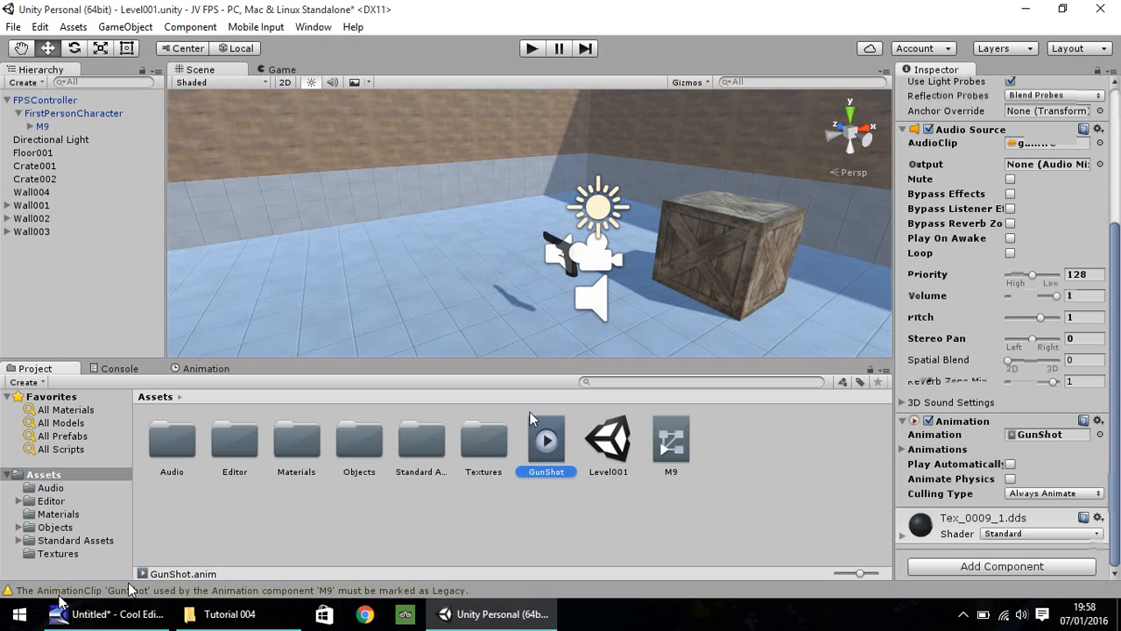
pyautogui.click(545, 438)
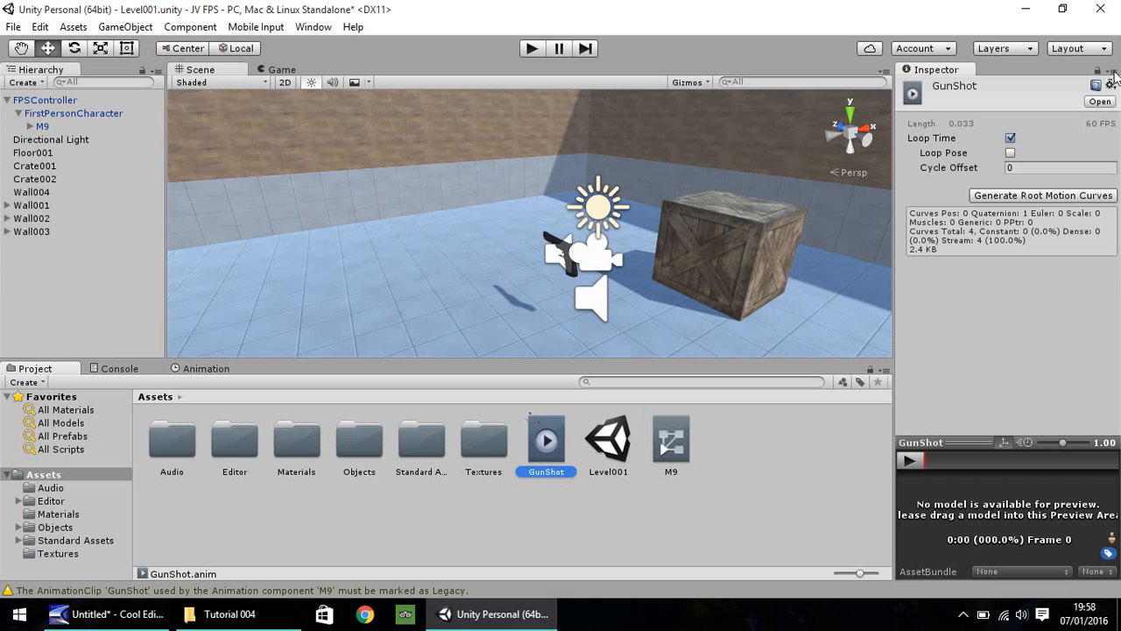
pyautogui.click(1113, 70)
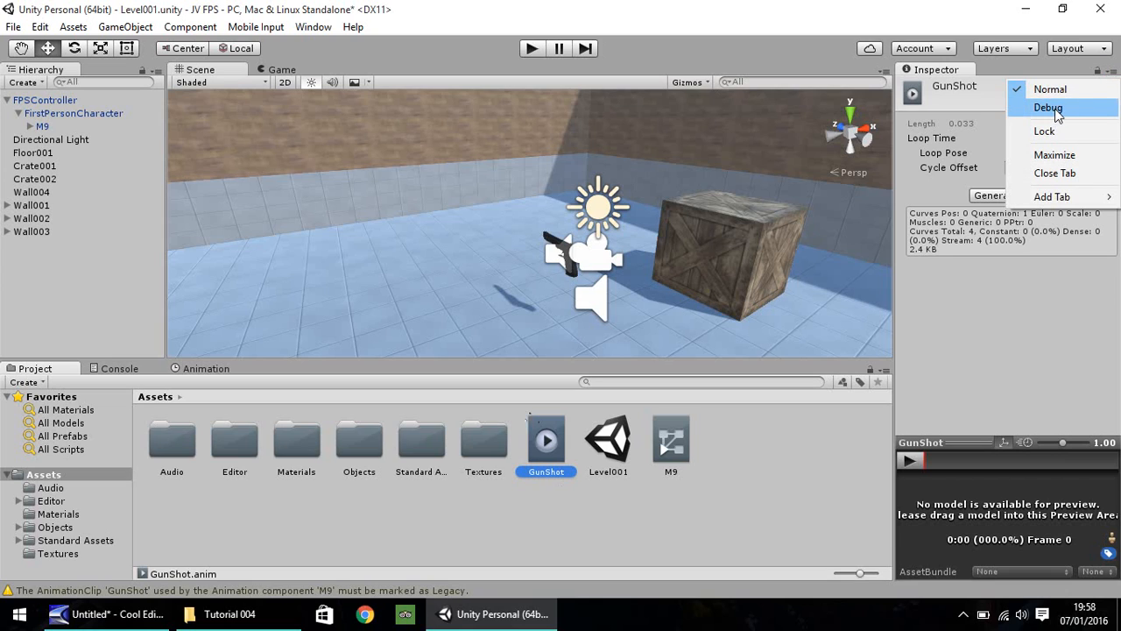
pyautogui.click(1048, 107)
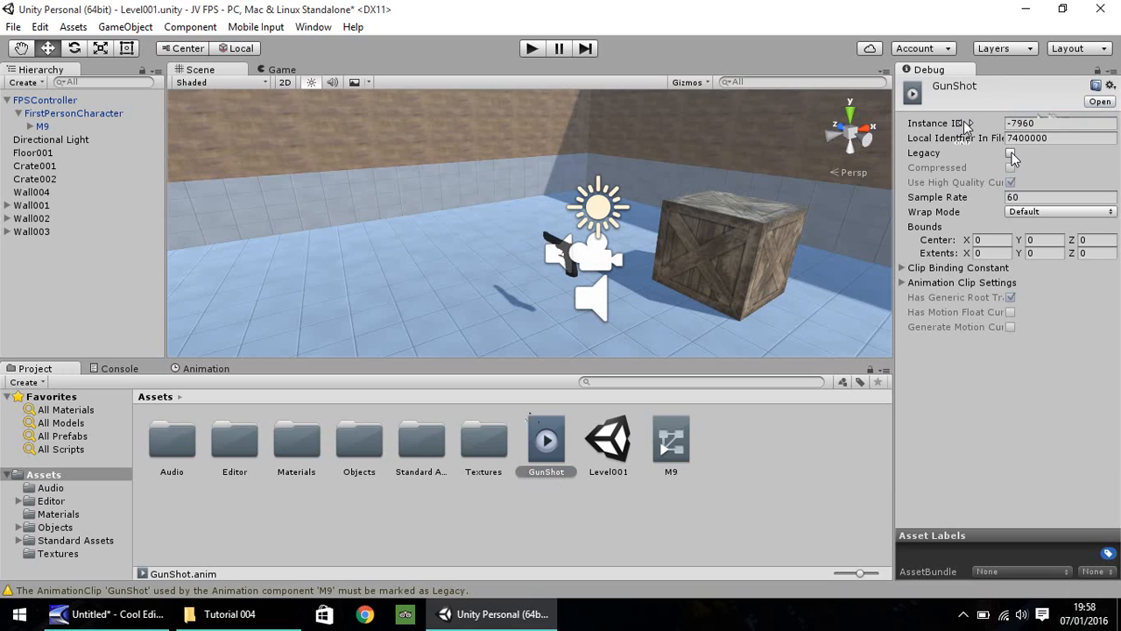
pyautogui.click(1011, 152)
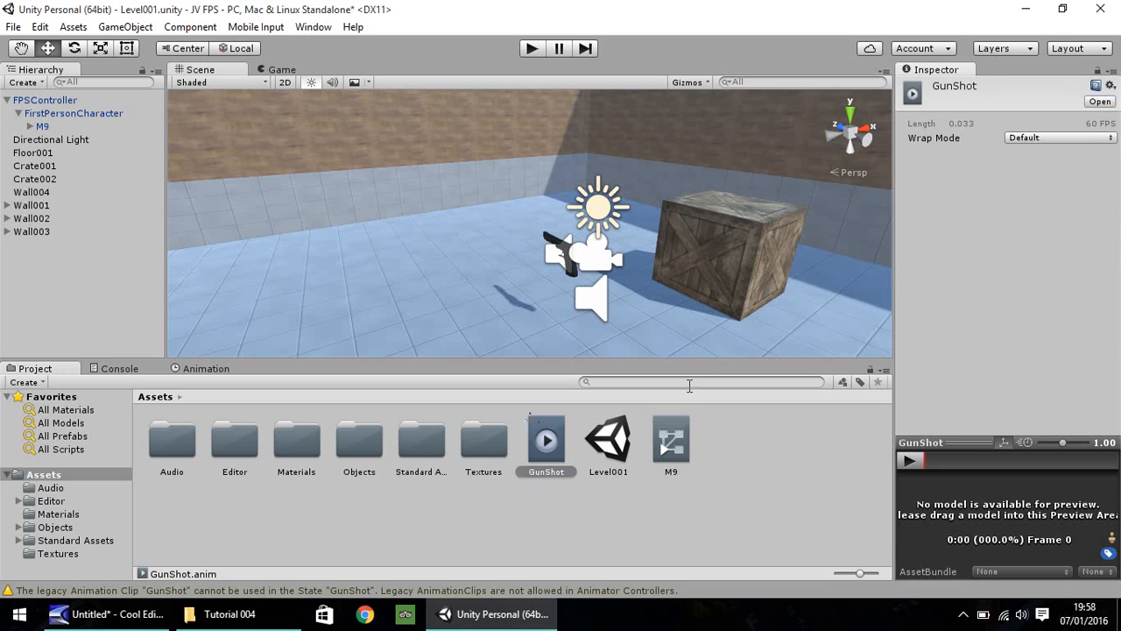
# Enter play mode so the M9 gun shows in the first-person Game view.
pyautogui.click(552, 412)
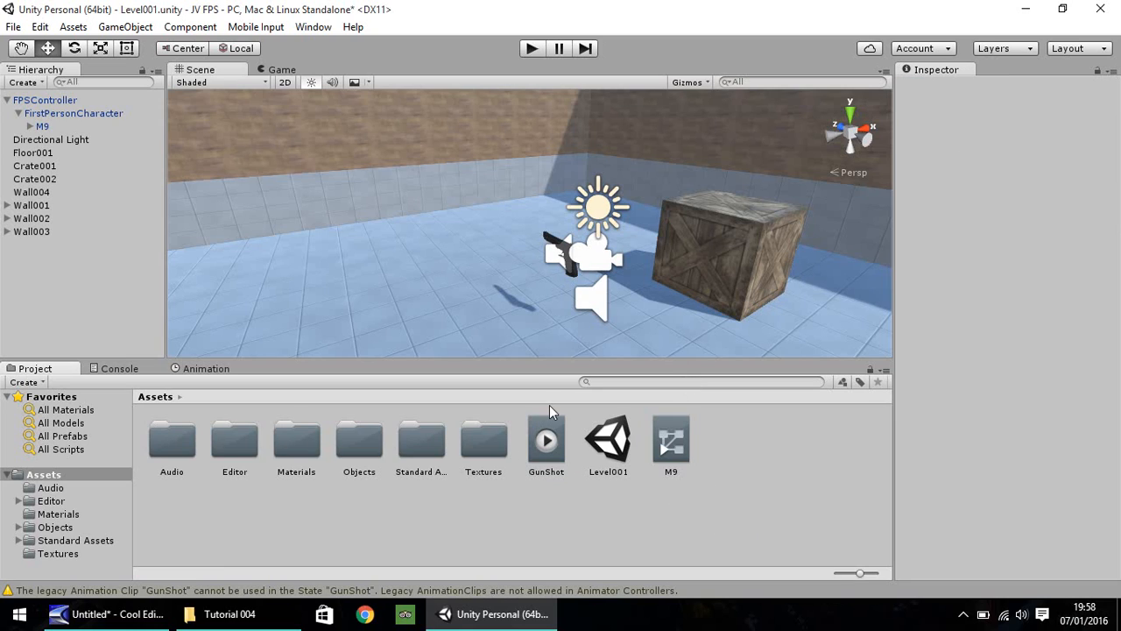
pyautogui.moveTo(508, 161)
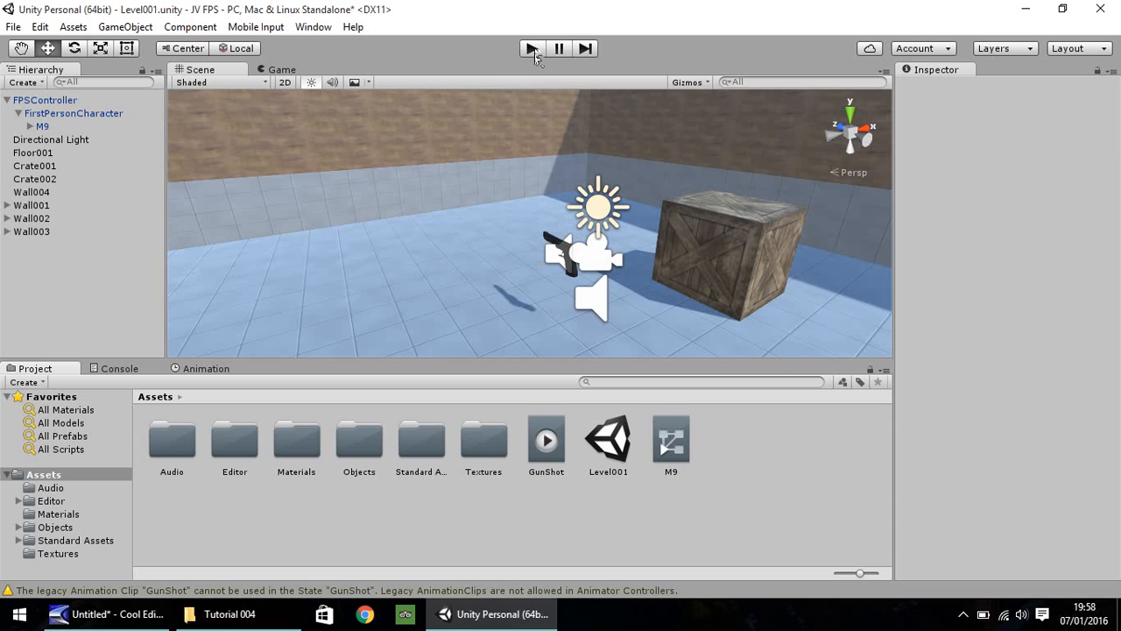
pyautogui.click(532, 49)
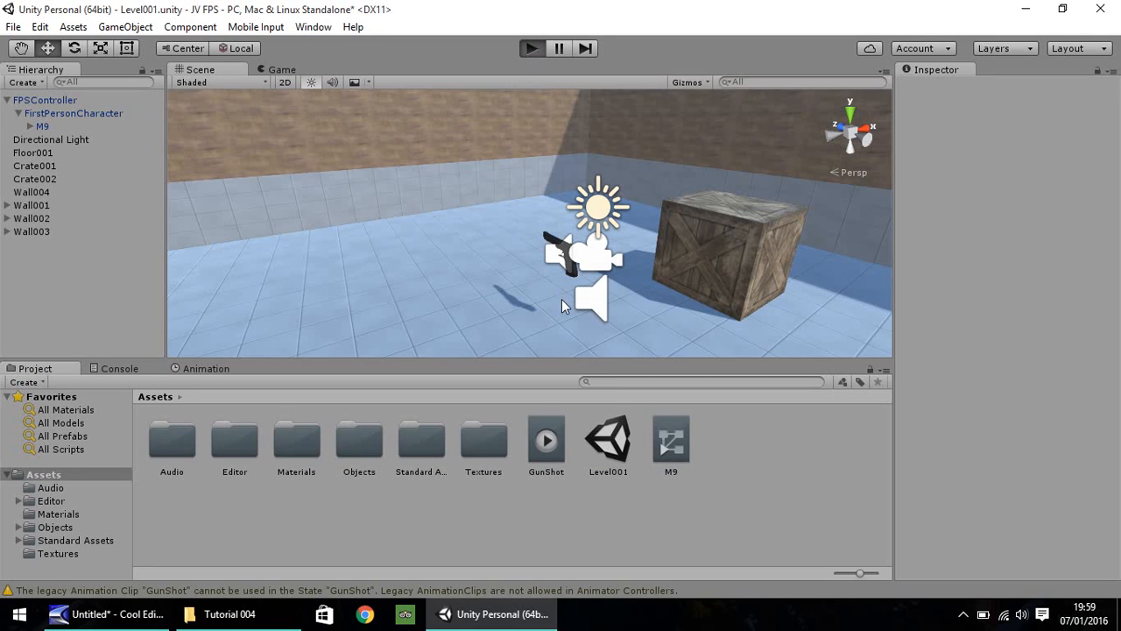
pyautogui.click(532, 49)
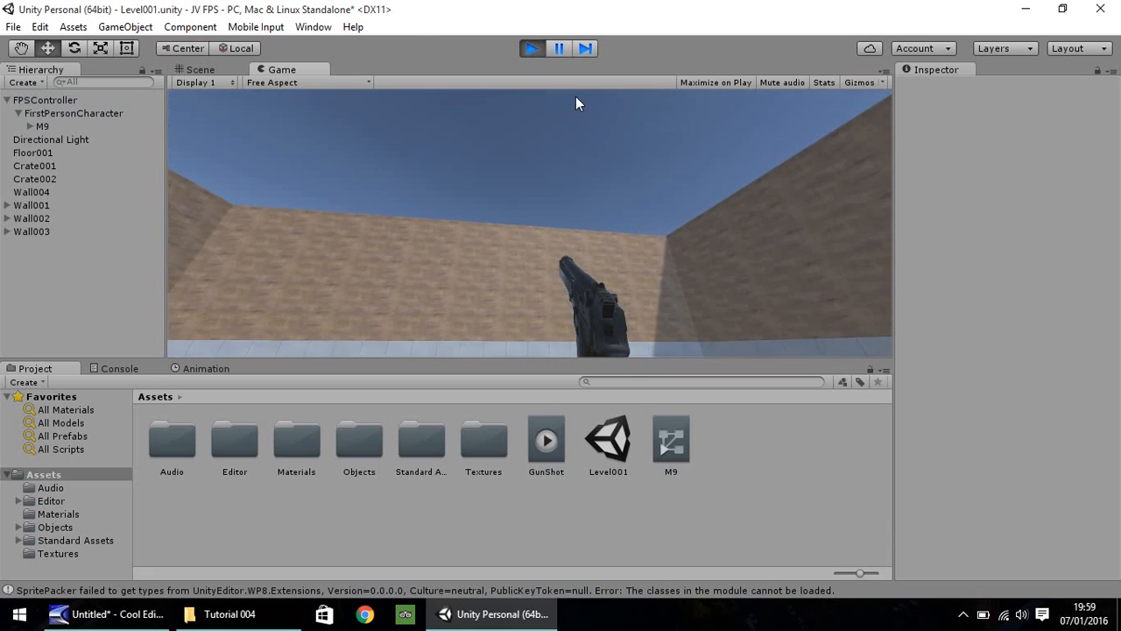
# Stop play mode and create a new folder named Scripts under Assets.
pyautogui.click(533, 49)
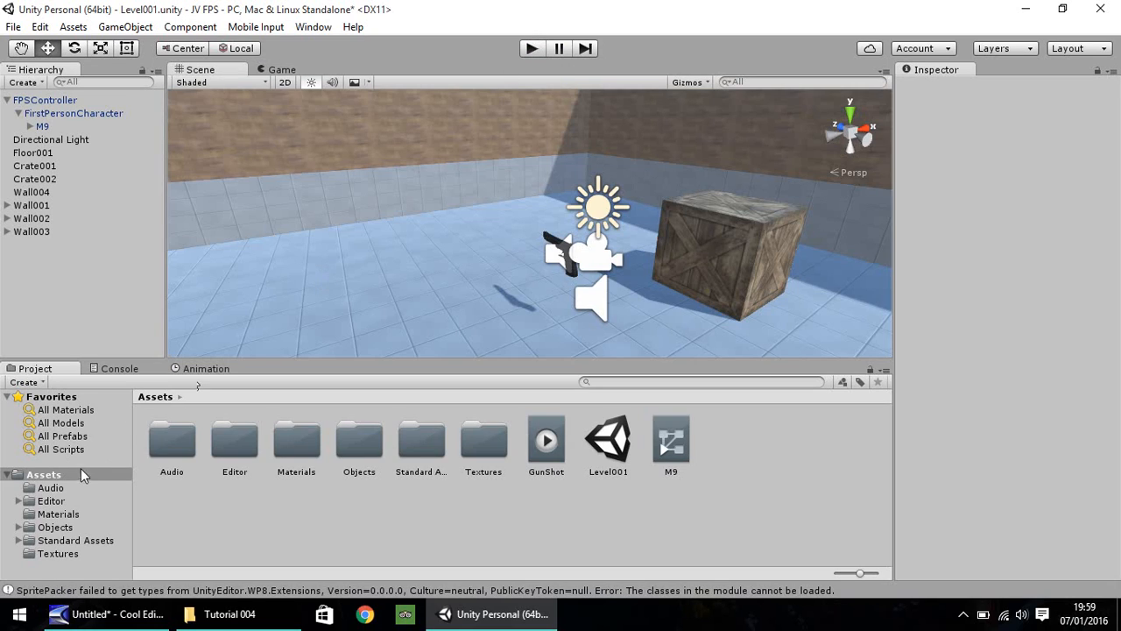
pyautogui.moveTo(56, 482)
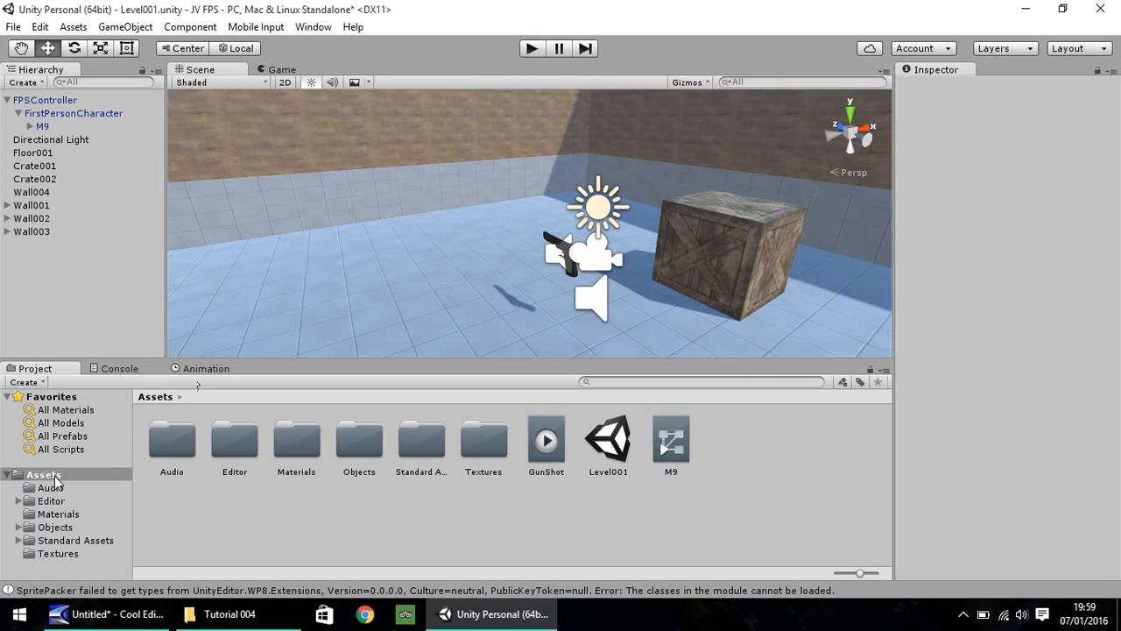
pyautogui.rightClick(44, 473)
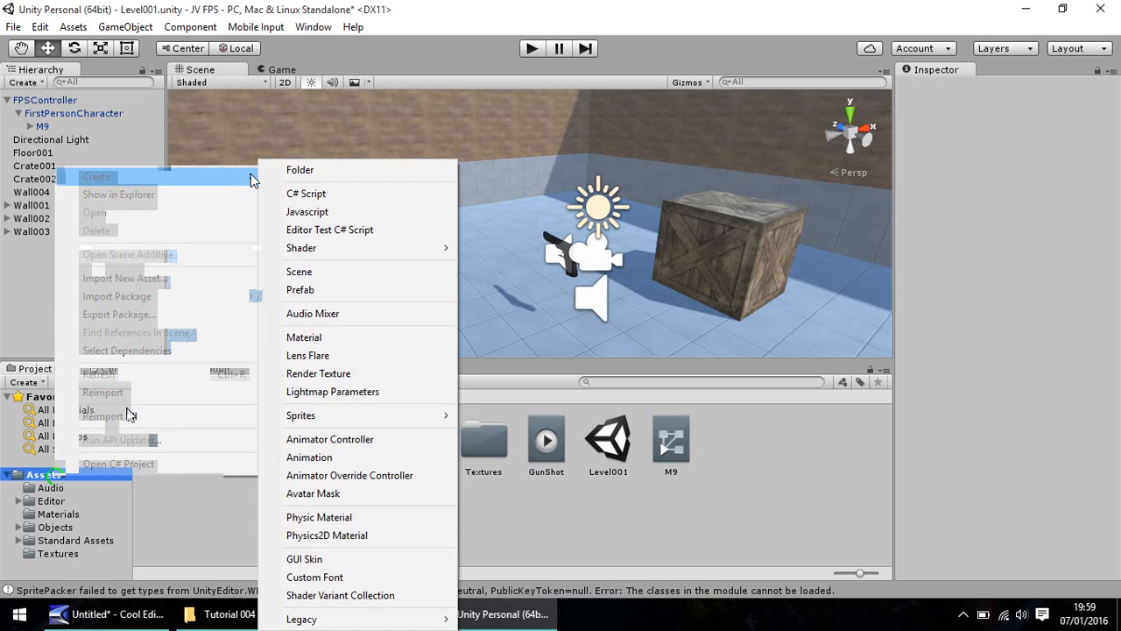
pyautogui.moveTo(319, 175)
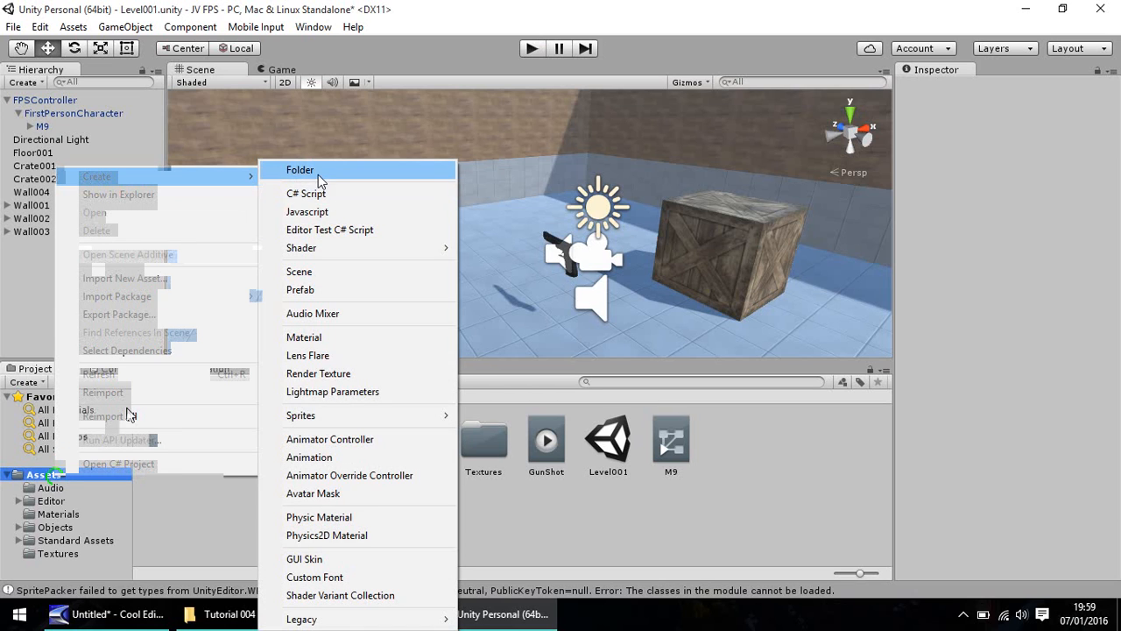
pyautogui.click(300, 170)
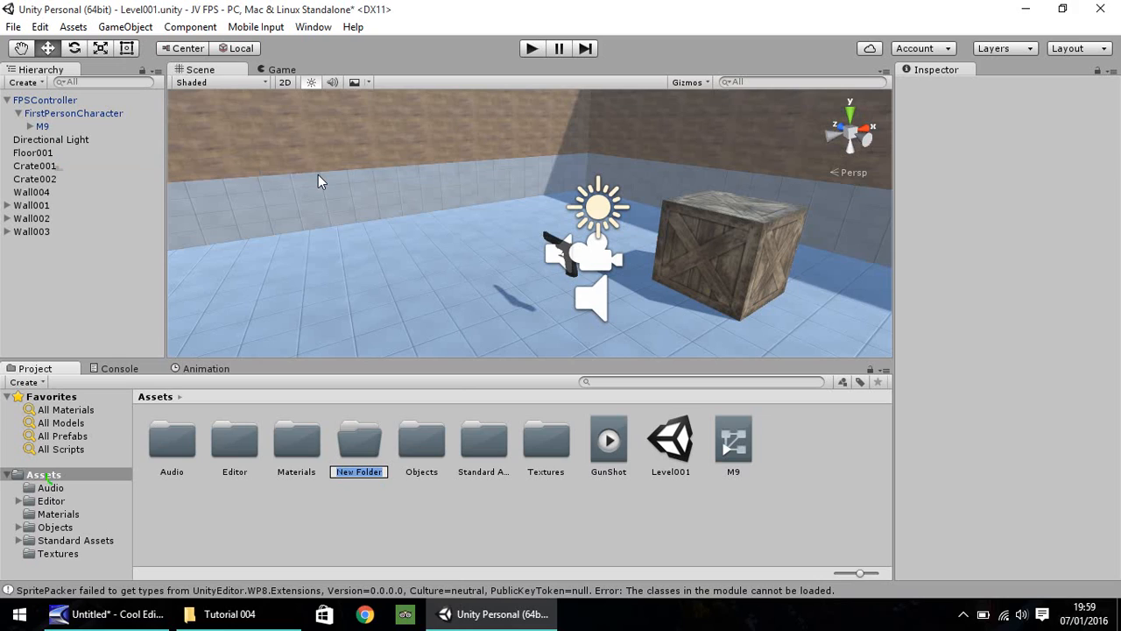
pyautogui.write('Scripts')
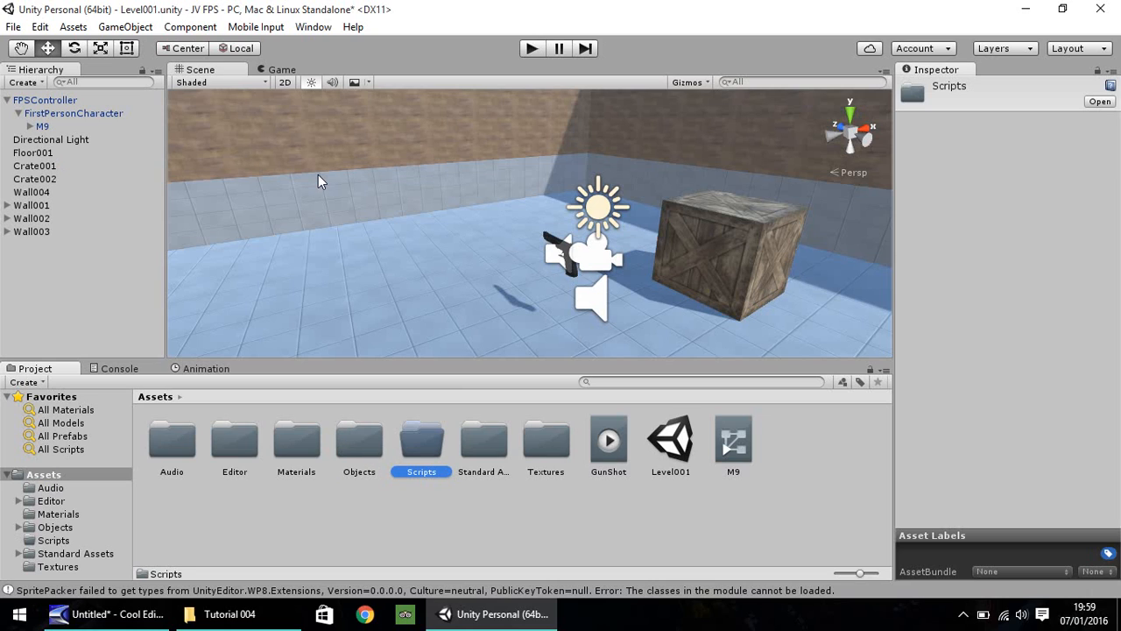
pyautogui.moveTo(404, 426)
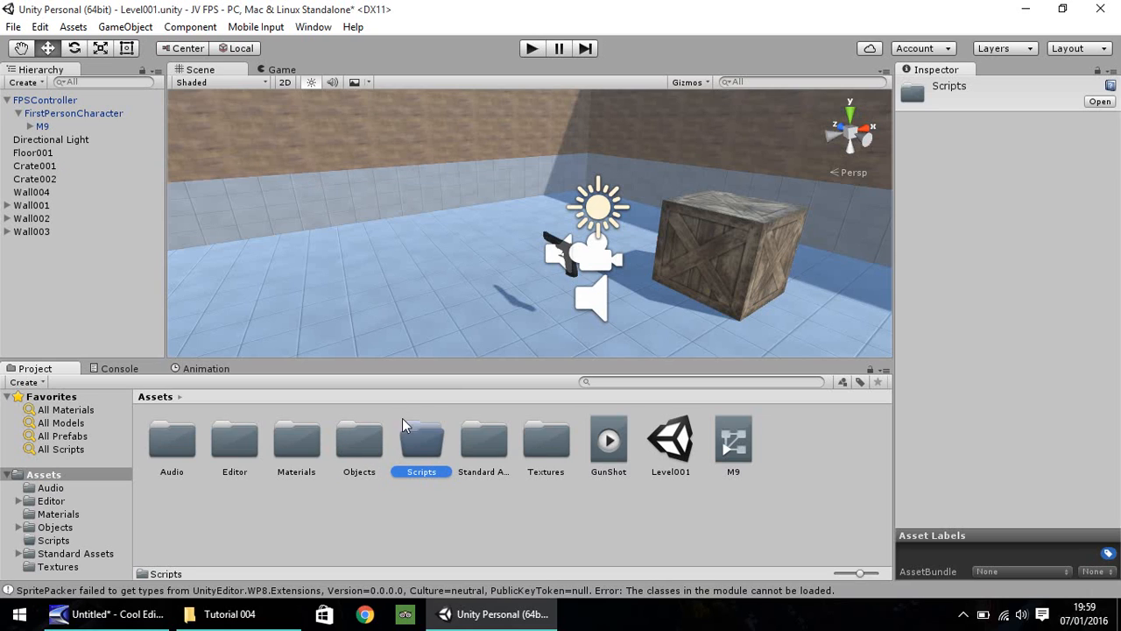
# Create a new JavaScript file named GunFire inside the Scripts folder.
pyautogui.doubleClick(420, 441)
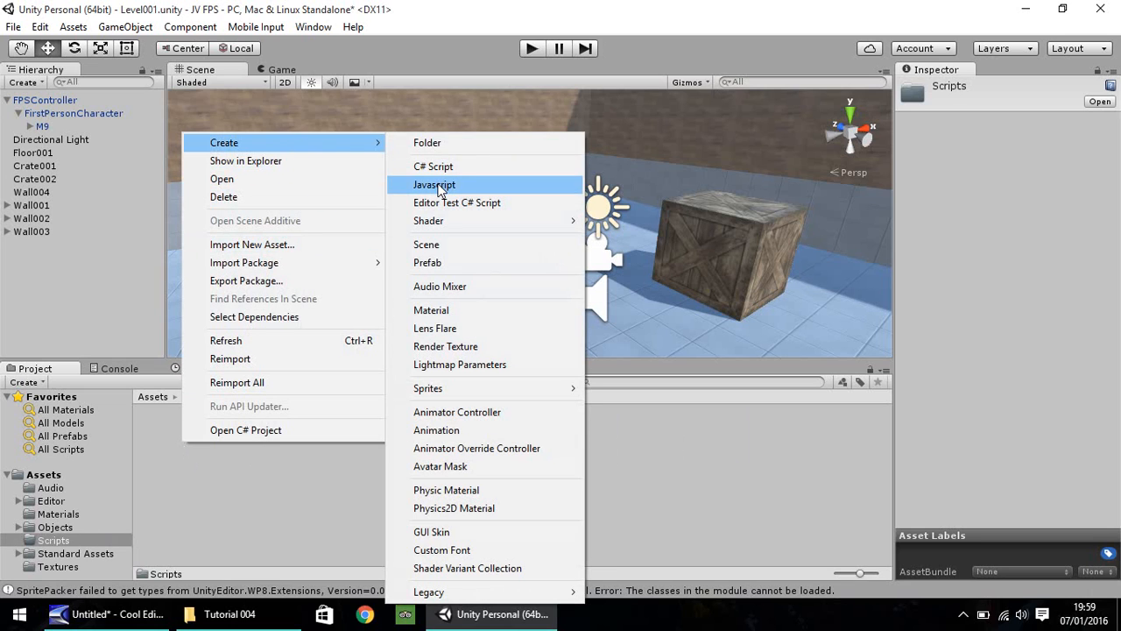
pyautogui.click(435, 184)
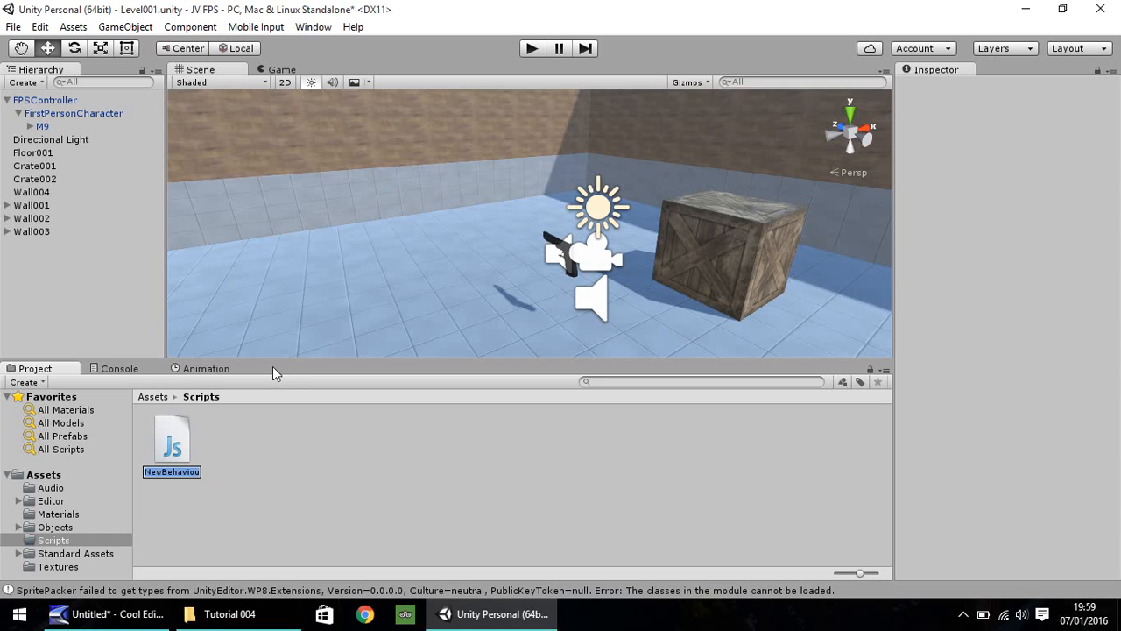
pyautogui.moveTo(266, 418)
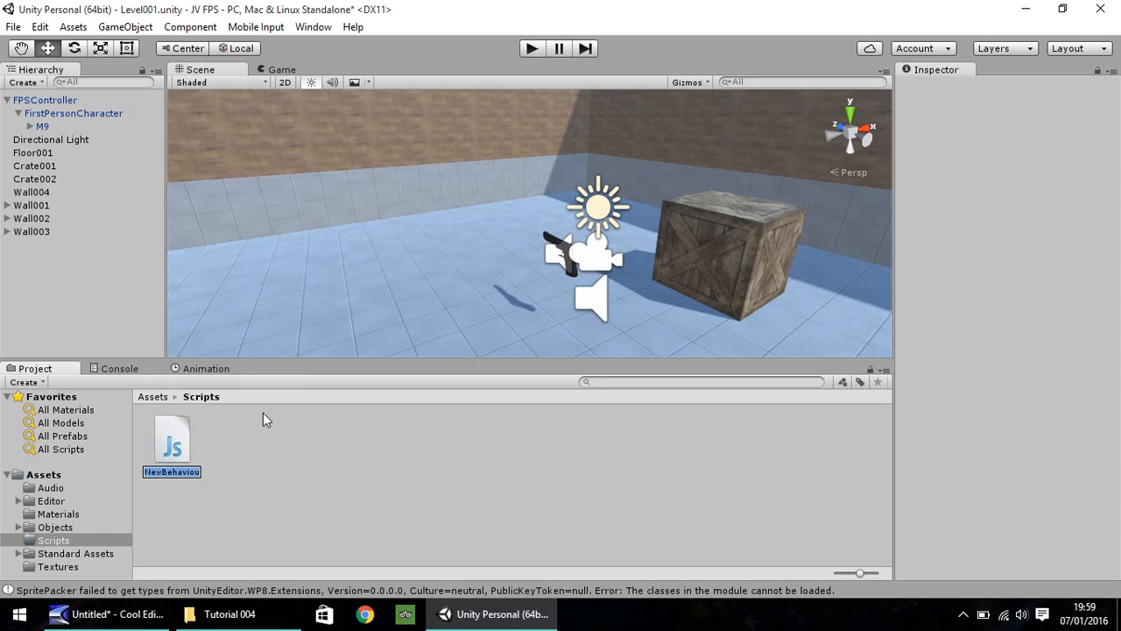
pyautogui.moveTo(221, 453)
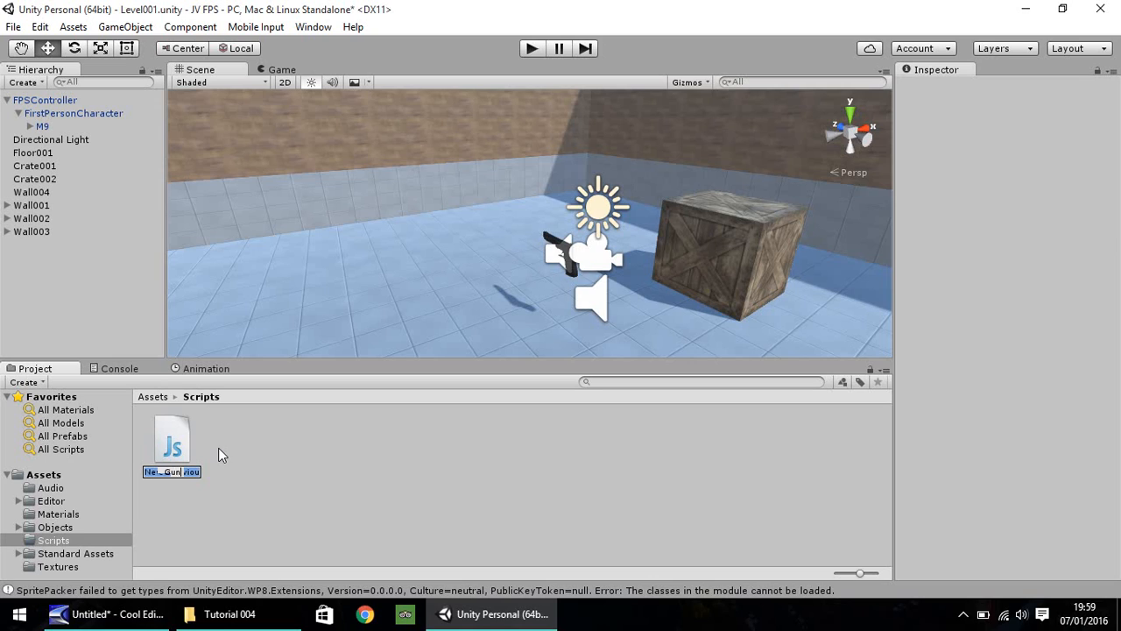
pyautogui.write('GunFire')
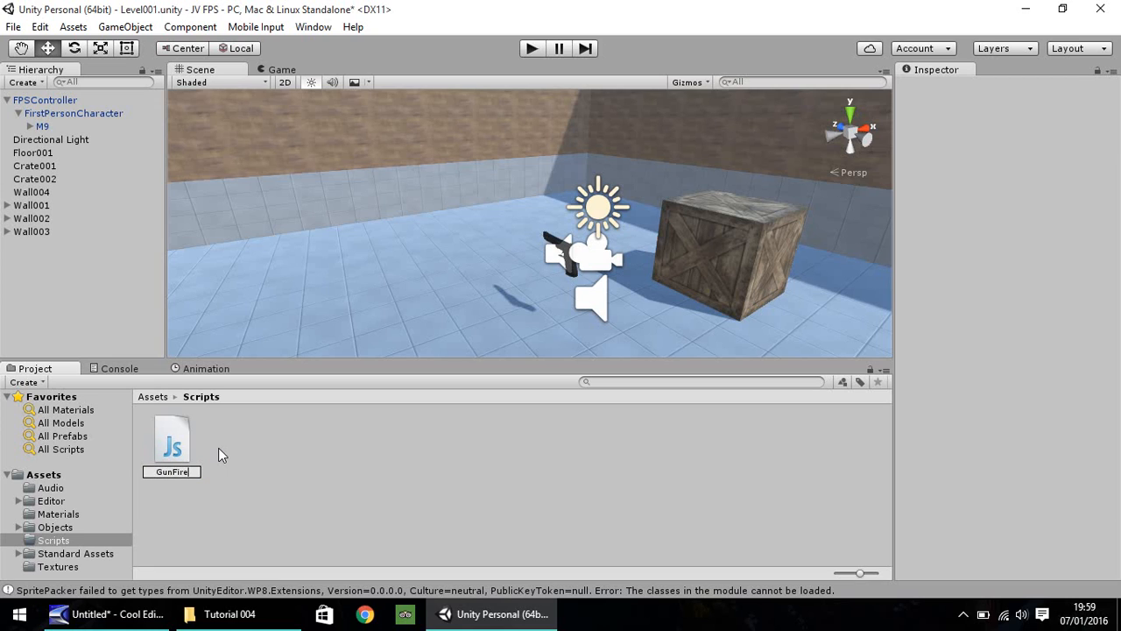
pyautogui.click(172, 441)
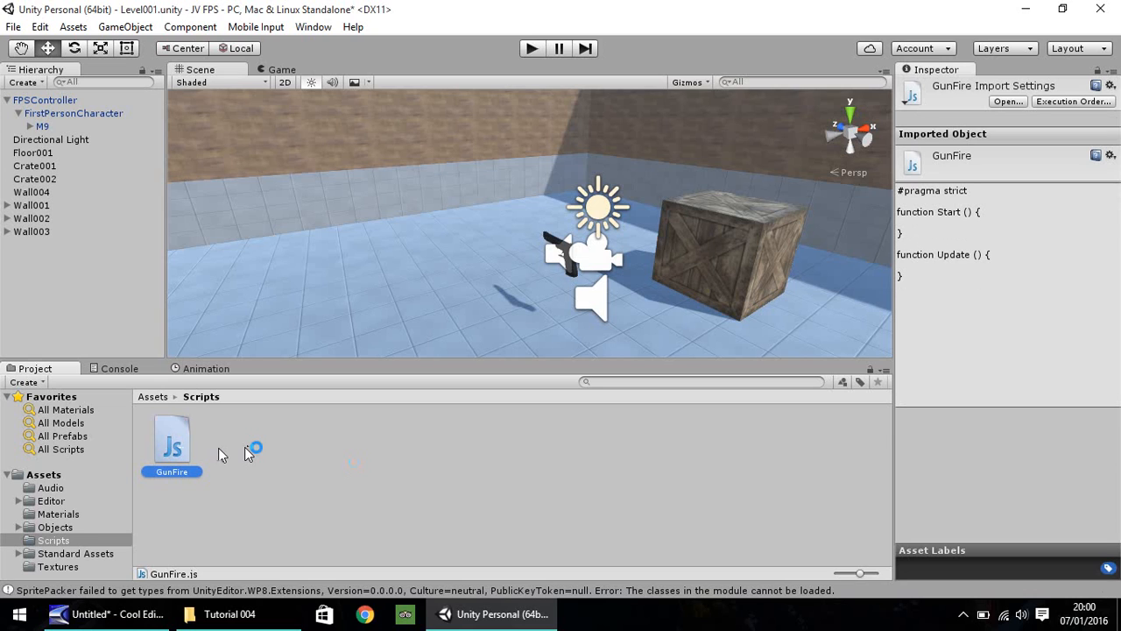
# Open GunFire.js in MonoDevelop for editing.
pyautogui.doubleClick(172, 438)
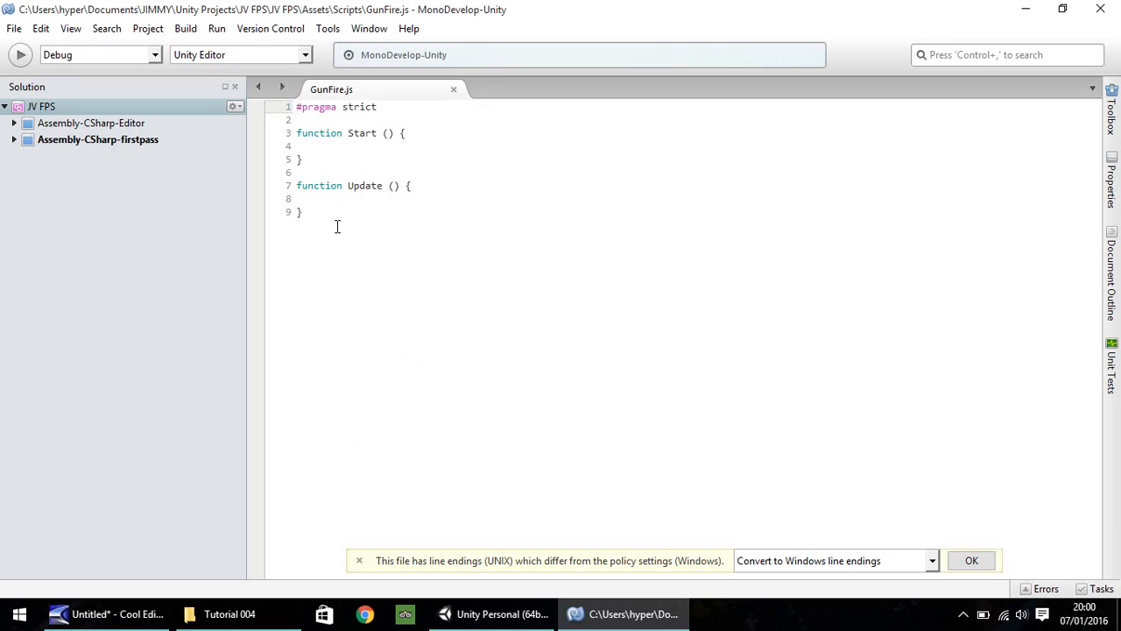
pyautogui.moveTo(358, 234)
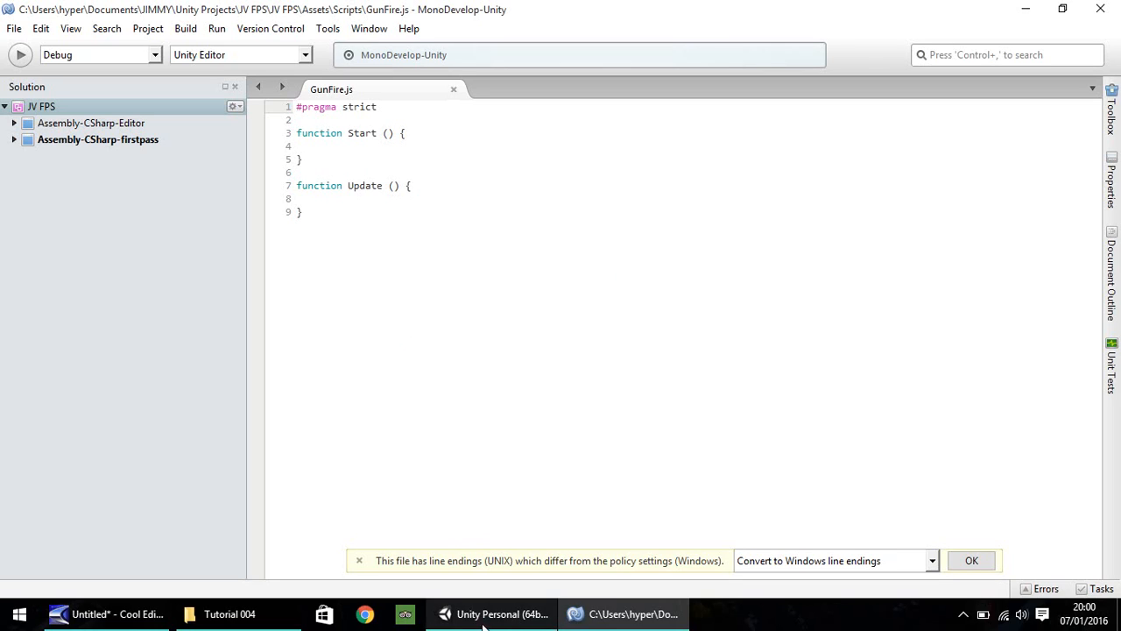
pyautogui.click(493, 614)
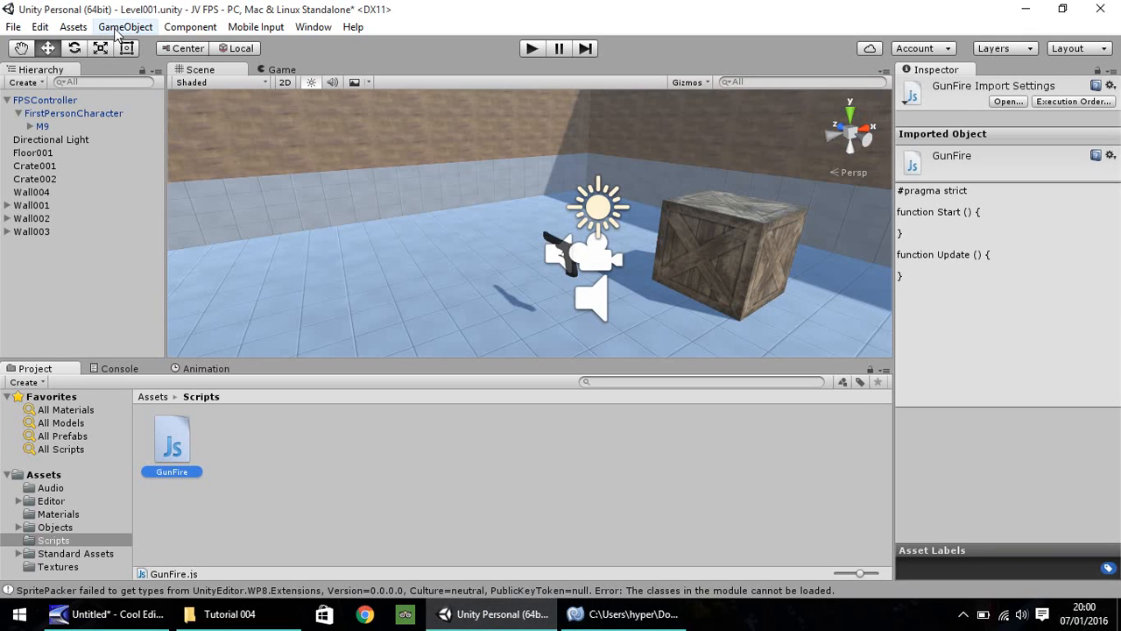
pyautogui.moveTo(38, 27)
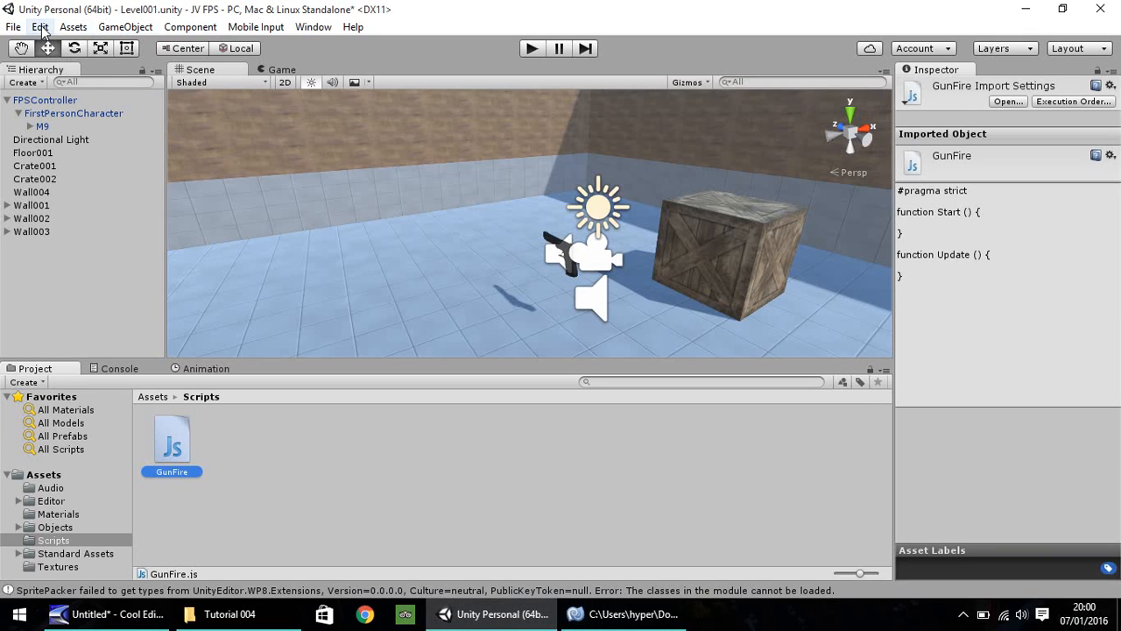
pyautogui.click(39, 27)
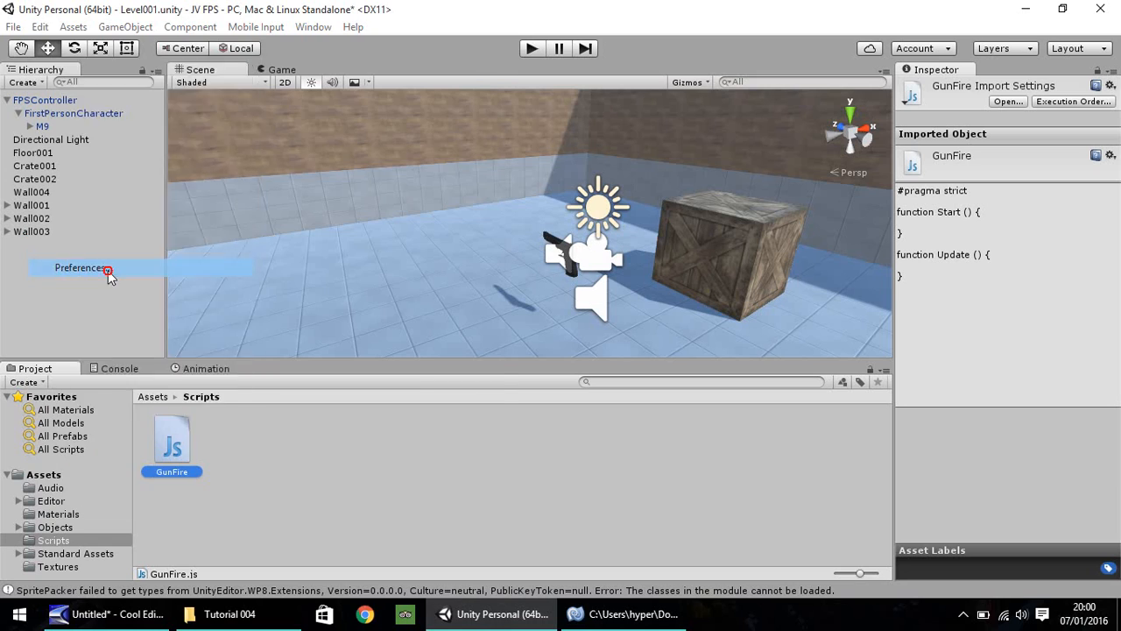
pyautogui.click(79, 267)
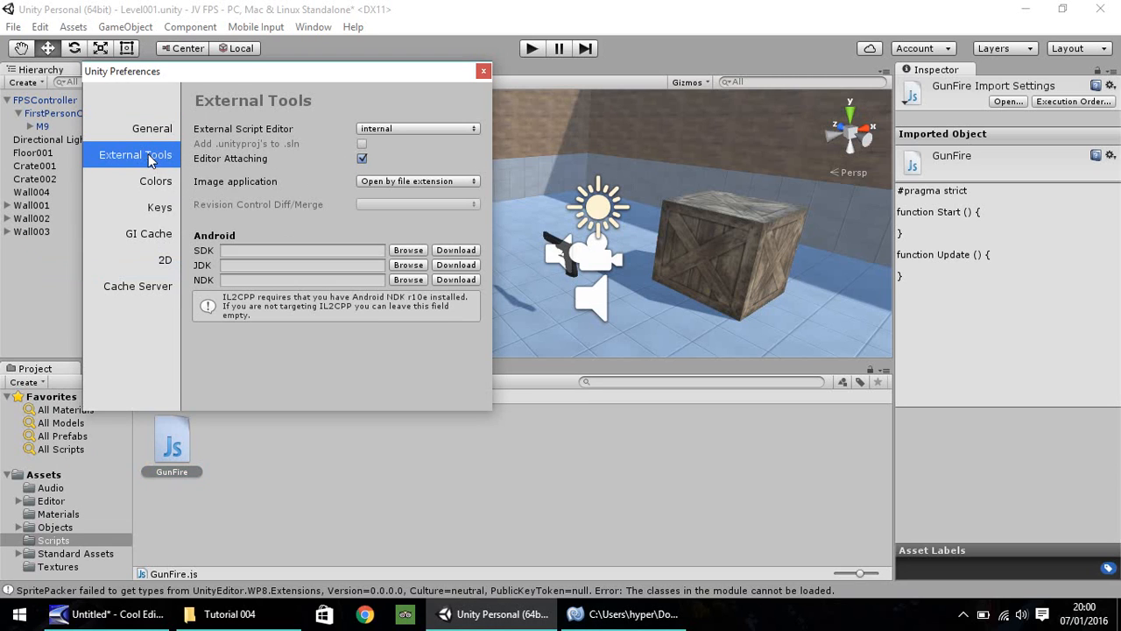
pyautogui.moveTo(382, 137)
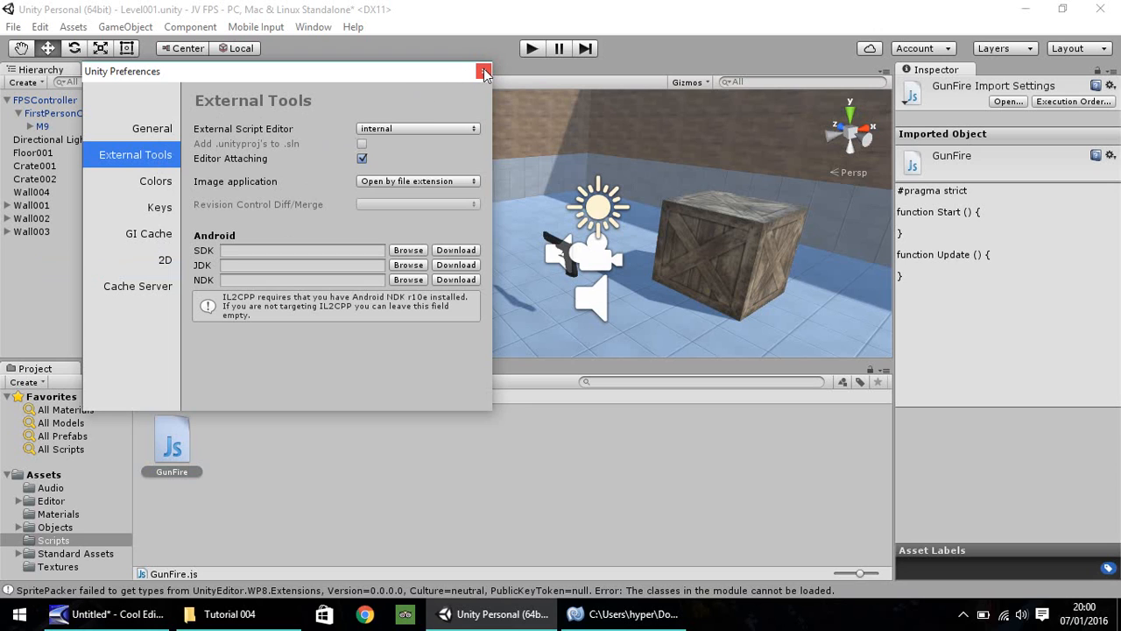
pyautogui.click(624, 614)
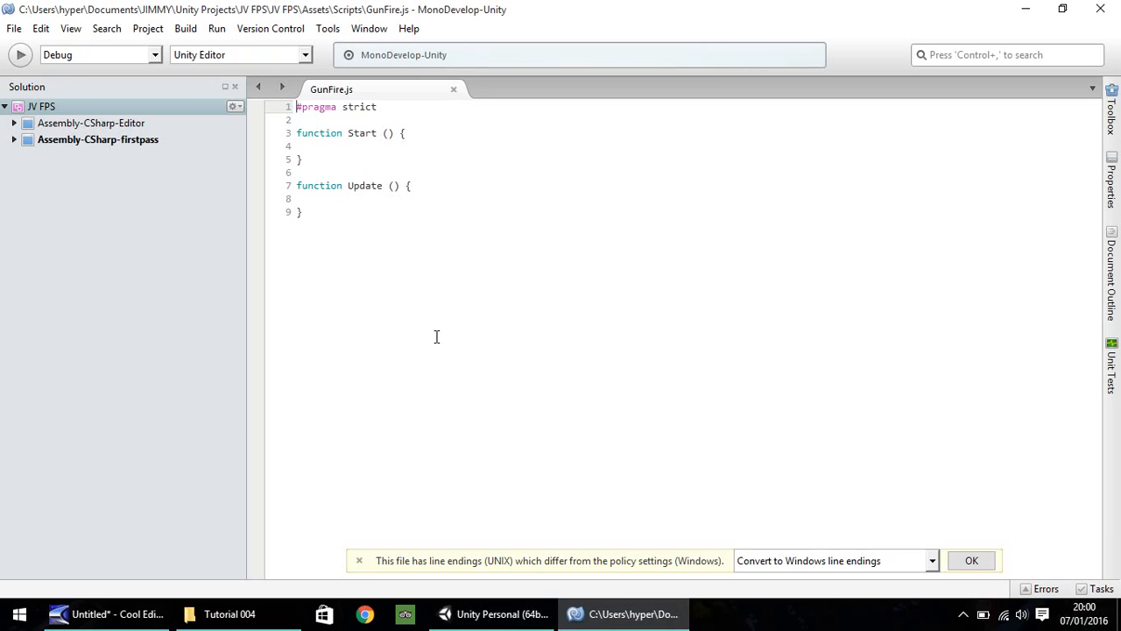
pyautogui.moveTo(340, 145)
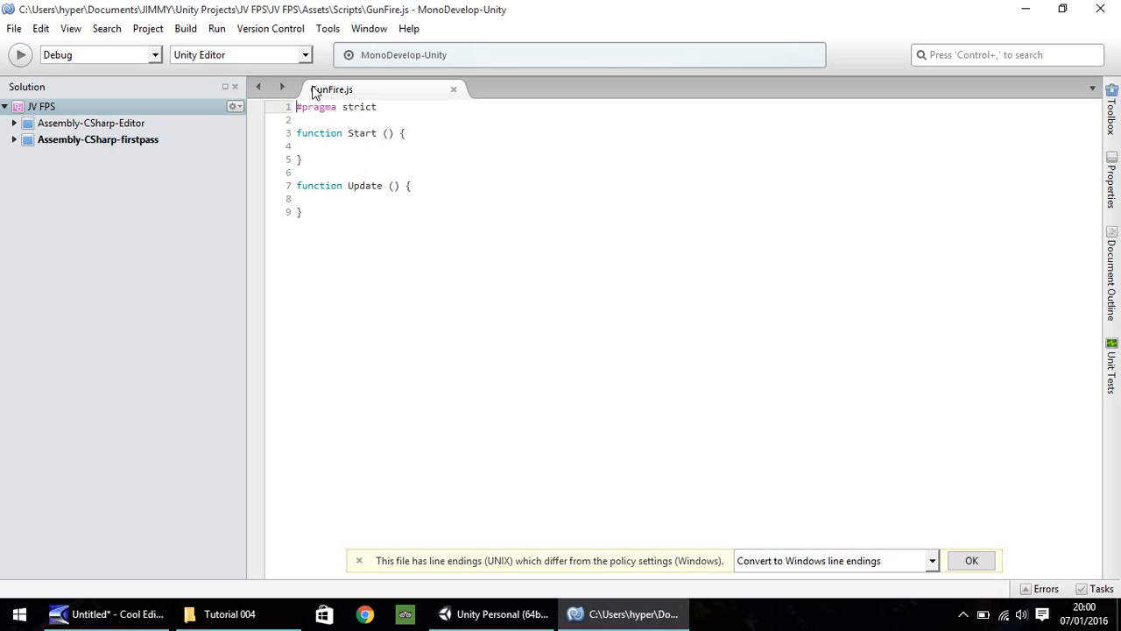
# Replace the script contents with 'function Update {' and start a new line inside it.
pyautogui.moveTo(300, 160); pyautogui.dragTo(301, 210)
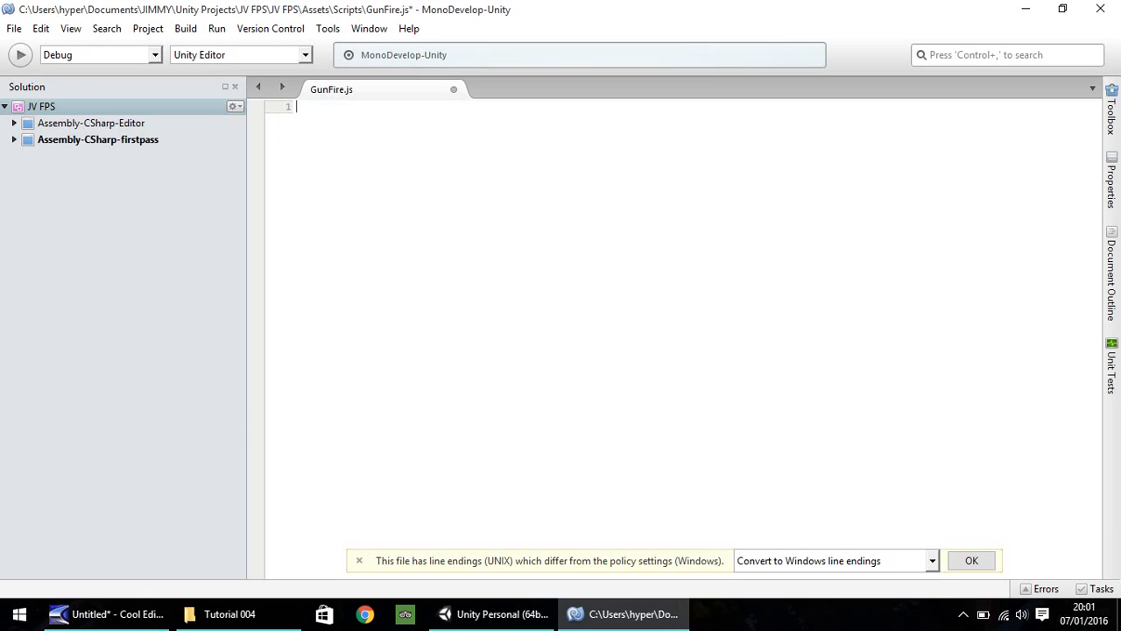
pyautogui.write('functio')
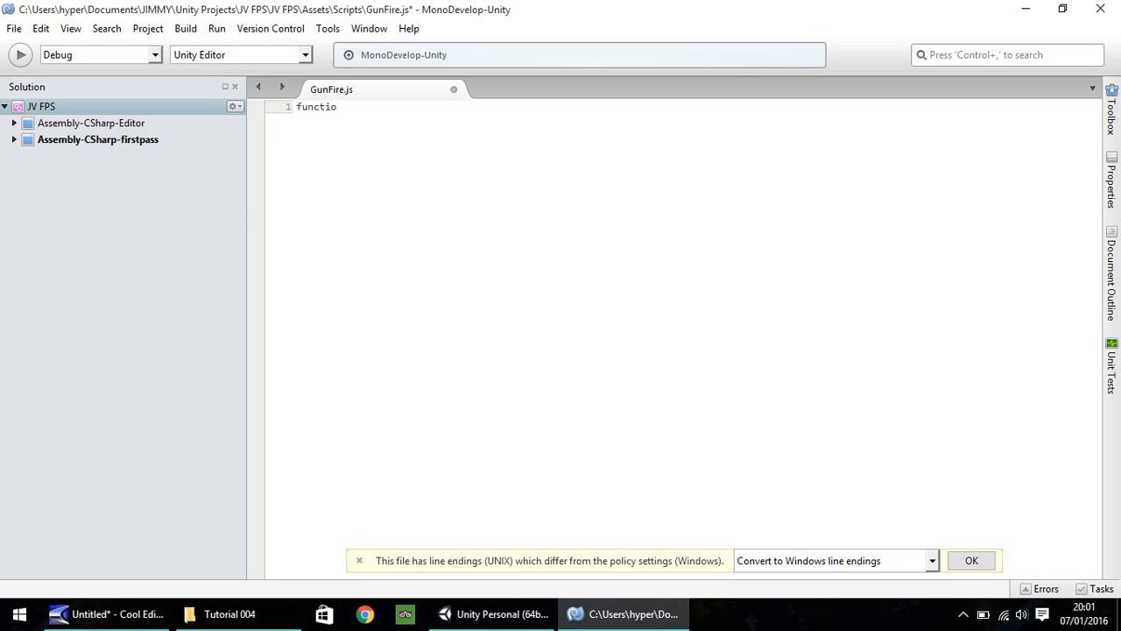
pyautogui.write('n')
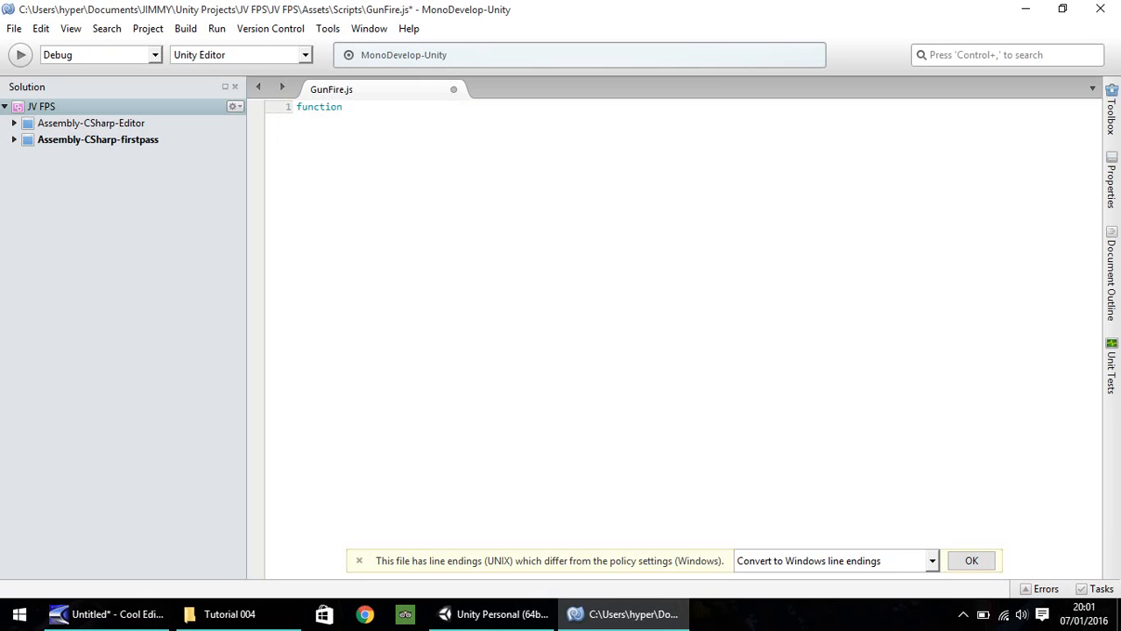
pyautogui.write('U')
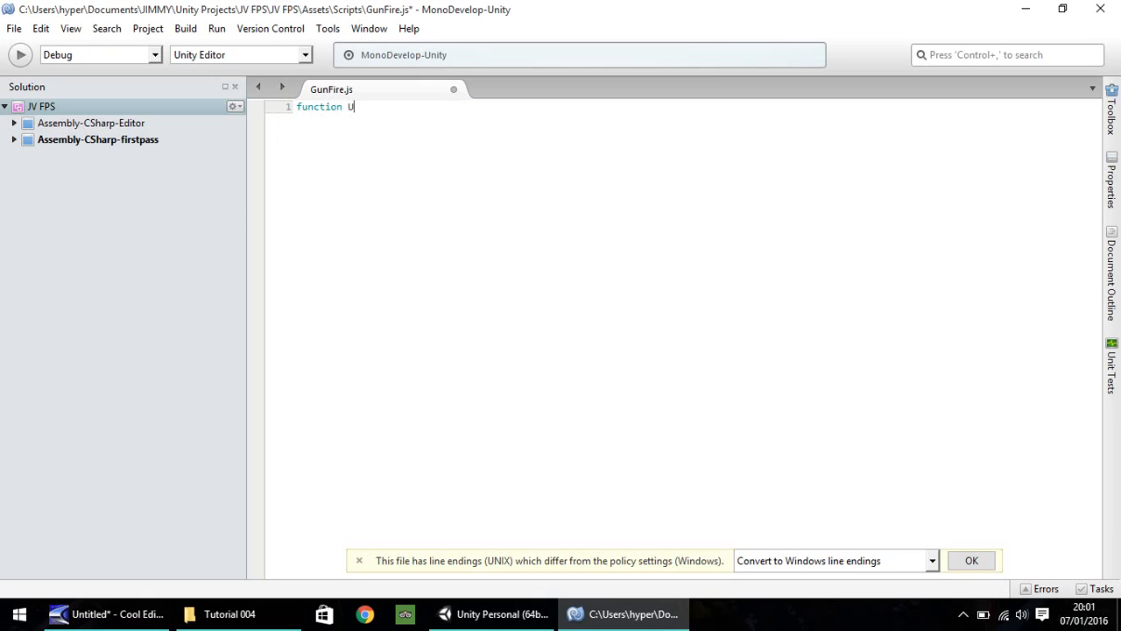
pyautogui.write('pdate (')
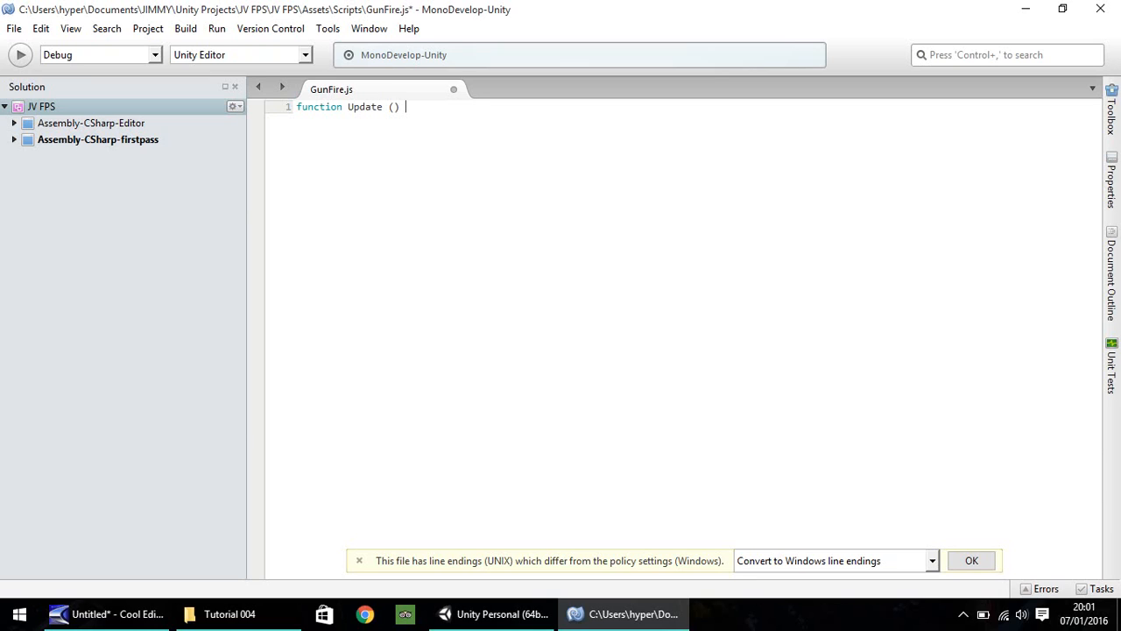
pyautogui.write('{')
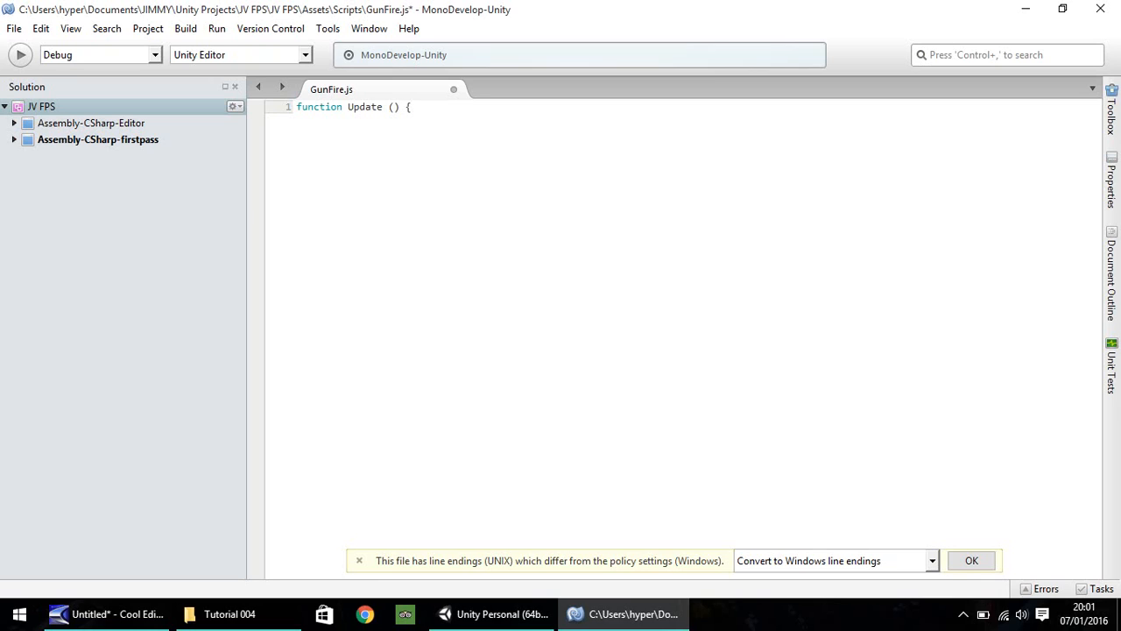
pyautogui.click(412, 106)
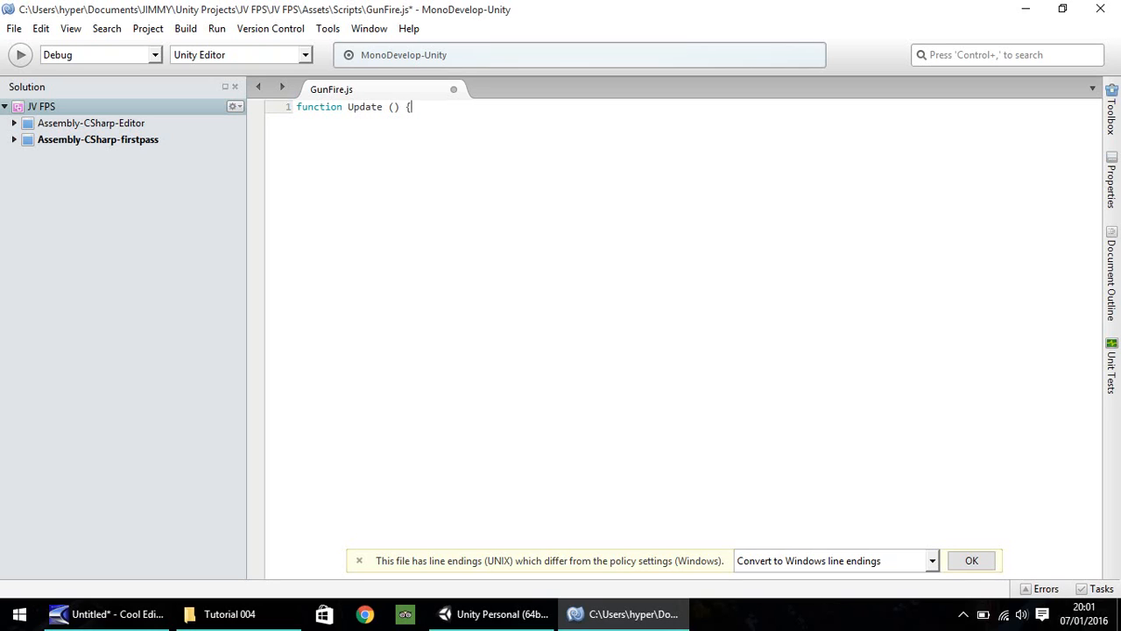
pyautogui.press('Return')
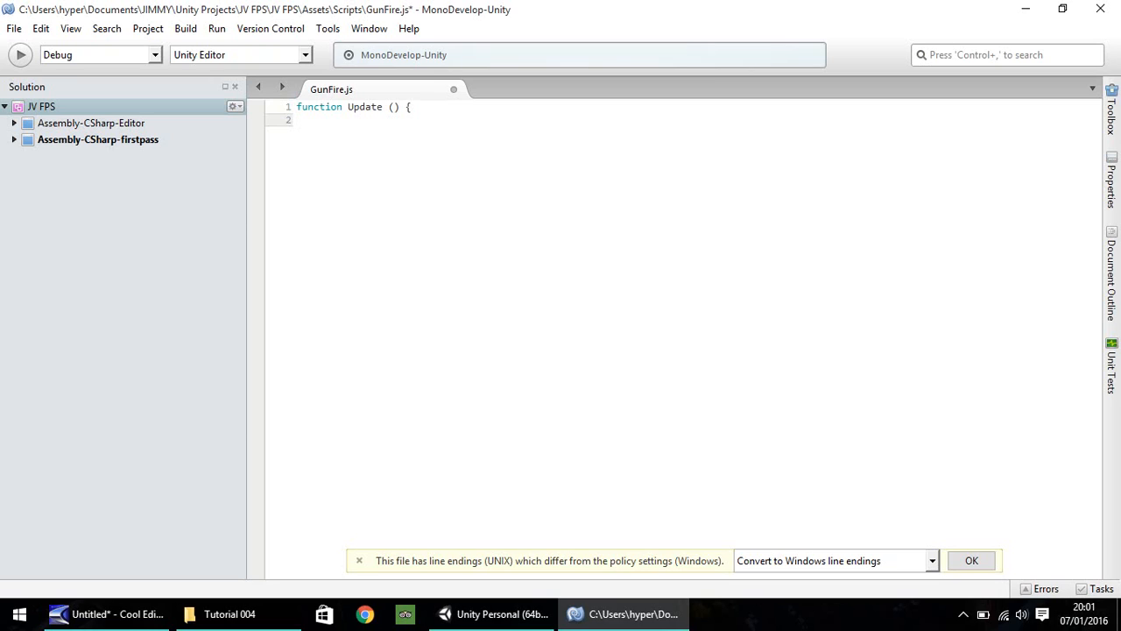
# Write if(Input.GetButtonDown(" on line 2 to begin the fire-button check.
pyautogui.click(319, 120)
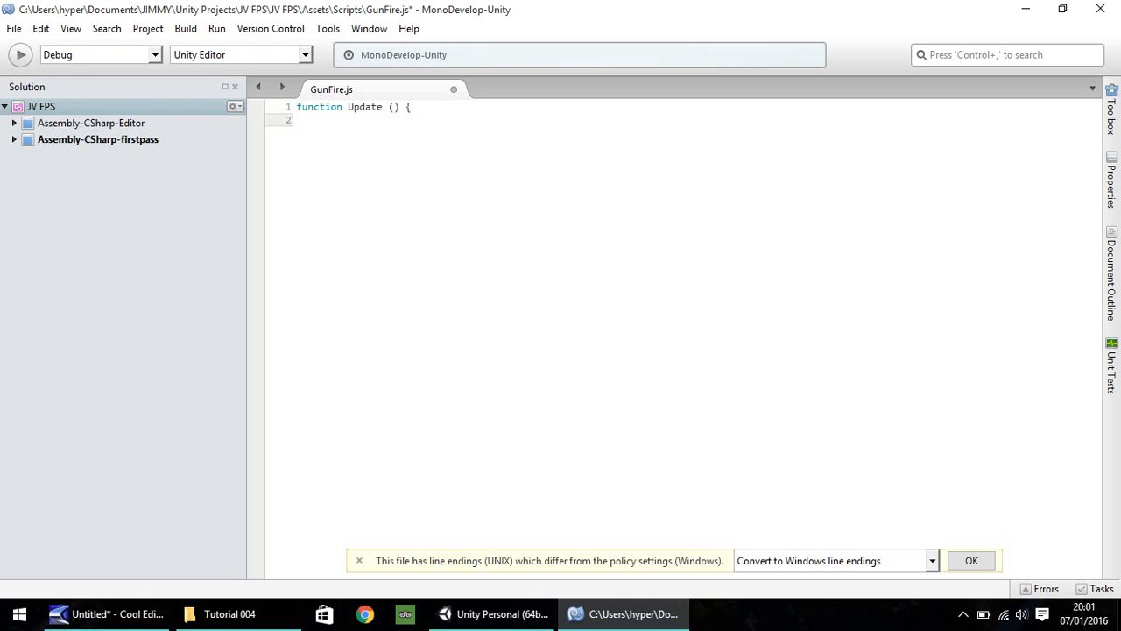
pyautogui.click(319, 120)
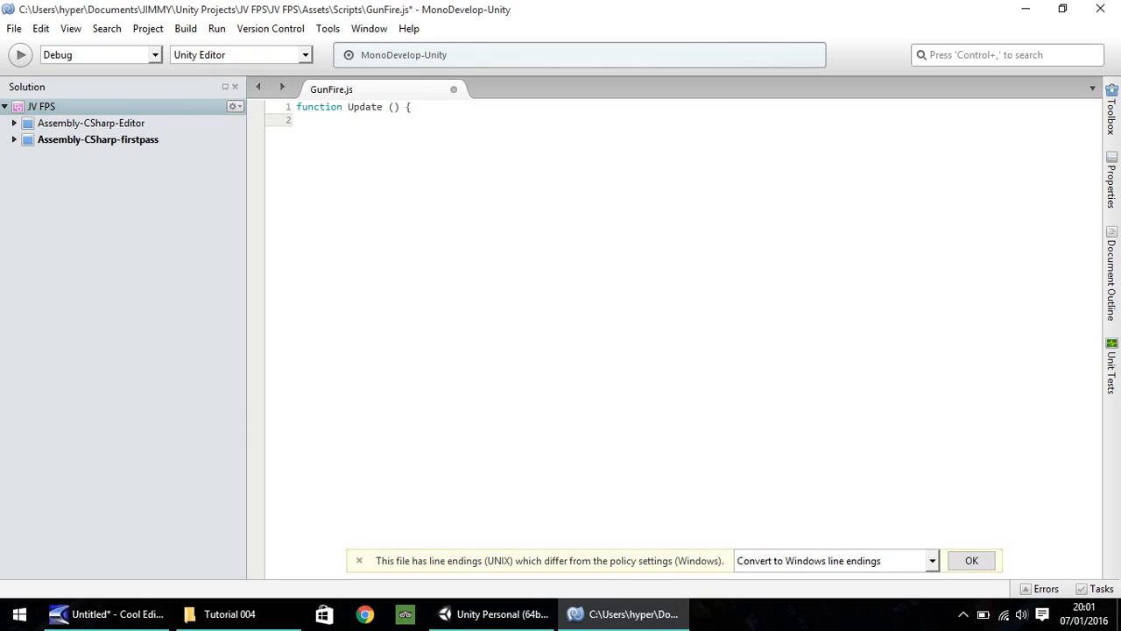
pyautogui.write('i')
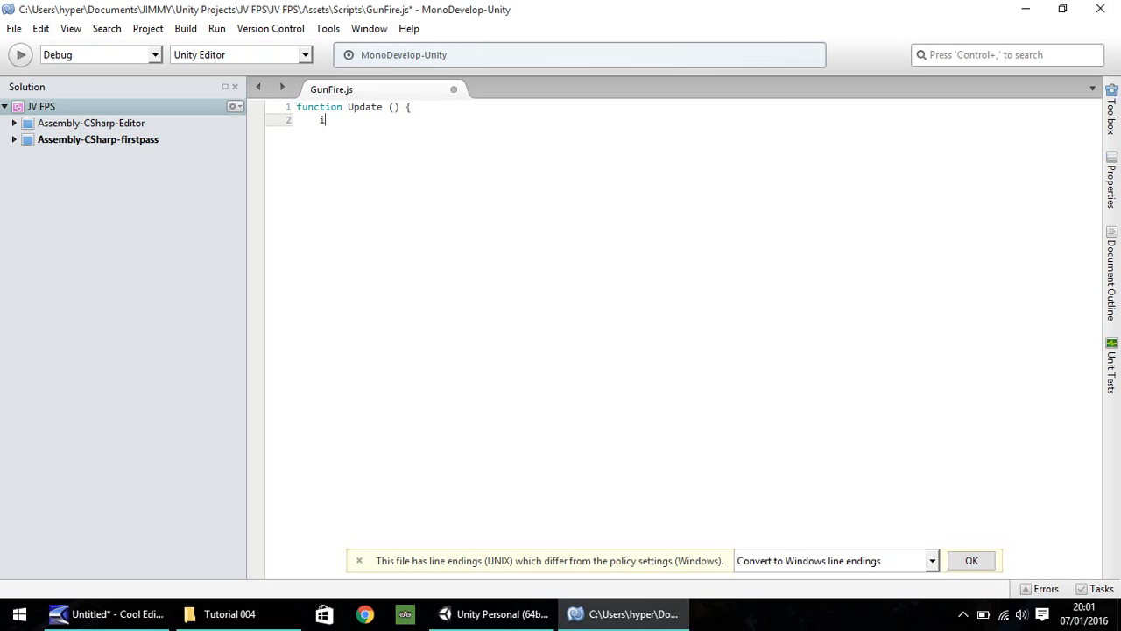
pyautogui.write('f(')
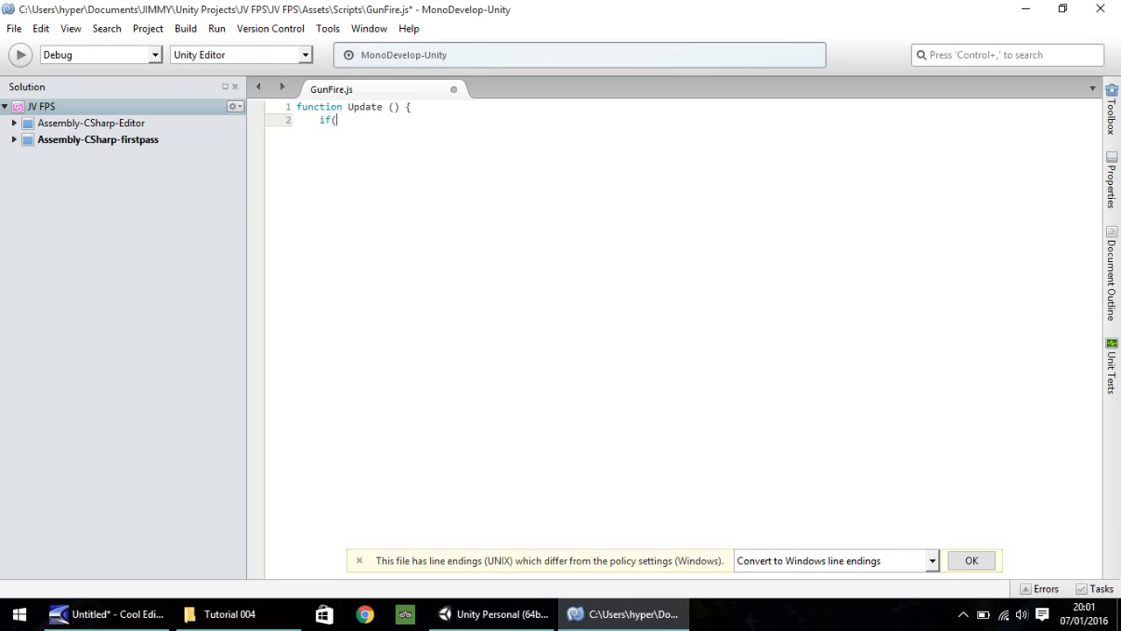
pyautogui.write('Input')
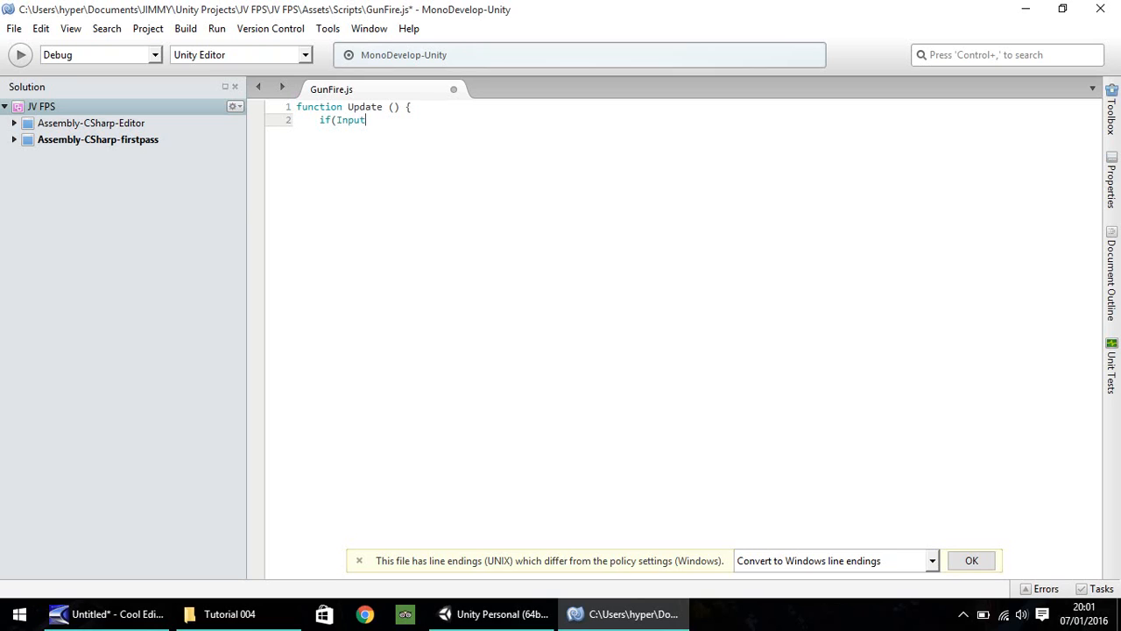
pyautogui.write('.Get')
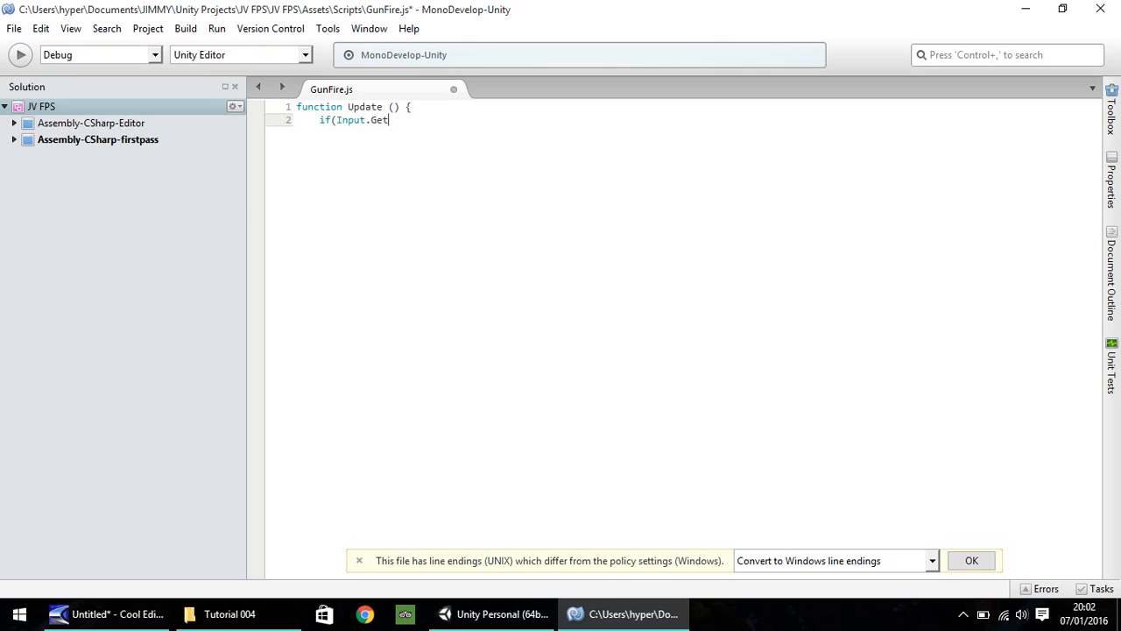
pyautogui.write('ButtonDown')
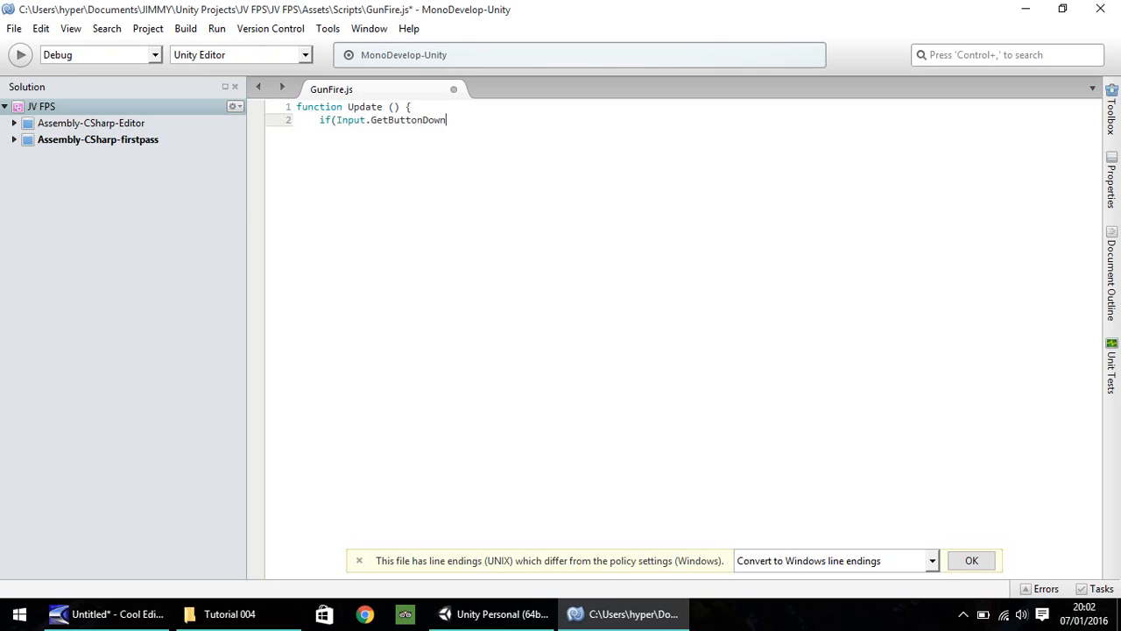
pyautogui.write('(')
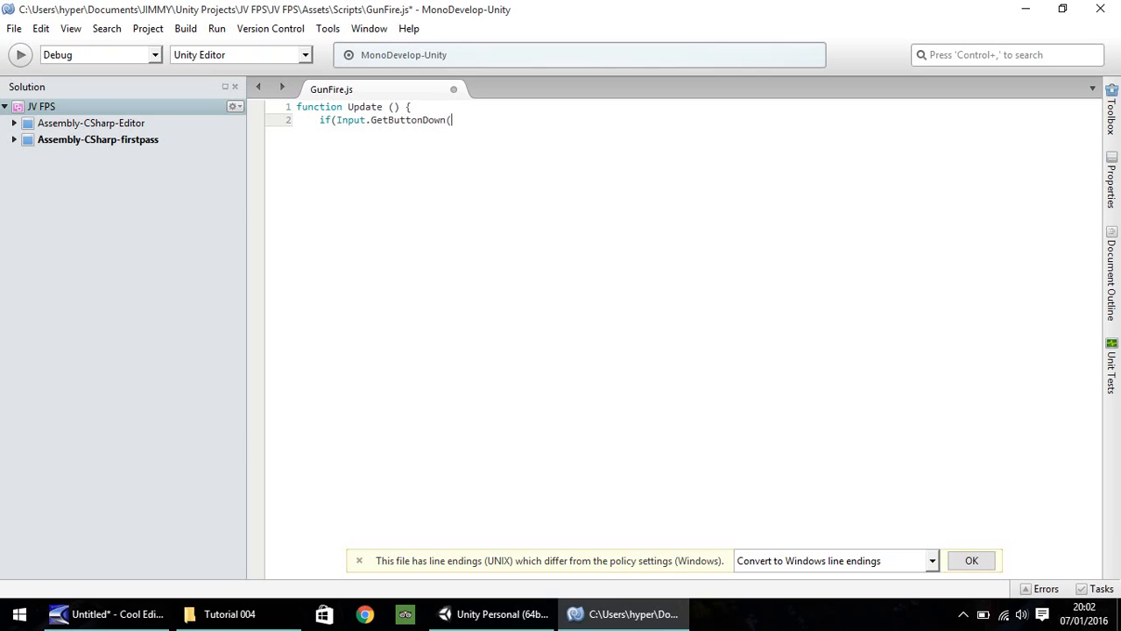
pyautogui.write('"')
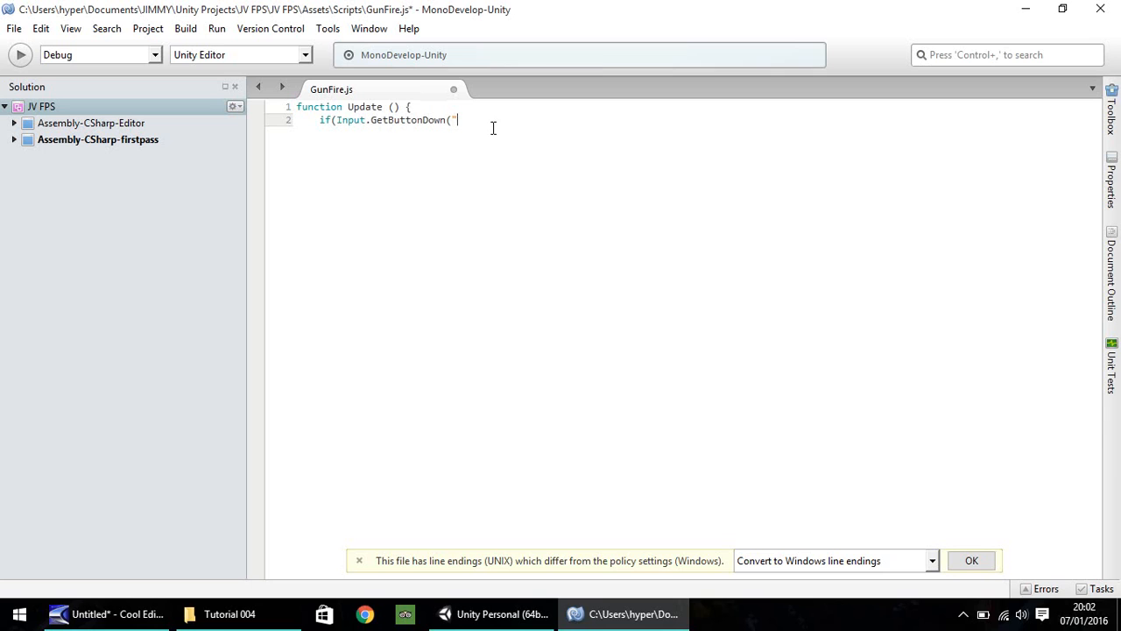
pyautogui.moveTo(536, 504)
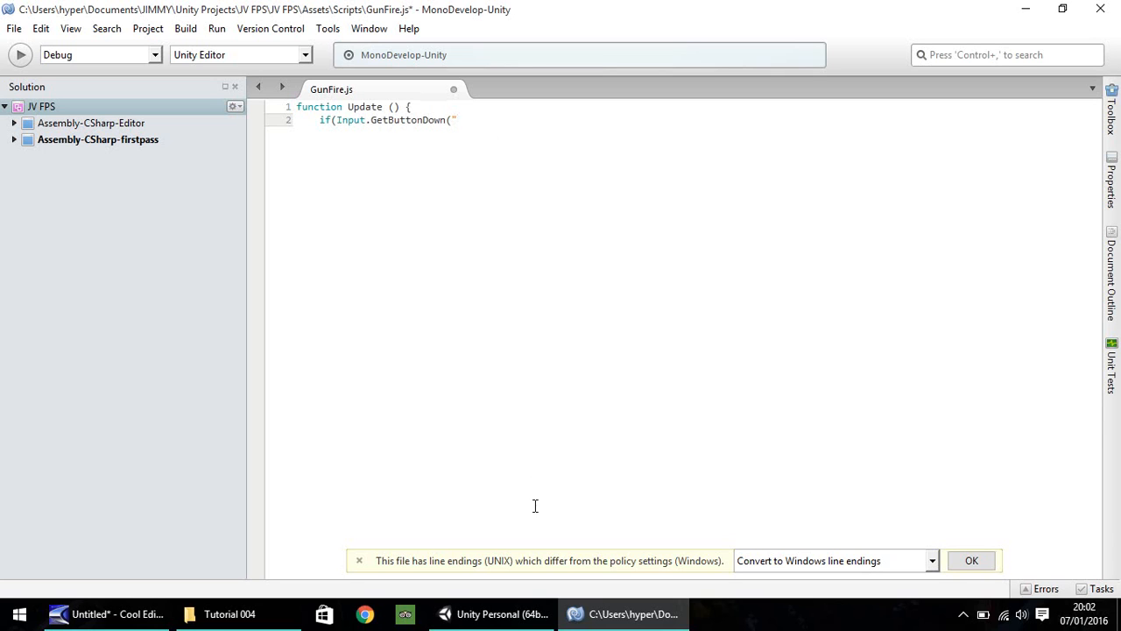
pyautogui.moveTo(491, 613)
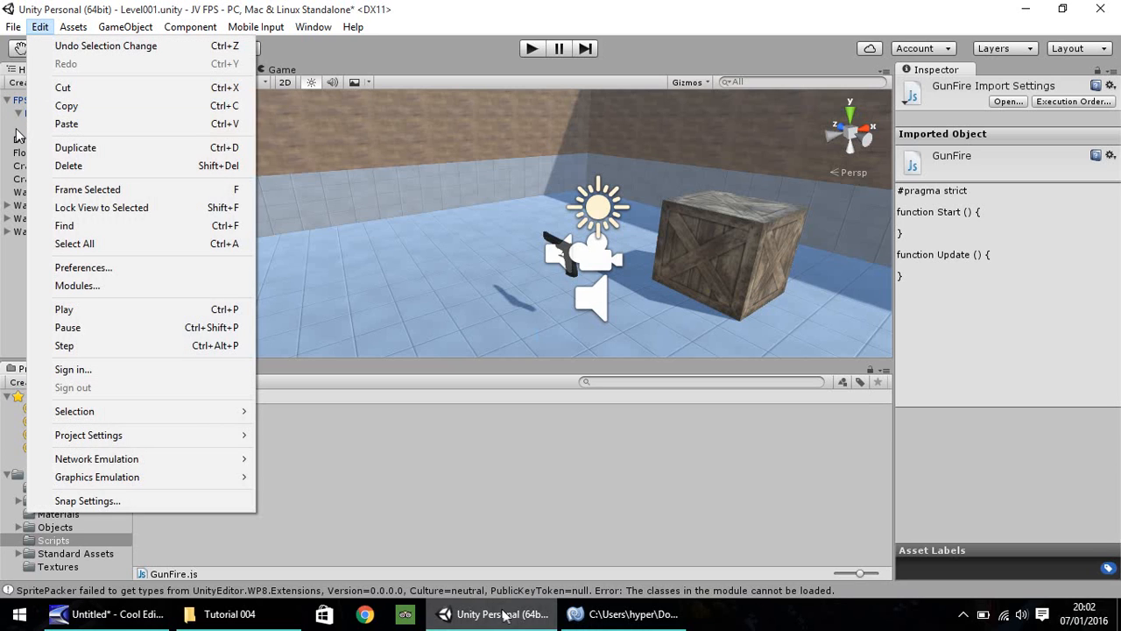
pyautogui.moveTo(88, 434)
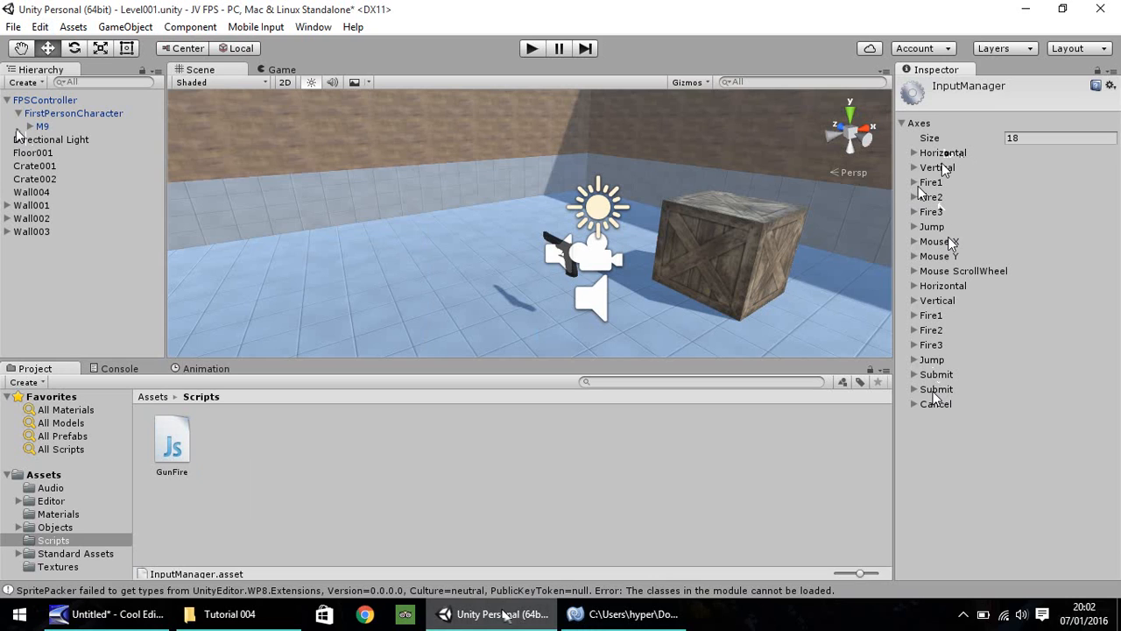
# Expand the Fire1 axis in Unity's Input settings, then return to GunFire.js.
pyautogui.click(914, 183)
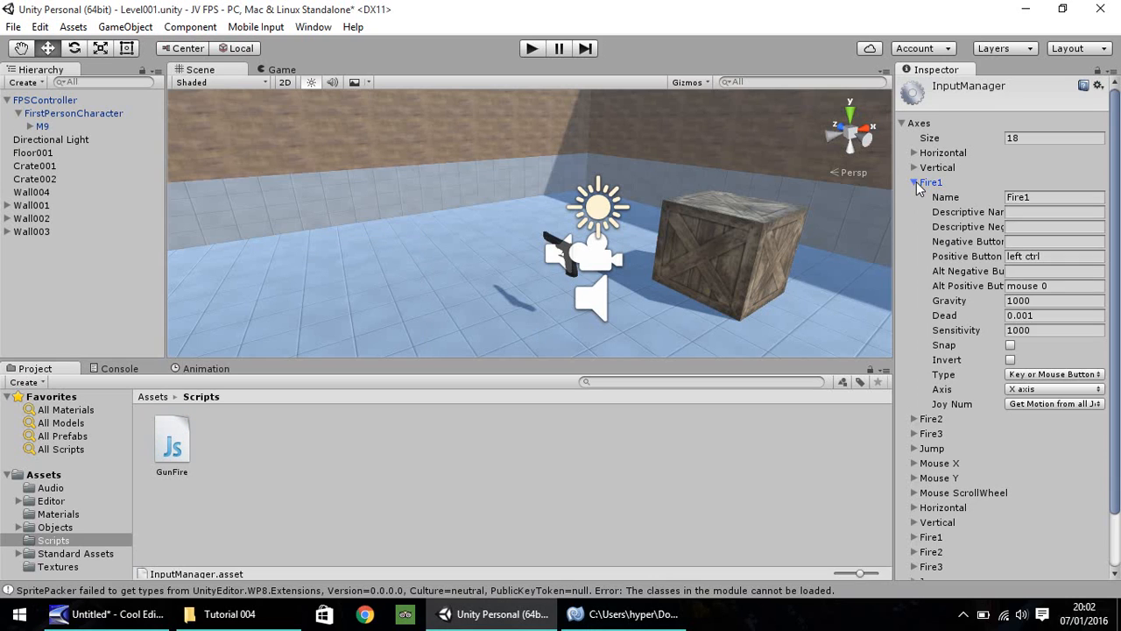
pyautogui.moveTo(968, 256)
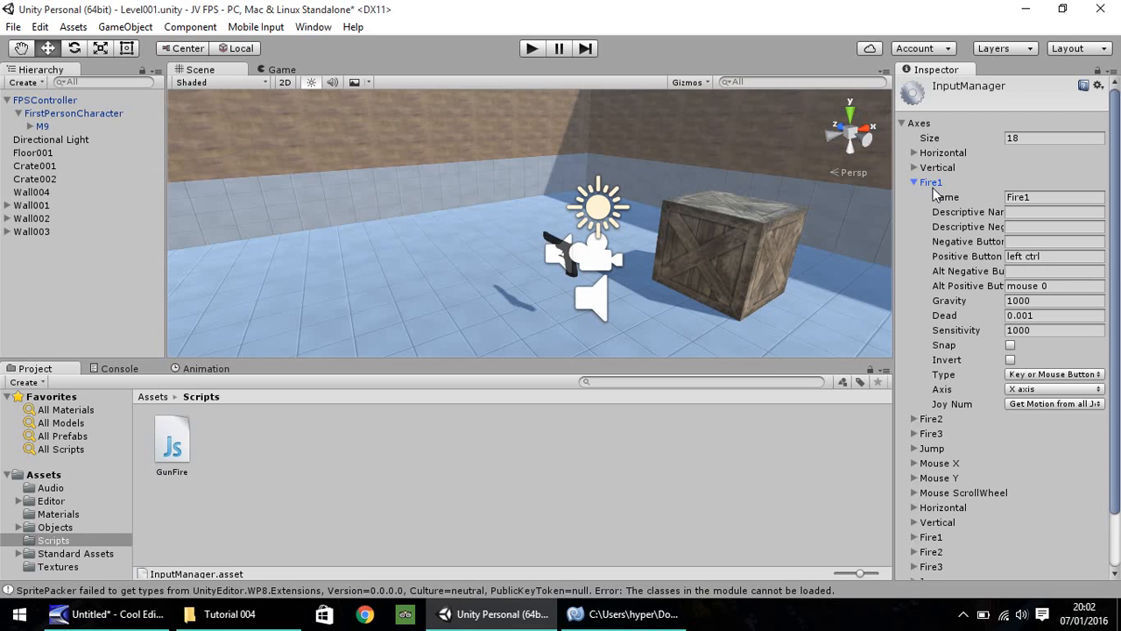
pyautogui.click(914, 182)
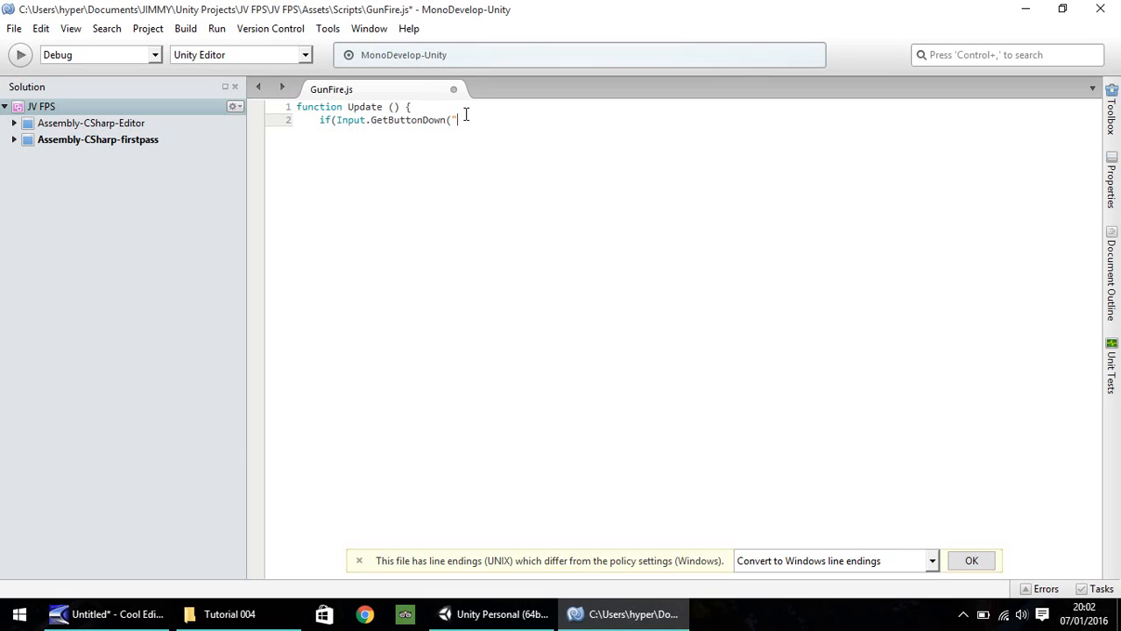
# Complete the condition as GetButtonDown("Fire1")) and start a line inside the if block.
pyautogui.write('Fire')
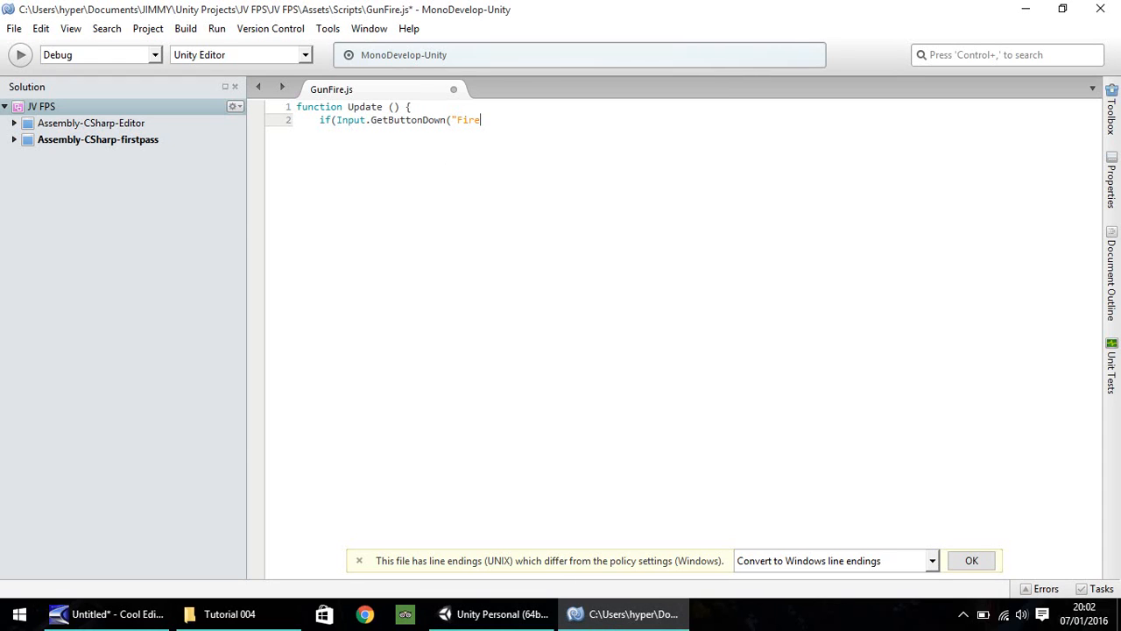
pyautogui.write('1"')
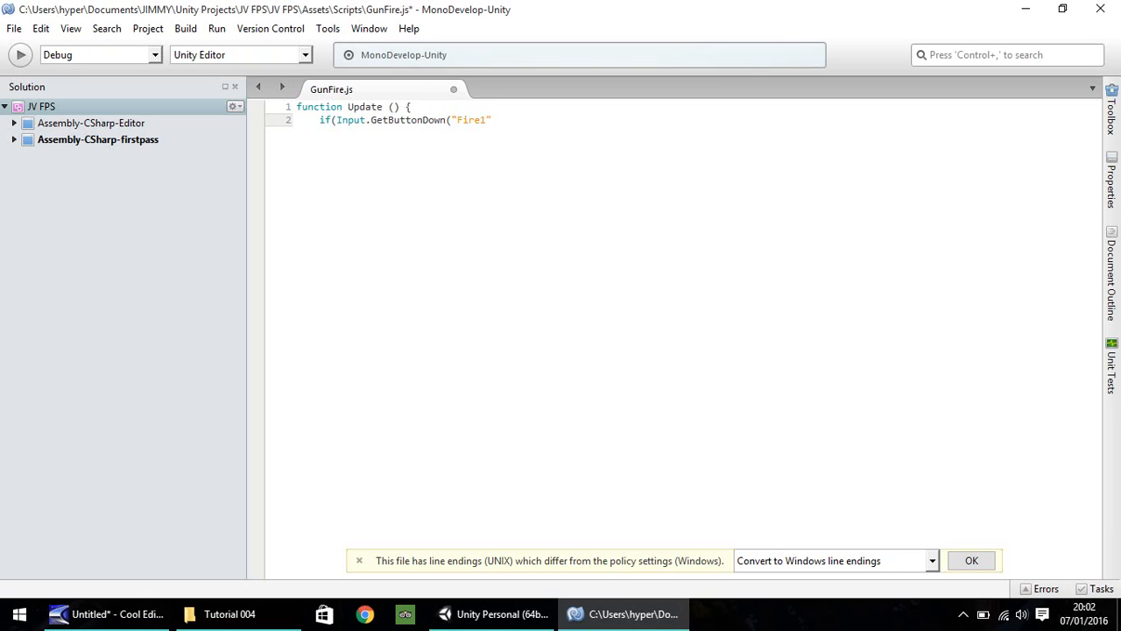
pyautogui.write(')')
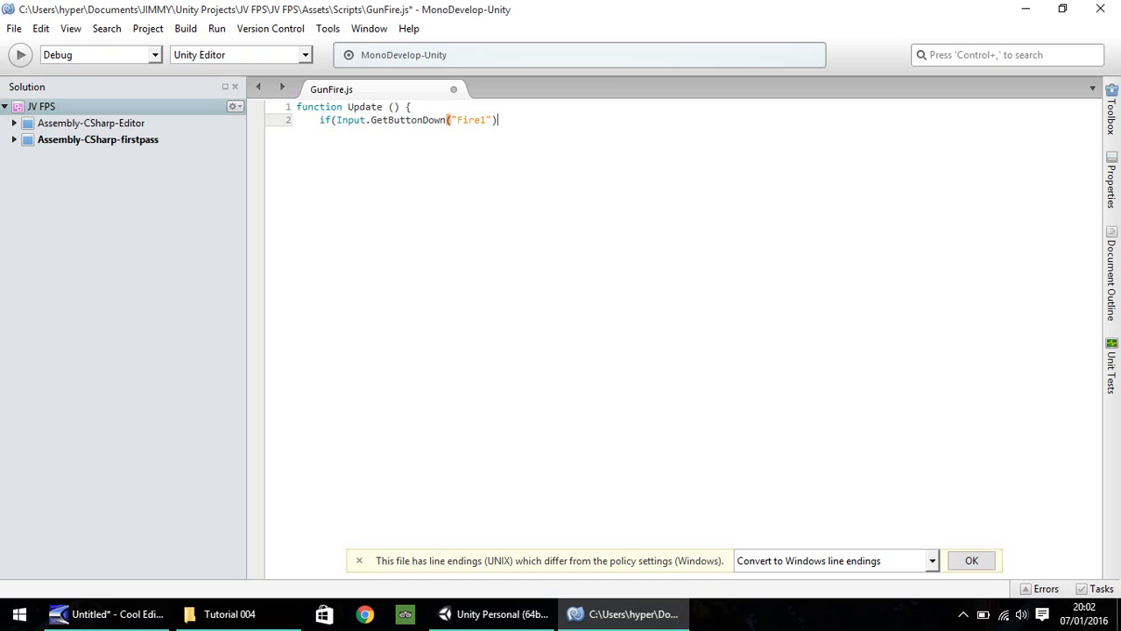
pyautogui.write(') {')
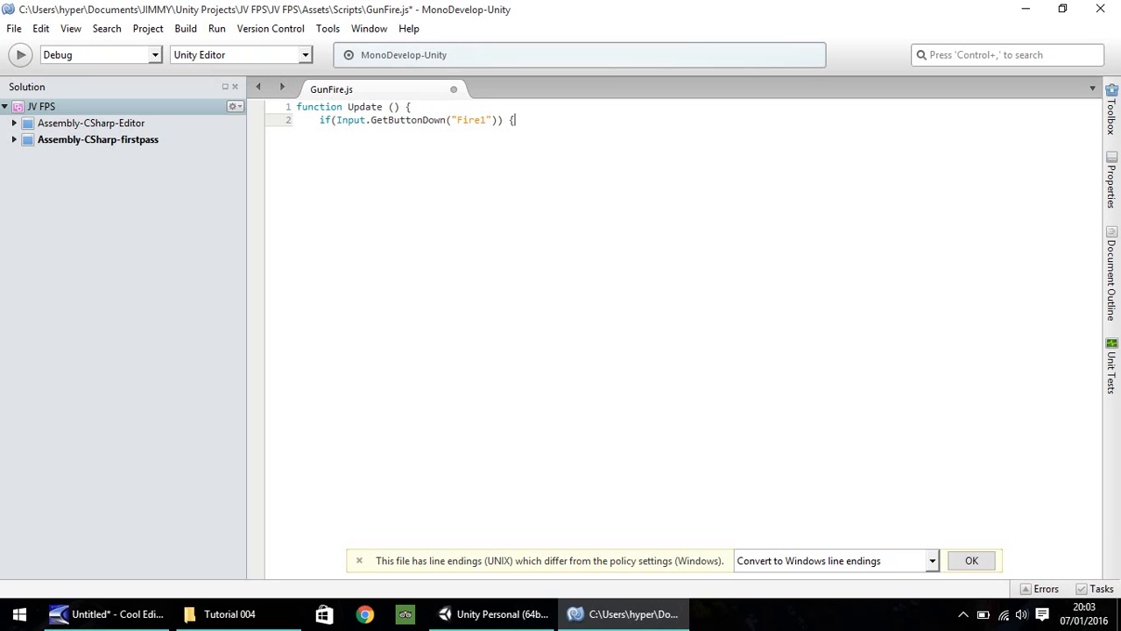
pyautogui.press('Return')
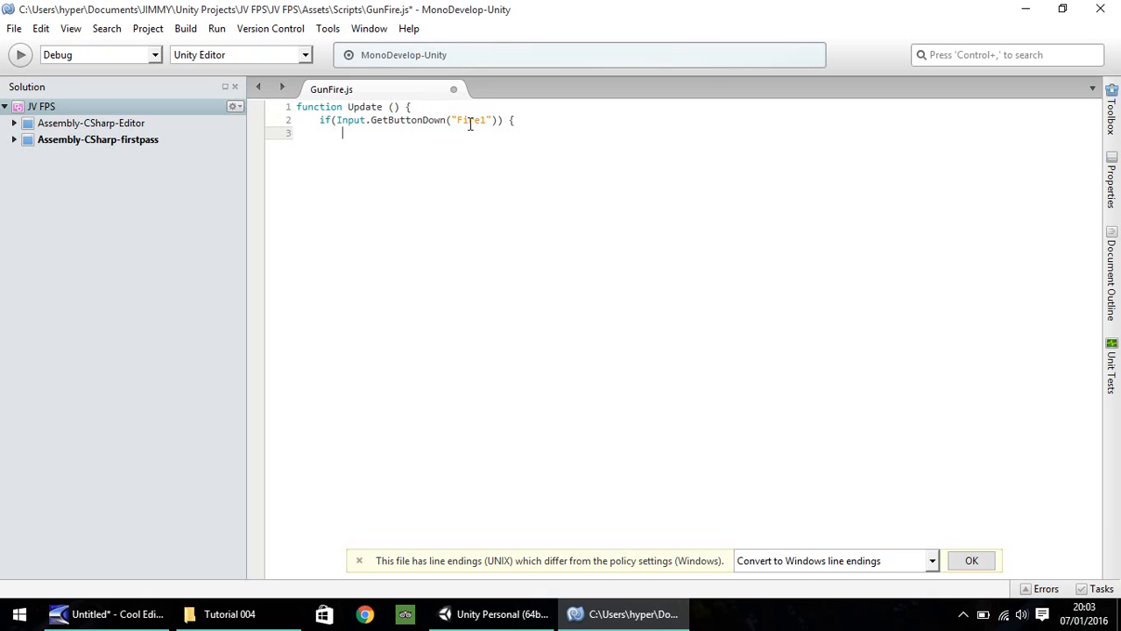
# Declare var gunsound : AudioSource, briefly checking the Unity editor.
pyautogui.write('va')
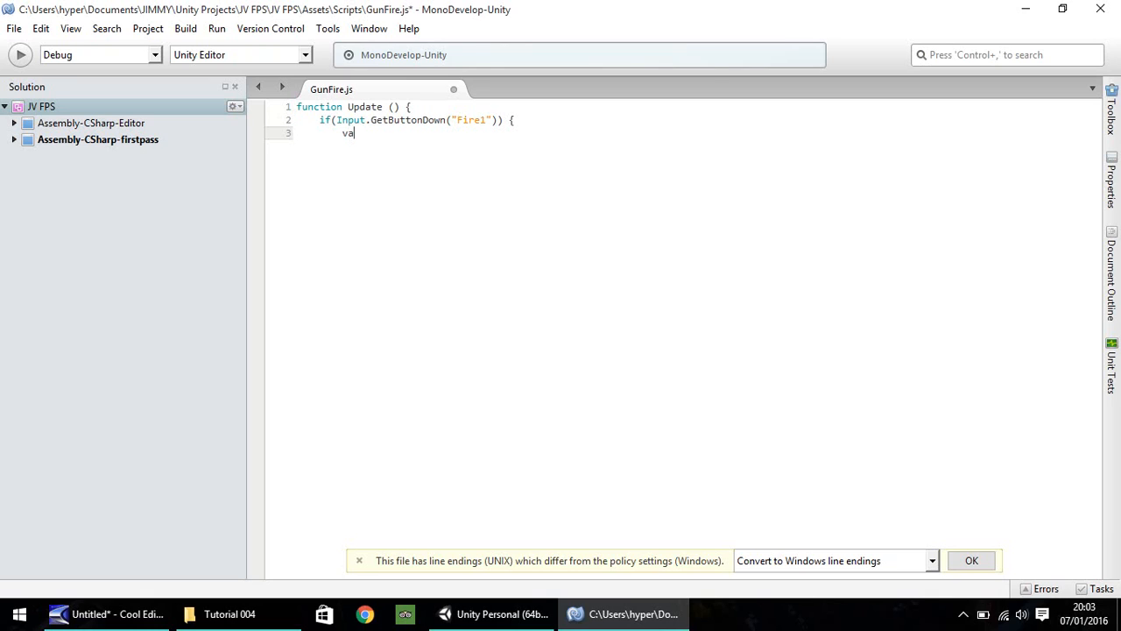
pyautogui.write('r')
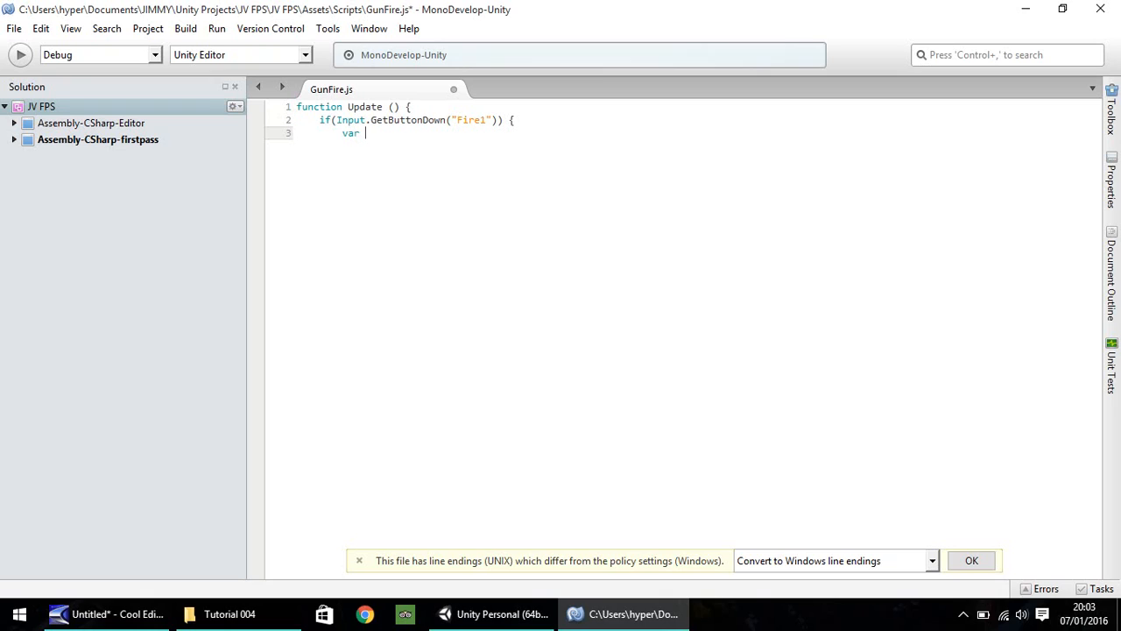
pyautogui.write('gu')
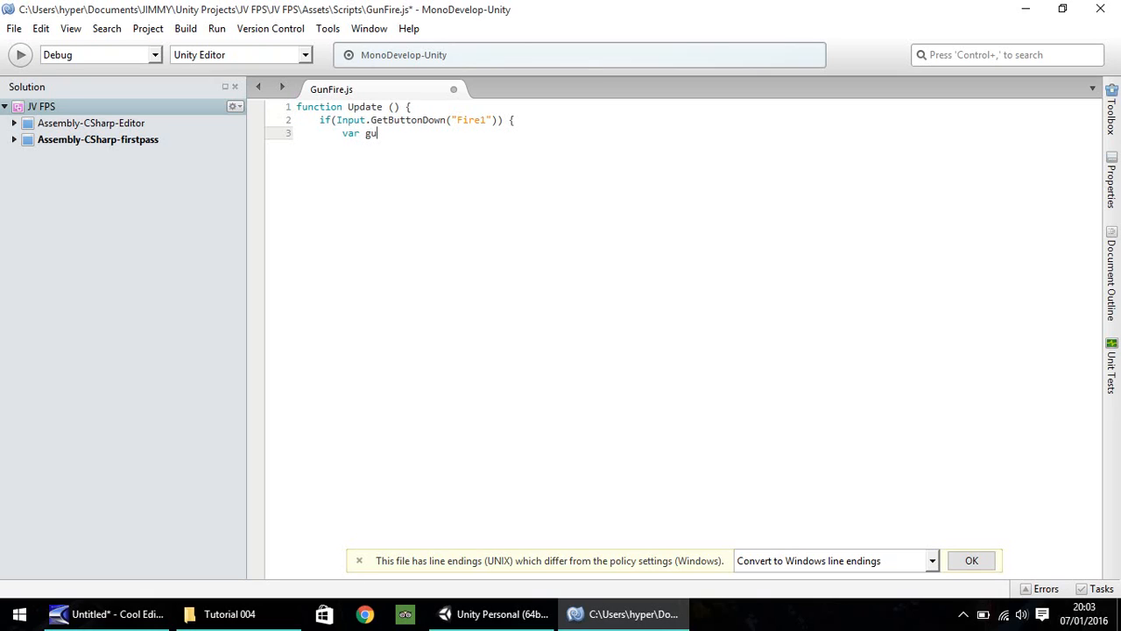
pyautogui.write('nsound :')
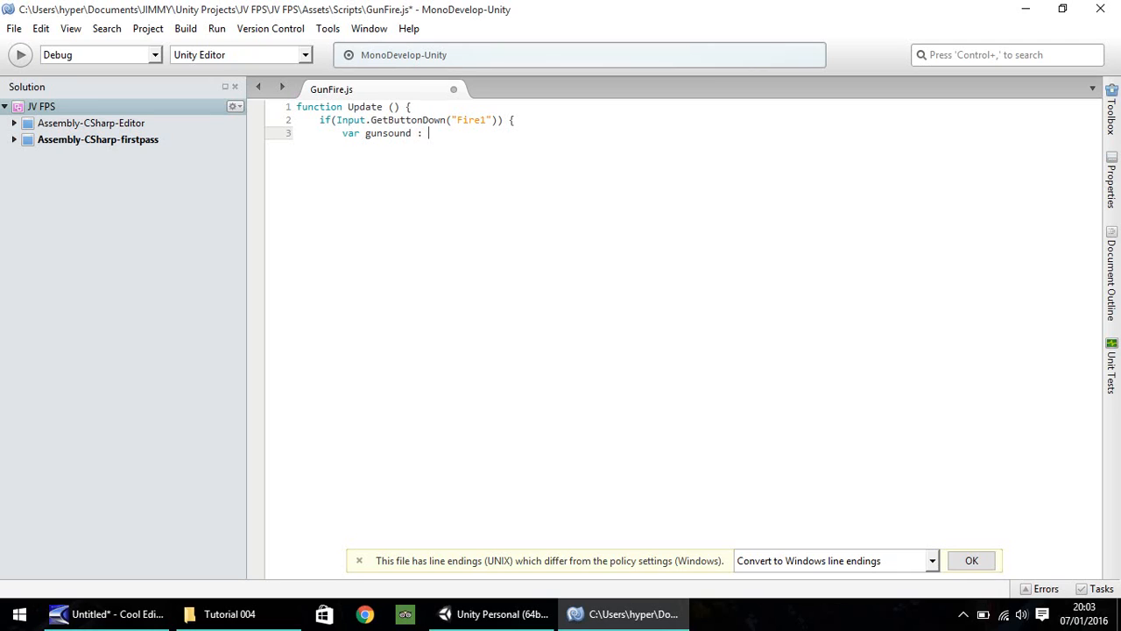
pyautogui.write('AudioS')
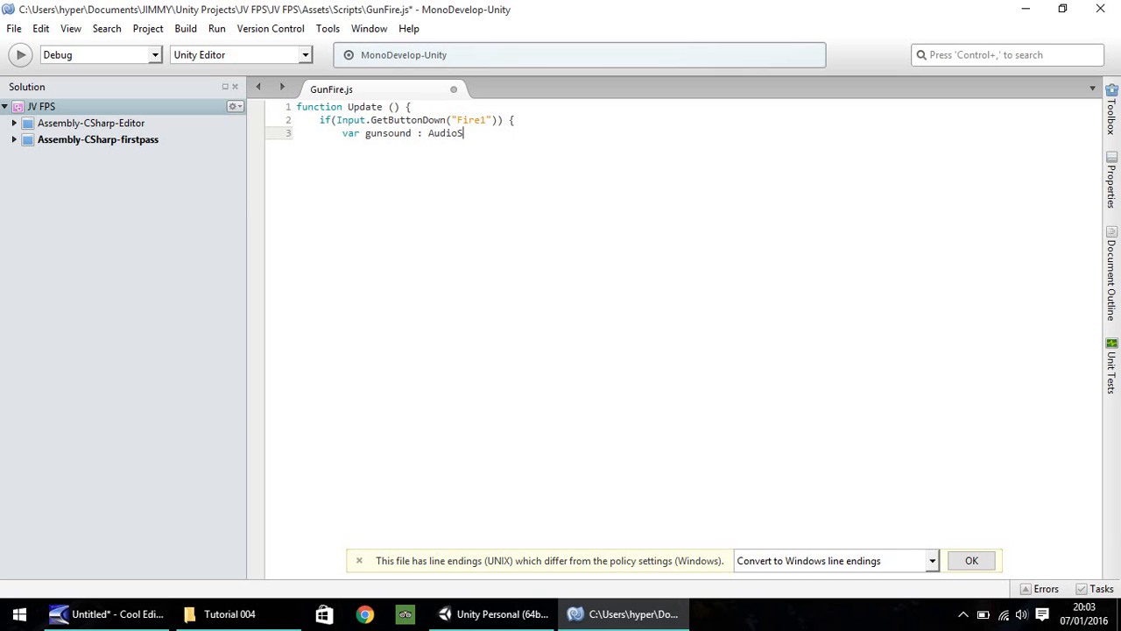
pyautogui.write('ource')
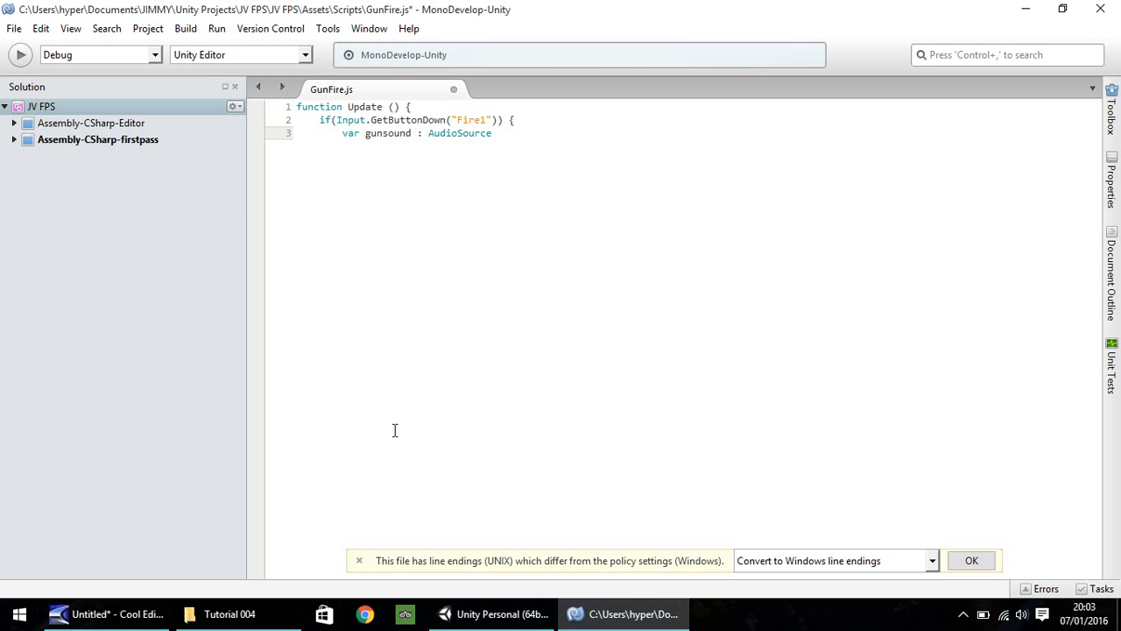
pyautogui.click(491, 613)
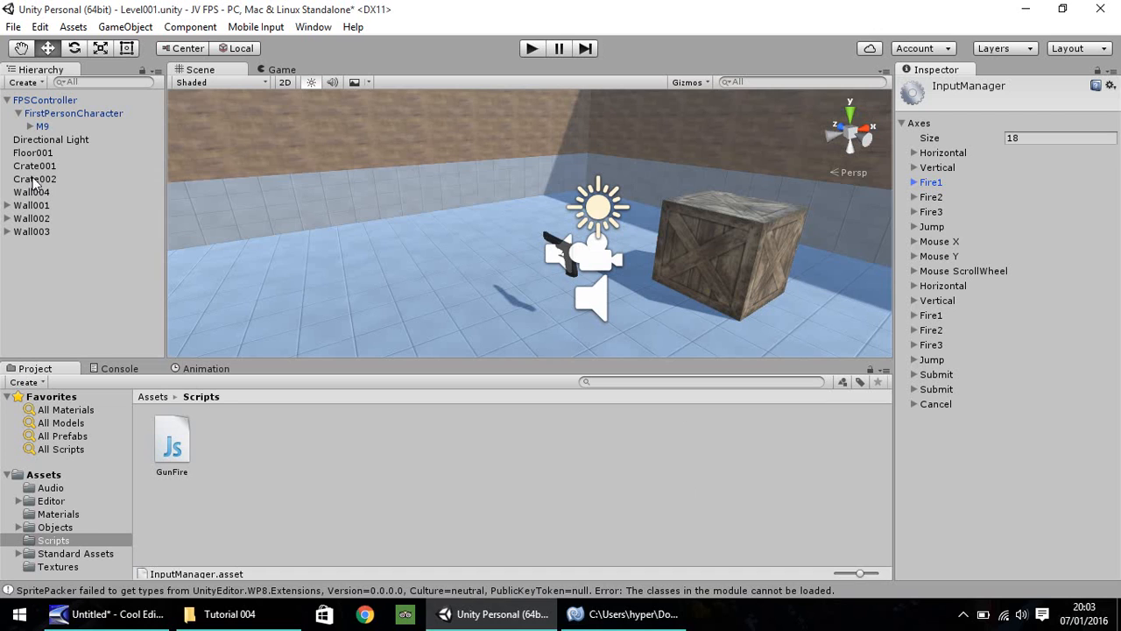
pyautogui.click(42, 127)
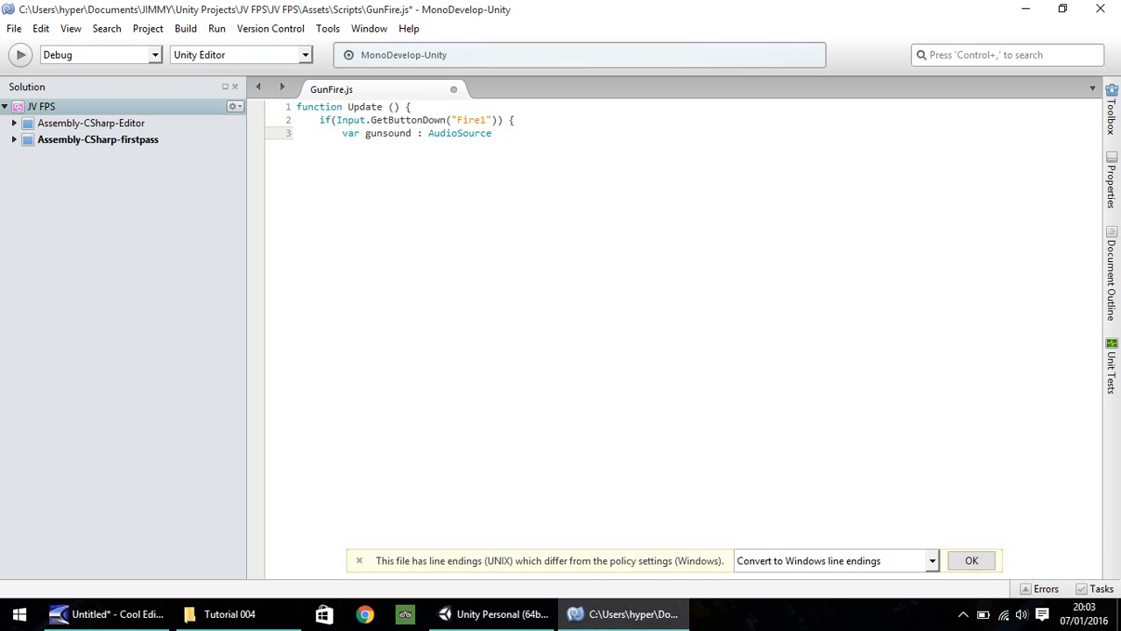
# Assign gunsound = GetComponent.<AudioSource>(); to fetch the gun's audio component.
pyautogui.write('= Get')
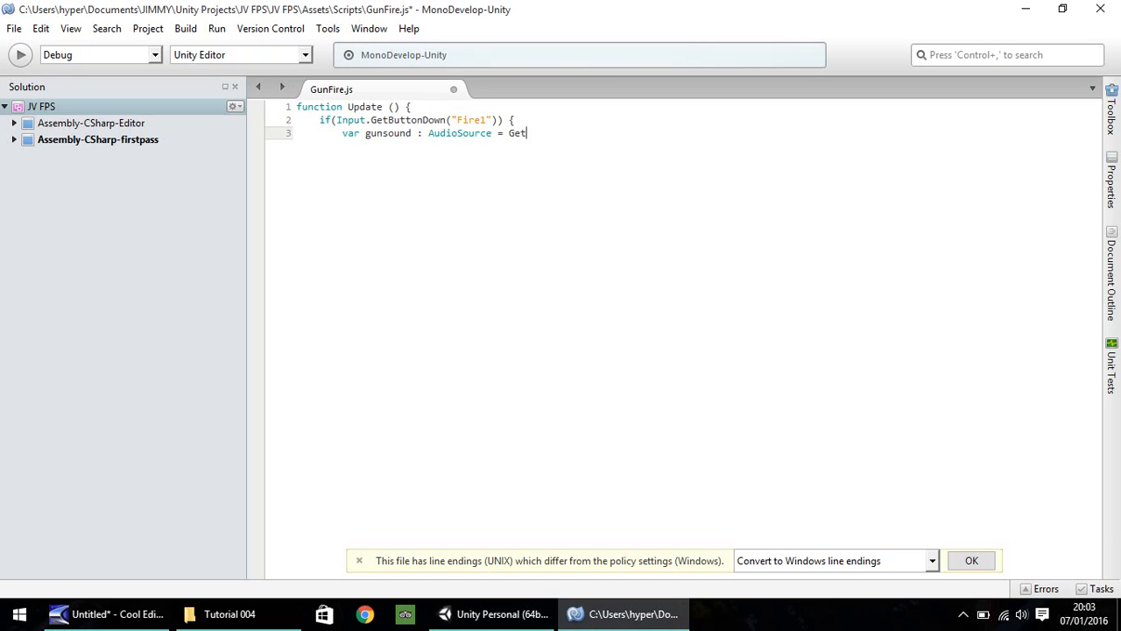
pyautogui.write('Compon')
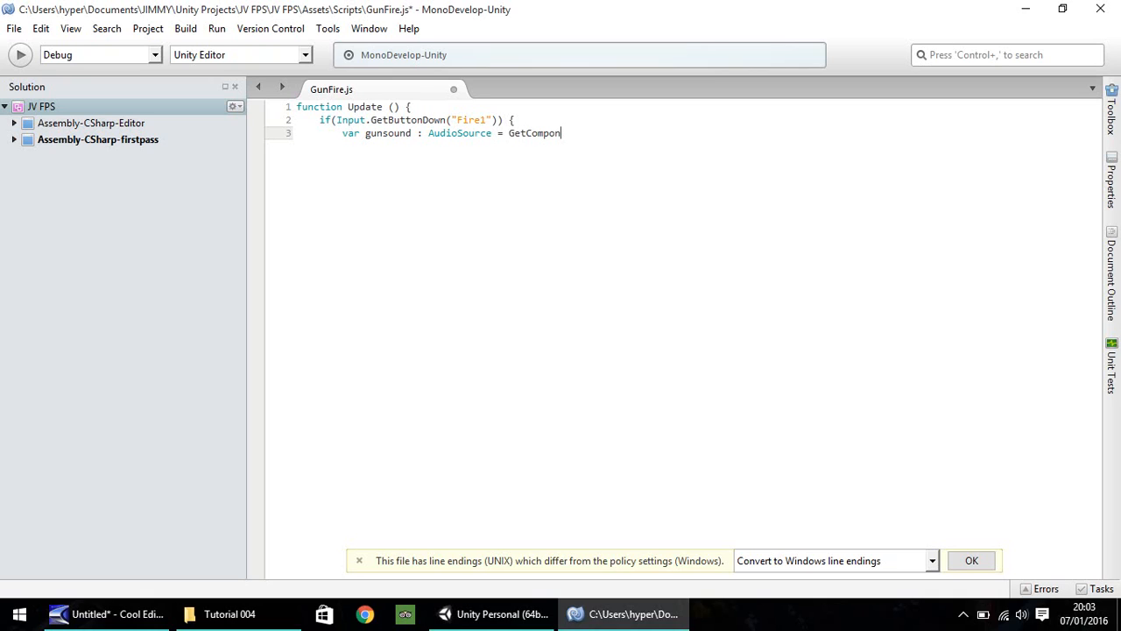
pyautogui.write('ent')
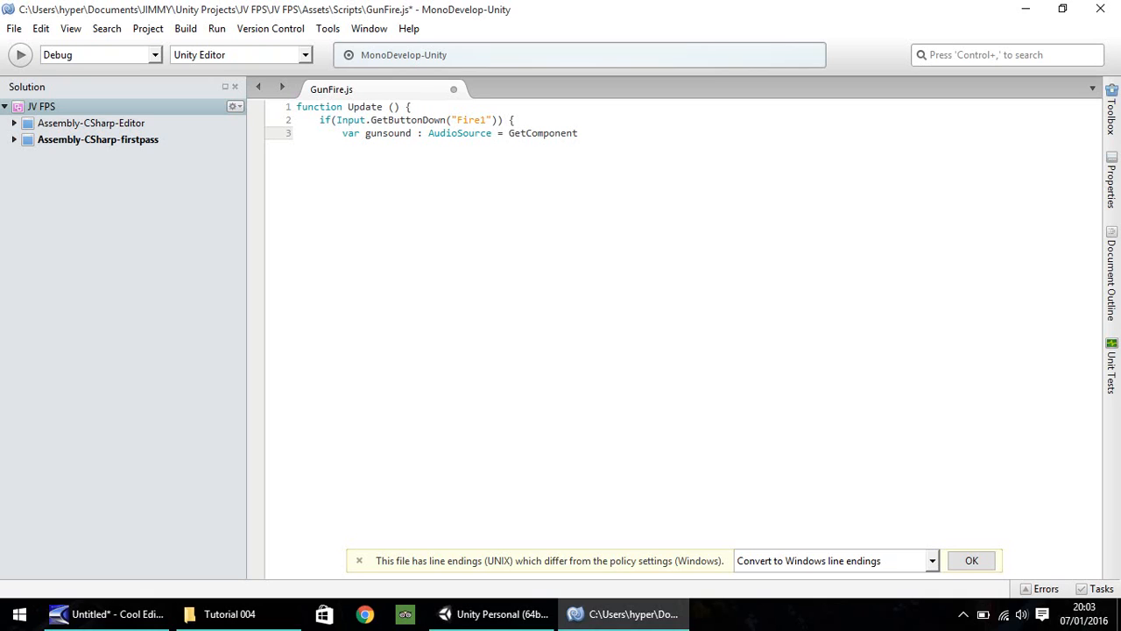
pyautogui.write('.')
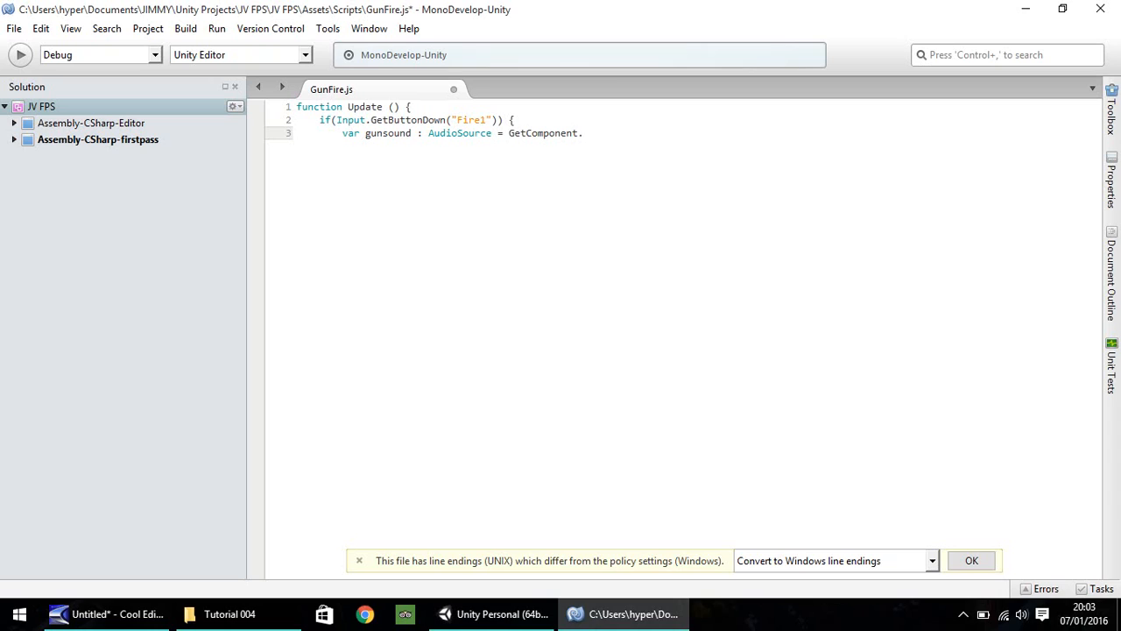
pyautogui.write('<')
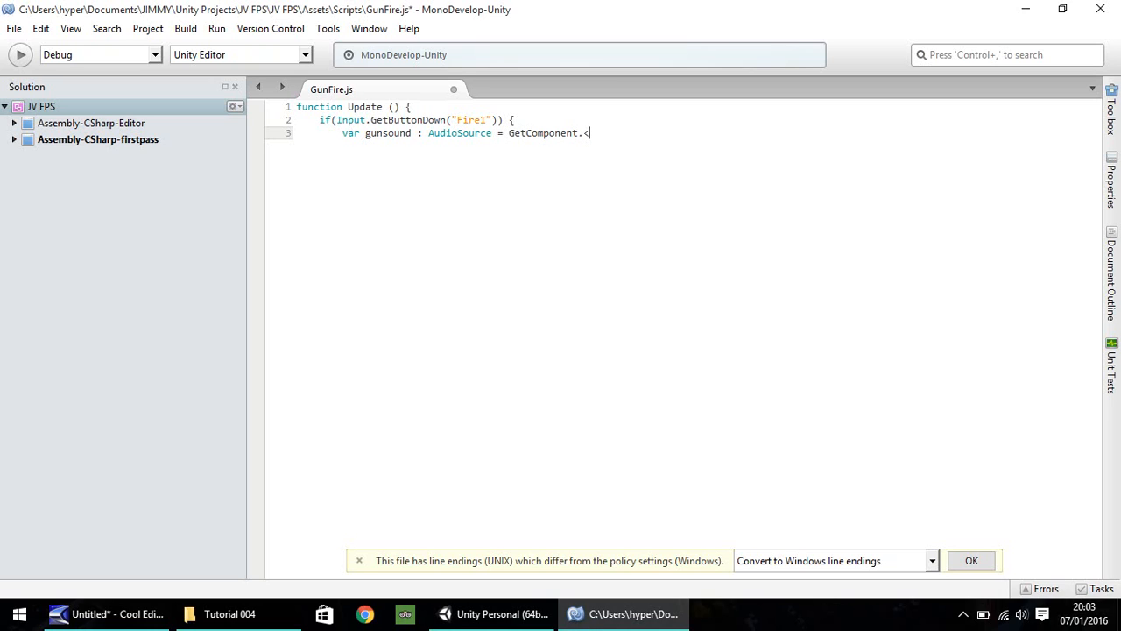
pyautogui.write('AudioS')
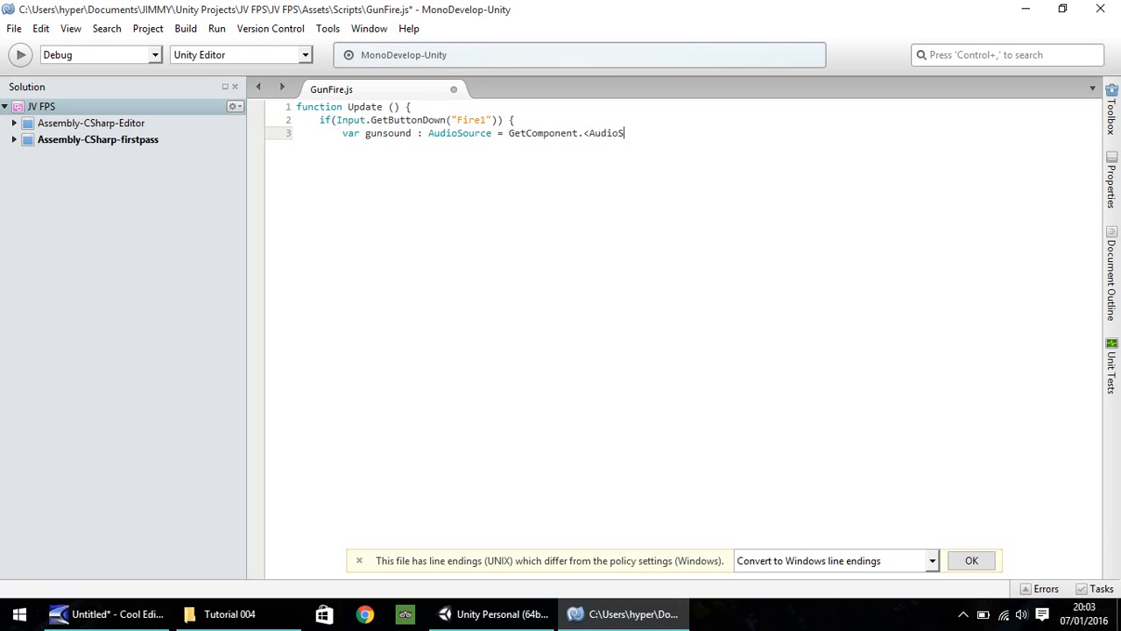
pyautogui.write('ource')
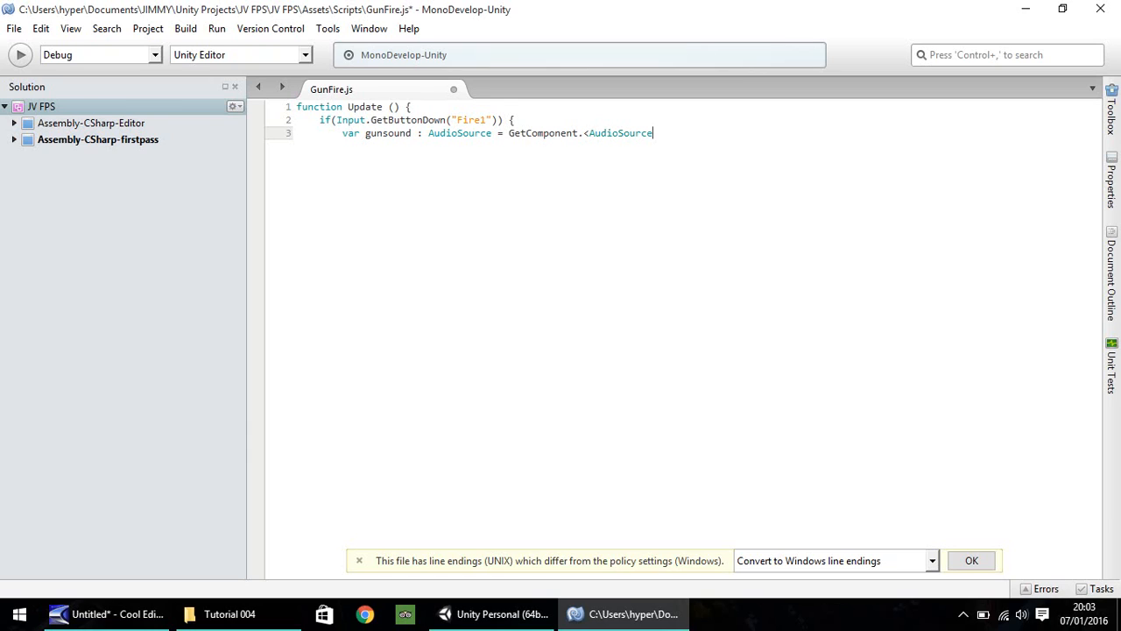
pyautogui.write('>')
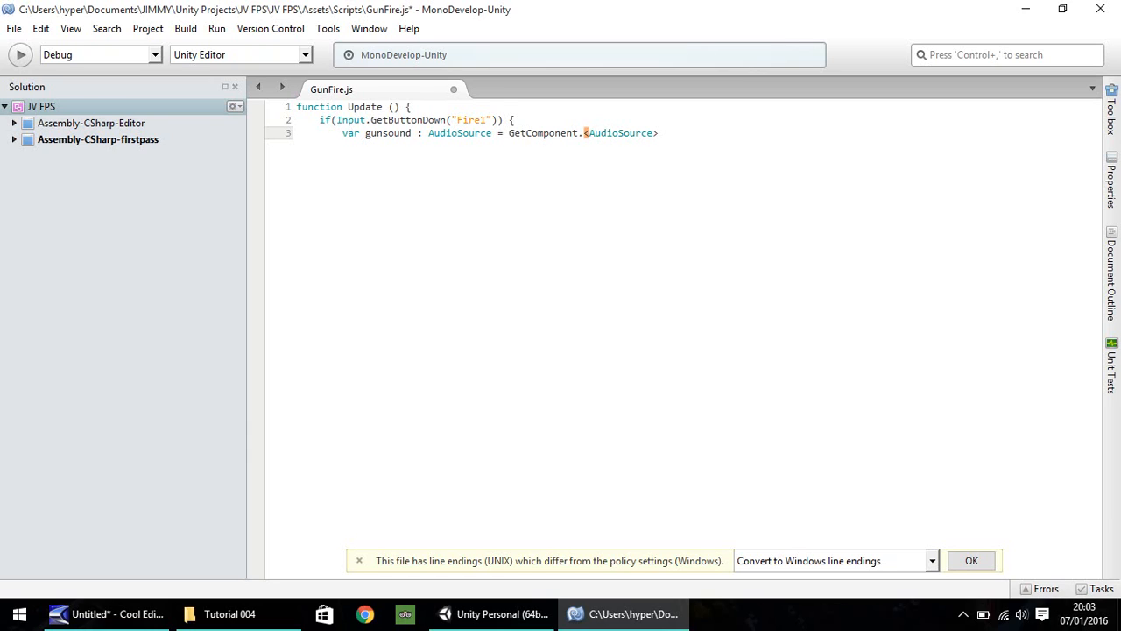
pyautogui.write('()')
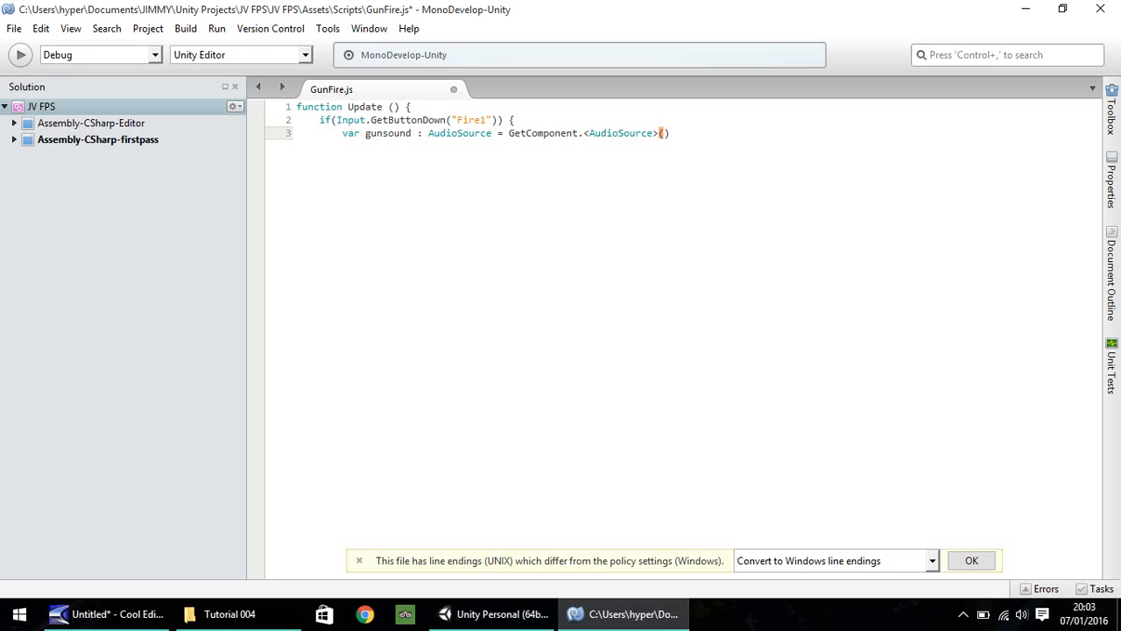
pyautogui.write(';')
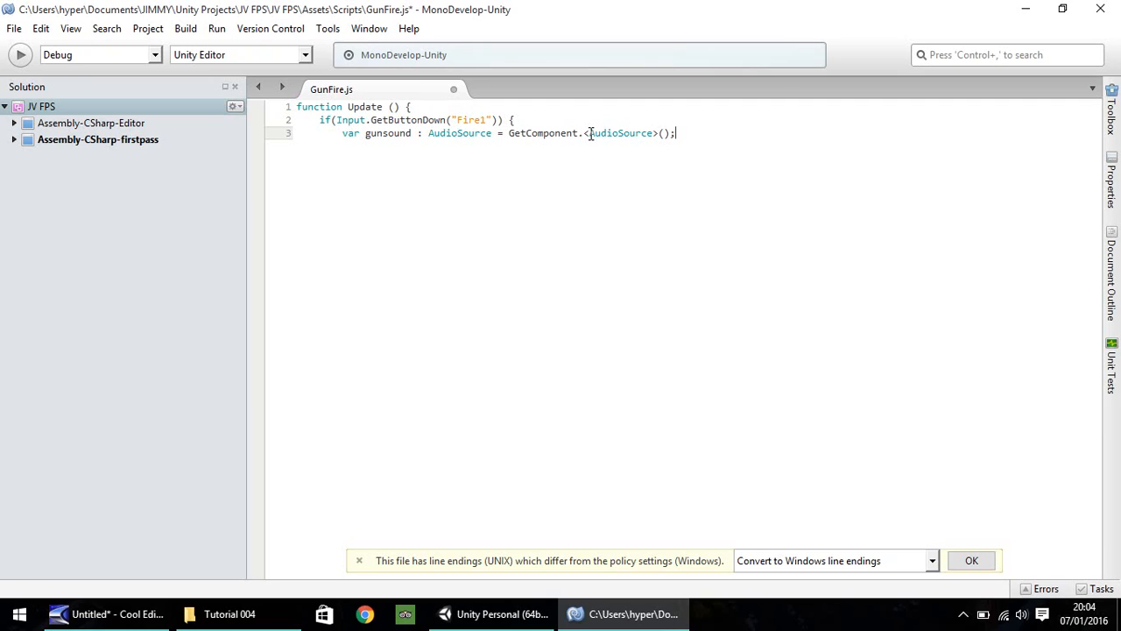
pyautogui.click(564, 133)
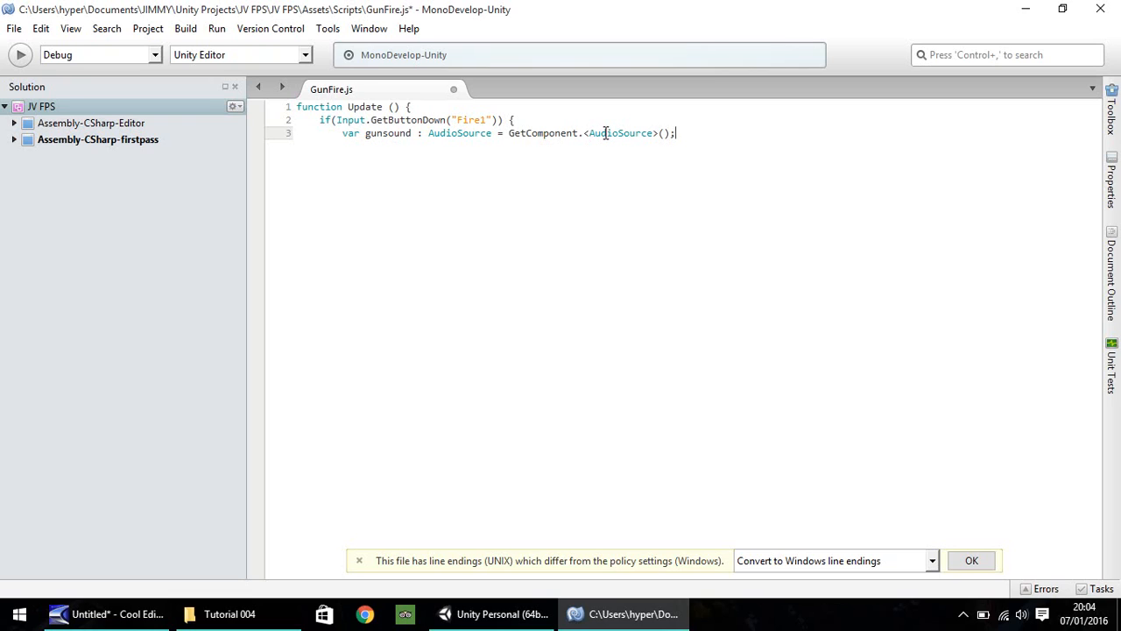
# Add gunsound.Play(); on a new line inside the Fire1 block.
pyautogui.press('Return')
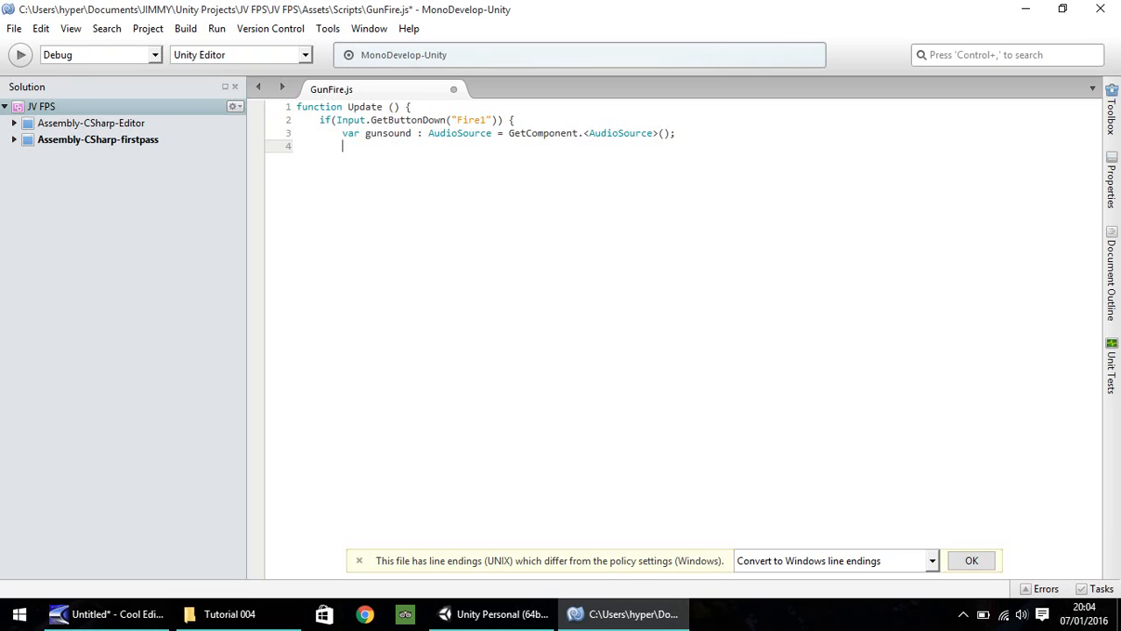
pyautogui.write('gunsound.Pl')
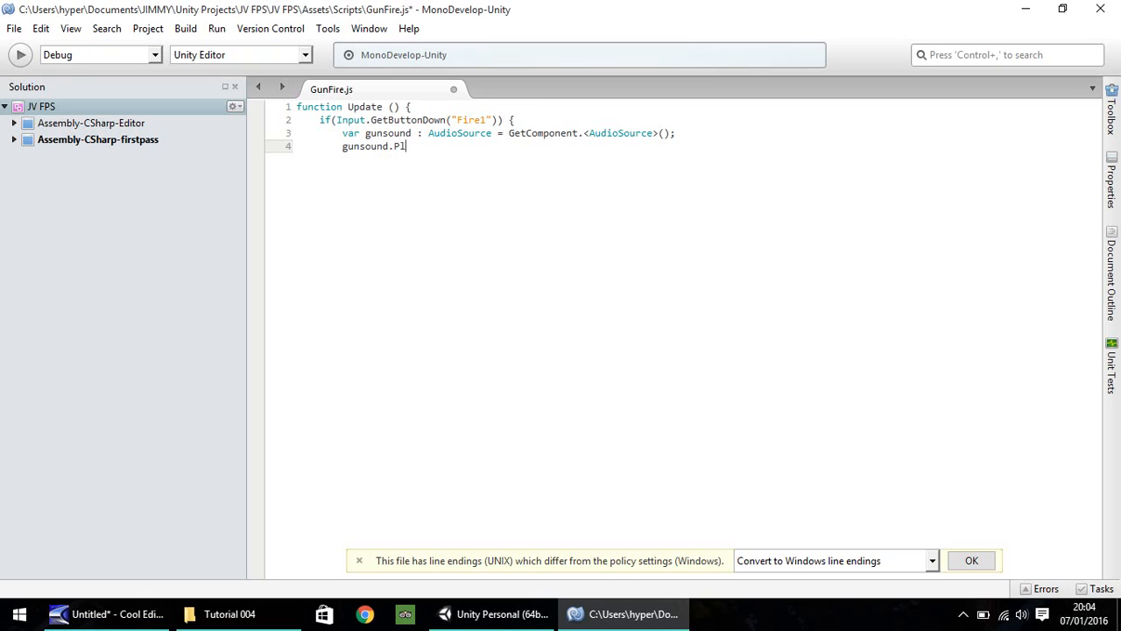
pyautogui.write('ay')
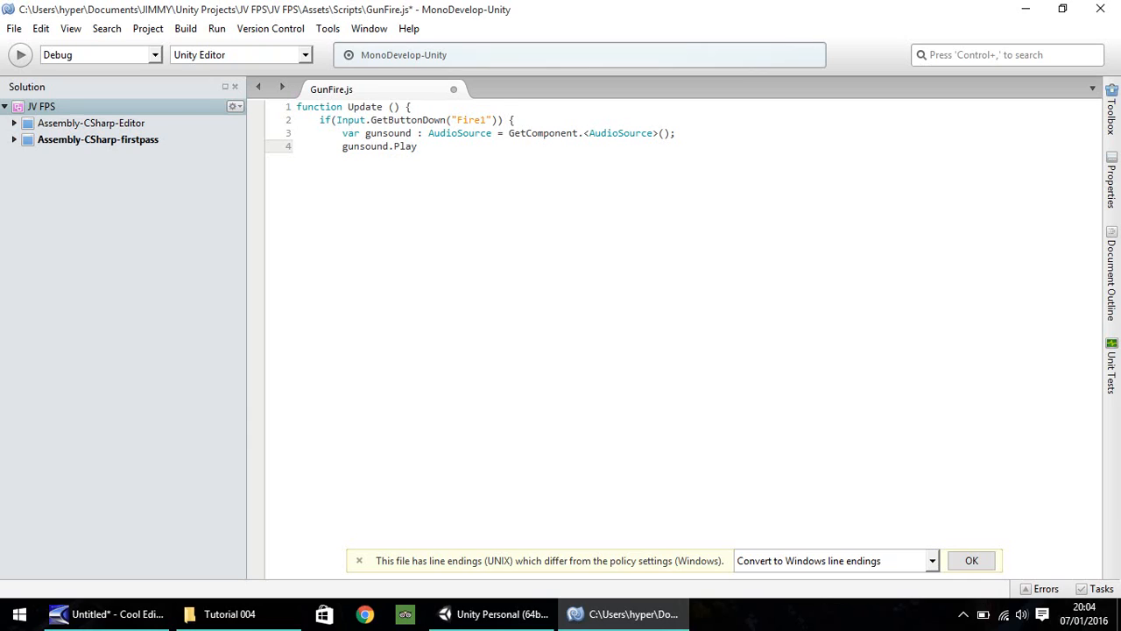
pyautogui.write('()')
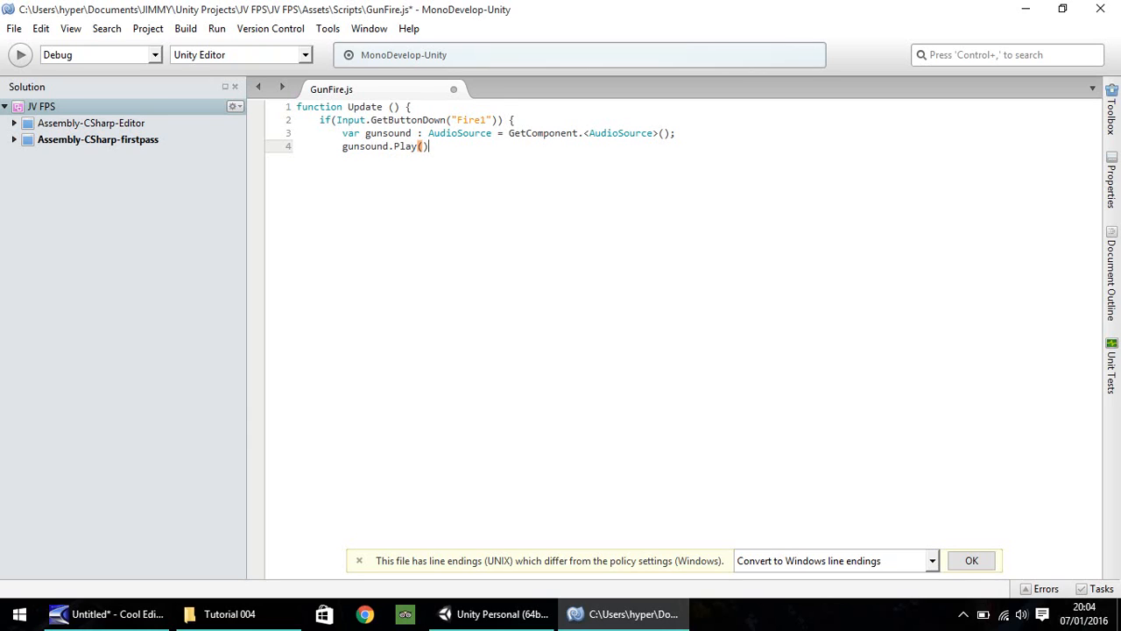
pyautogui.write(';')
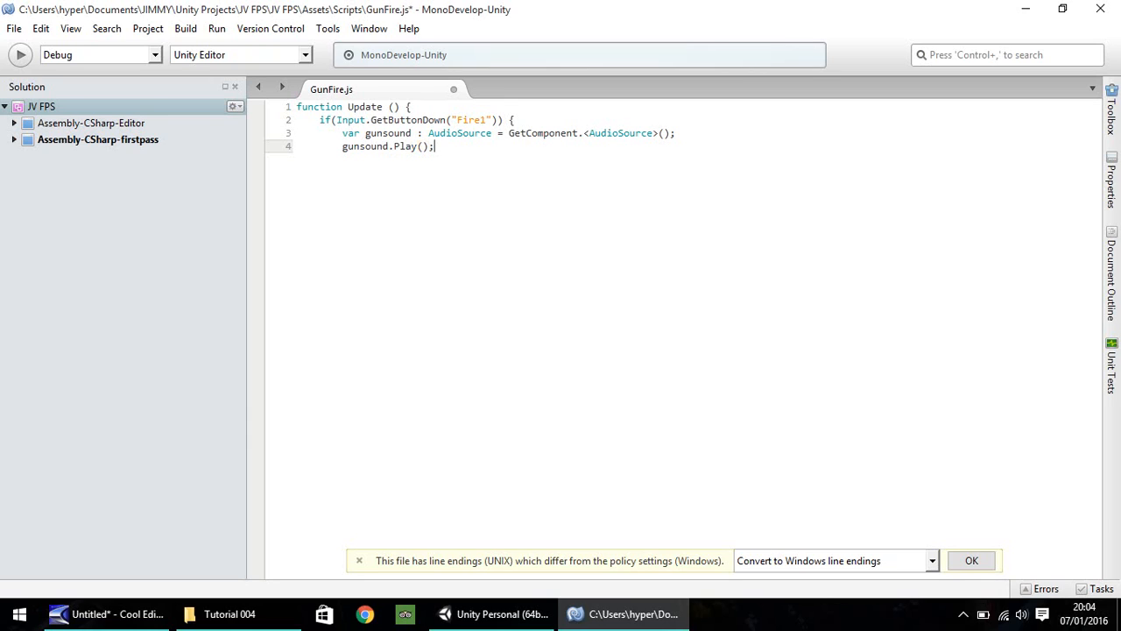
pyautogui.press('Return')
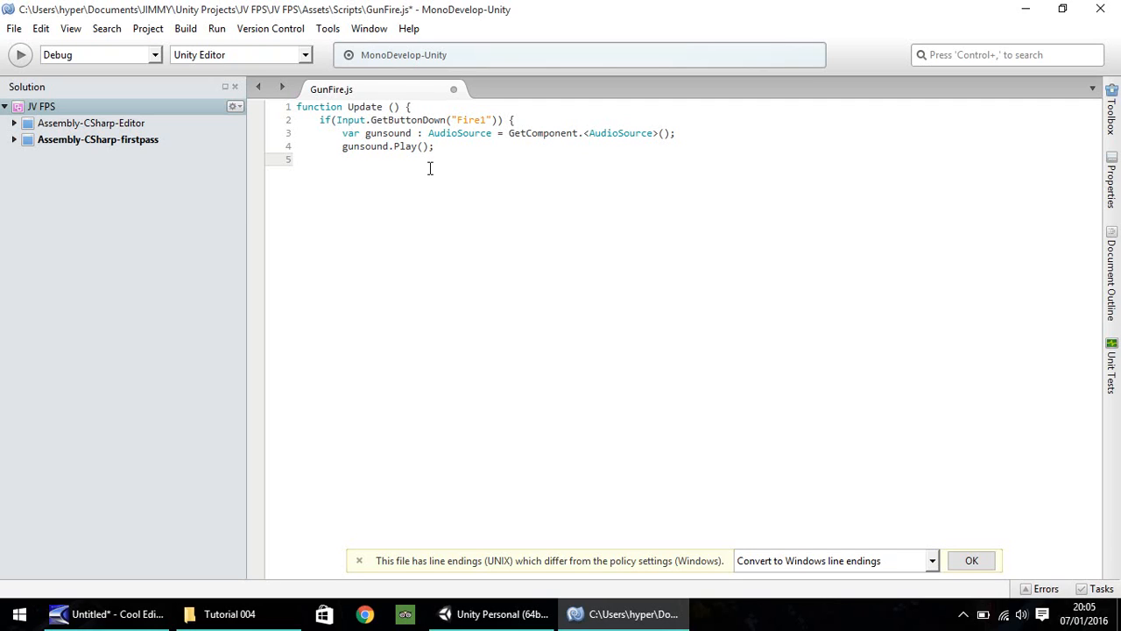
# Write GetComponent.<Animation>() to fetch the gun's Animation component.
pyautogui.write('GetC')
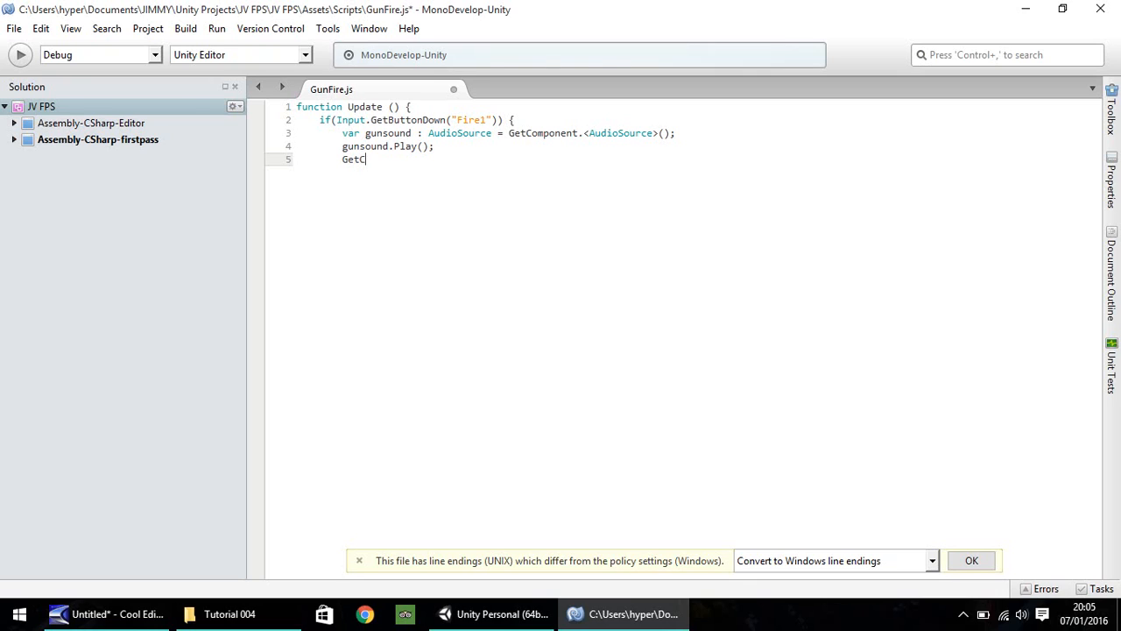
pyautogui.write('omponent')
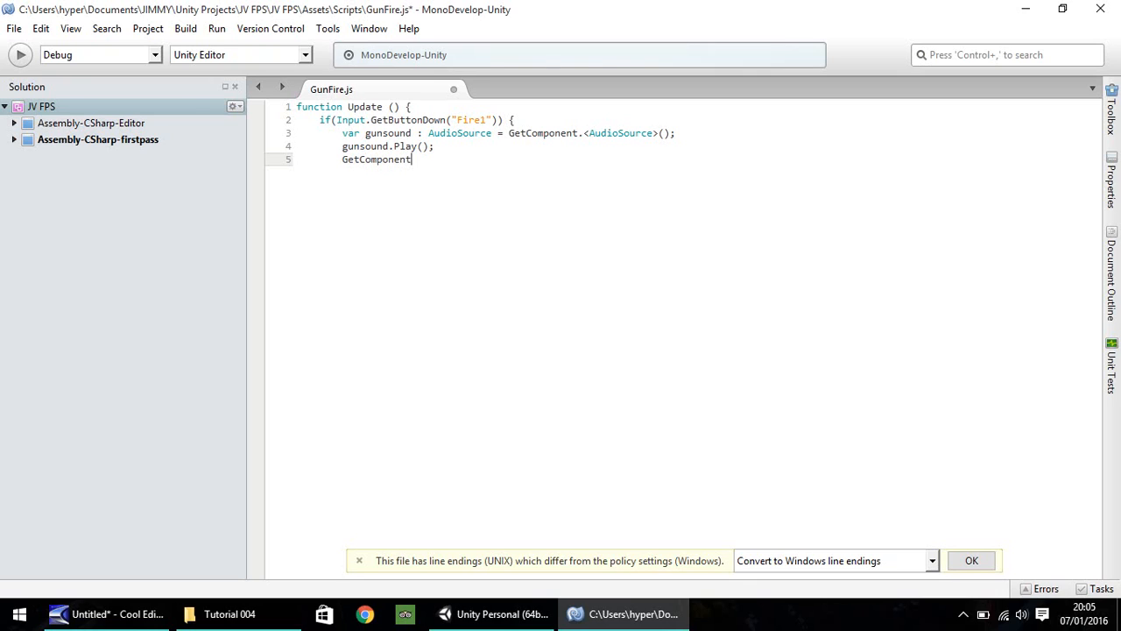
pyautogui.write('.')
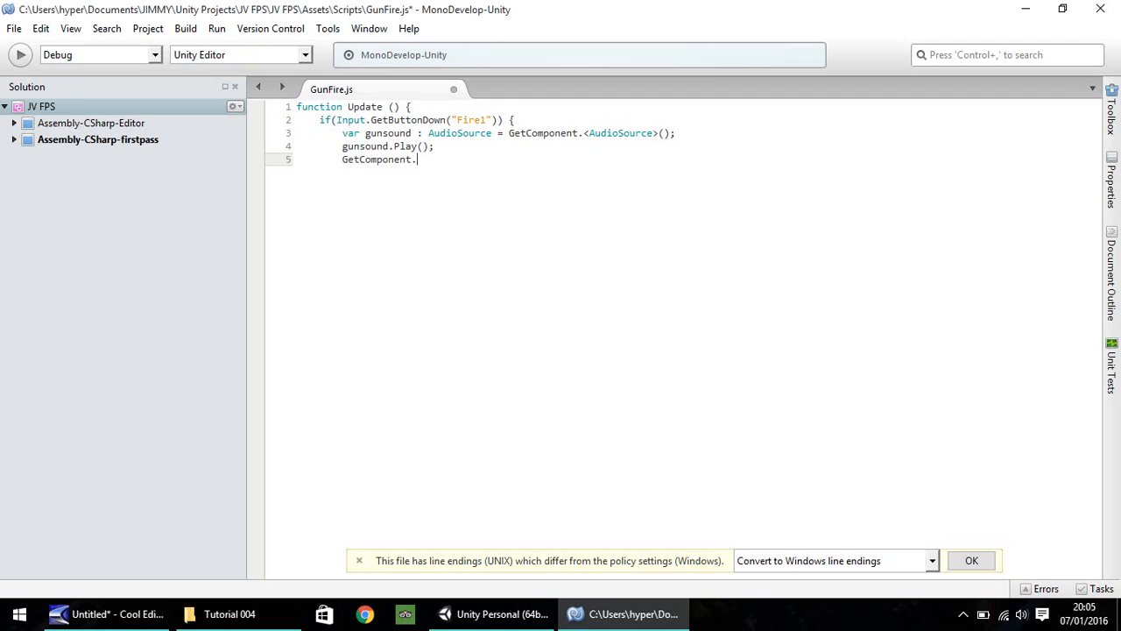
pyautogui.write('<Ani')
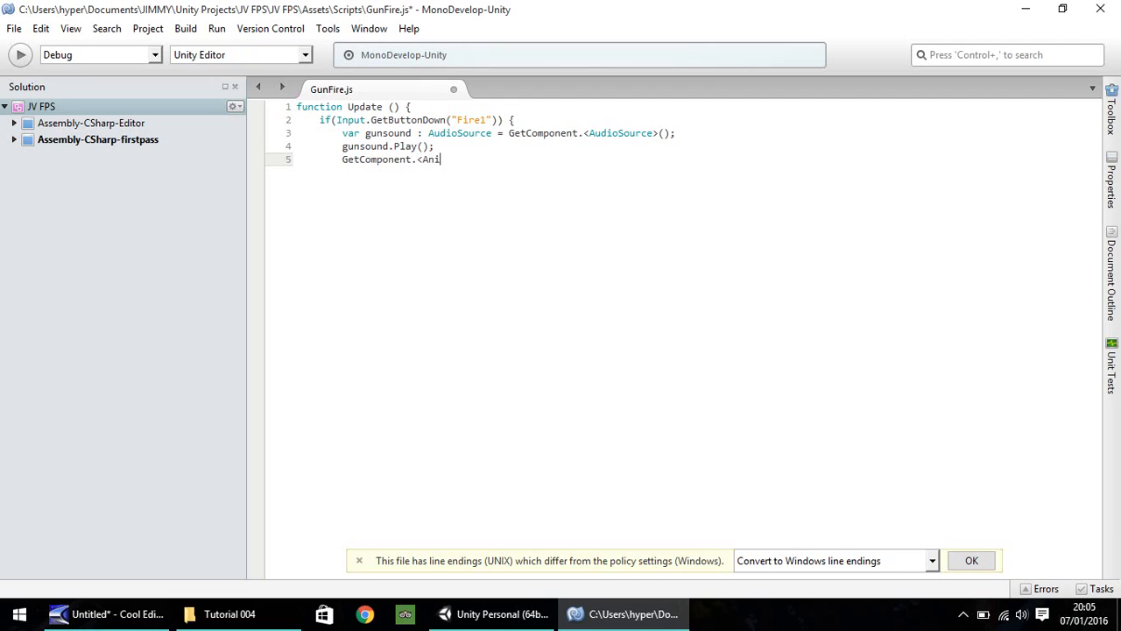
pyautogui.write('mation>')
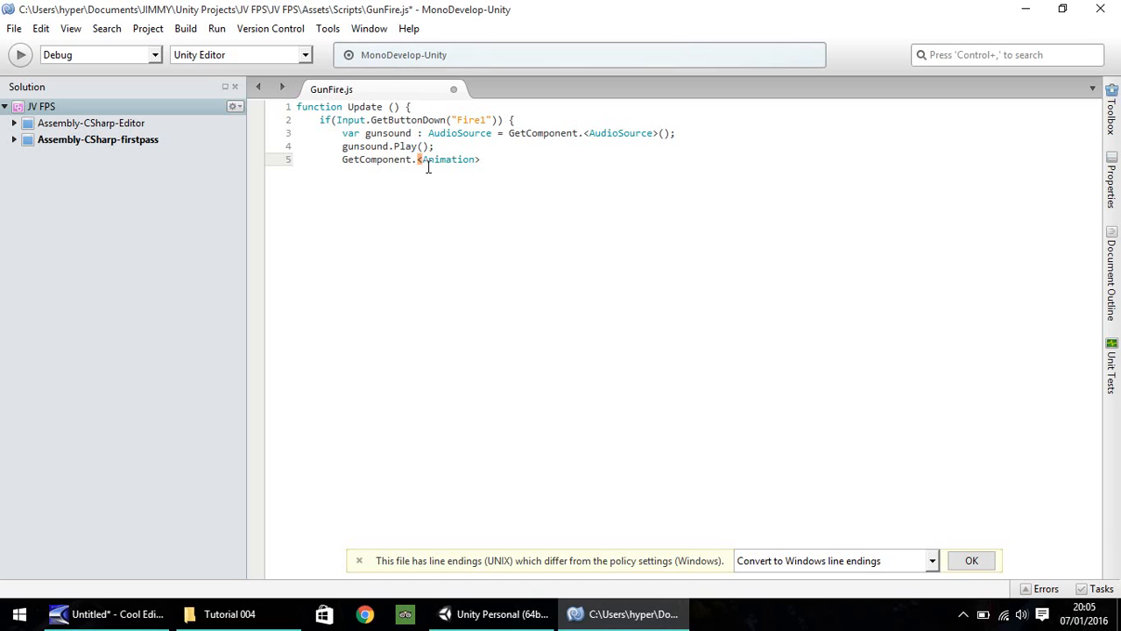
pyautogui.click(492, 614)
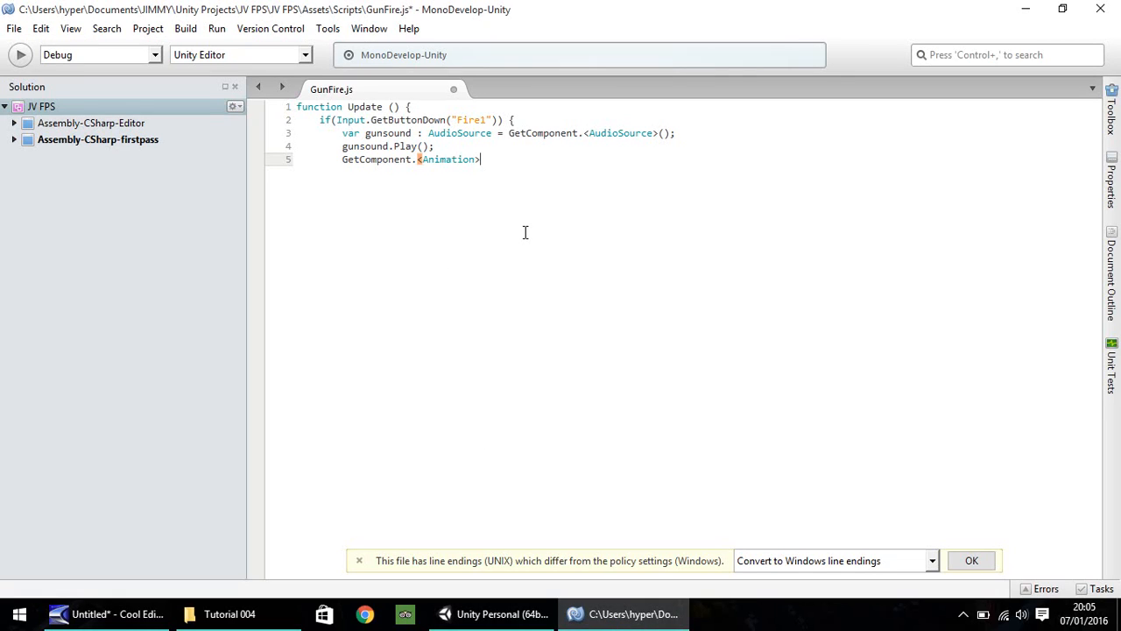
pyautogui.write('()')
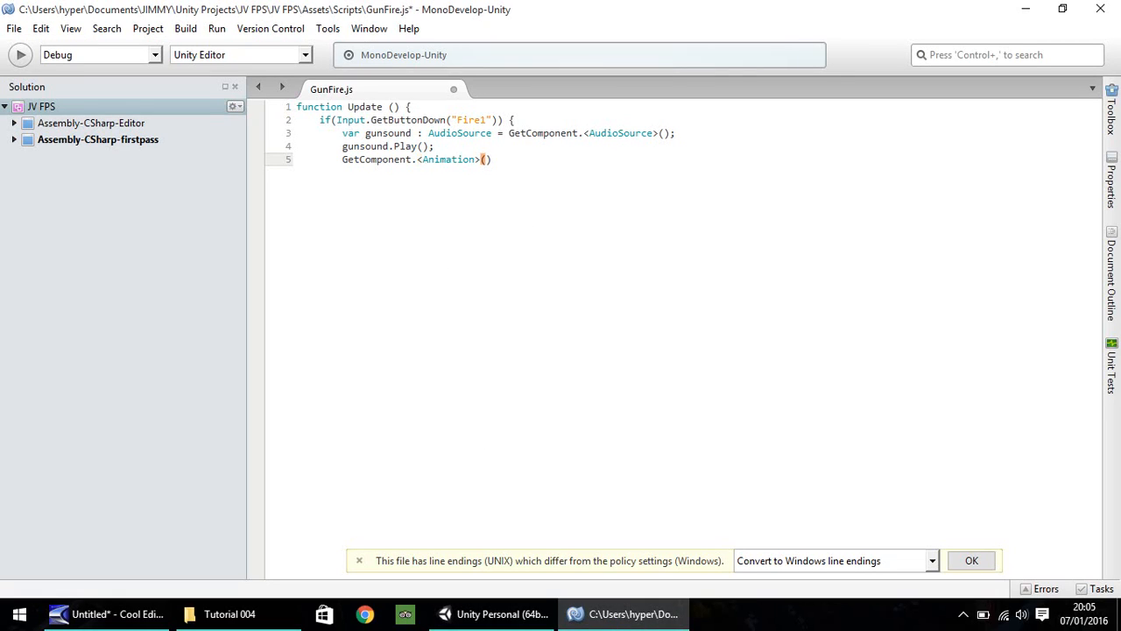
# Finish the line as .Play("GunShot"); and start a new line below.
pyautogui.write('.P')
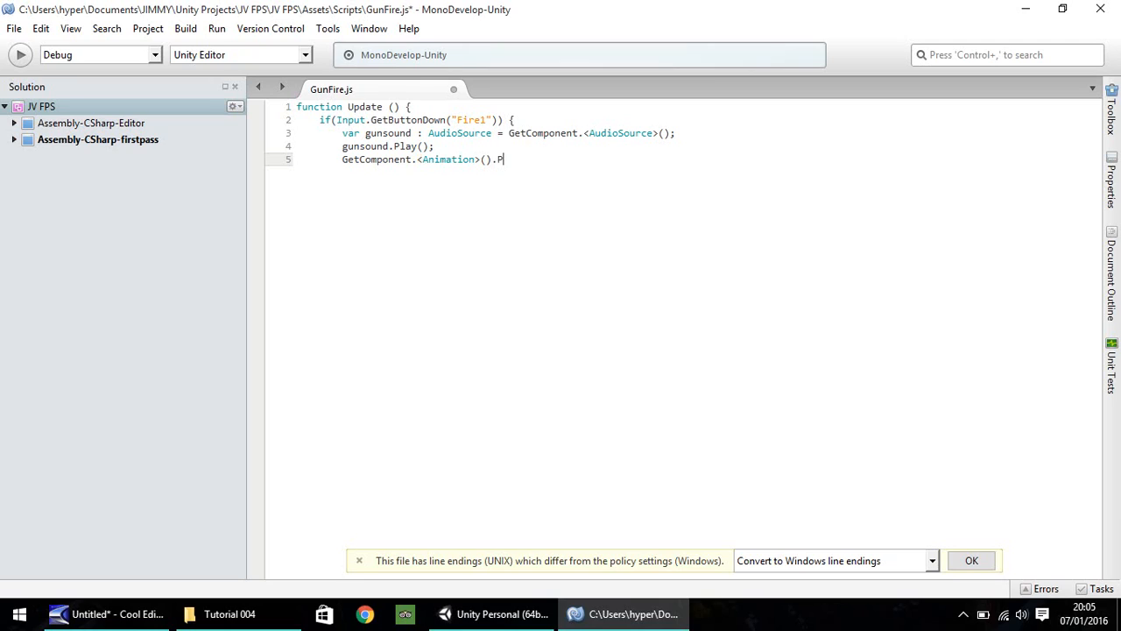
pyautogui.write('lay')
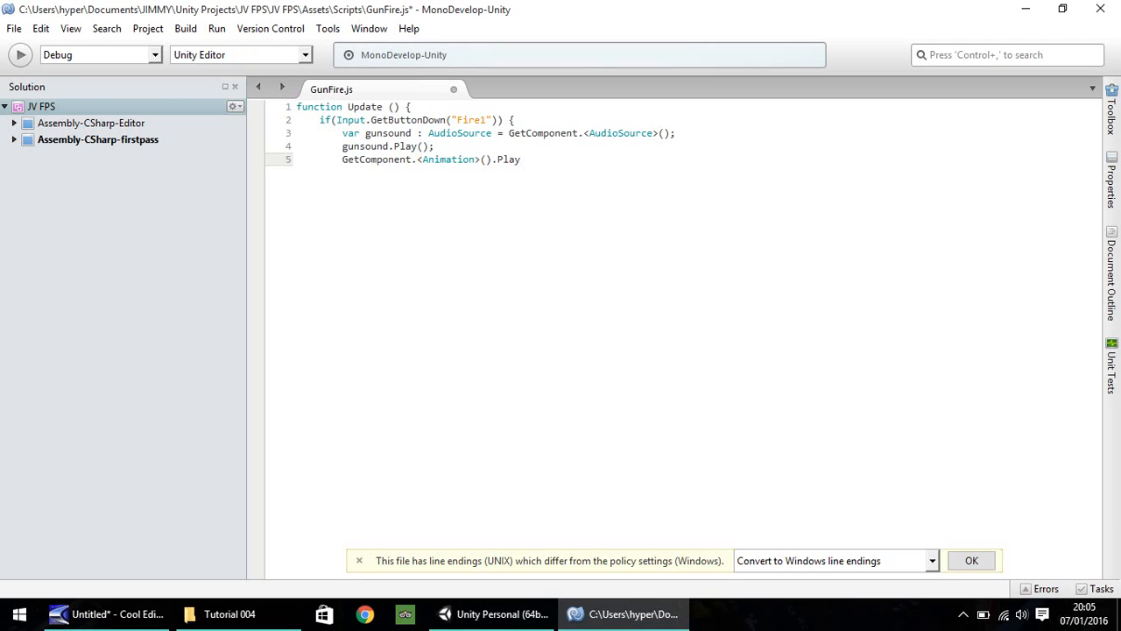
pyautogui.write('("')
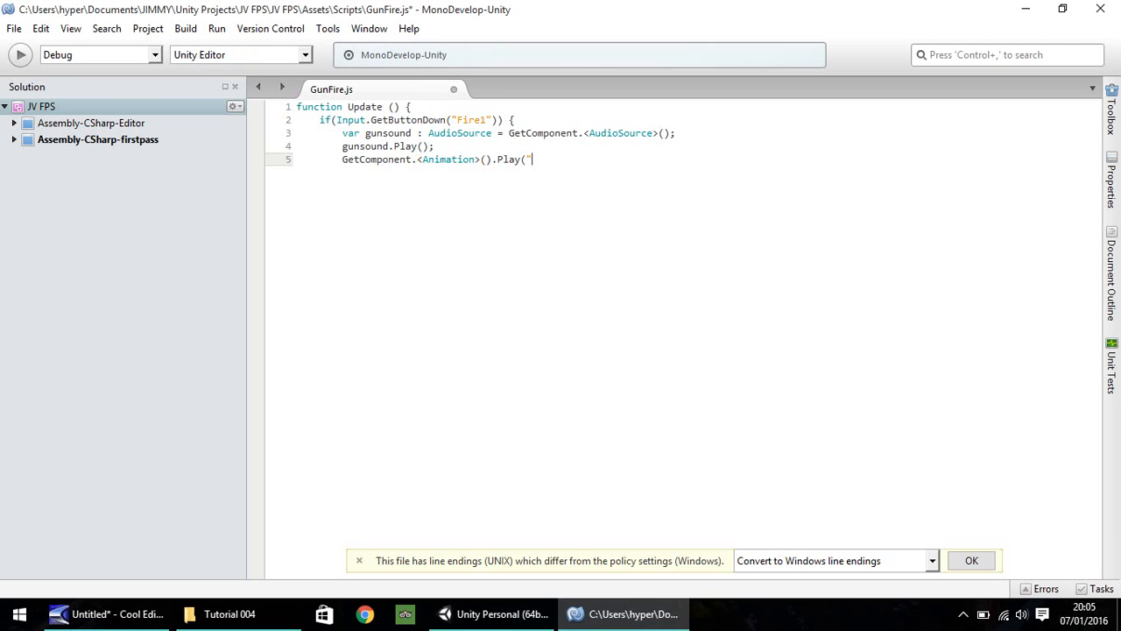
pyautogui.write('G')
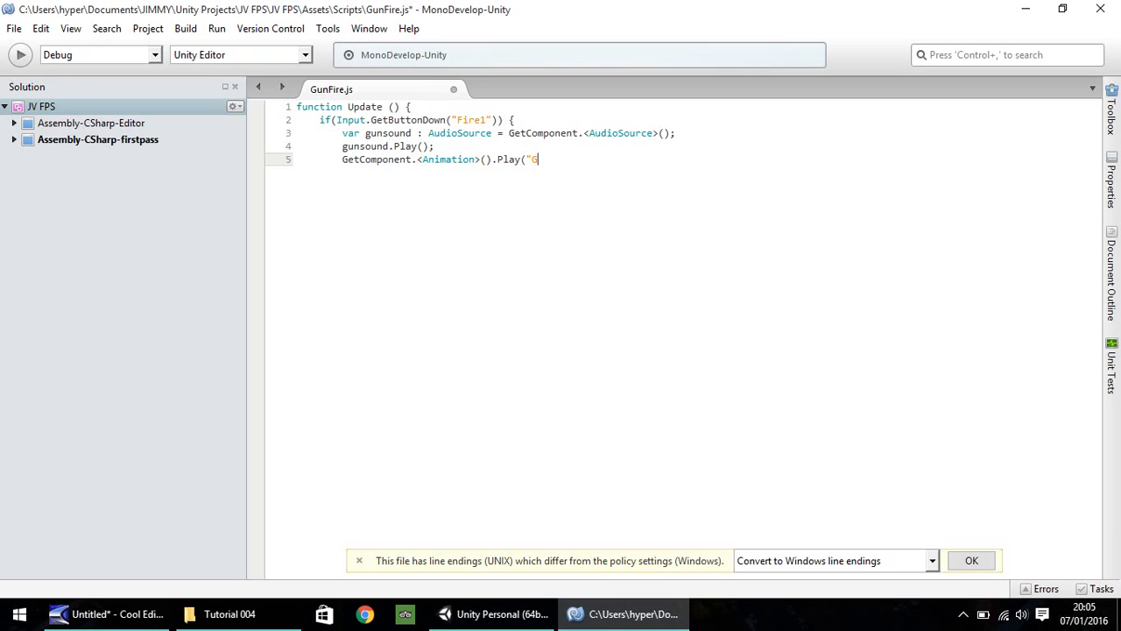
pyautogui.write('unShot')
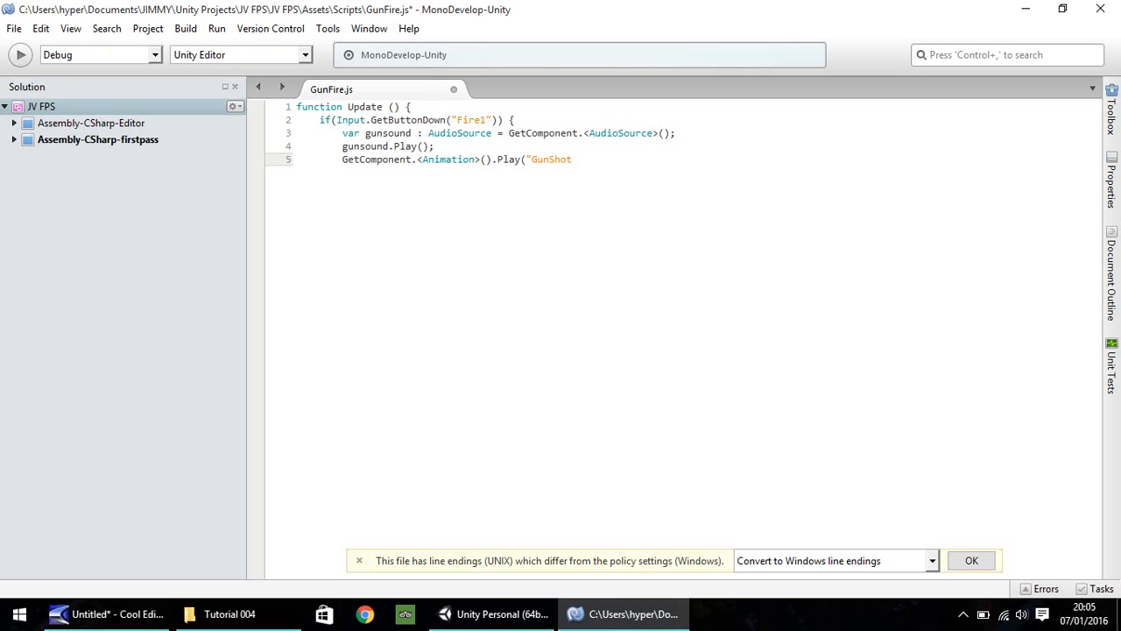
pyautogui.write('"')
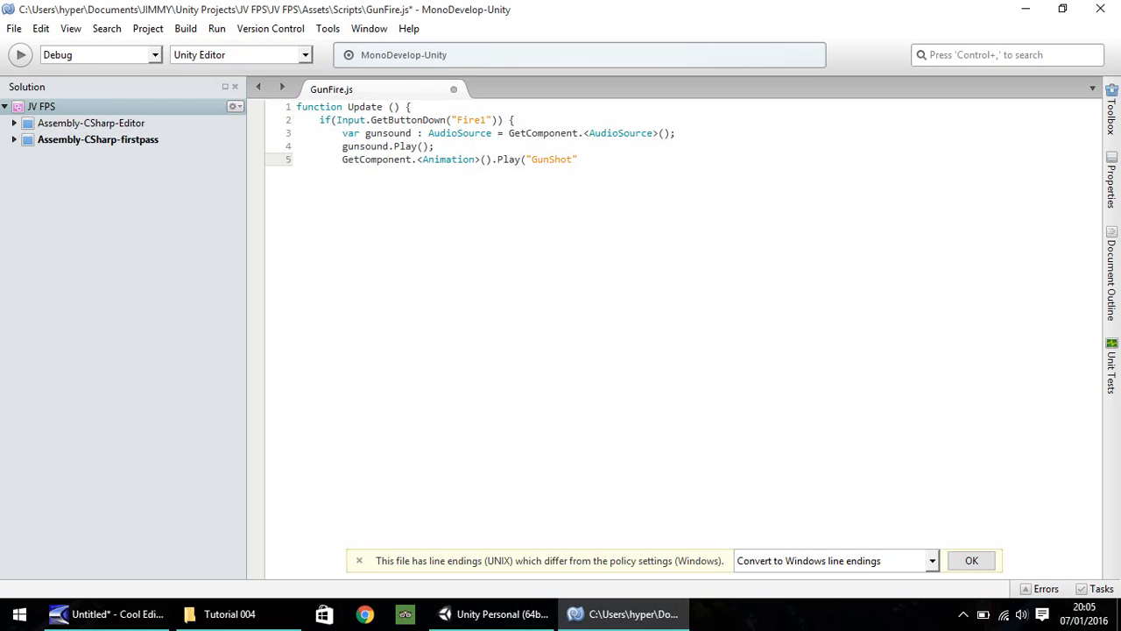
pyautogui.write(')')
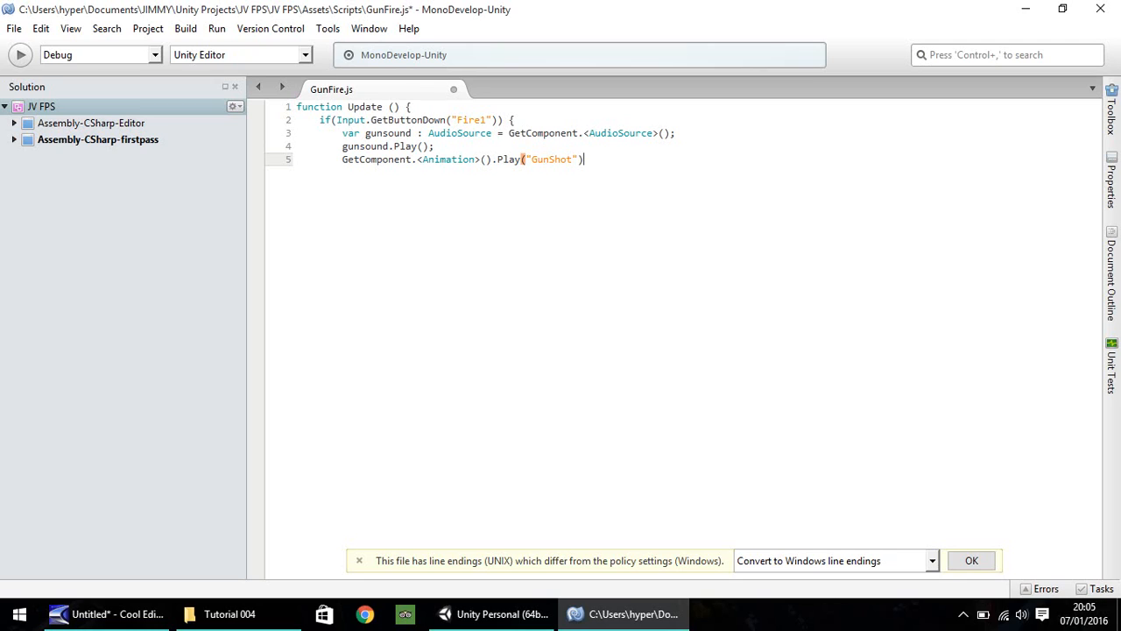
pyautogui.write(';')
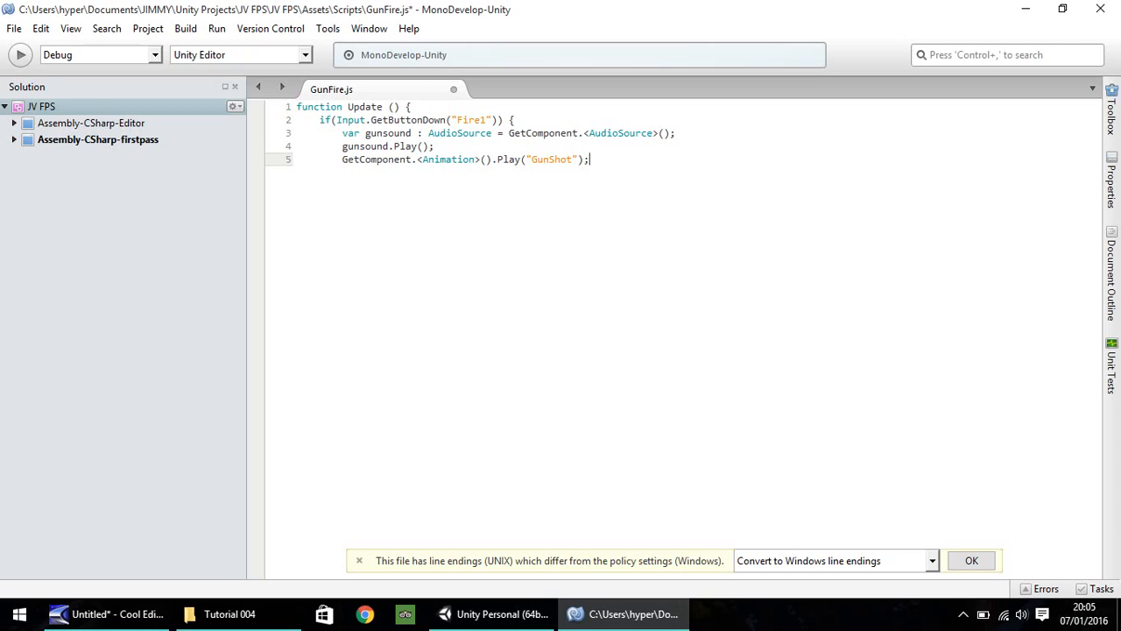
pyautogui.press('Return')
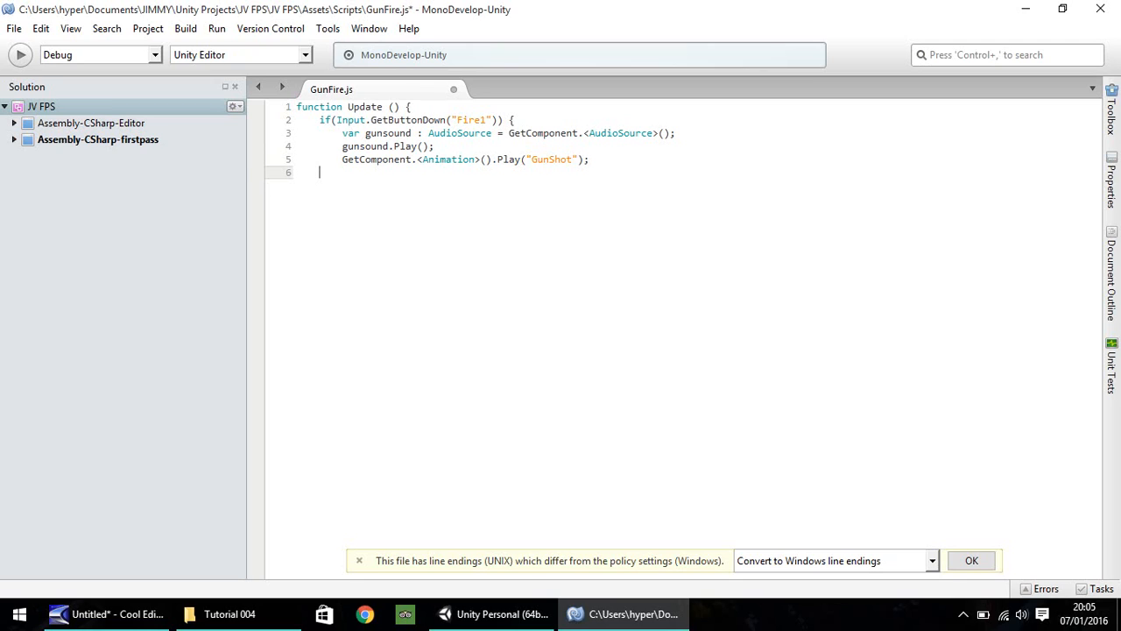
# Add closing braces for the Fire1 if block and the Update function in GunFire.js.
pyautogui.write('}')
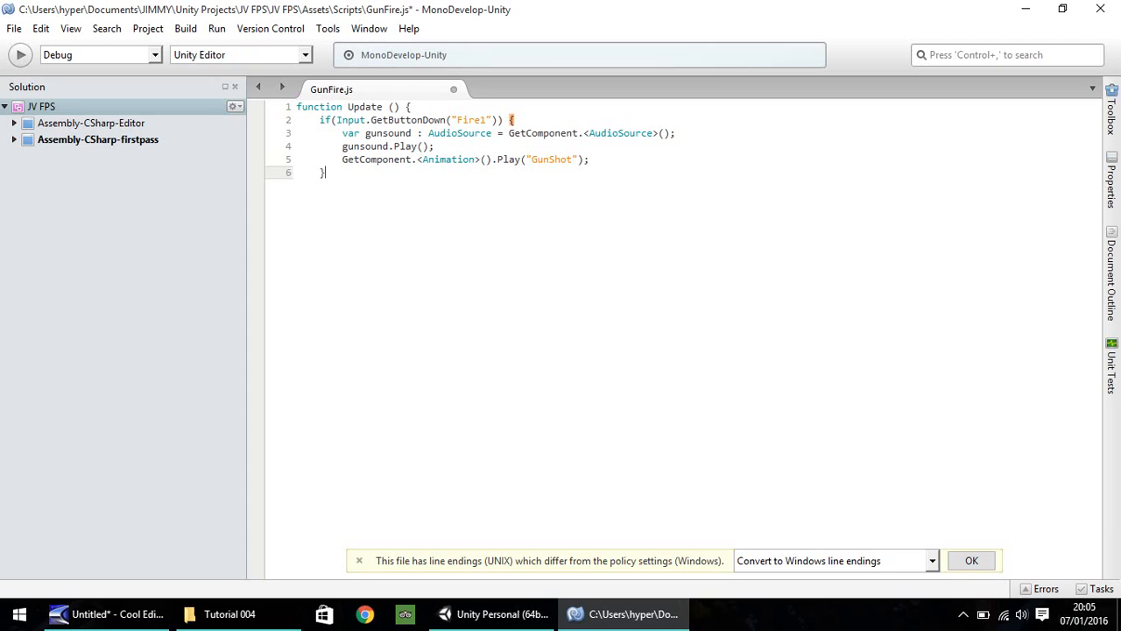
pyautogui.press('Return')
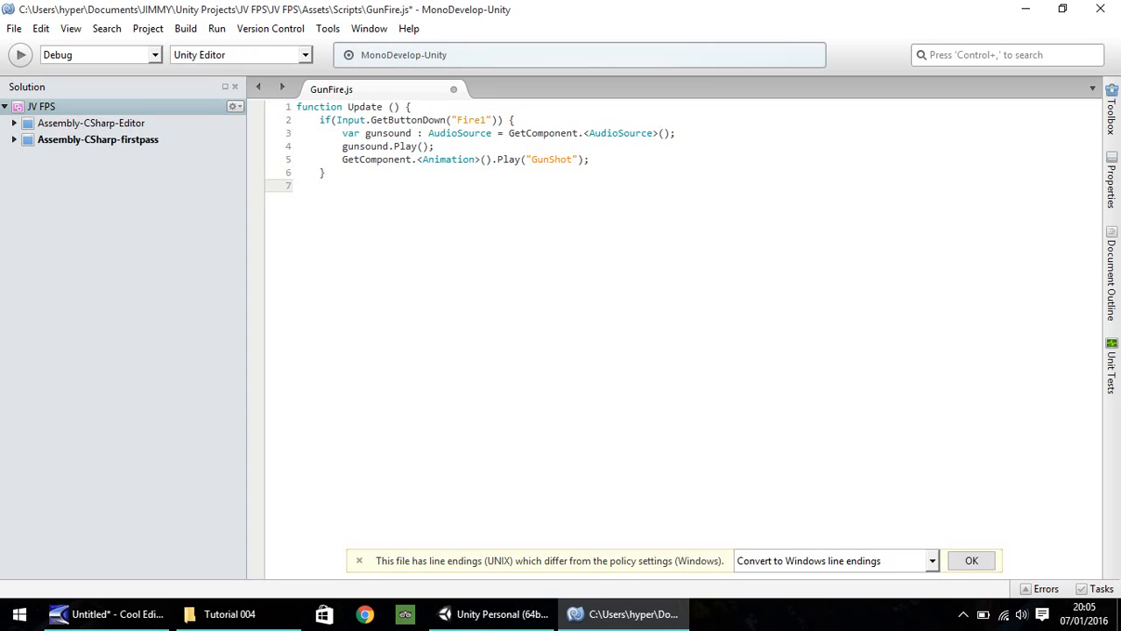
pyautogui.click(296, 186)
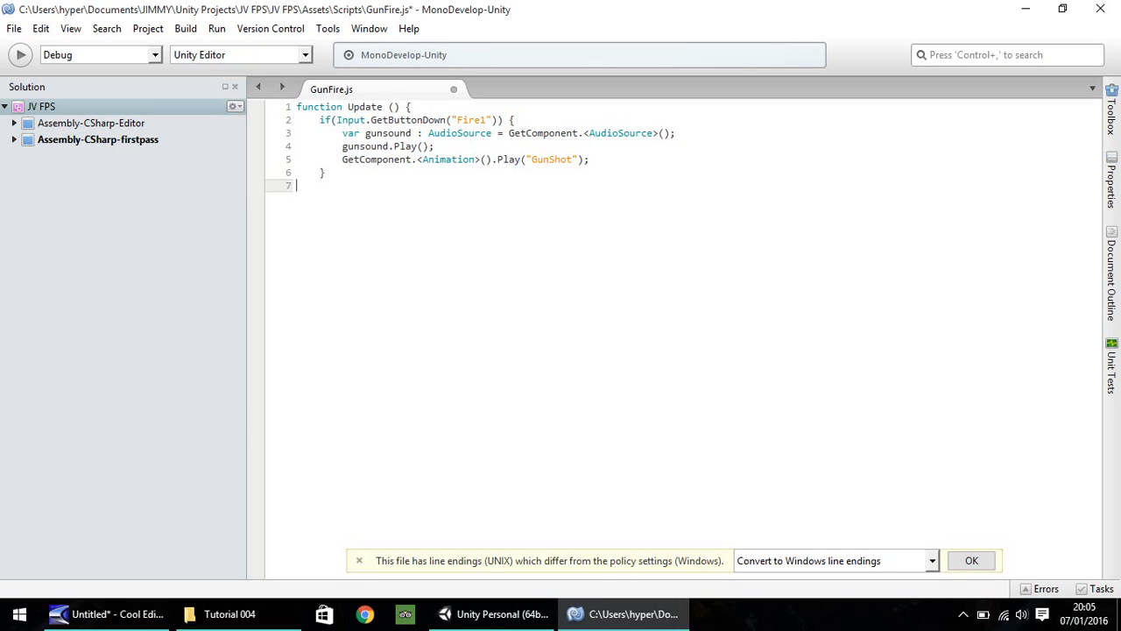
pyautogui.write('}')
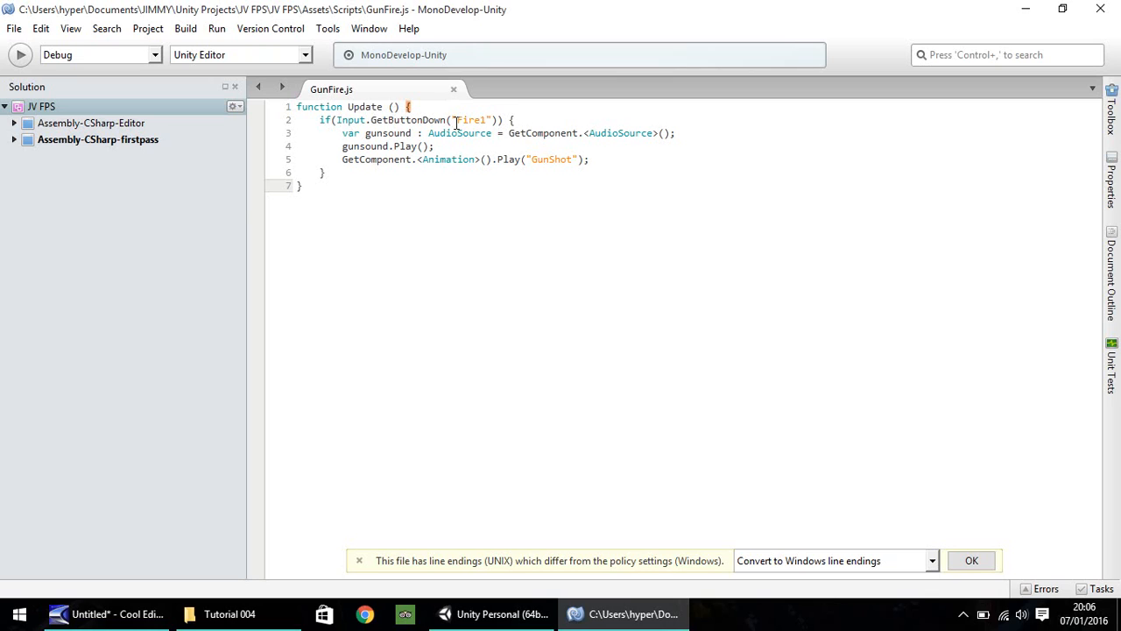
pyautogui.click(305, 185)
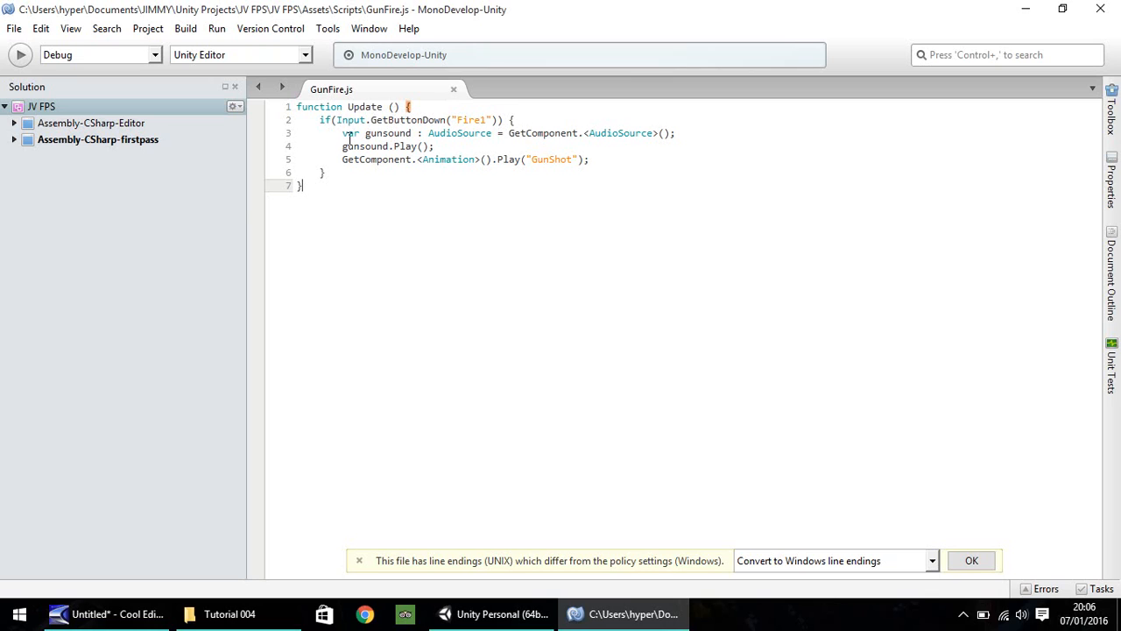
pyautogui.moveTo(589, 133)
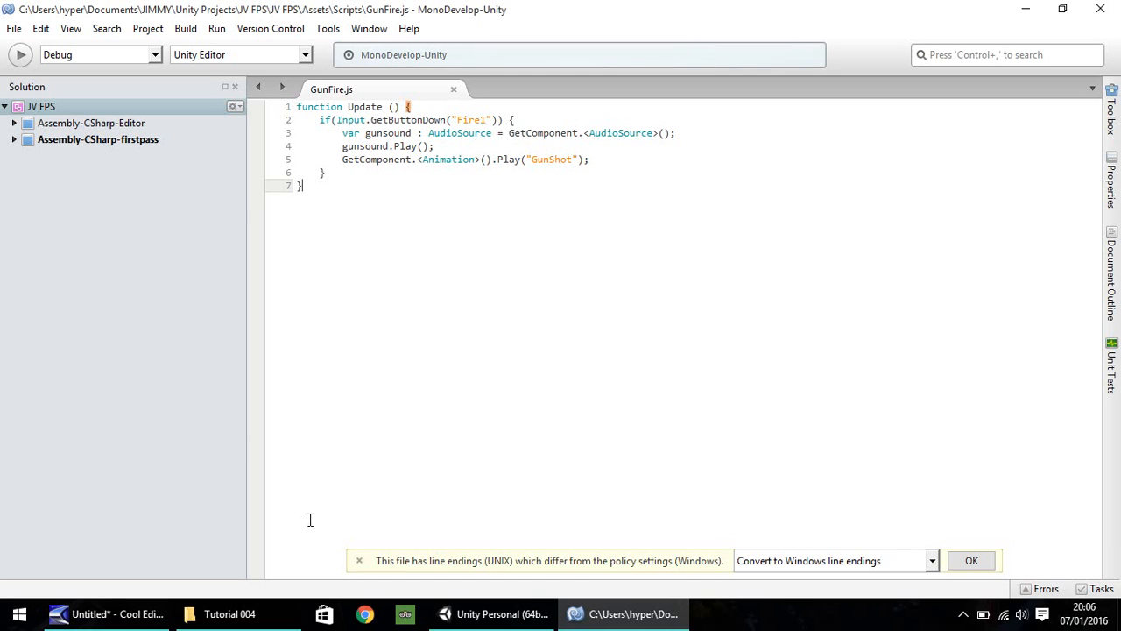
# Switch from MonoDevelop back to the Unity editor window.
pyautogui.click(494, 614)
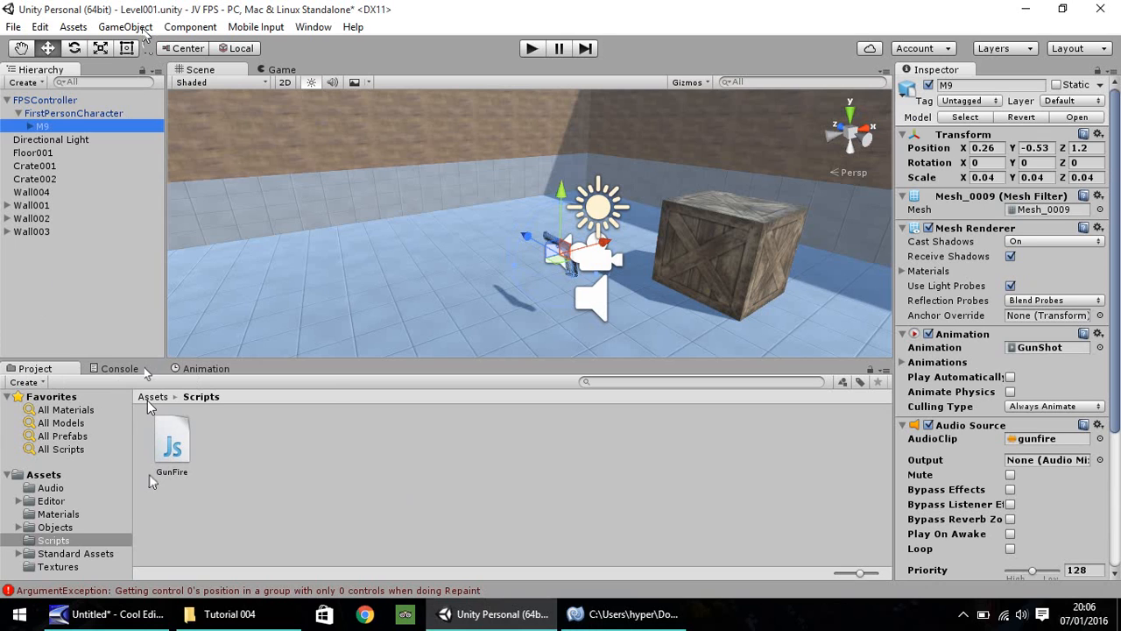
# Create an empty GameObject in the scene and rename it GunMechanics.
pyautogui.click(124, 26)
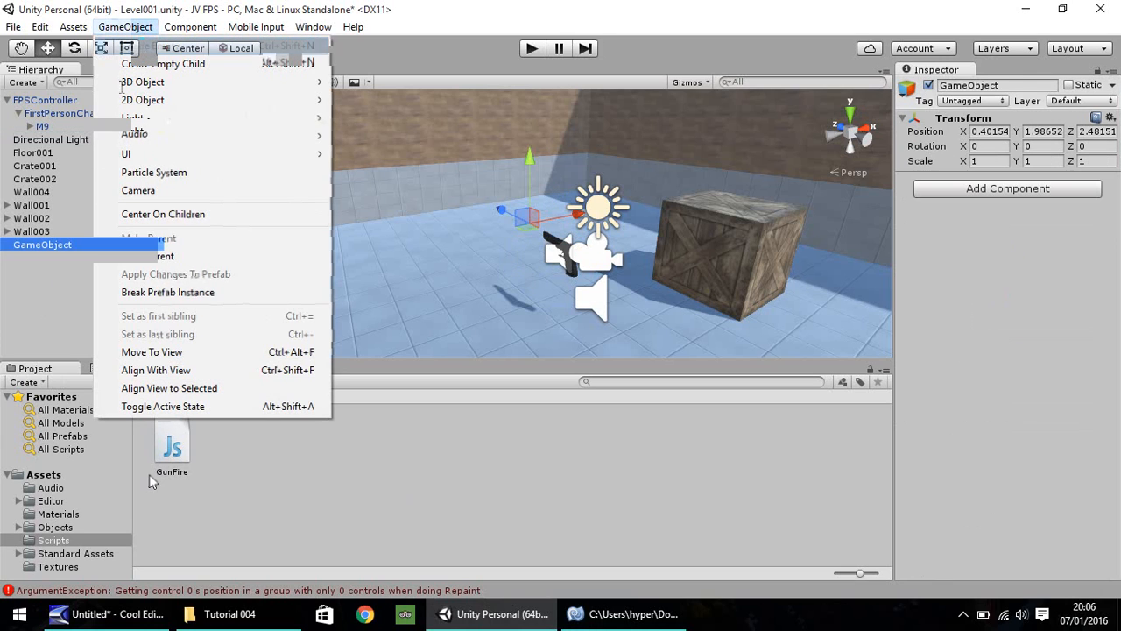
pyautogui.rightClick(42, 246)
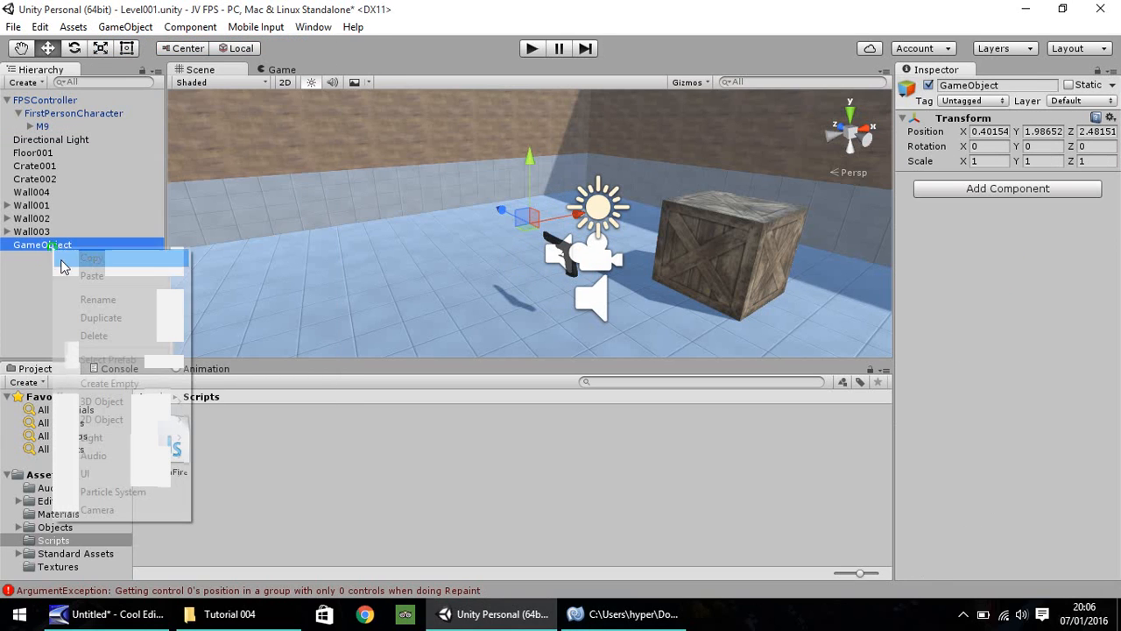
pyautogui.click(99, 298)
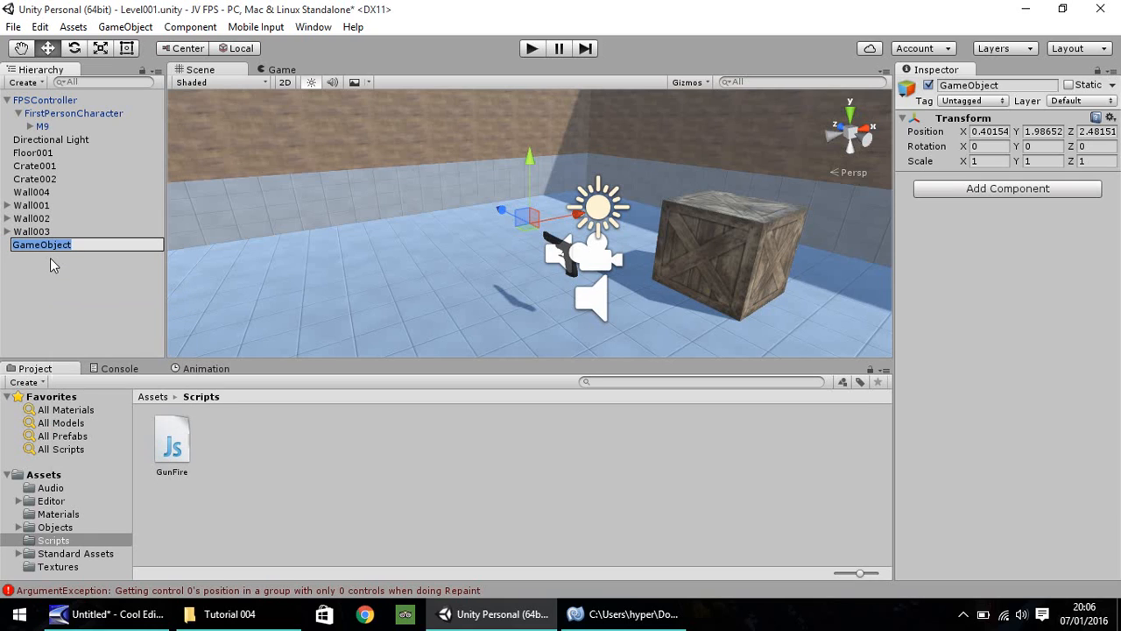
pyautogui.write('GunMed')
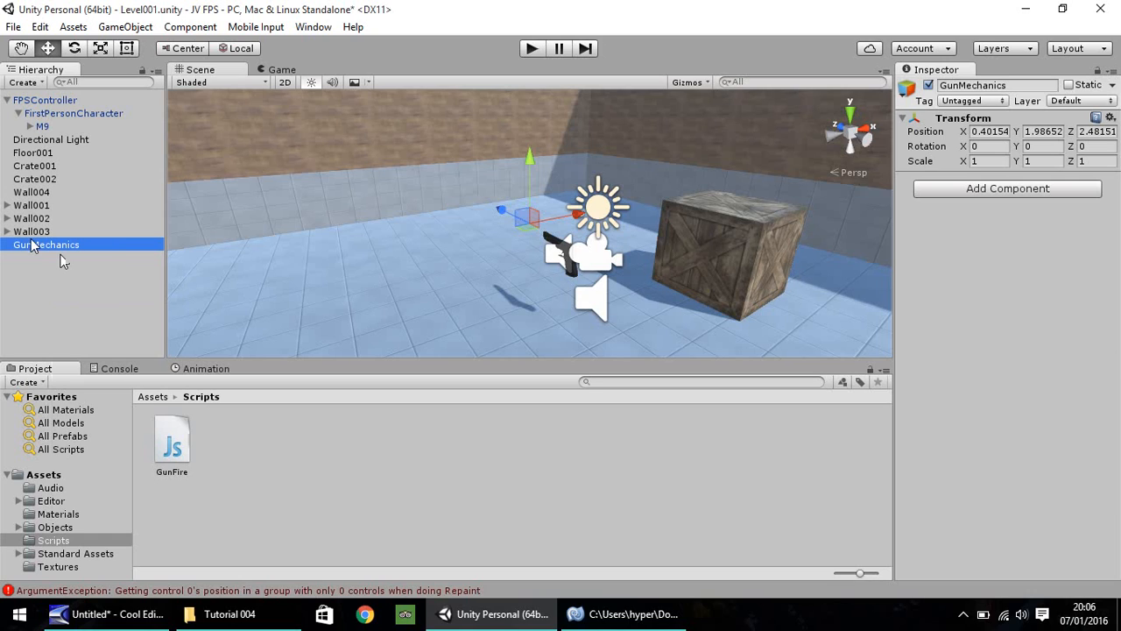
pyautogui.moveTo(61, 260)
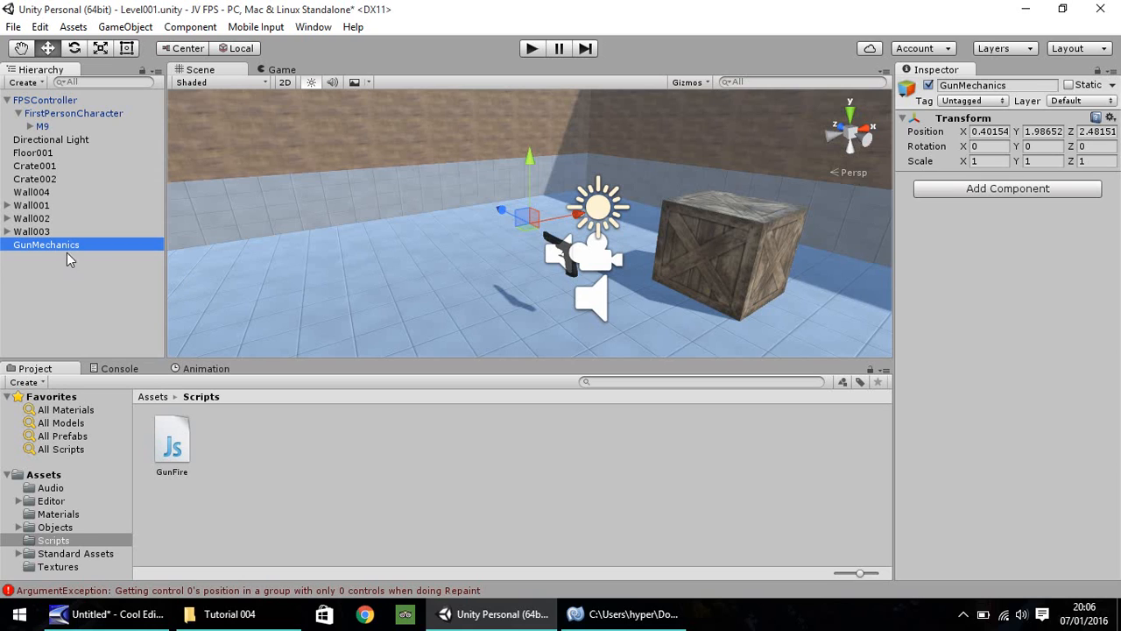
pyautogui.moveTo(70, 265)
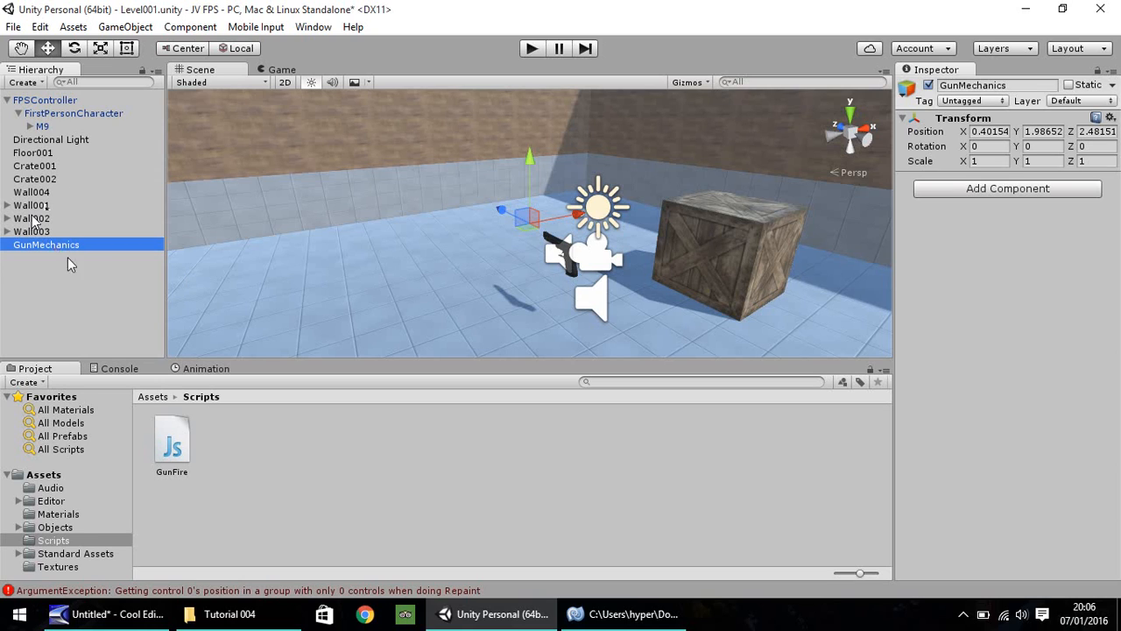
pyautogui.moveTo(504, 271)
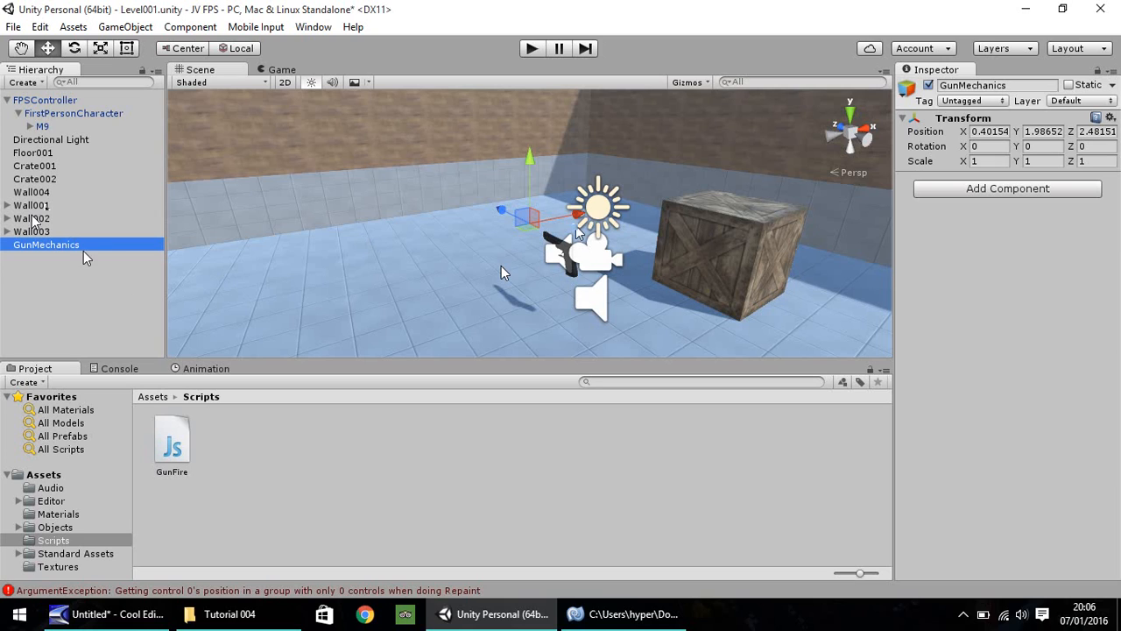
pyautogui.moveTo(545, 182)
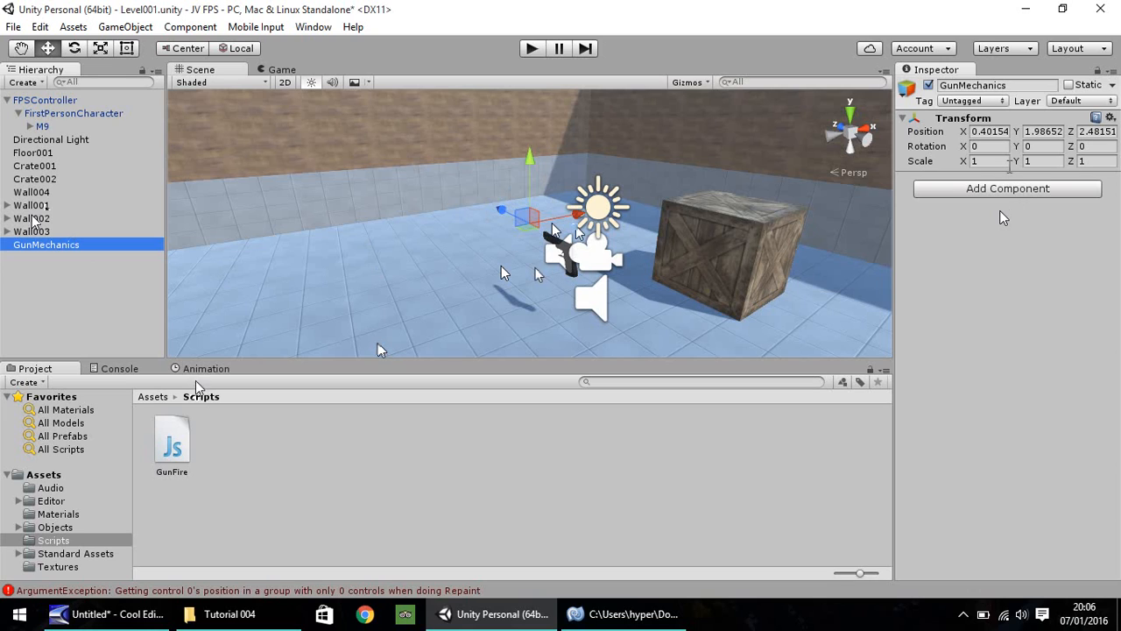
pyautogui.moveTo(154, 441)
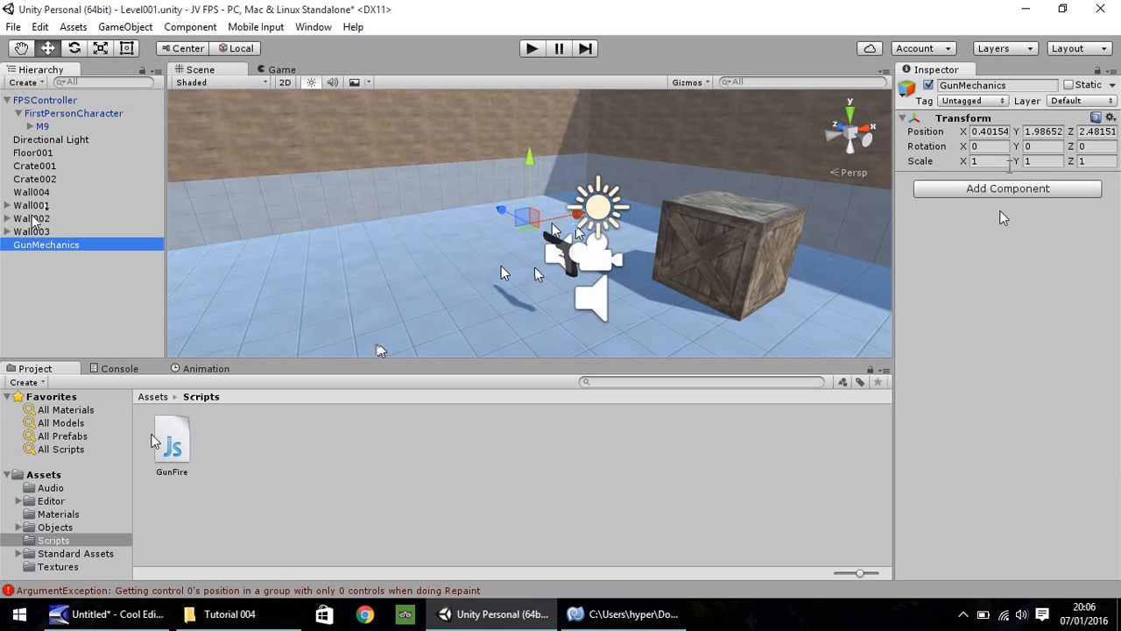
pyautogui.moveTo(62, 284)
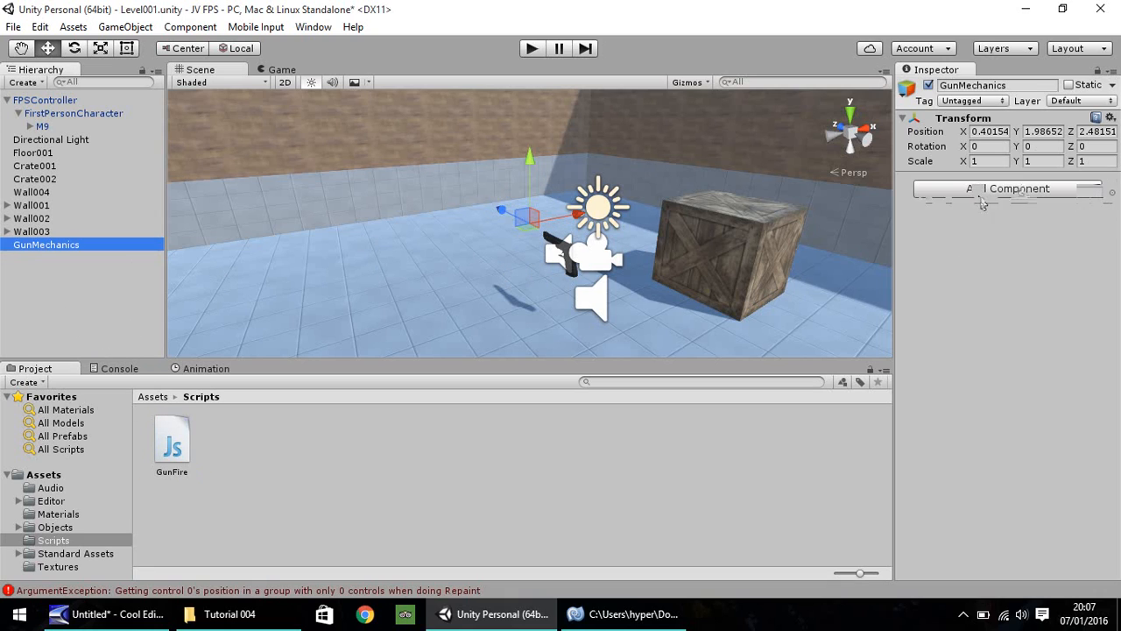
# Add the Gun Fire (Script) component to GunMechanics and run a brief play test.
pyautogui.click(1008, 189)
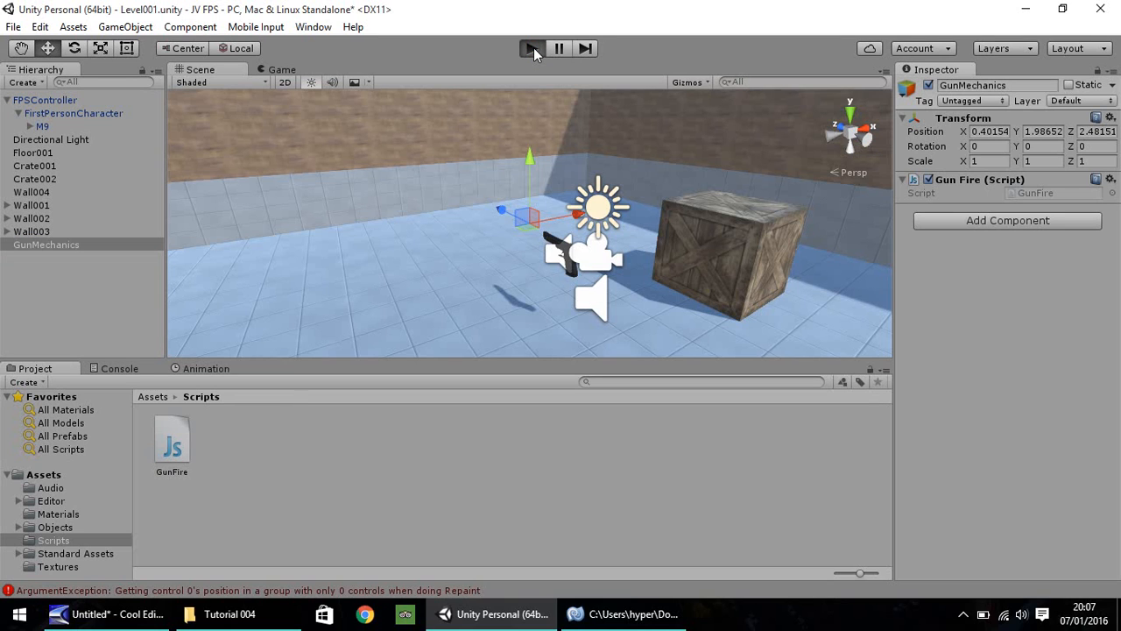
pyautogui.click(533, 49)
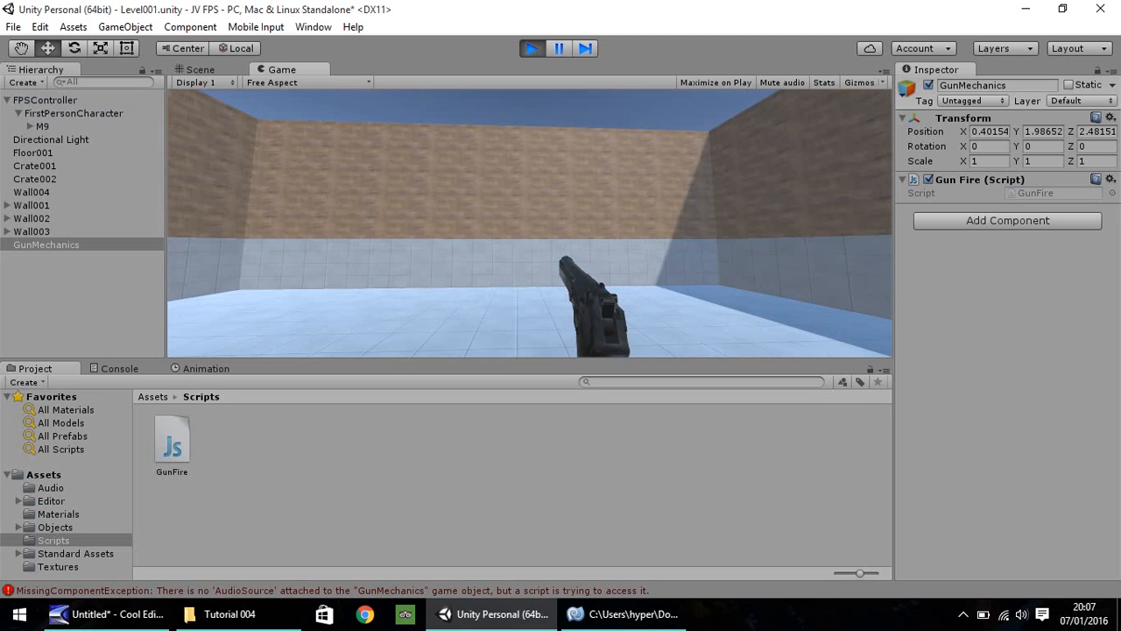
pyautogui.click(533, 50)
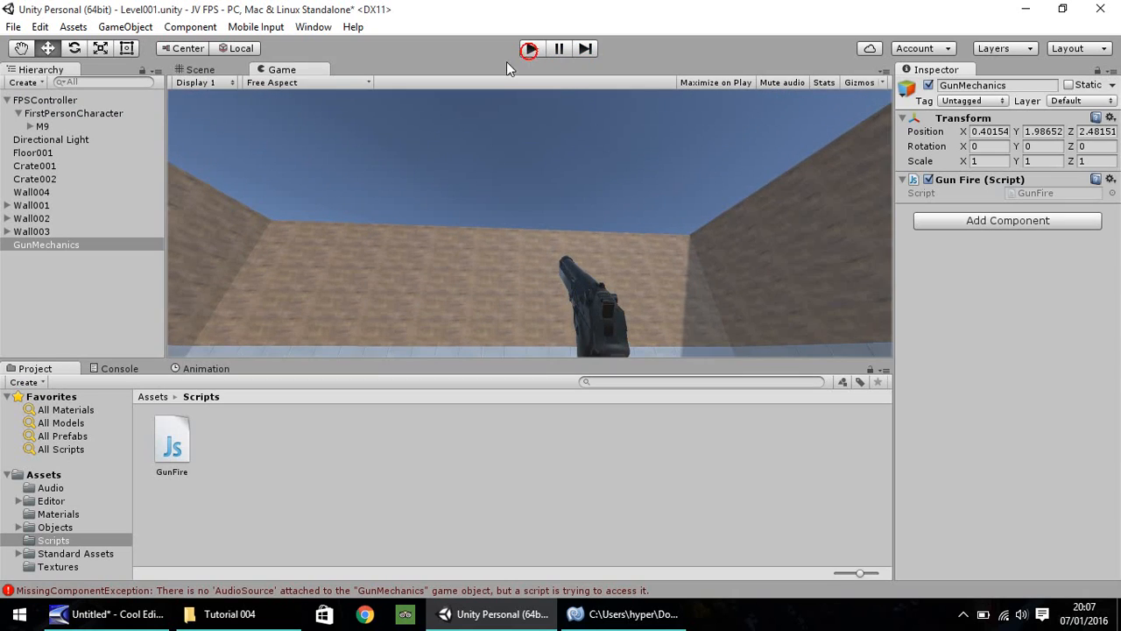
pyautogui.click(529, 49)
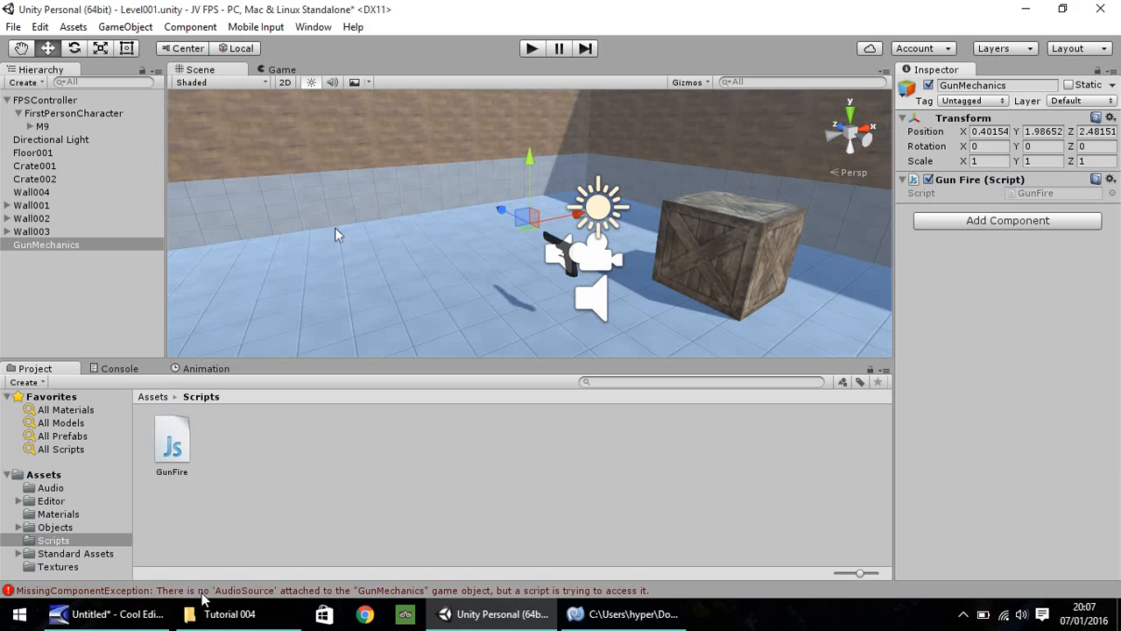
pyautogui.moveTo(50, 294)
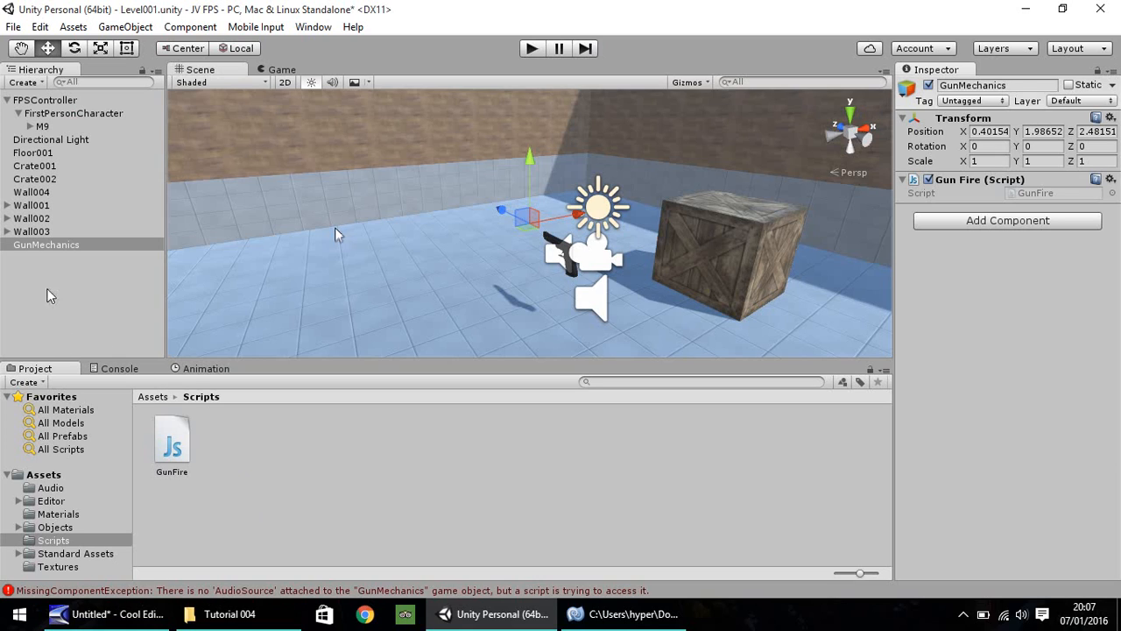
pyautogui.moveTo(46, 270)
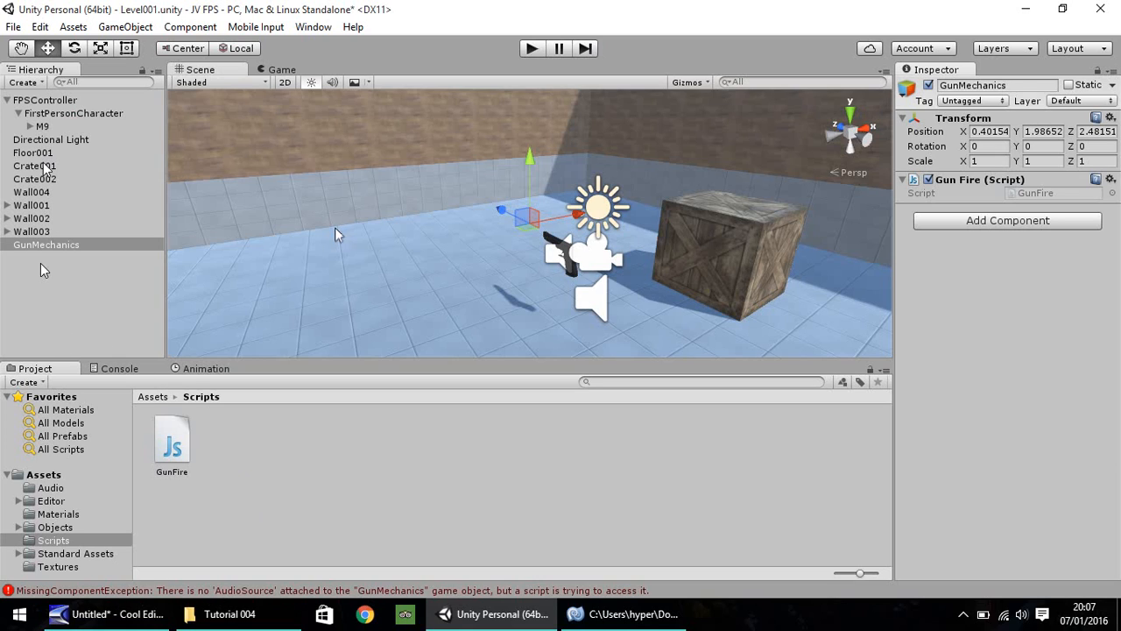
pyautogui.moveTo(161, 305)
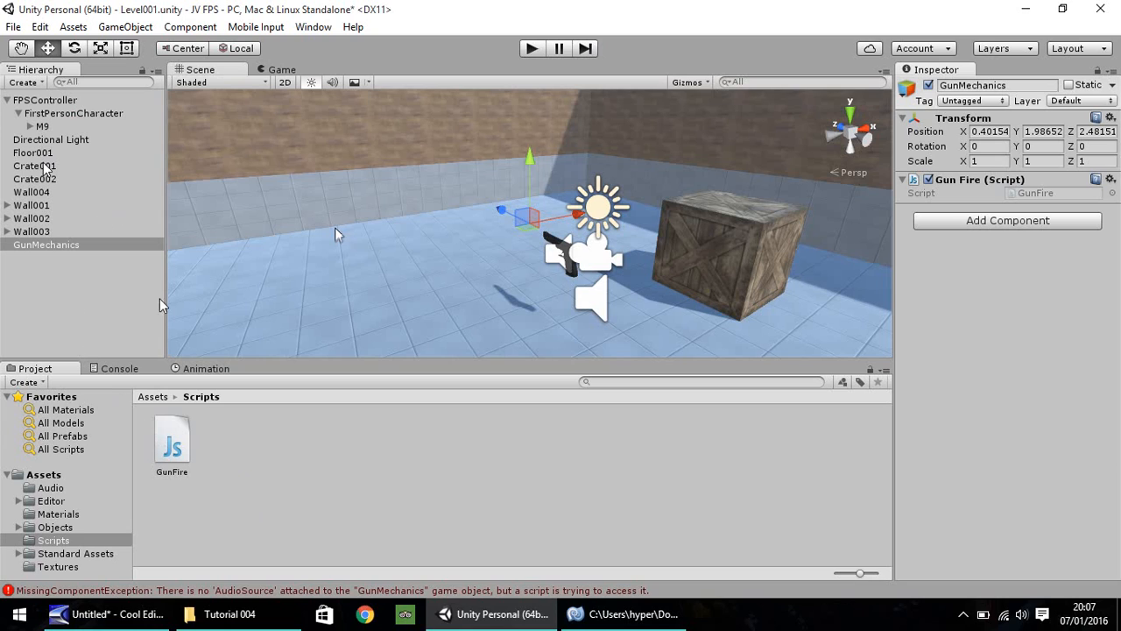
# Verify M9 has Gun Fire, then remove the Gun Fire component from GunMechanics.
pyautogui.click(172, 442)
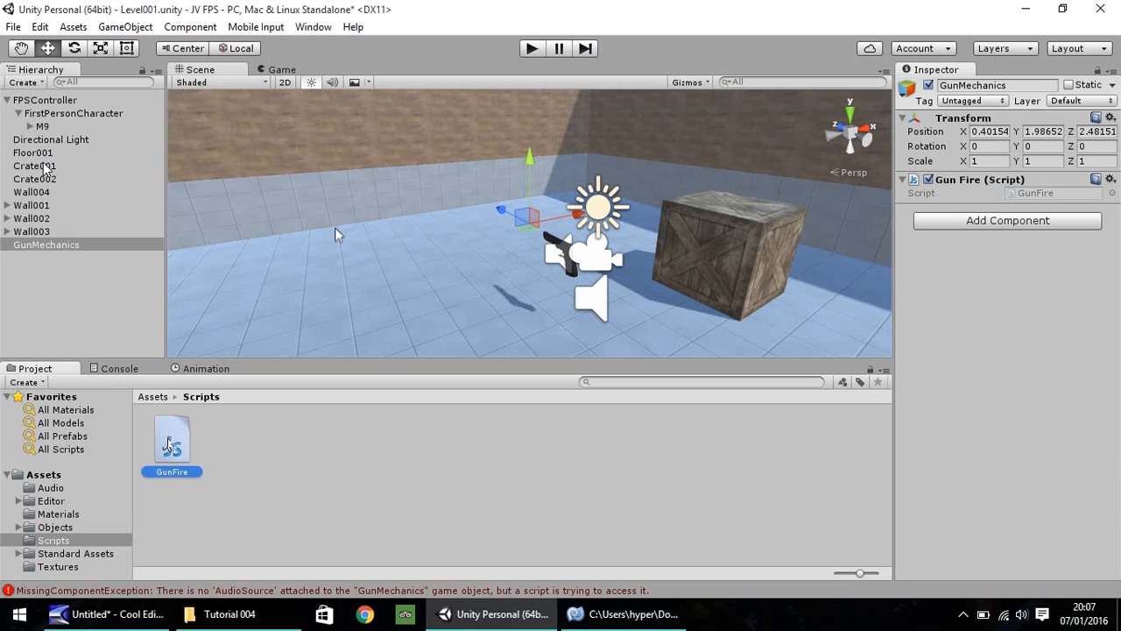
pyautogui.click(42, 126)
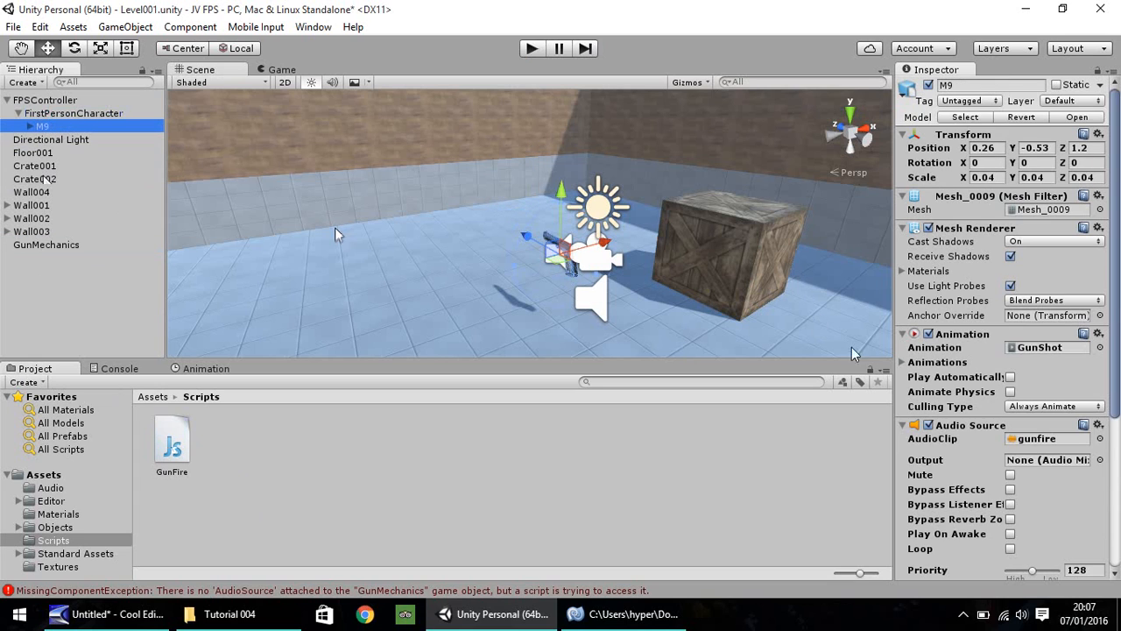
pyautogui.scroll(-3)
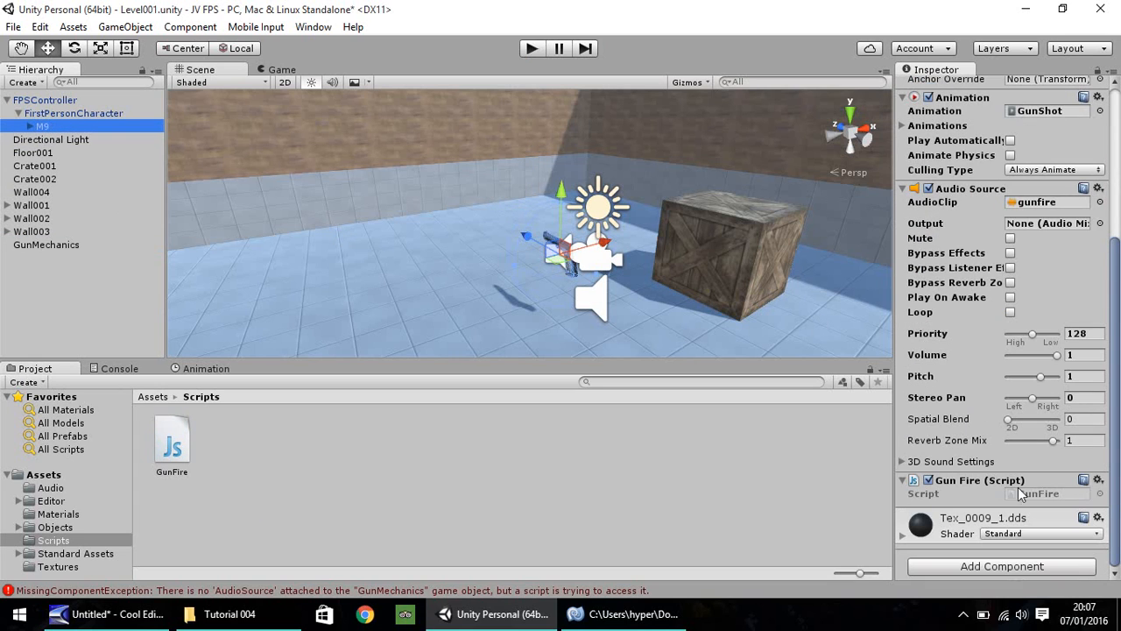
pyautogui.click(46, 245)
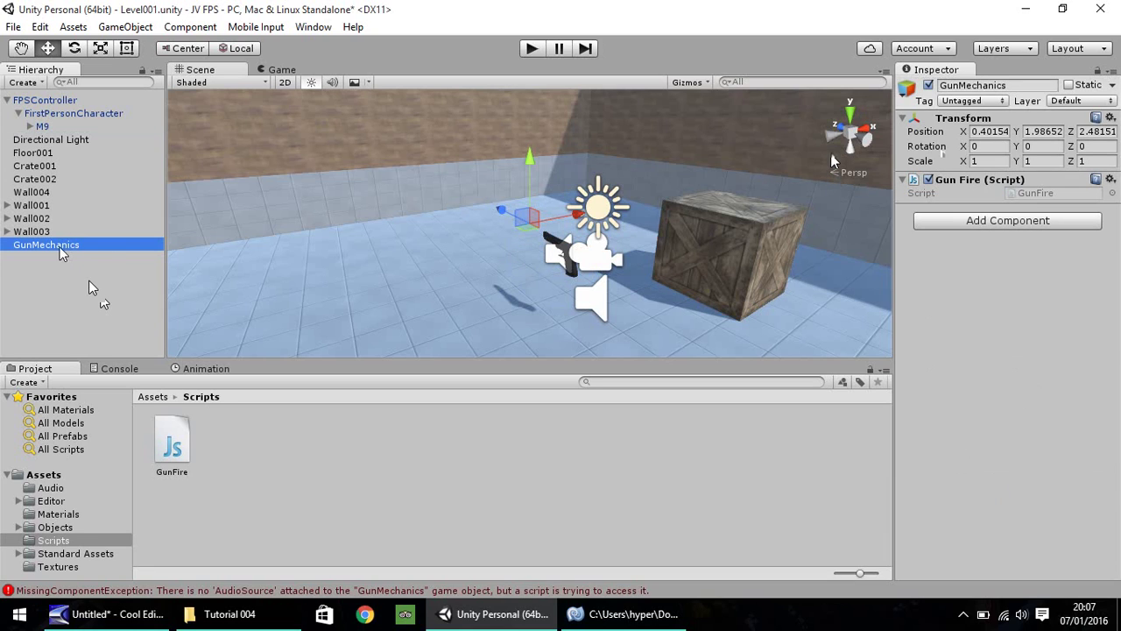
pyautogui.click(1111, 179)
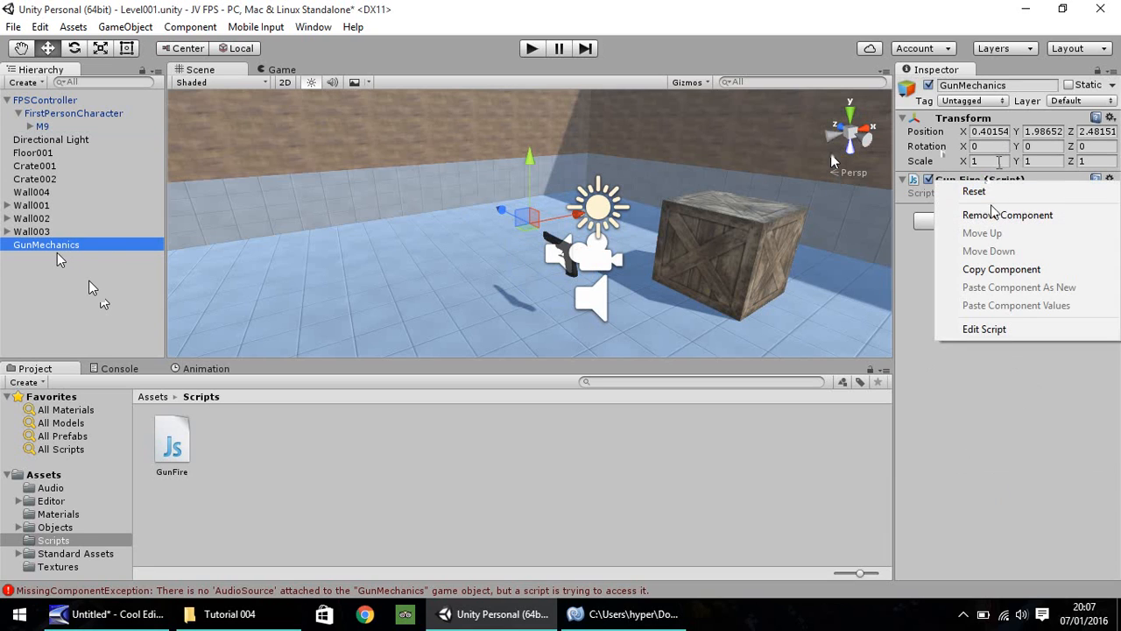
pyautogui.click(1007, 214)
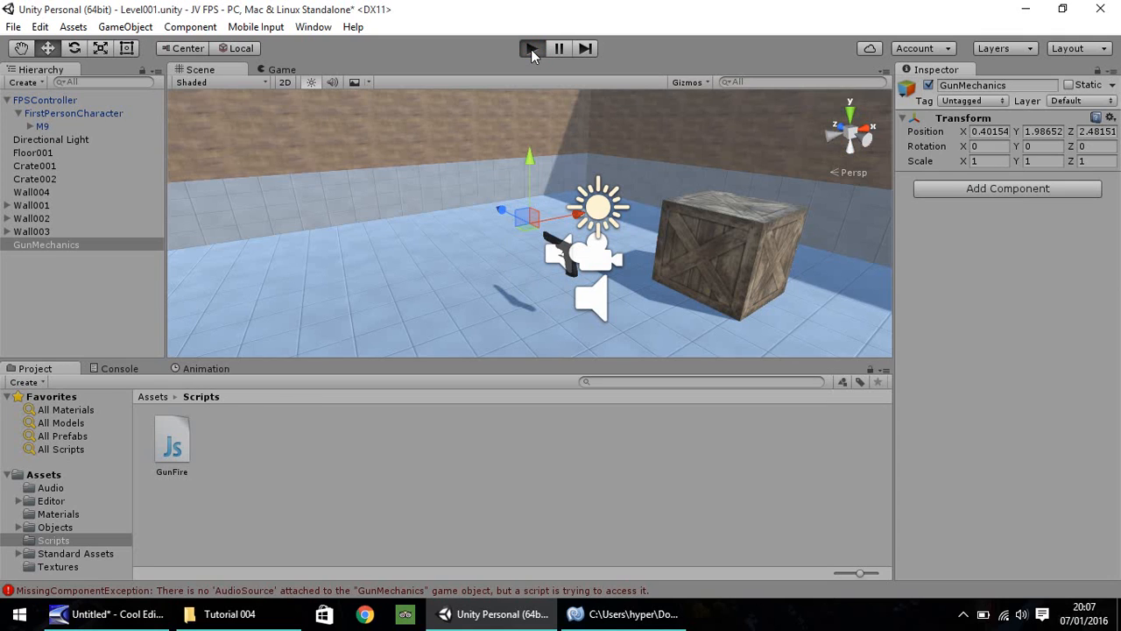
pyautogui.click(533, 49)
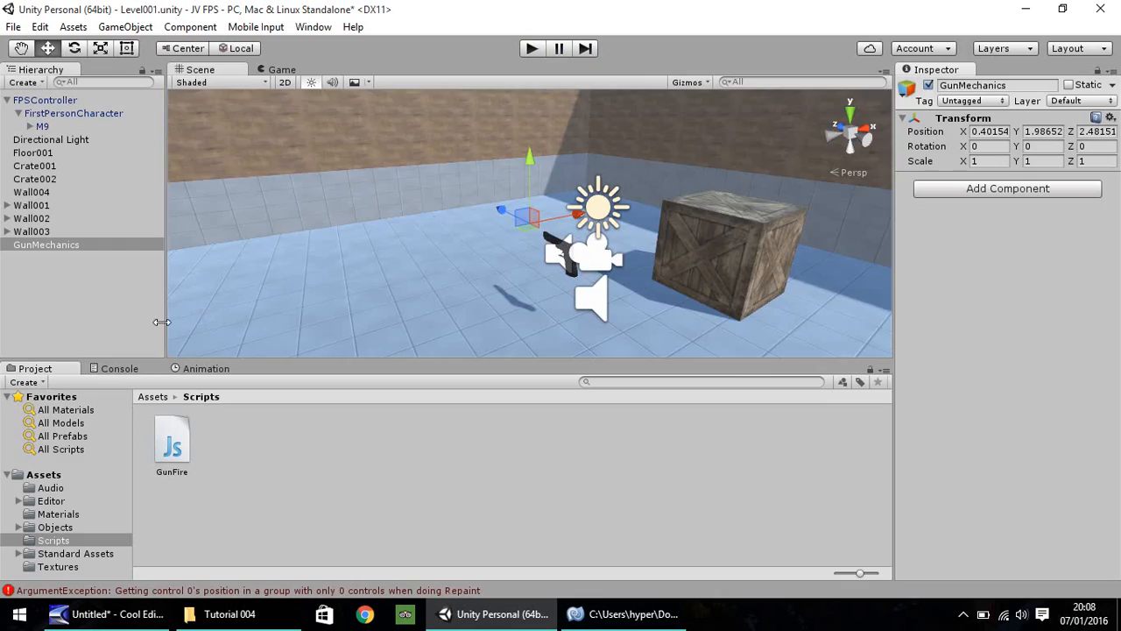
pyautogui.moveTo(186, 375)
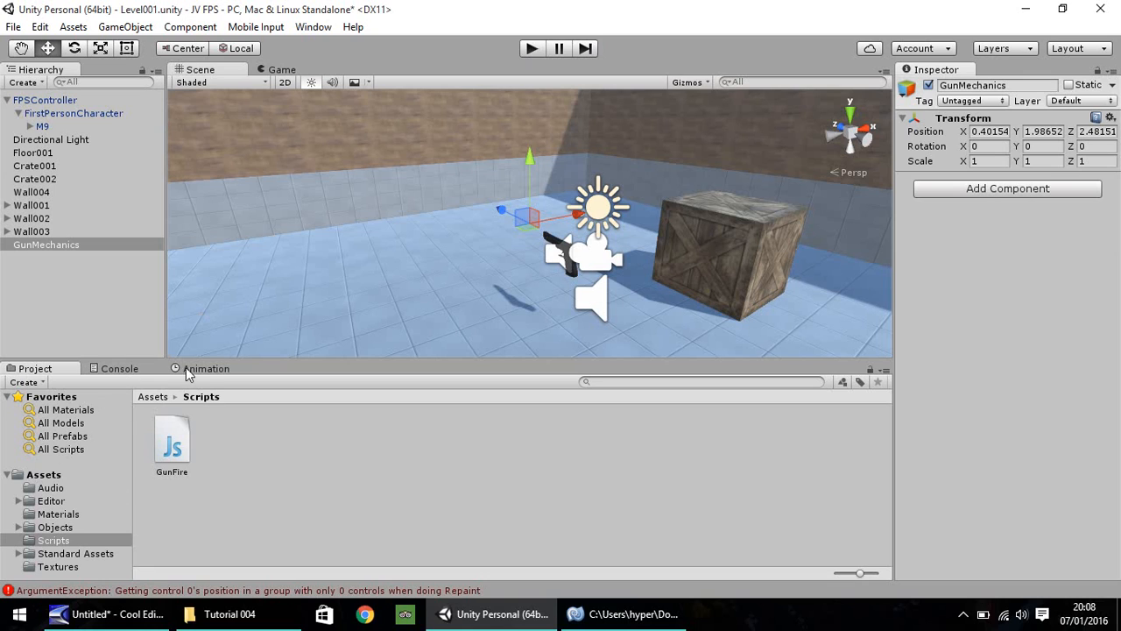
# Show the M9 gun's GunShot clip in the Animation window and inspect its Rotation track.
pyautogui.click(207, 368)
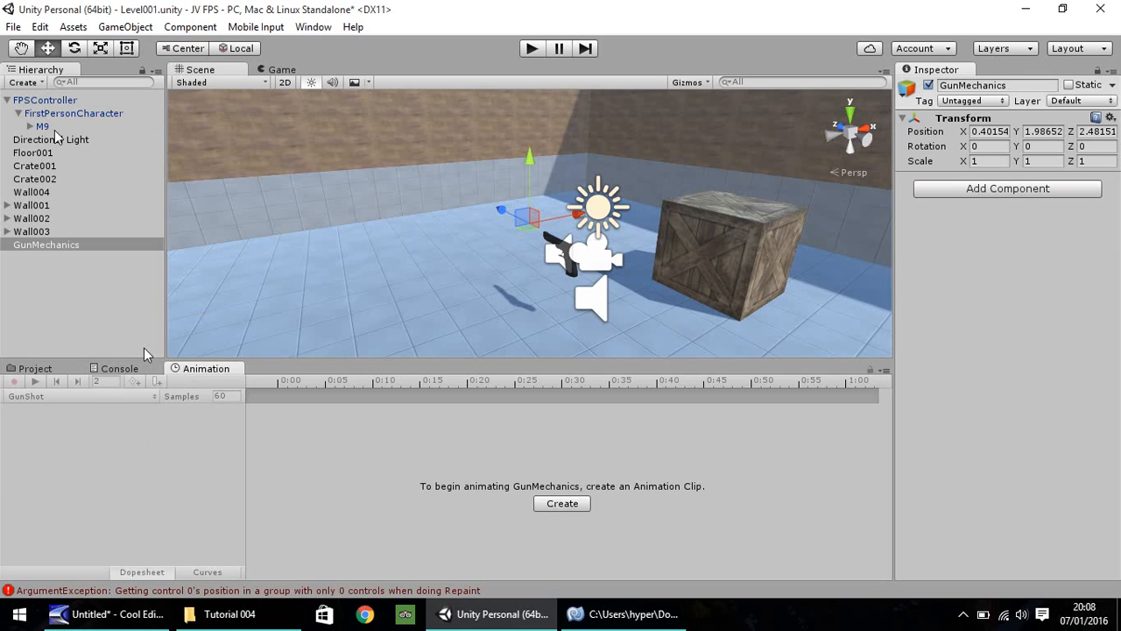
pyautogui.click(42, 126)
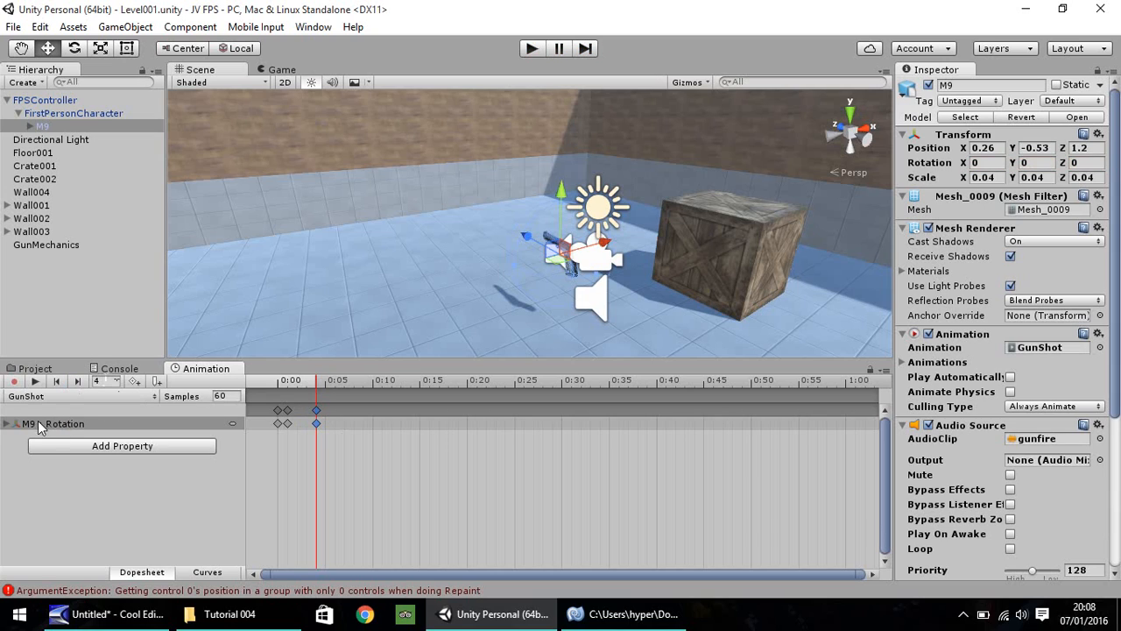
pyautogui.click(533, 49)
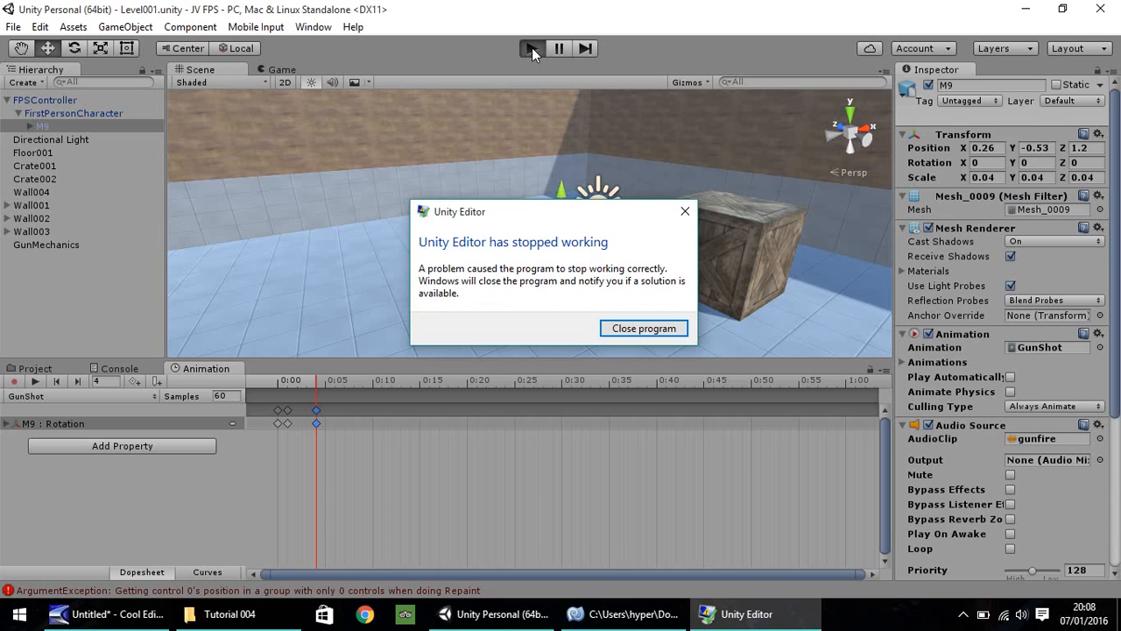
pyautogui.moveTo(465, 308)
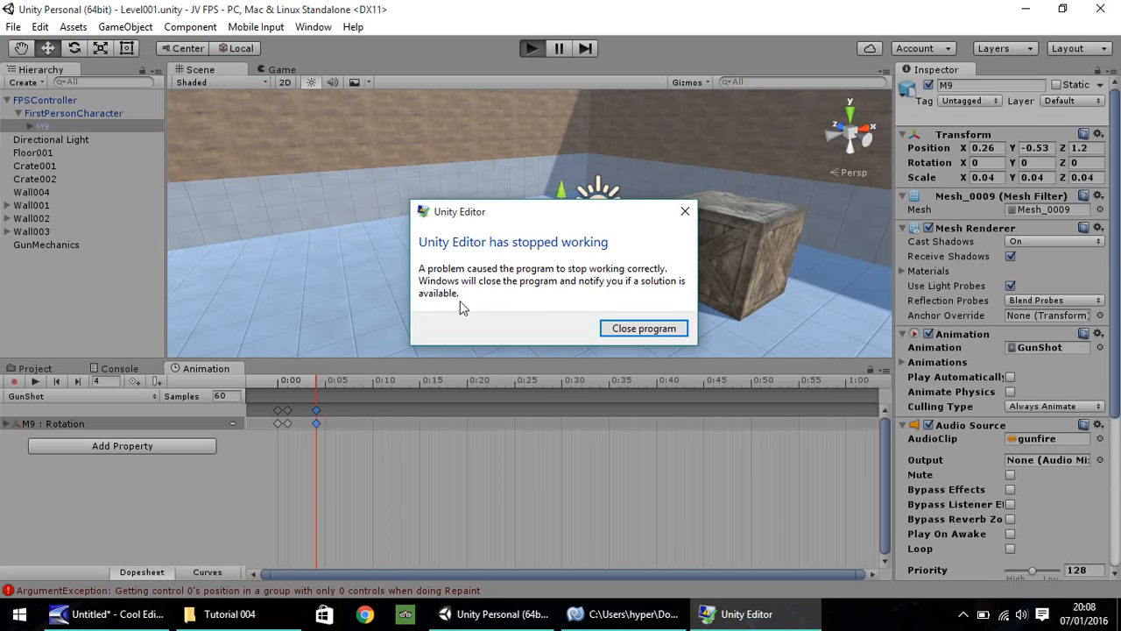
pyautogui.moveTo(561, 314)
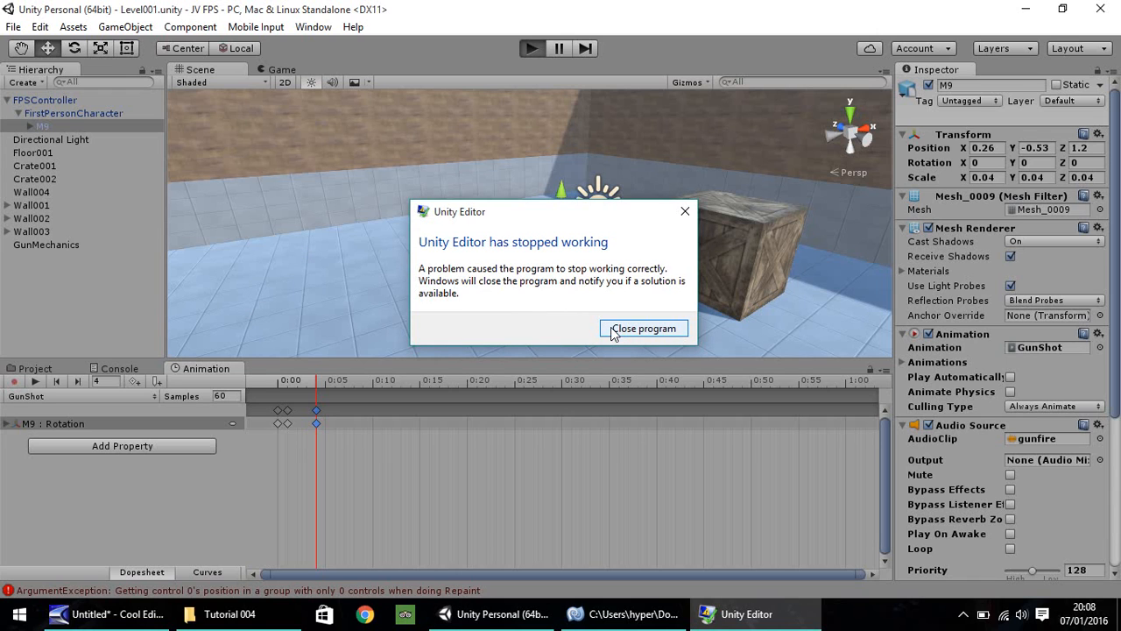
pyautogui.moveTo(620, 334)
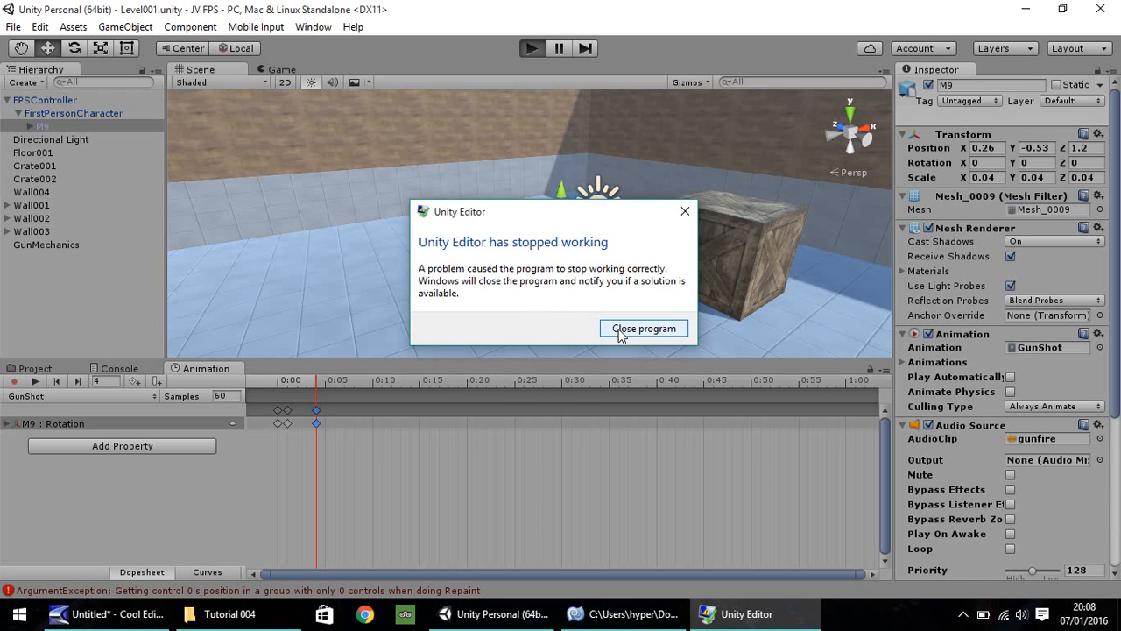
# Close the 'Unity Editor has stopped working' dialog to relaunch the project.
pyautogui.click(645, 328)
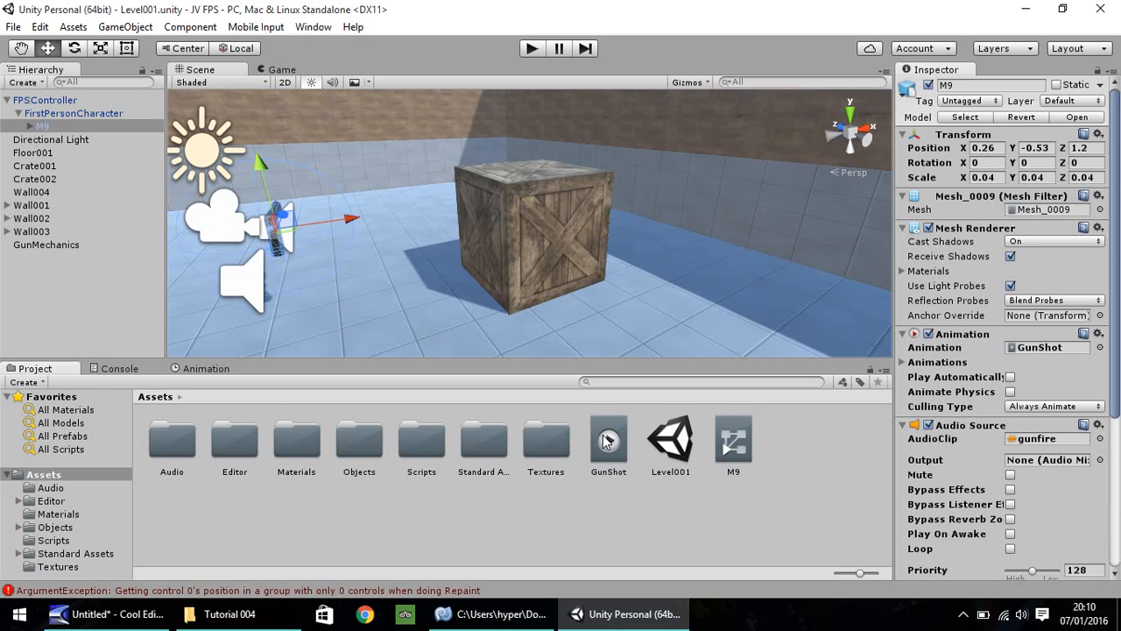
# Select FPSController, play the level and fire the M9 gun in the Game view.
pyautogui.click(46, 98)
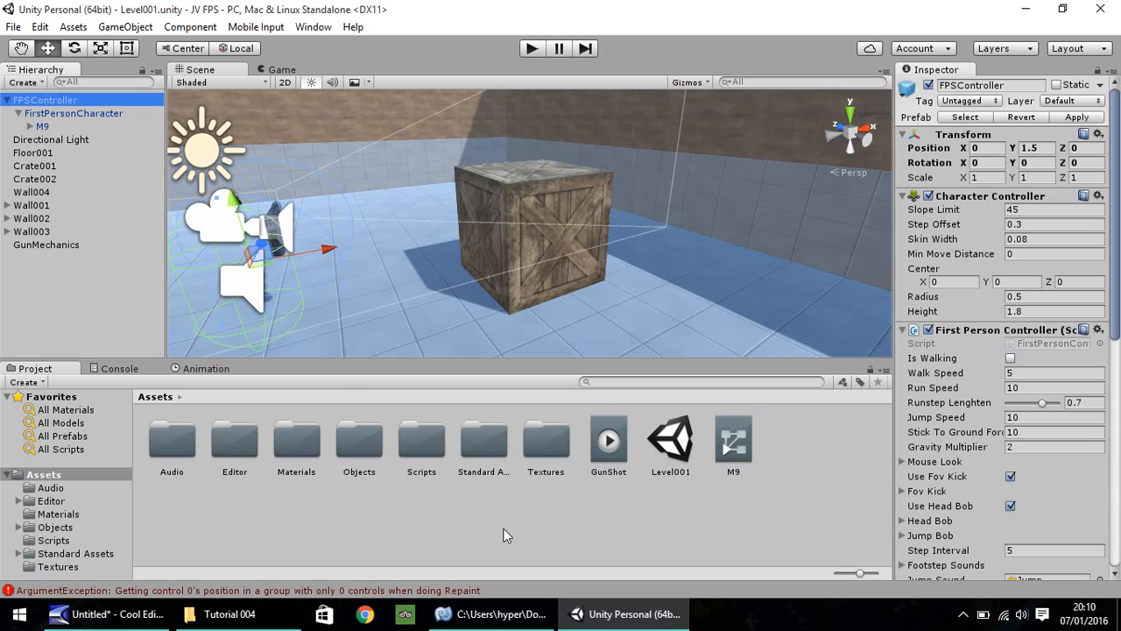
pyautogui.moveTo(191, 340)
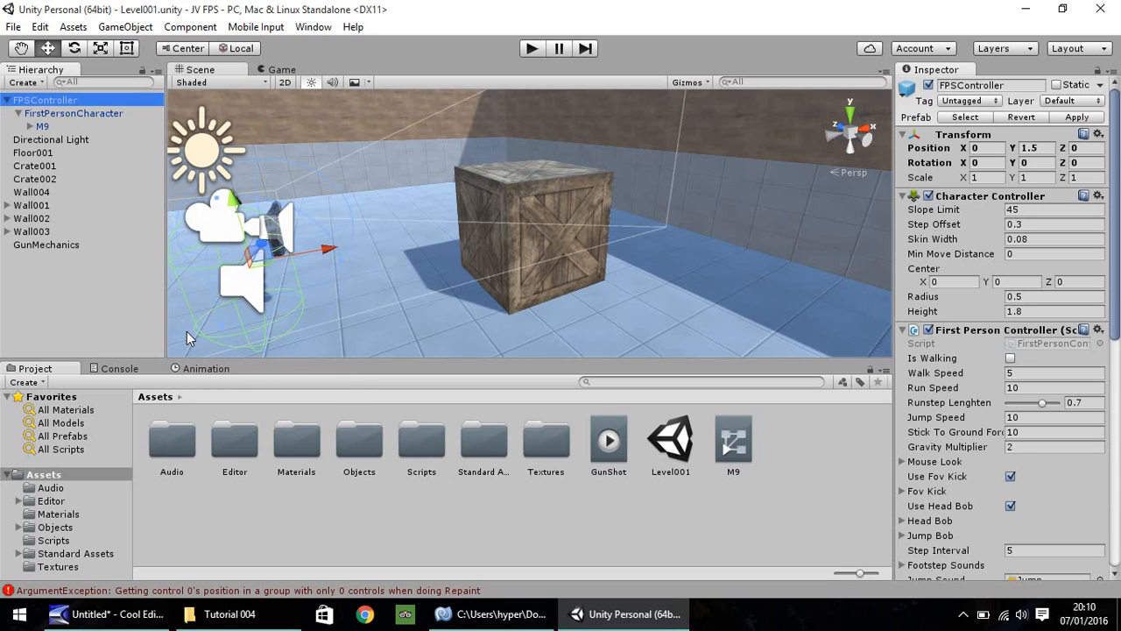
pyautogui.moveTo(84, 259)
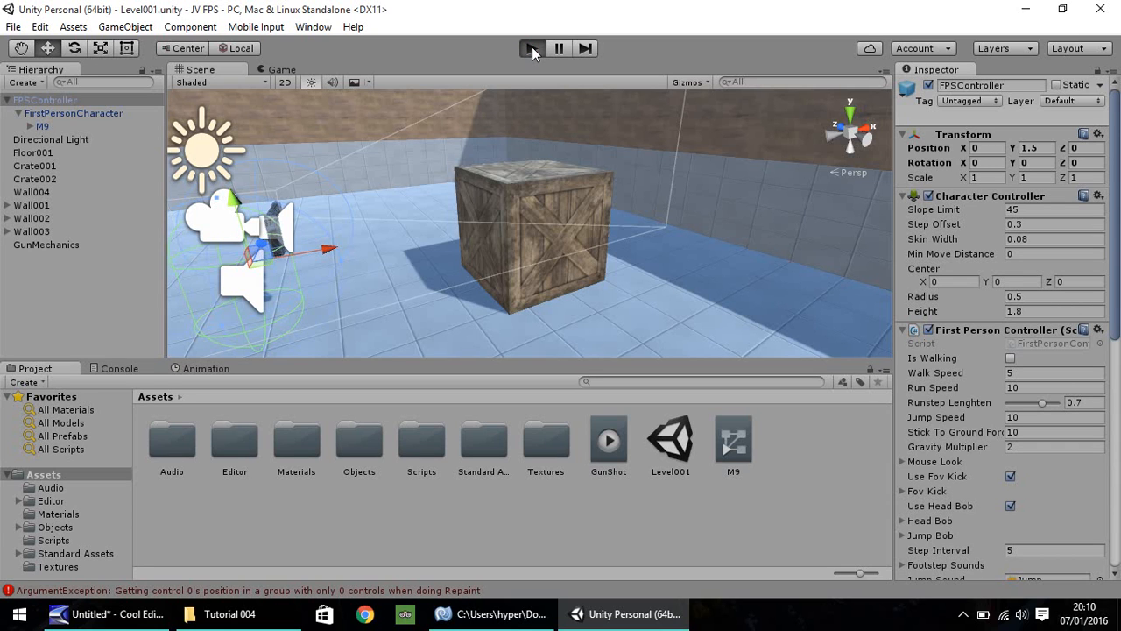
pyautogui.click(532, 49)
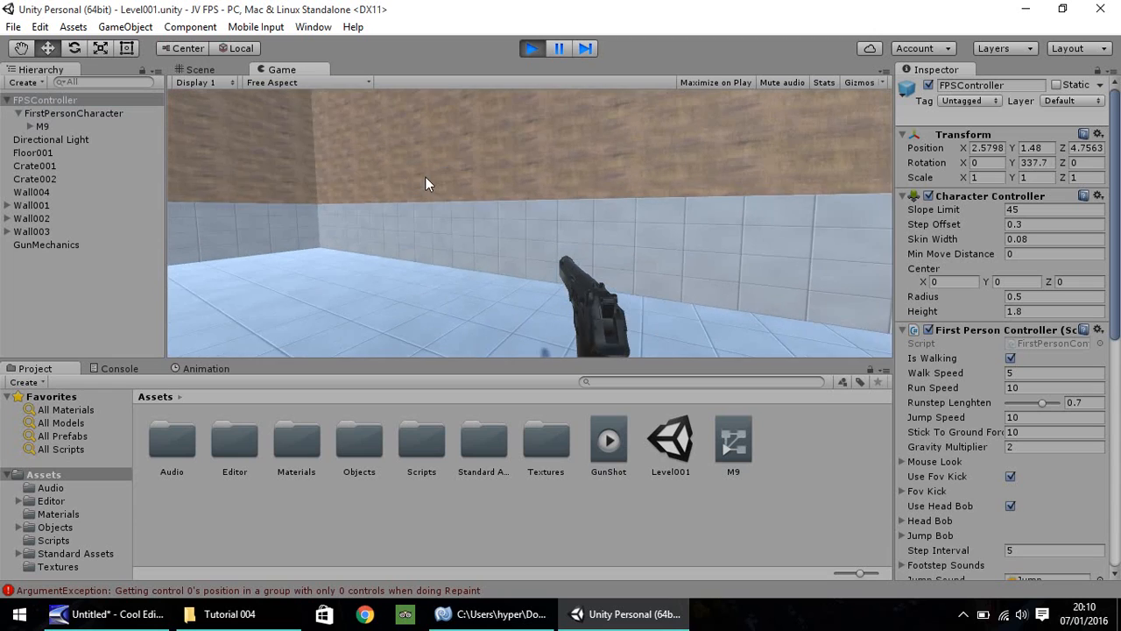
pyautogui.click(532, 49)
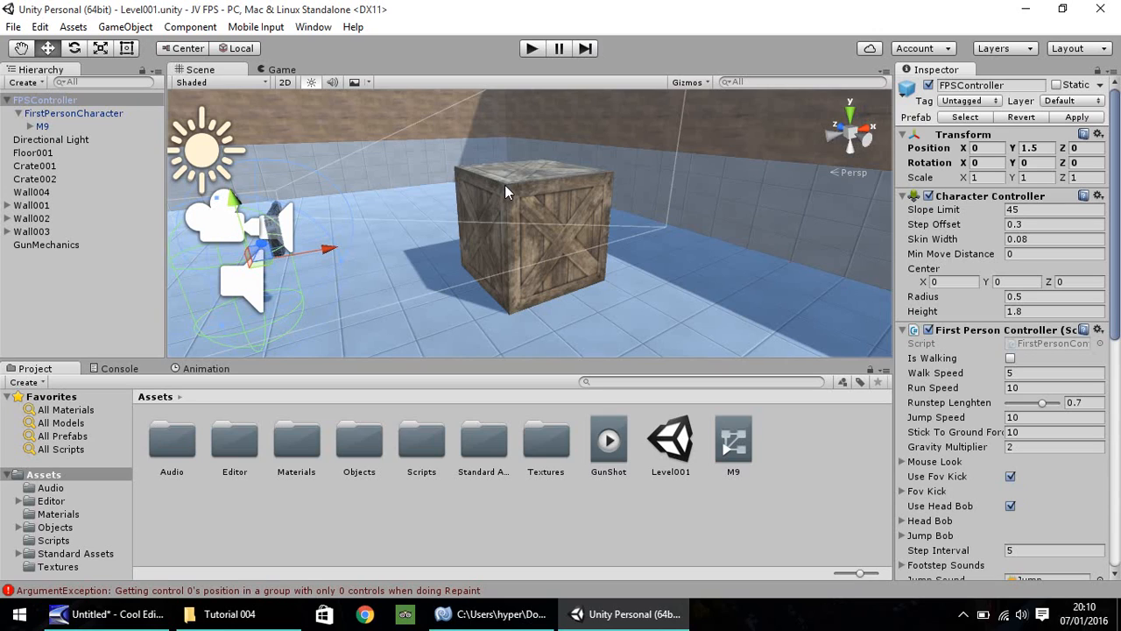
pyautogui.moveTo(516, 200)
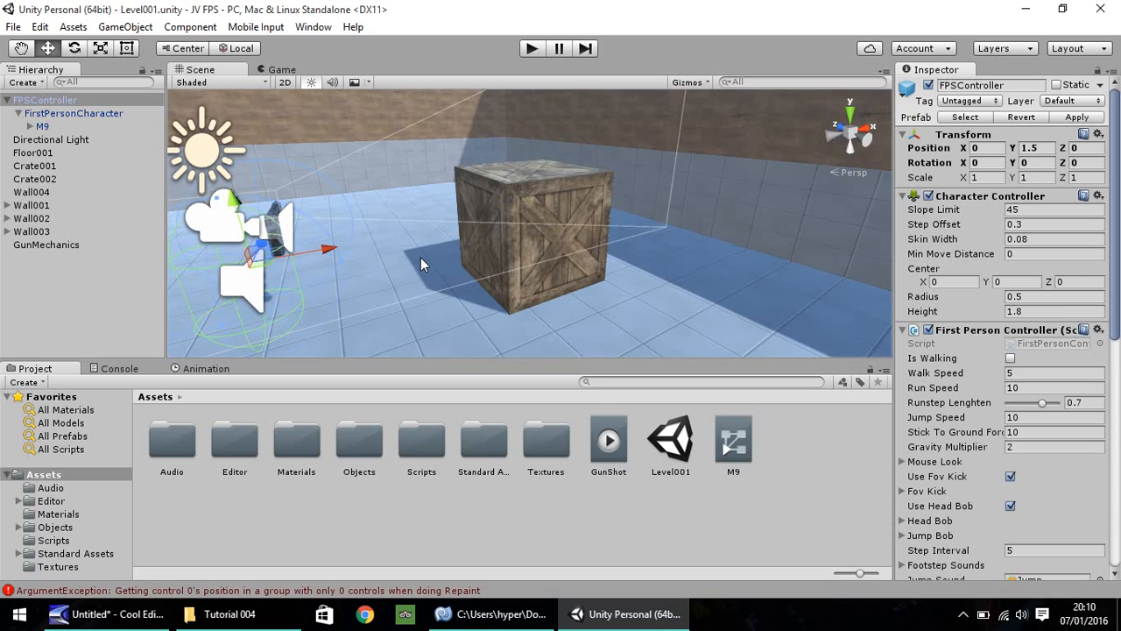
pyautogui.moveTo(406, 260)
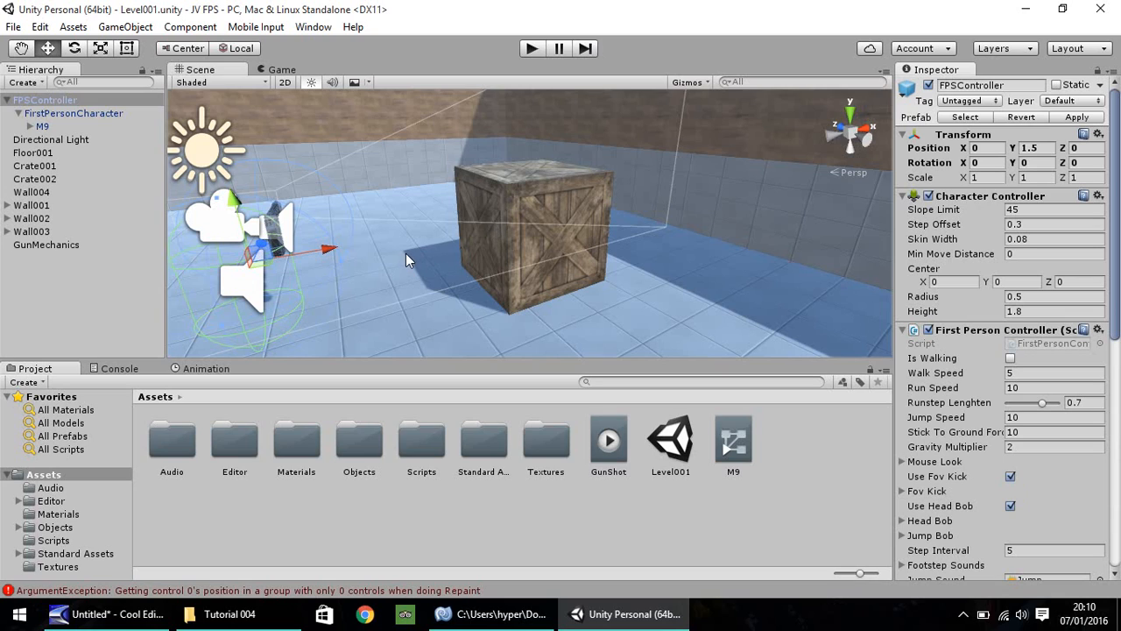
pyautogui.moveTo(343, 214)
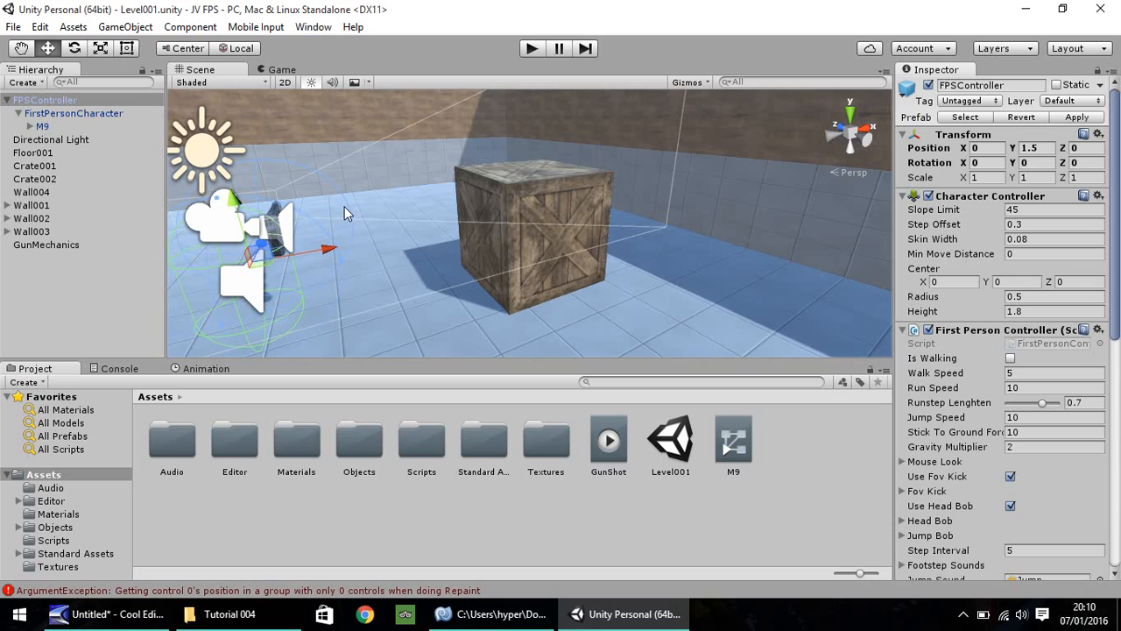
pyautogui.moveTo(322, 221)
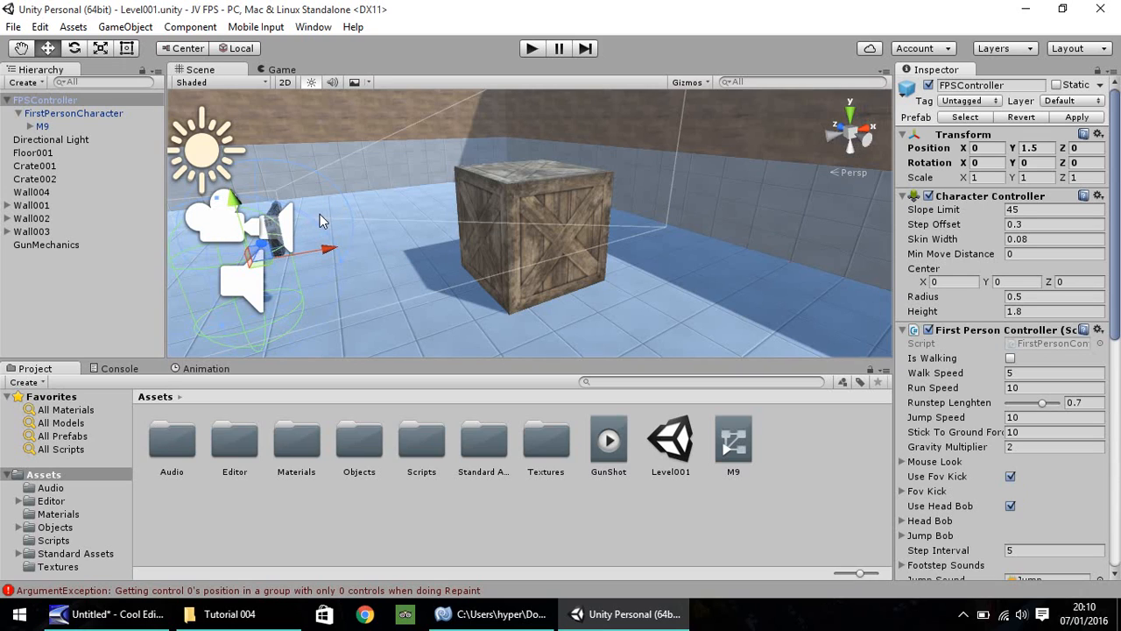
pyautogui.moveTo(442, 161)
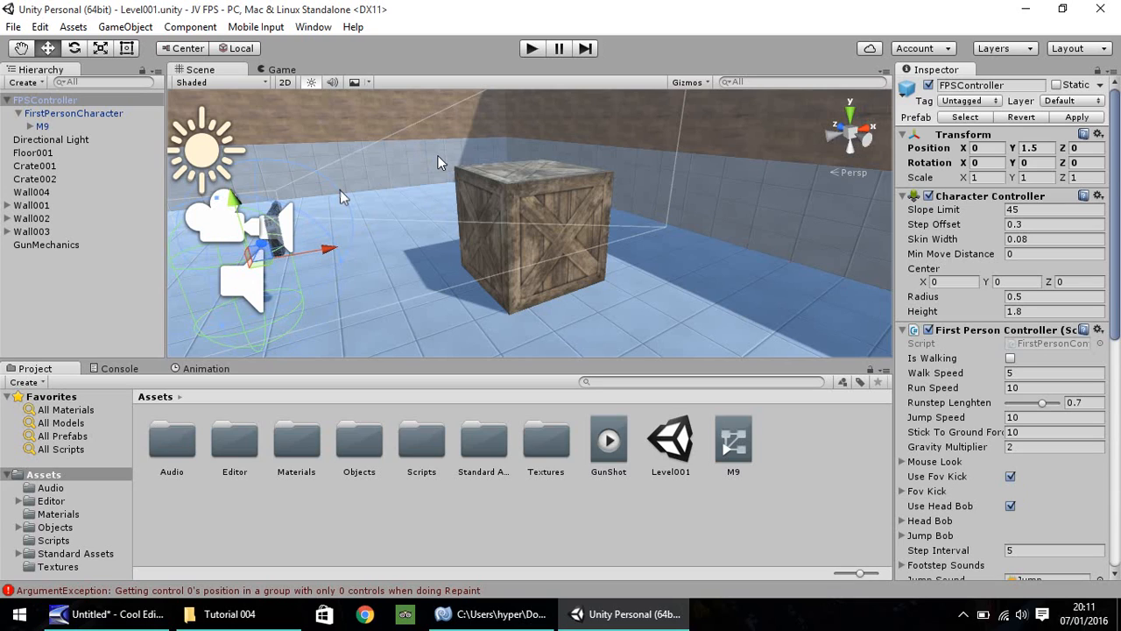
pyautogui.moveTo(810, 507)
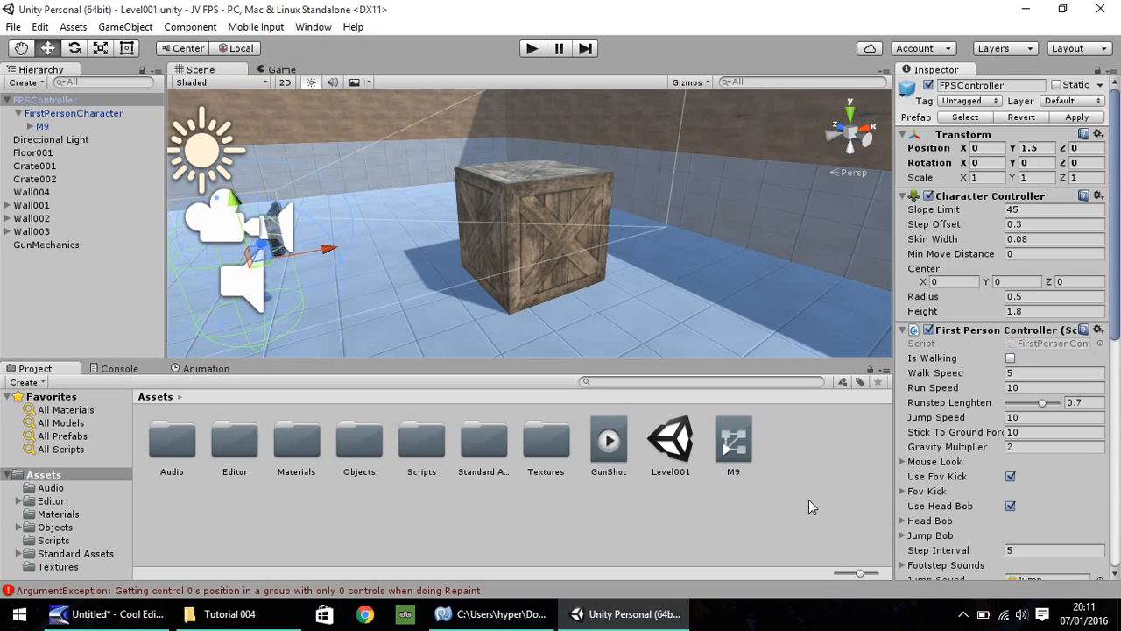